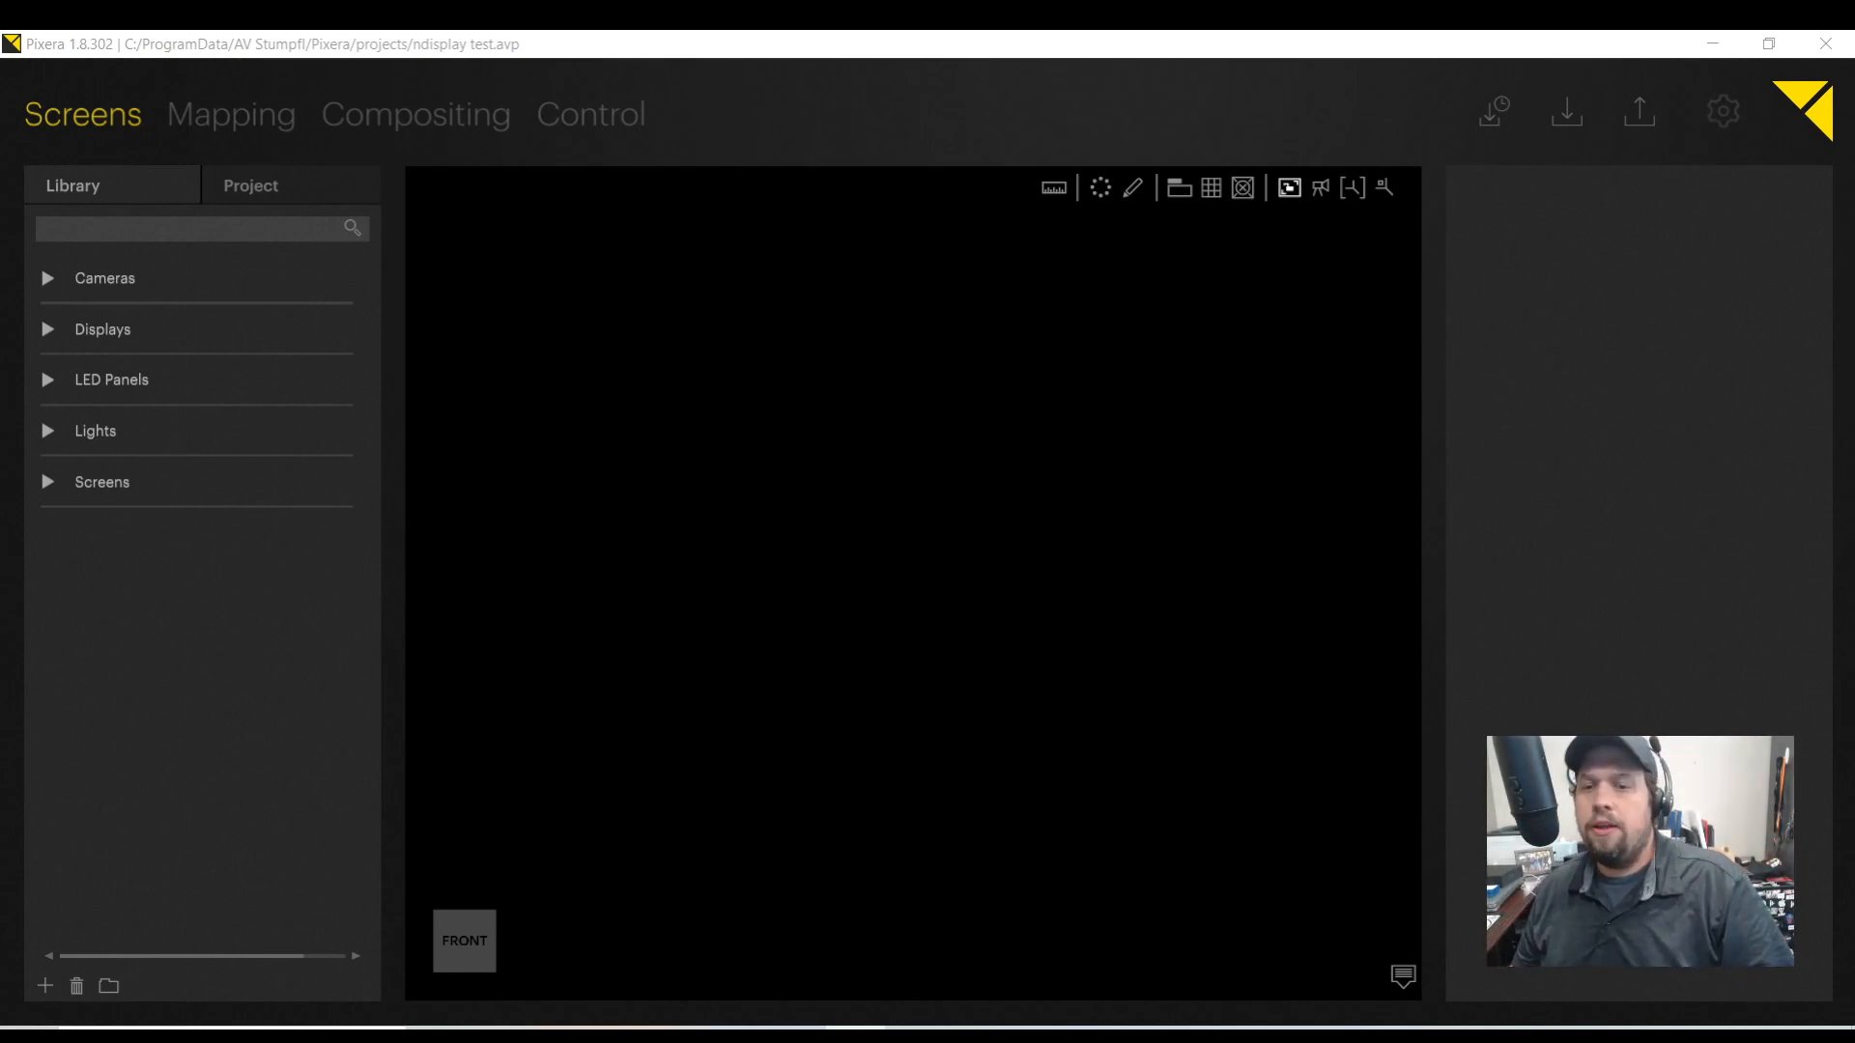
pyautogui.moveTo(898, 421)
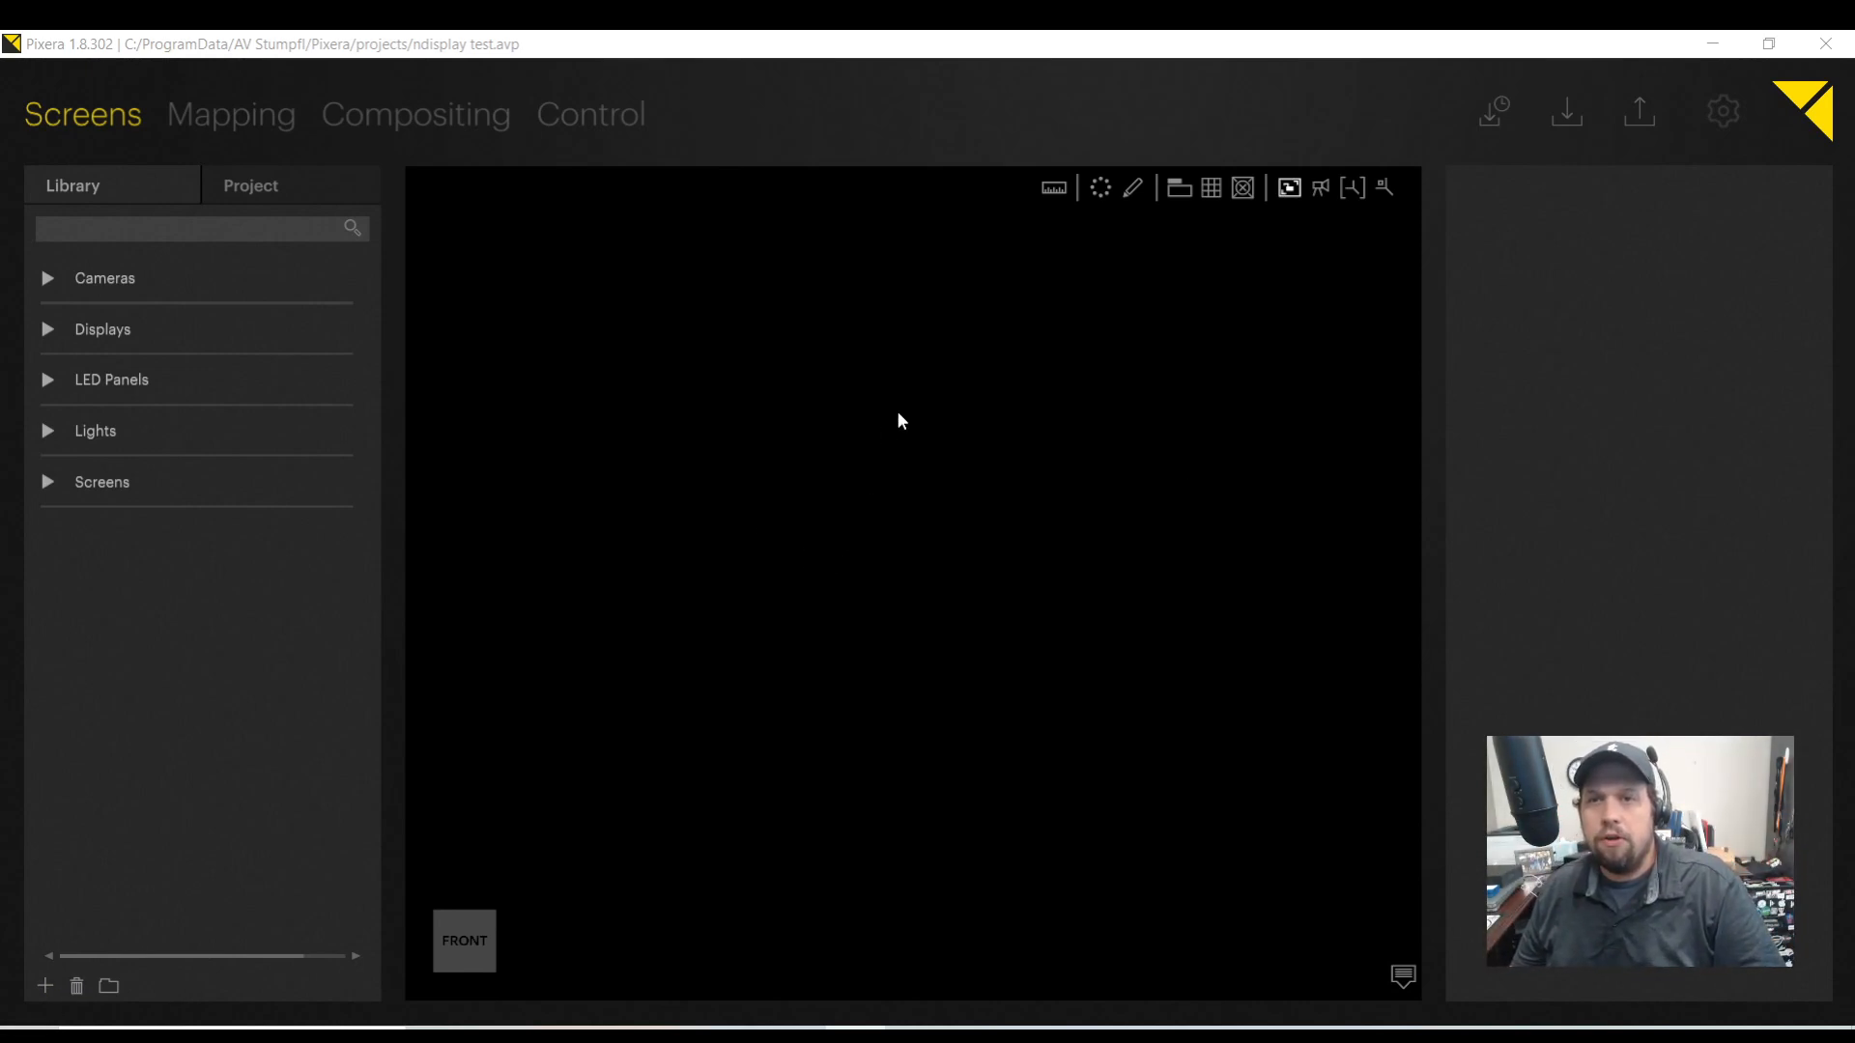
pyautogui.moveTo(896, 518)
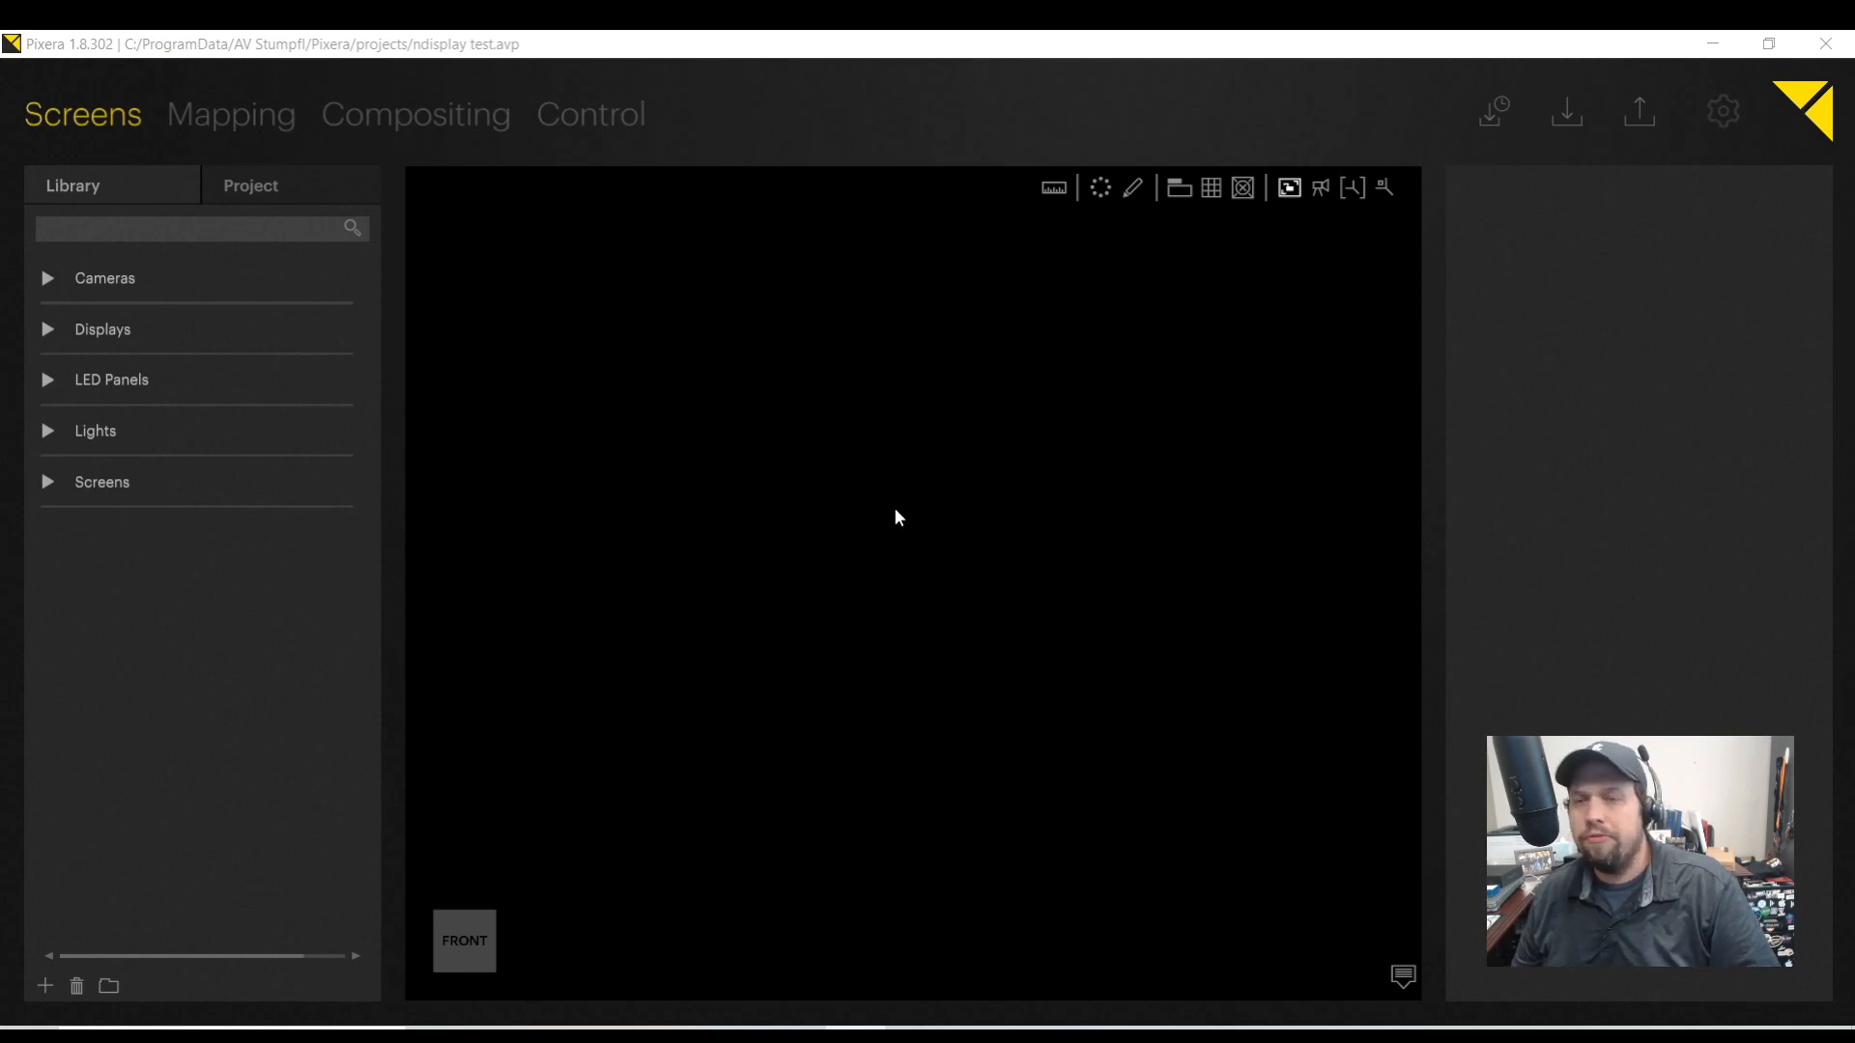
pyautogui.moveTo(1078, 431)
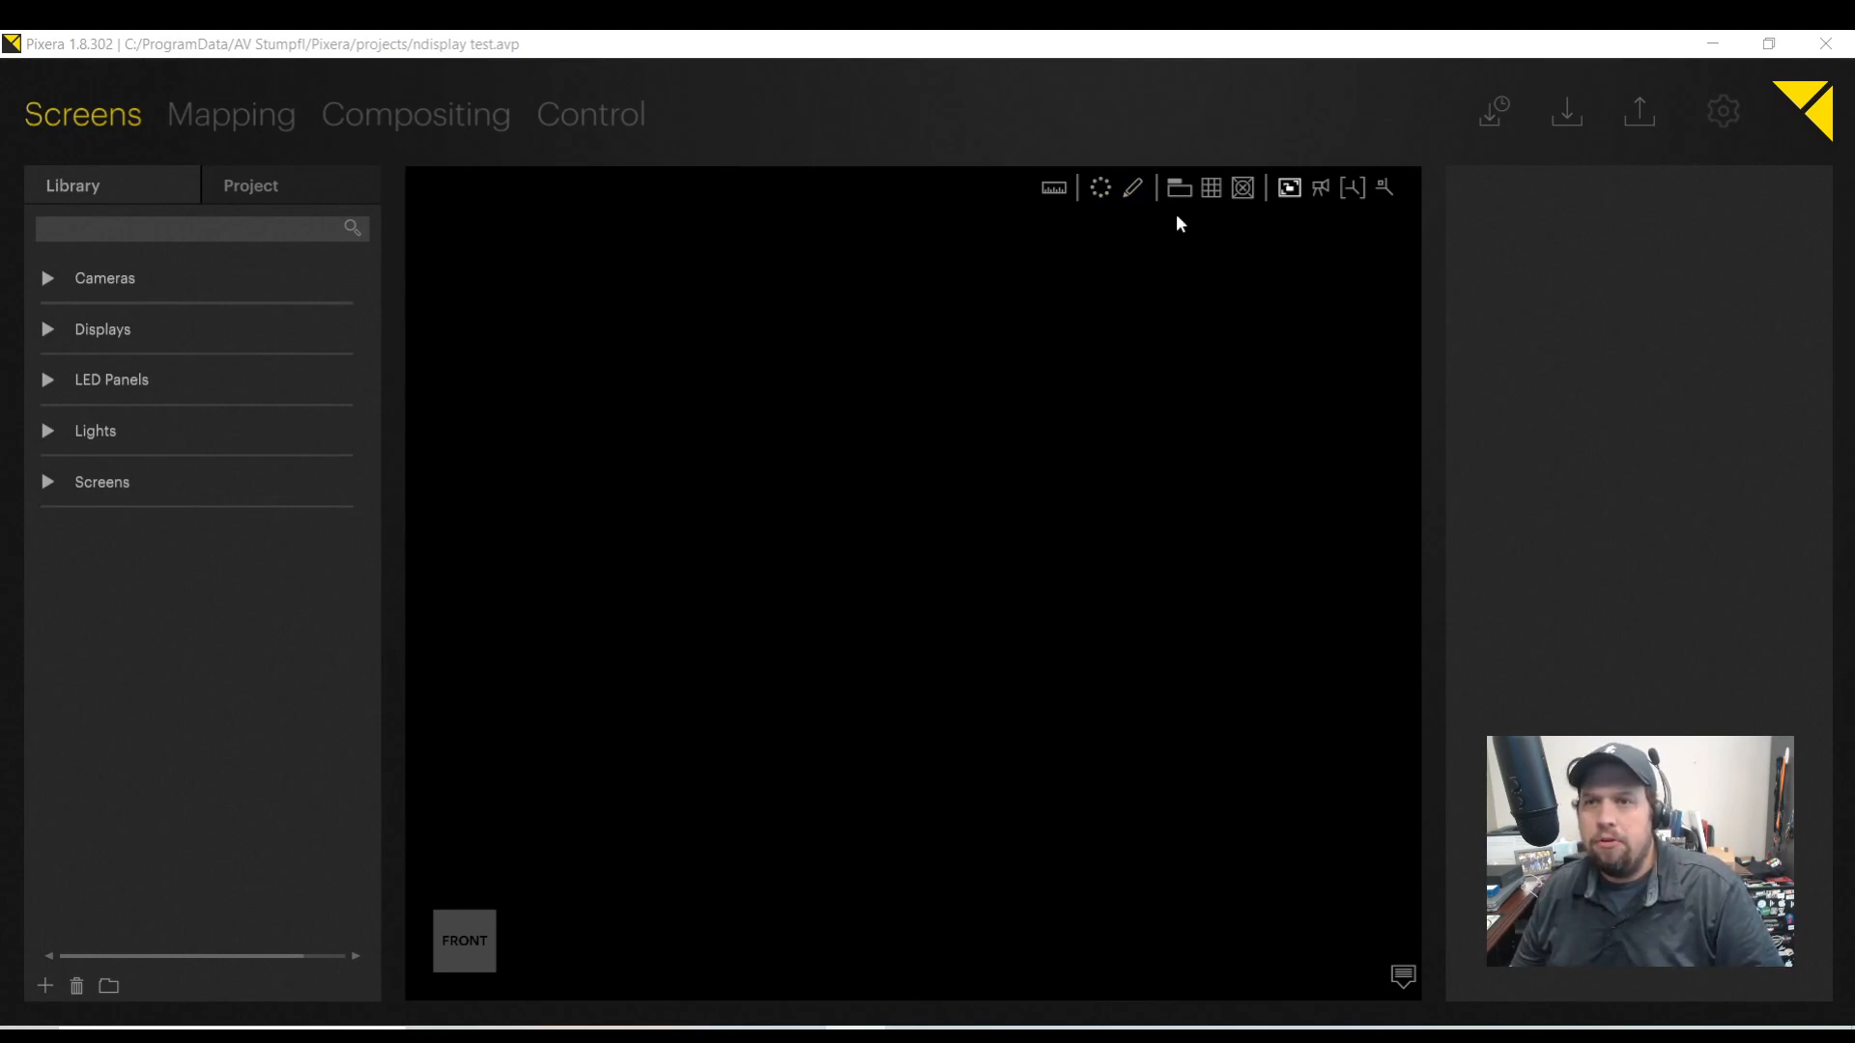
pyautogui.moveTo(972, 360)
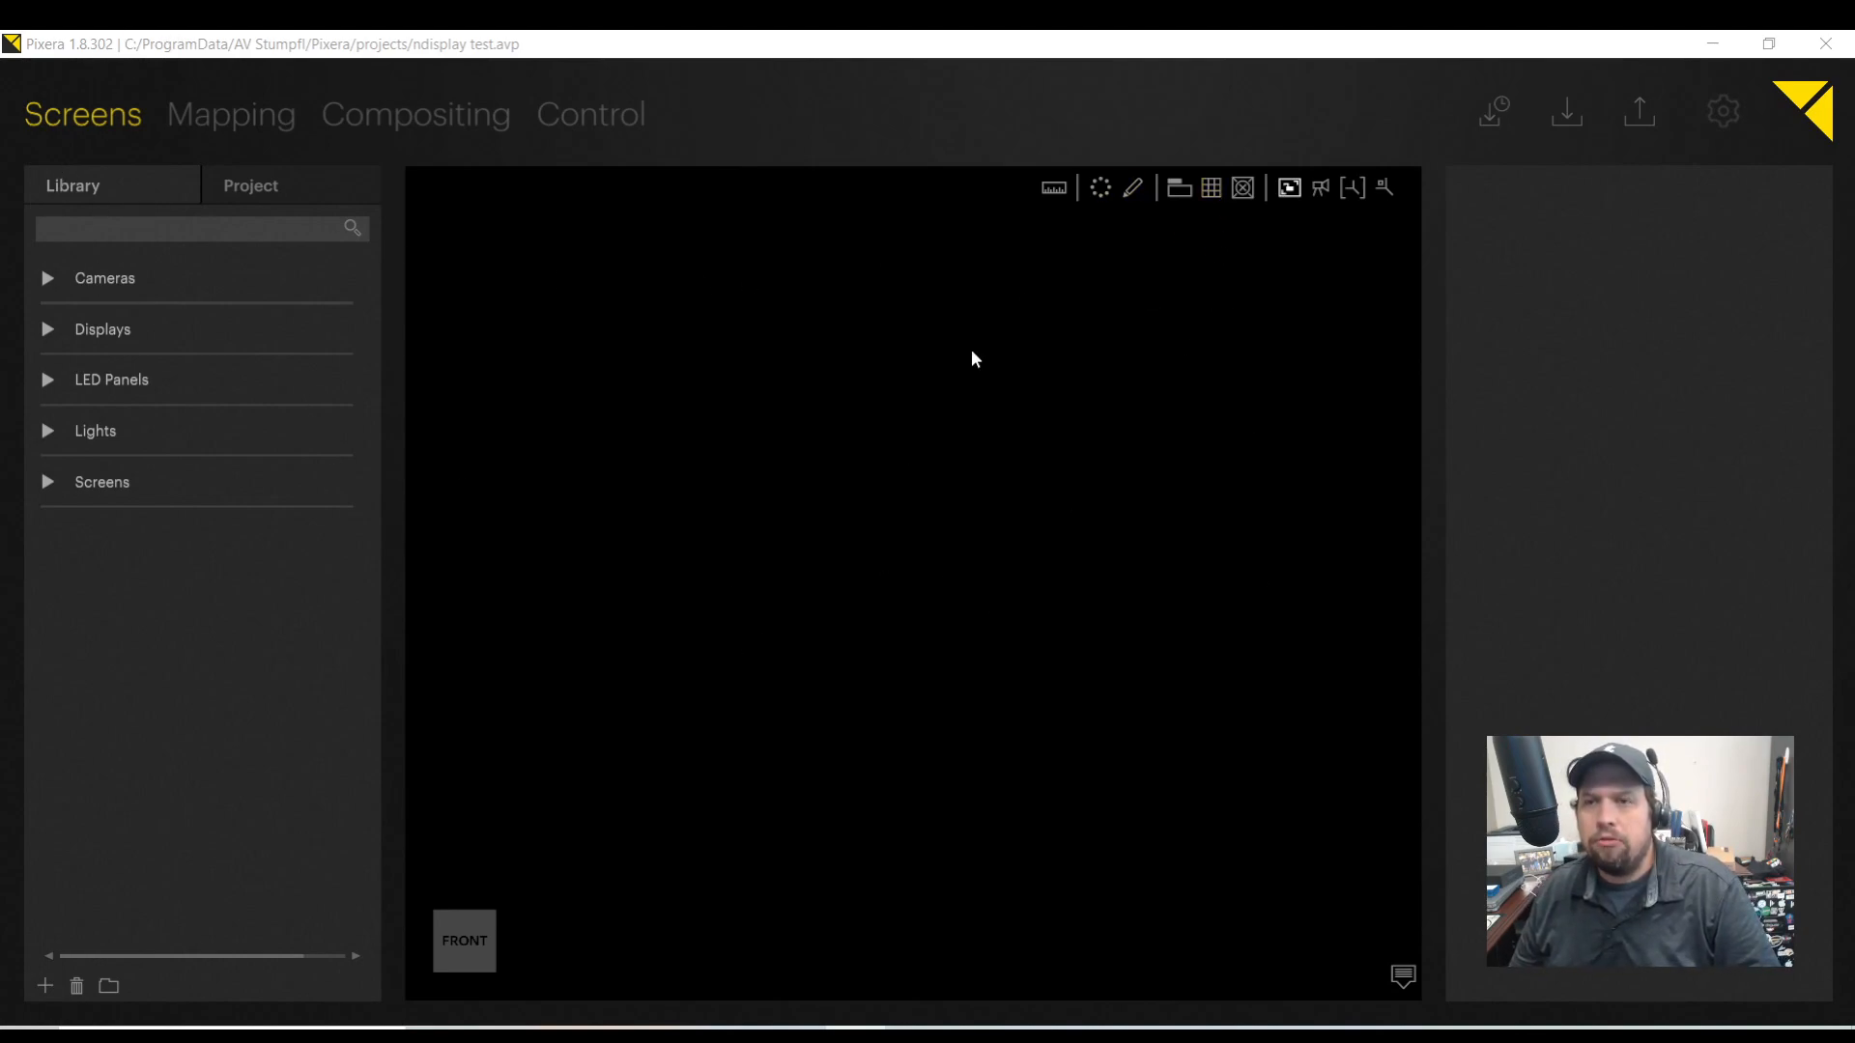
# Show the ground grid in the 3D viewport.
pyautogui.click(1209, 187)
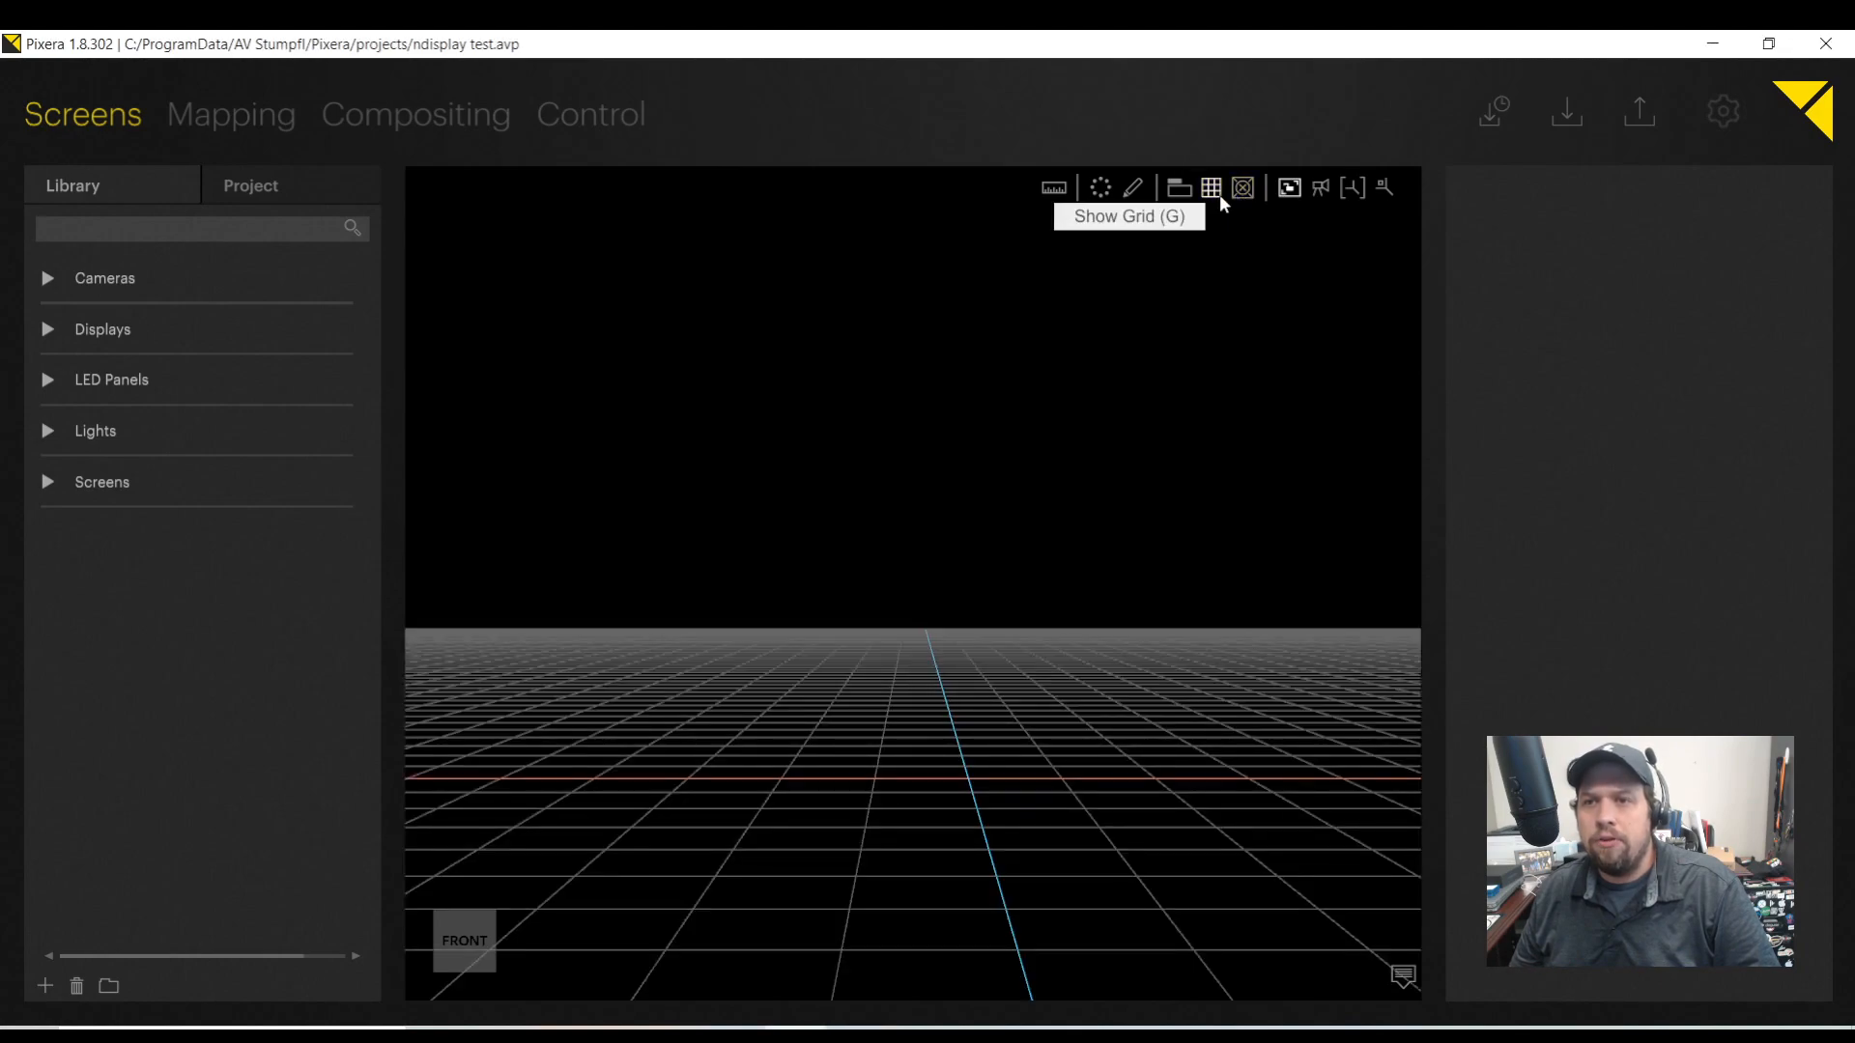
pyautogui.moveTo(989, 613)
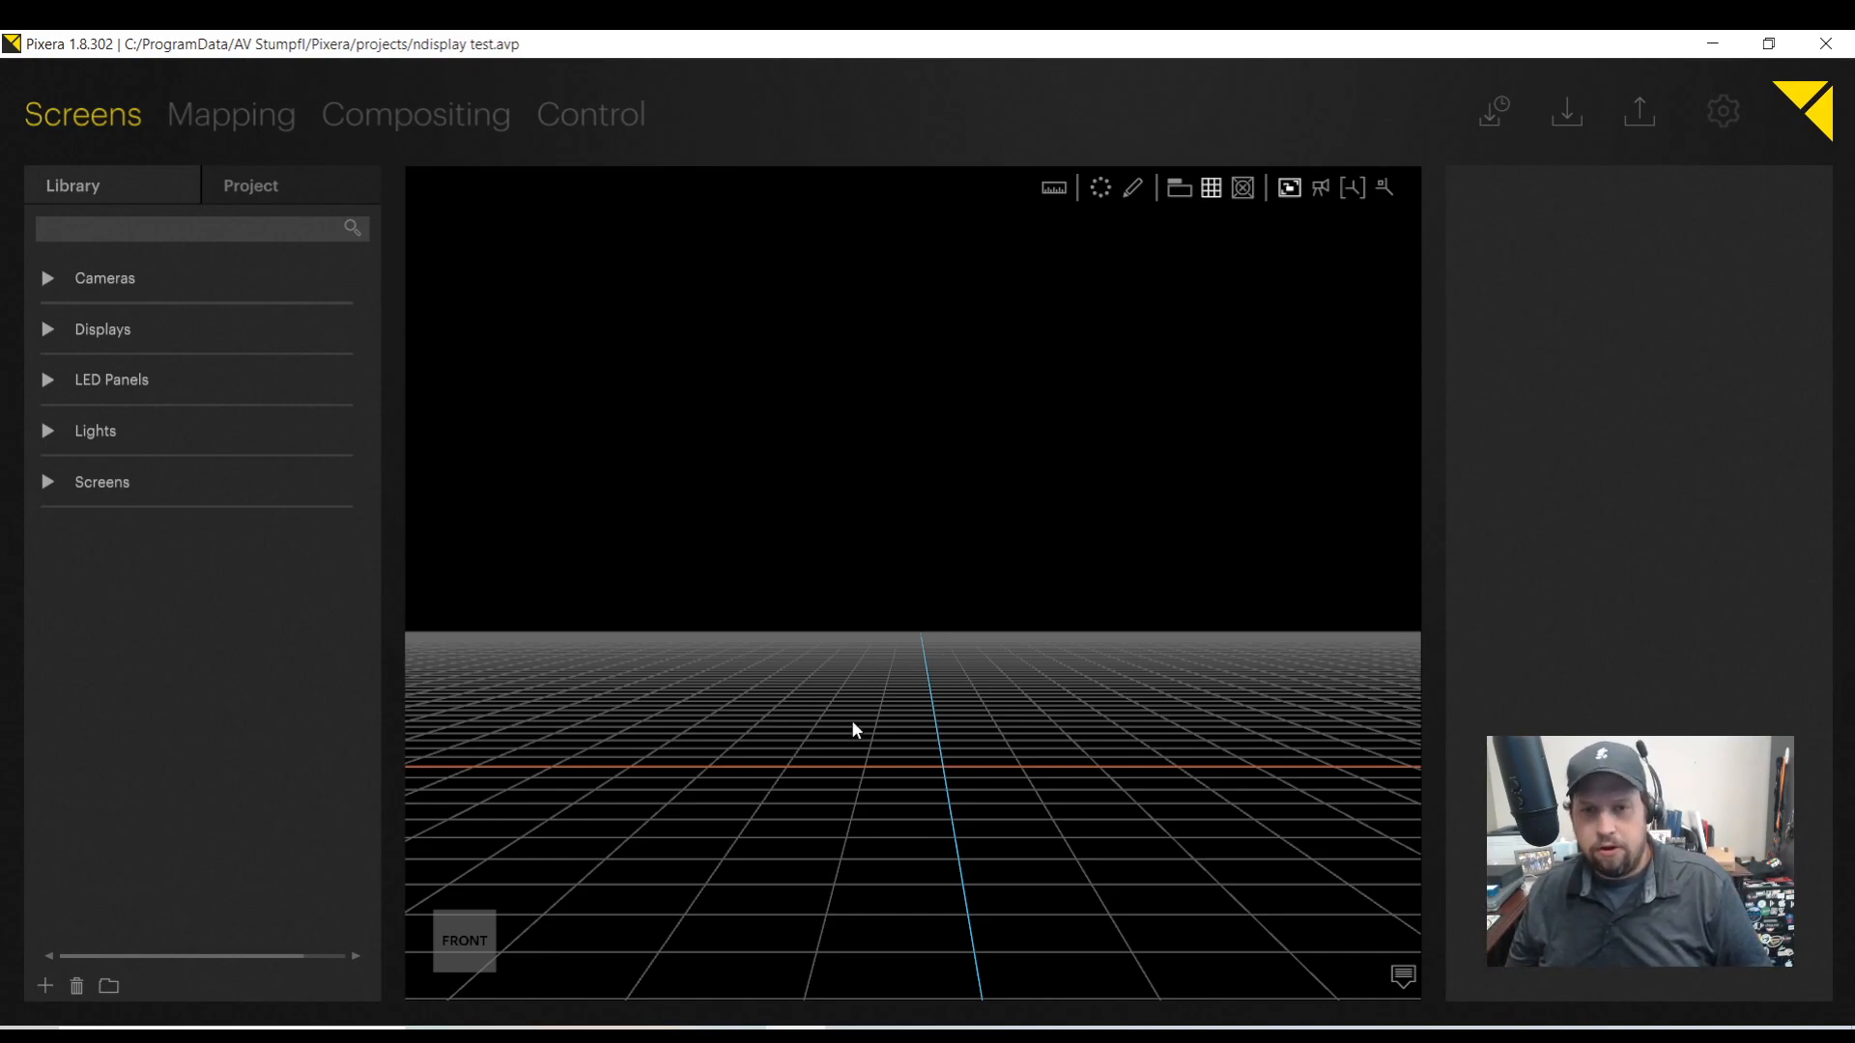
pyautogui.moveTo(989, 500)
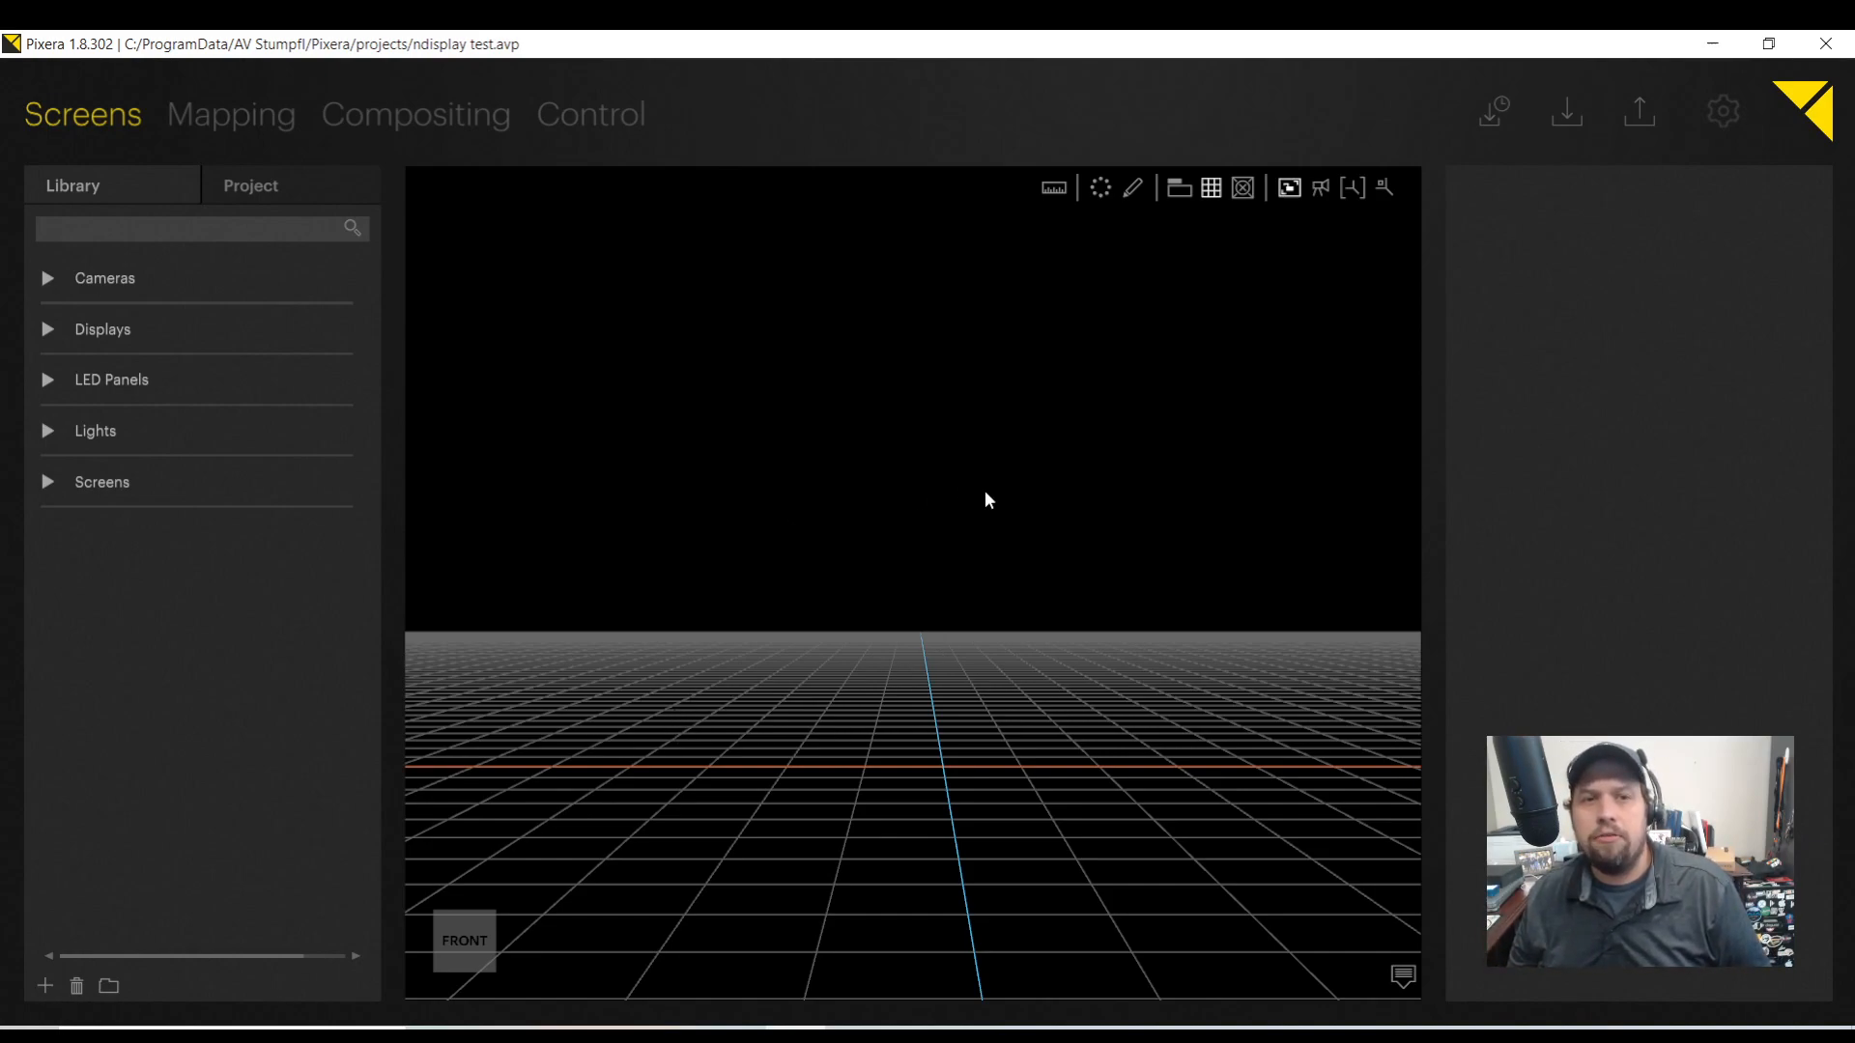
pyautogui.moveTo(46, 398)
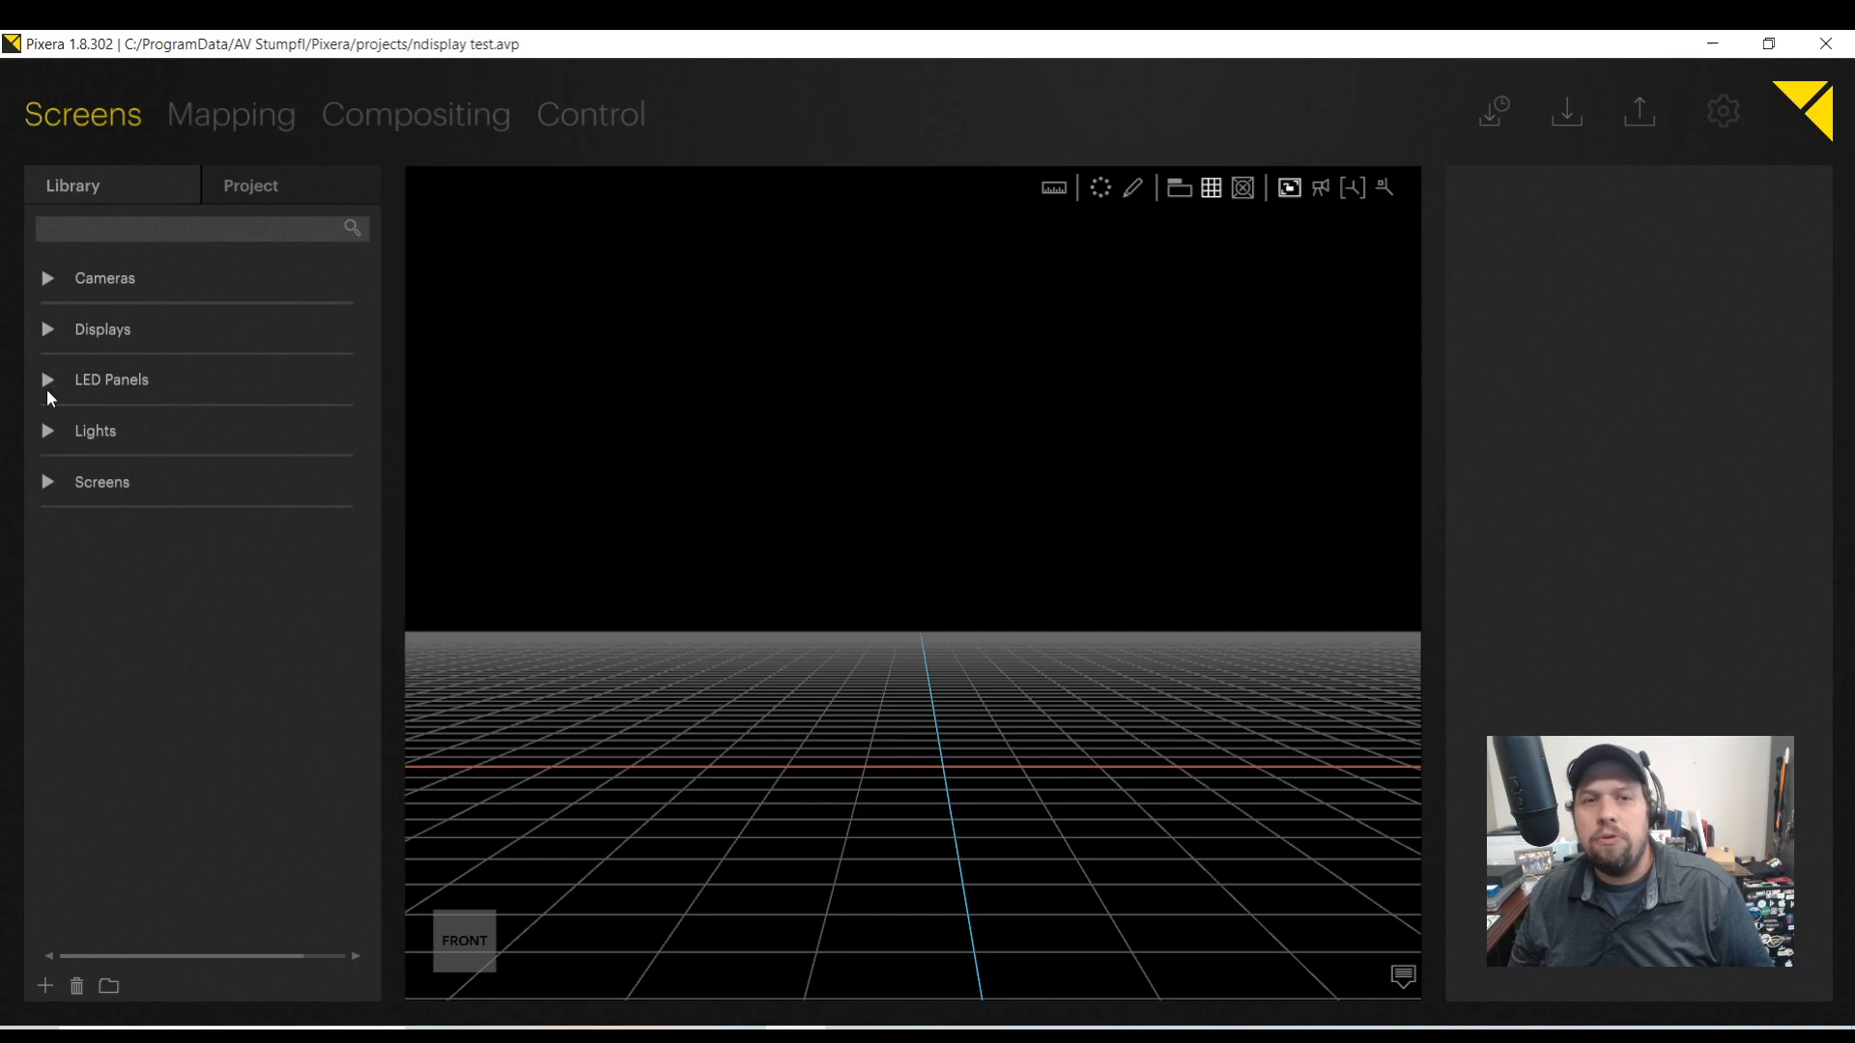
# Expand LED Panels > Infiled in the Library to list the AR series models.
pyautogui.click(48, 379)
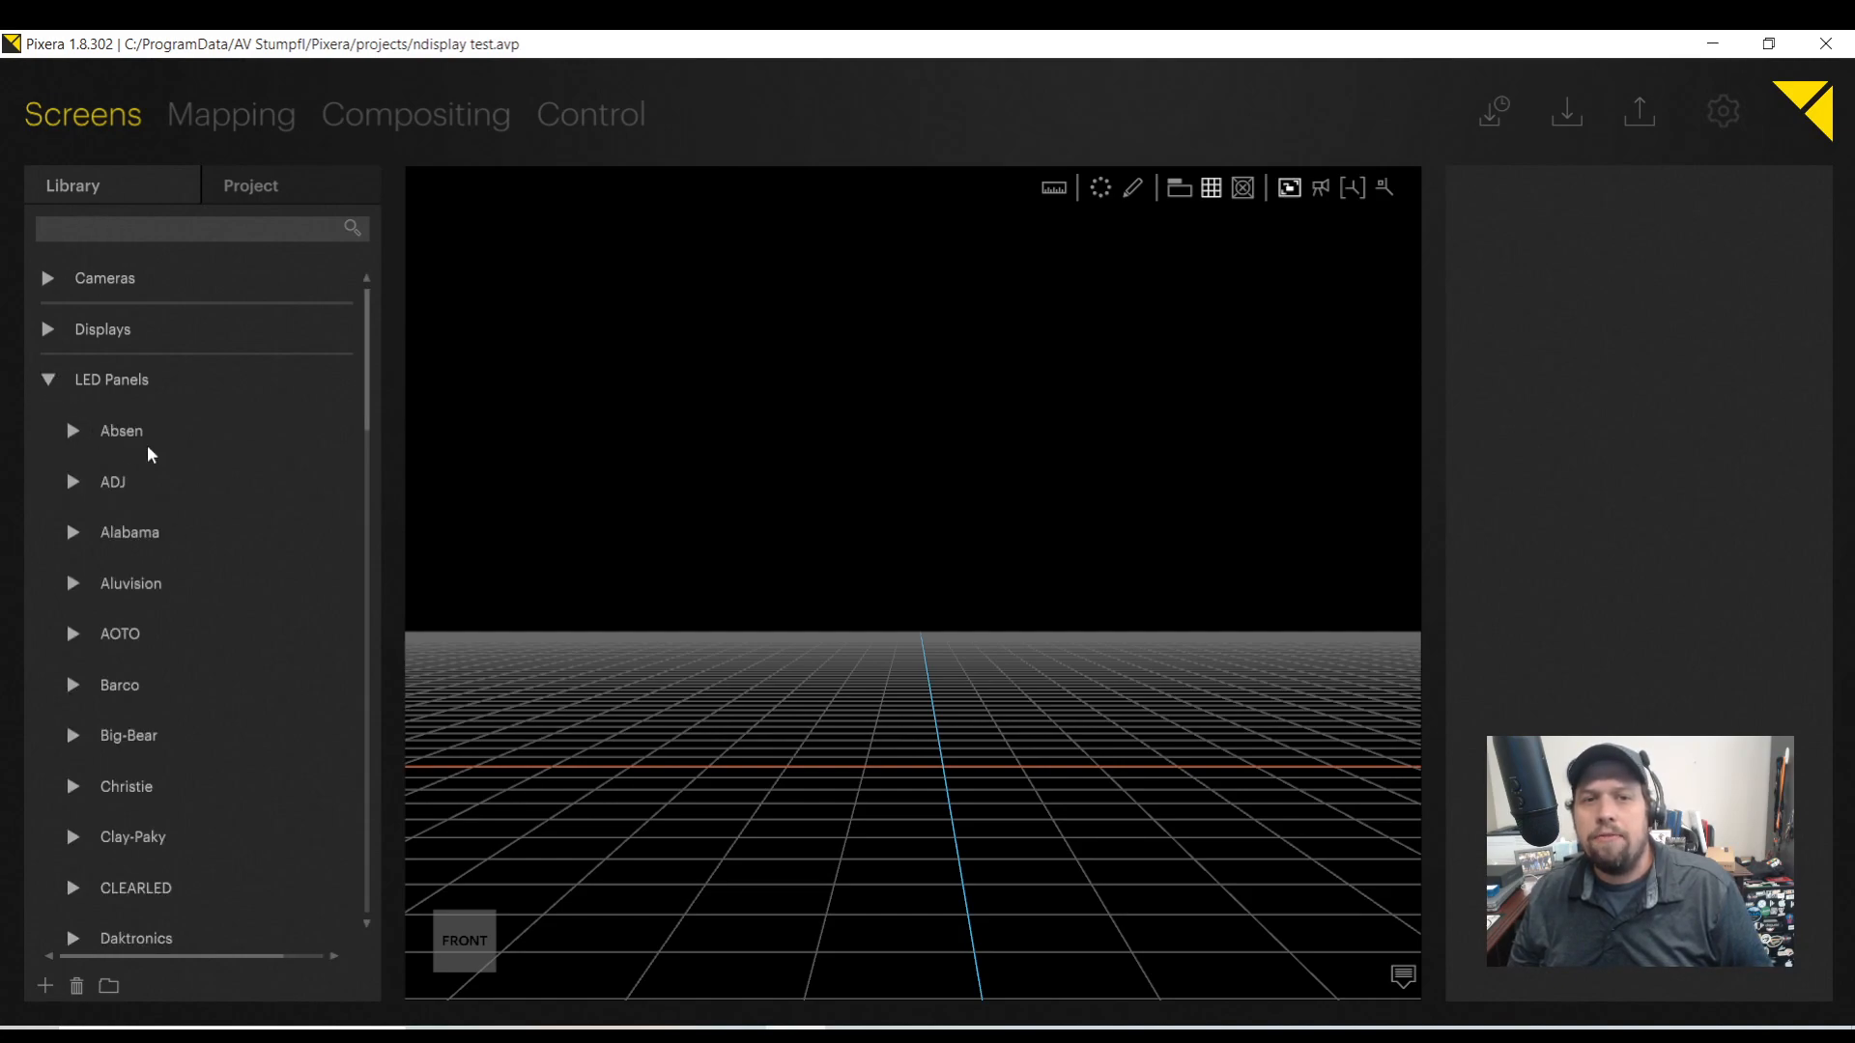
pyautogui.scroll(-3)
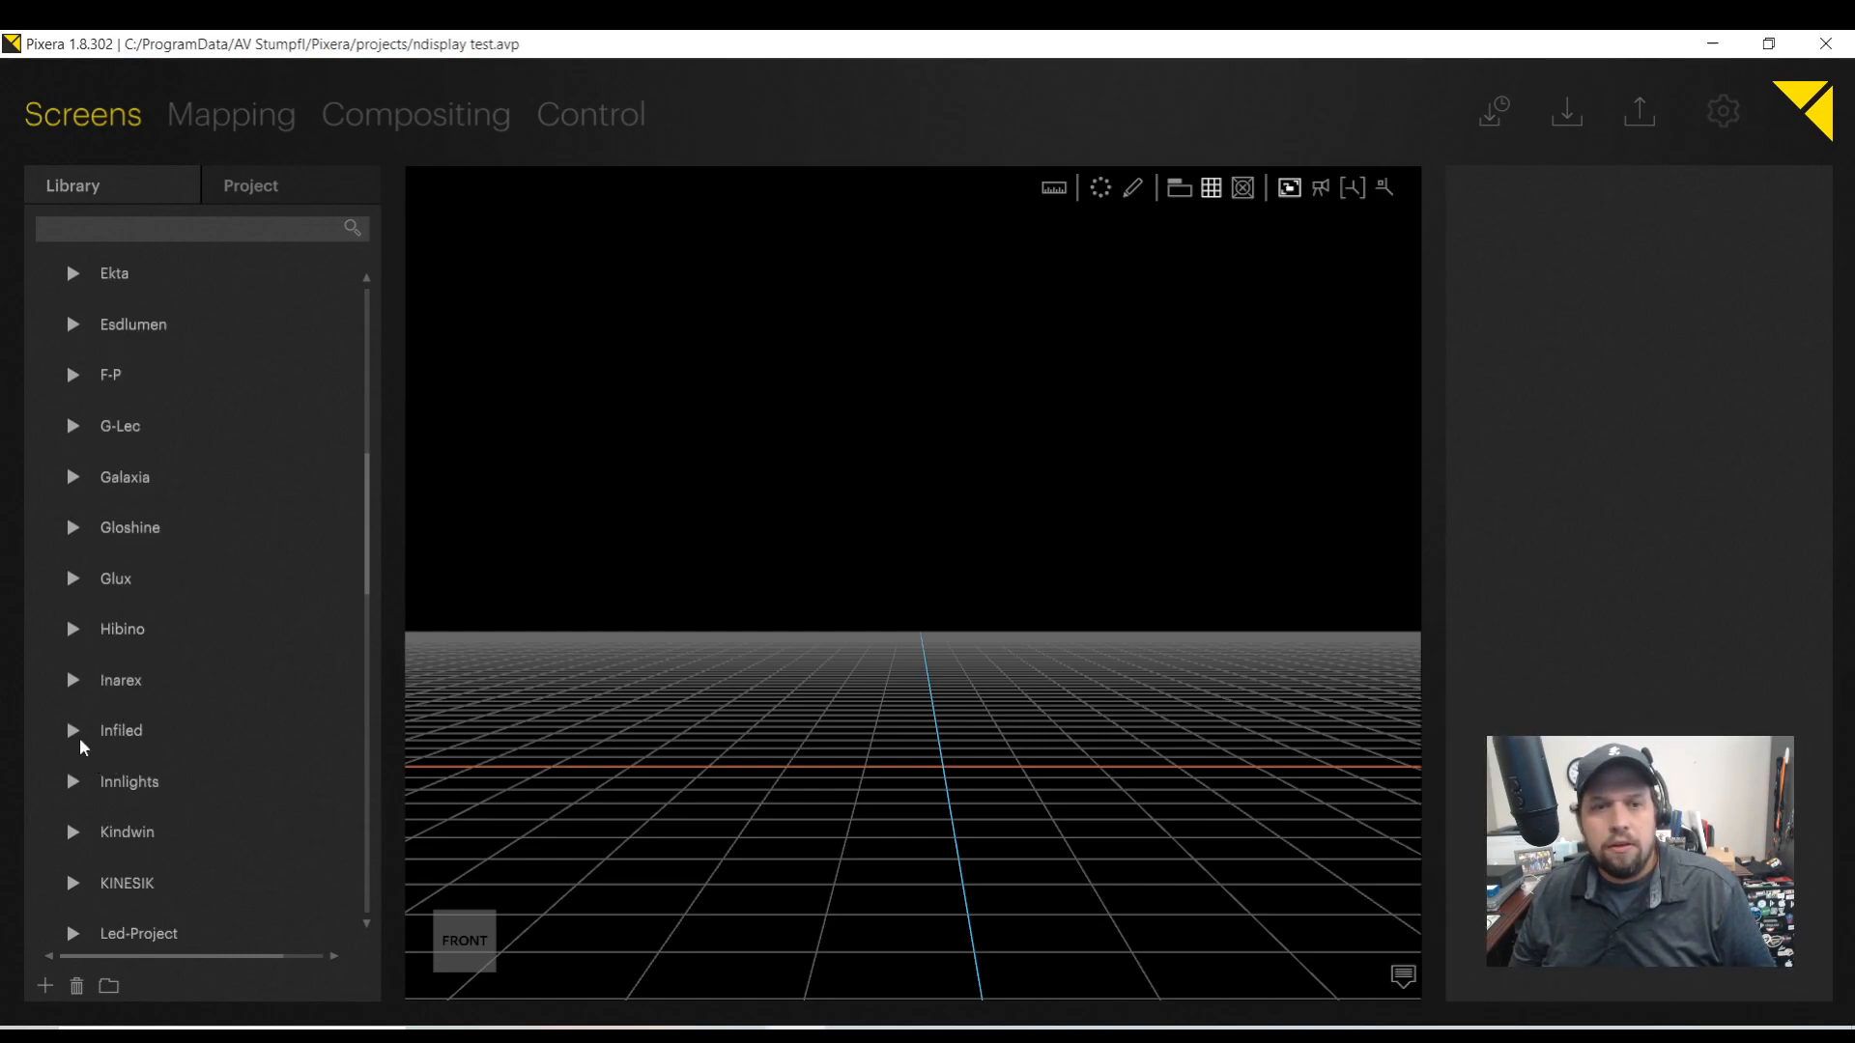
pyautogui.click(72, 730)
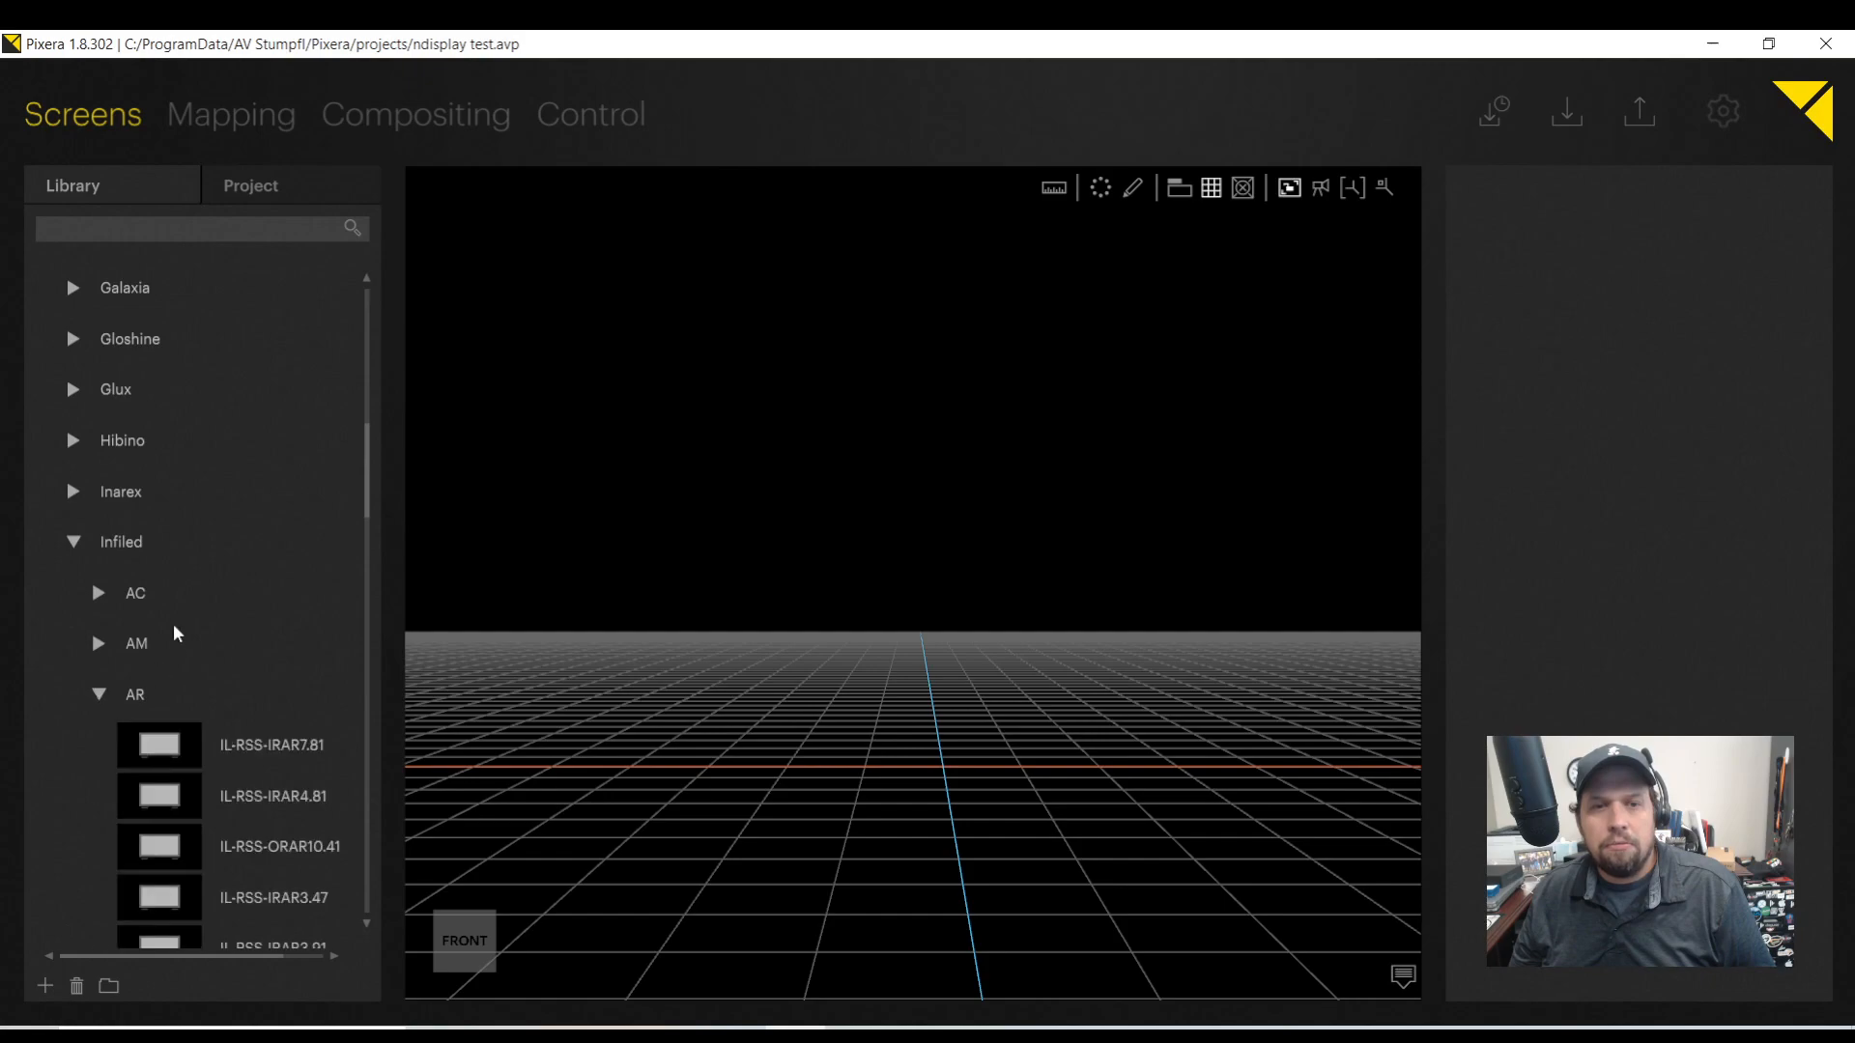
pyautogui.scroll(-3)
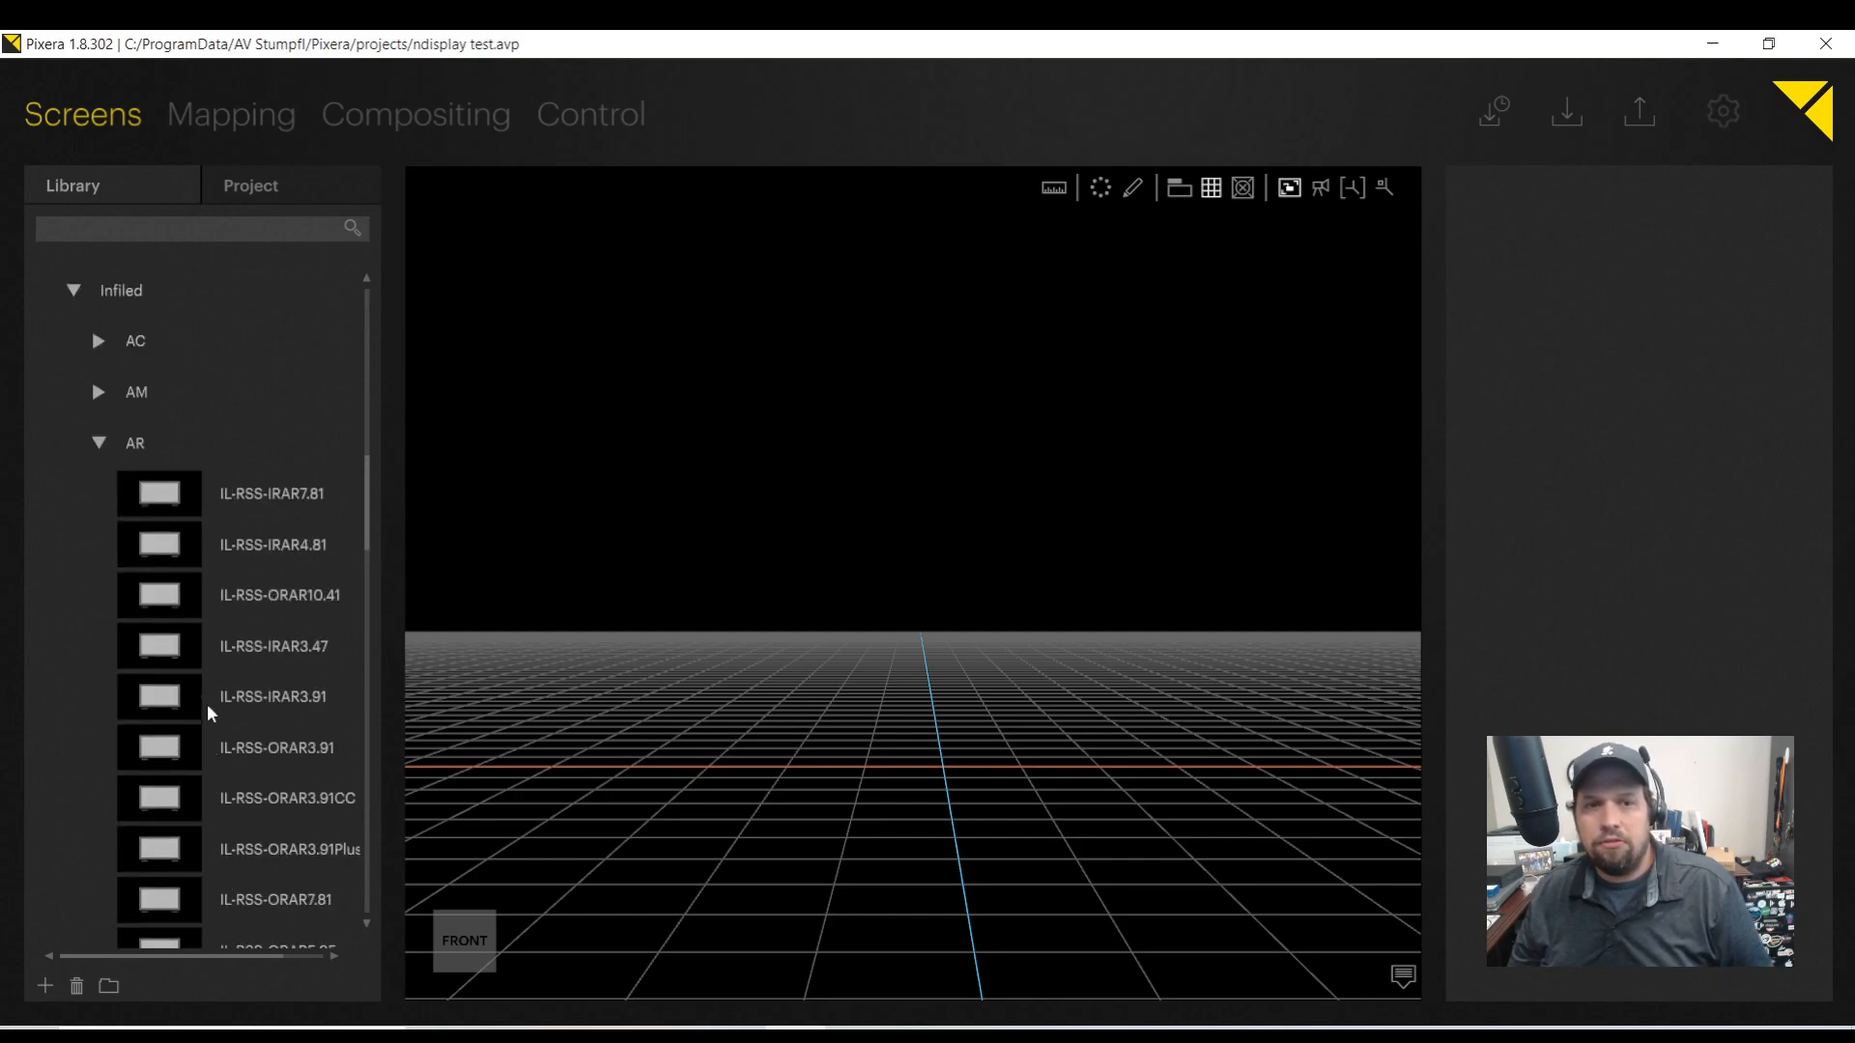
pyautogui.scroll(-3)
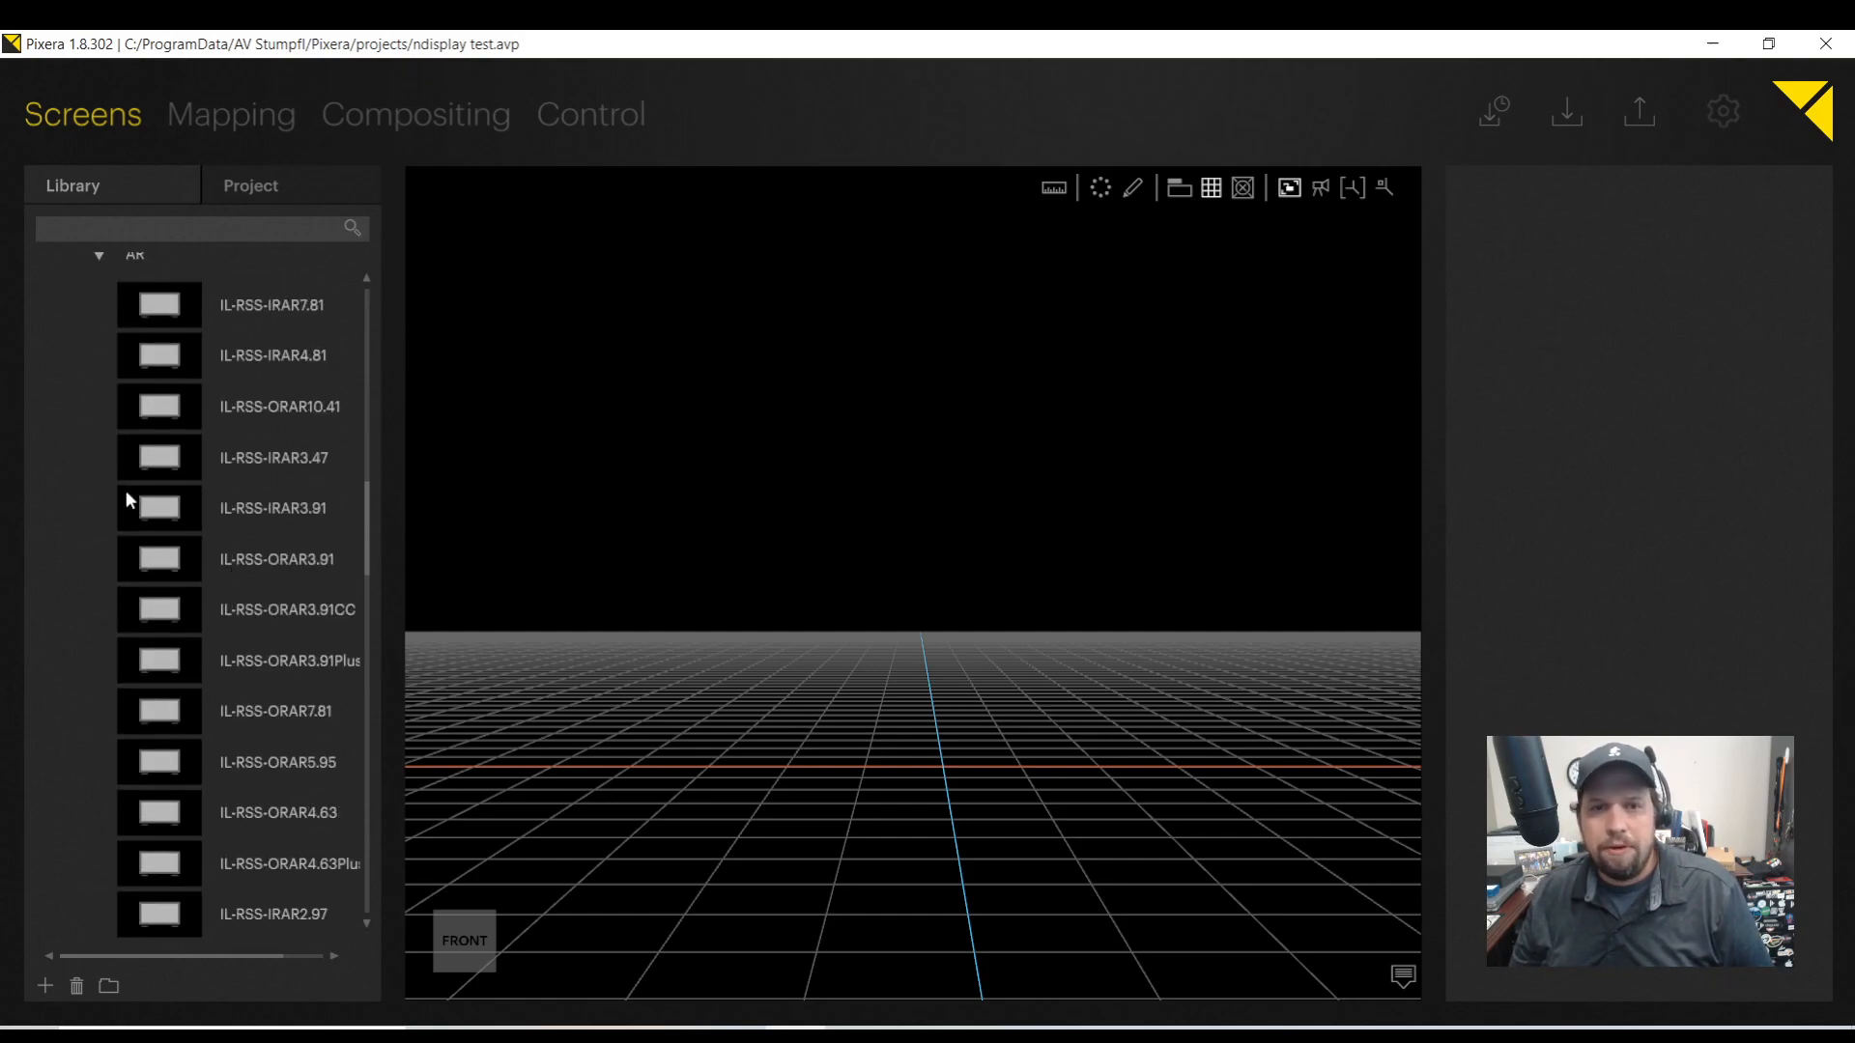
# Select IL-RSS-IRAR3.91 and review its specs: 0.50 × 1.00 m, 128×256 pixels.
pyautogui.click(272, 508)
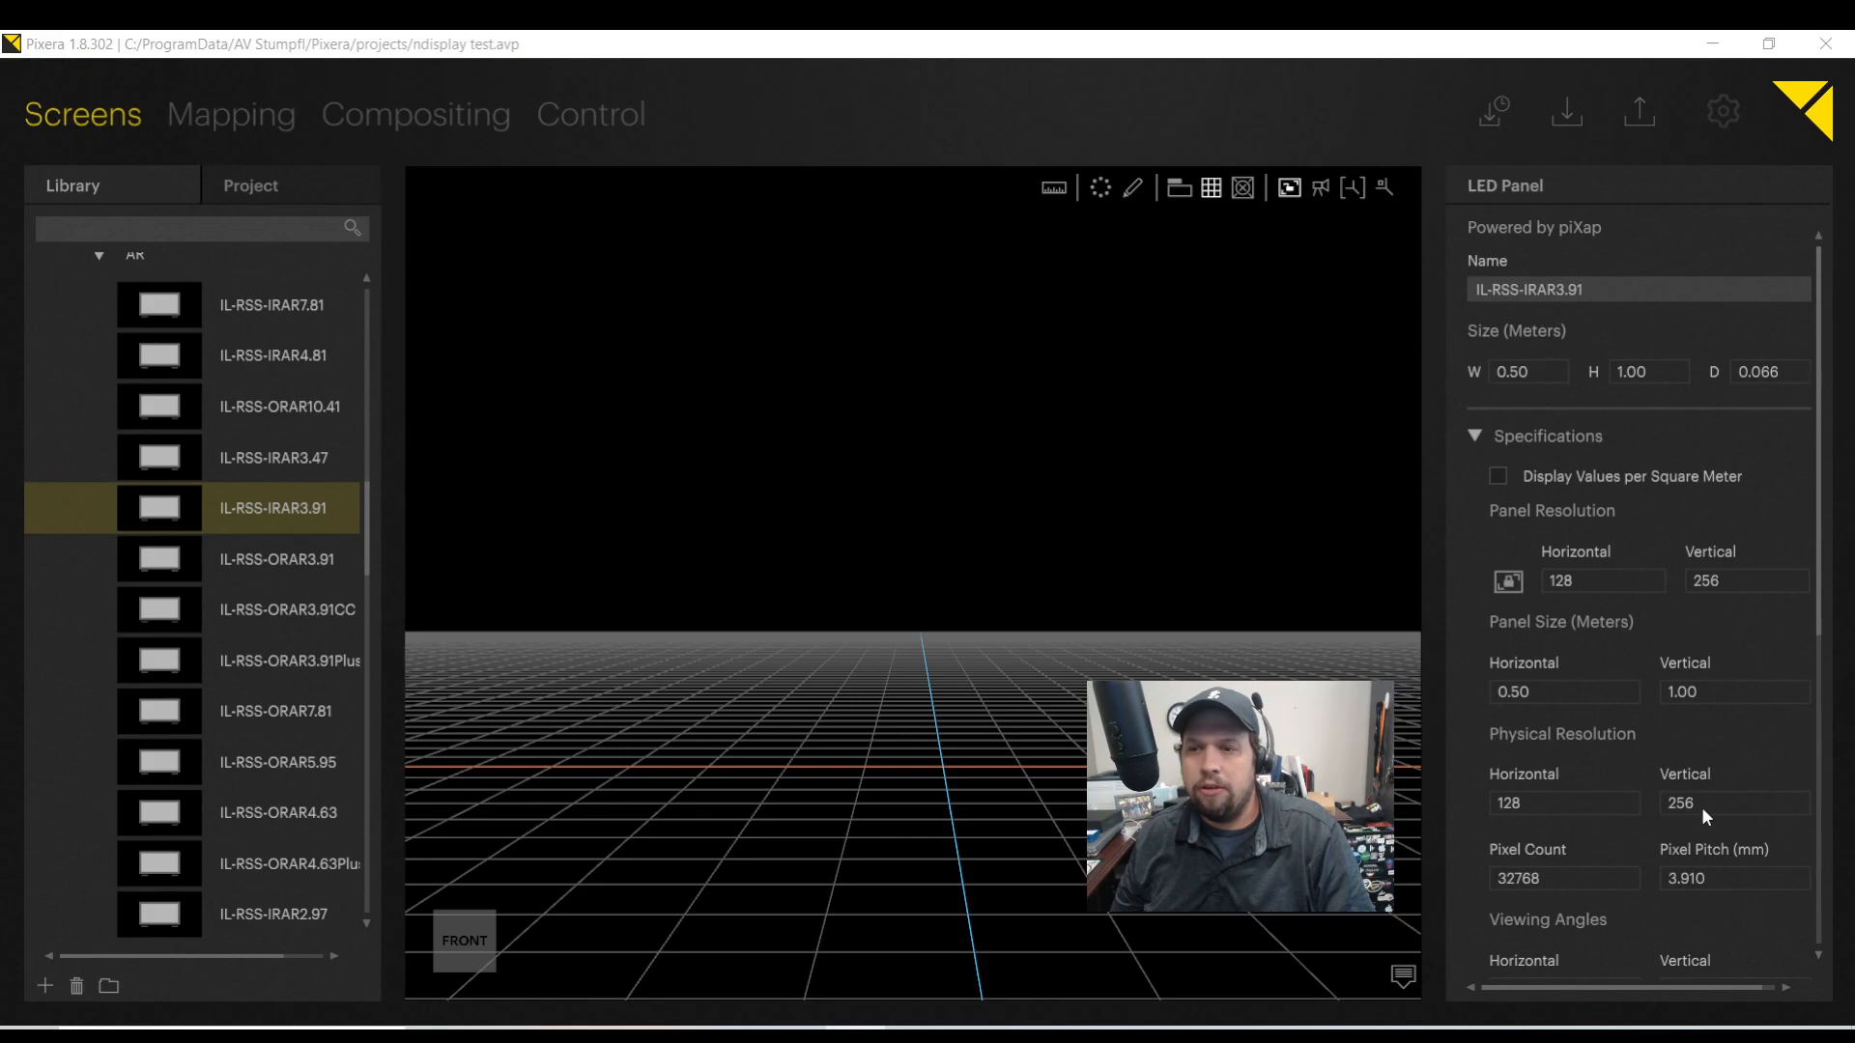
pyautogui.scroll(-3)
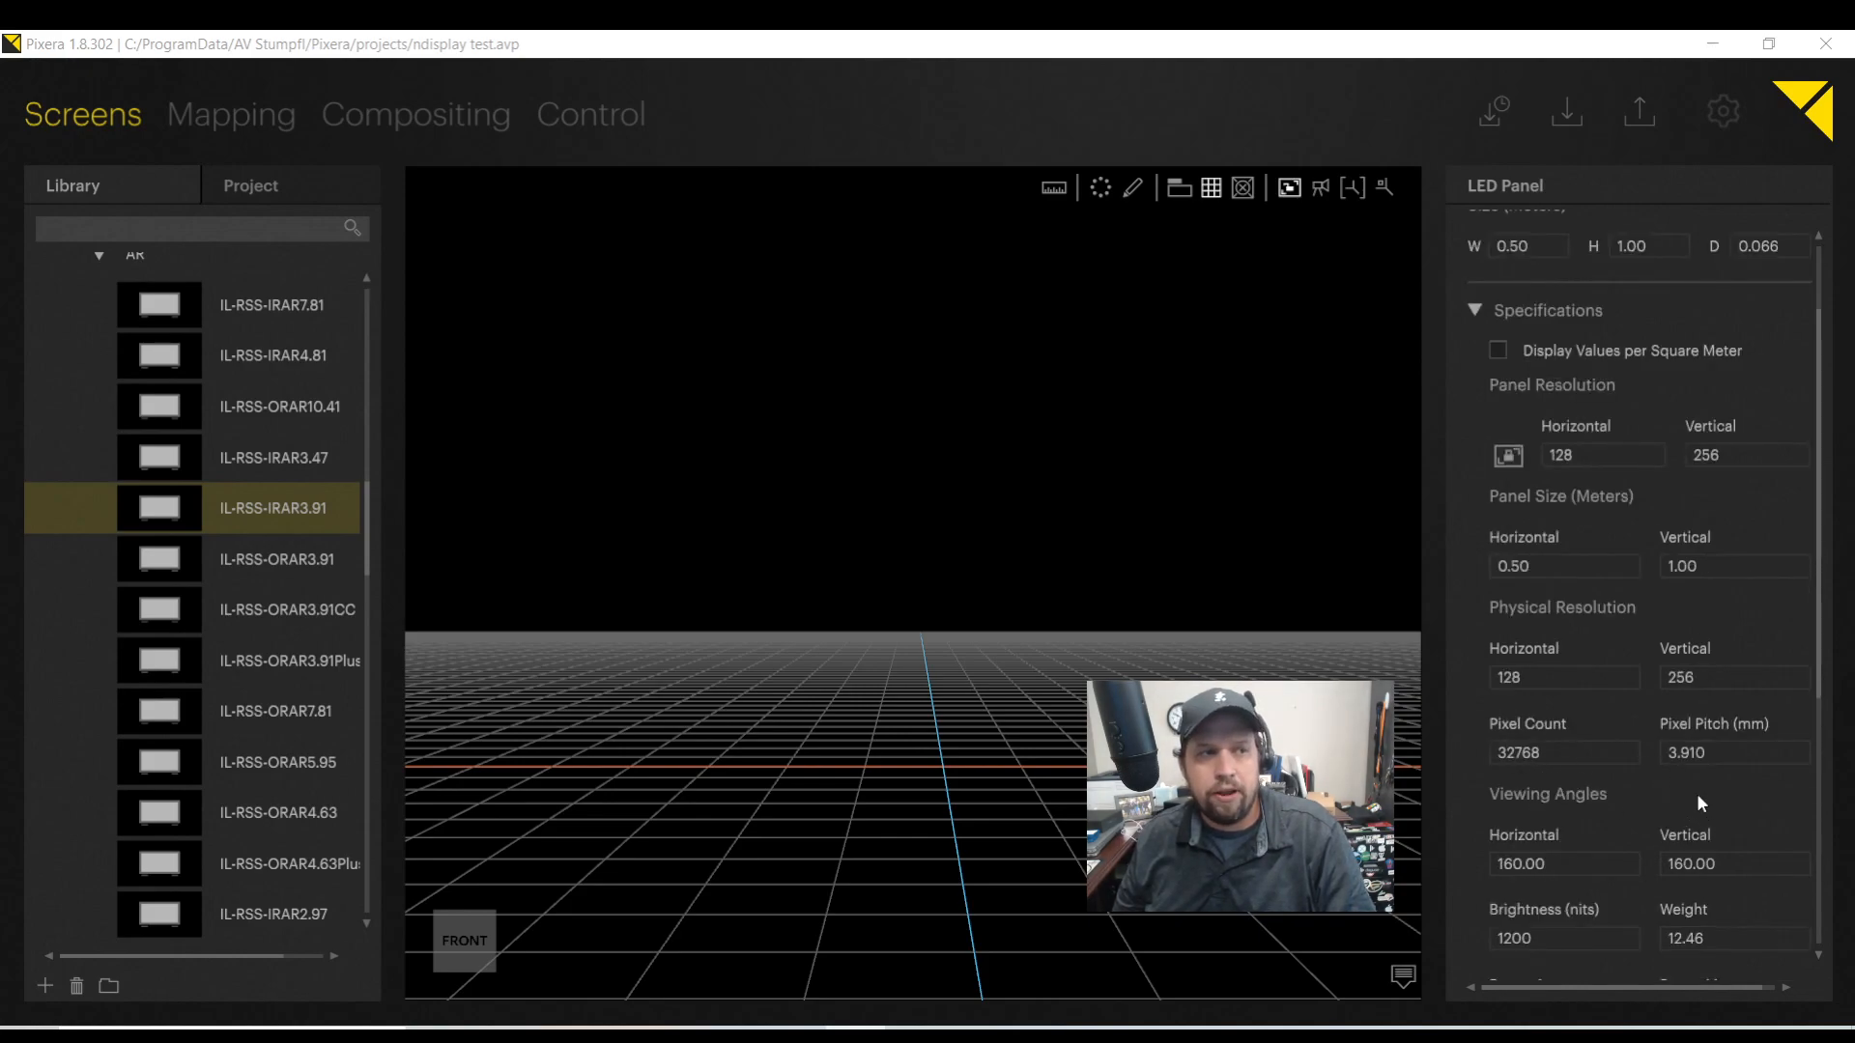
pyautogui.scroll(-3)
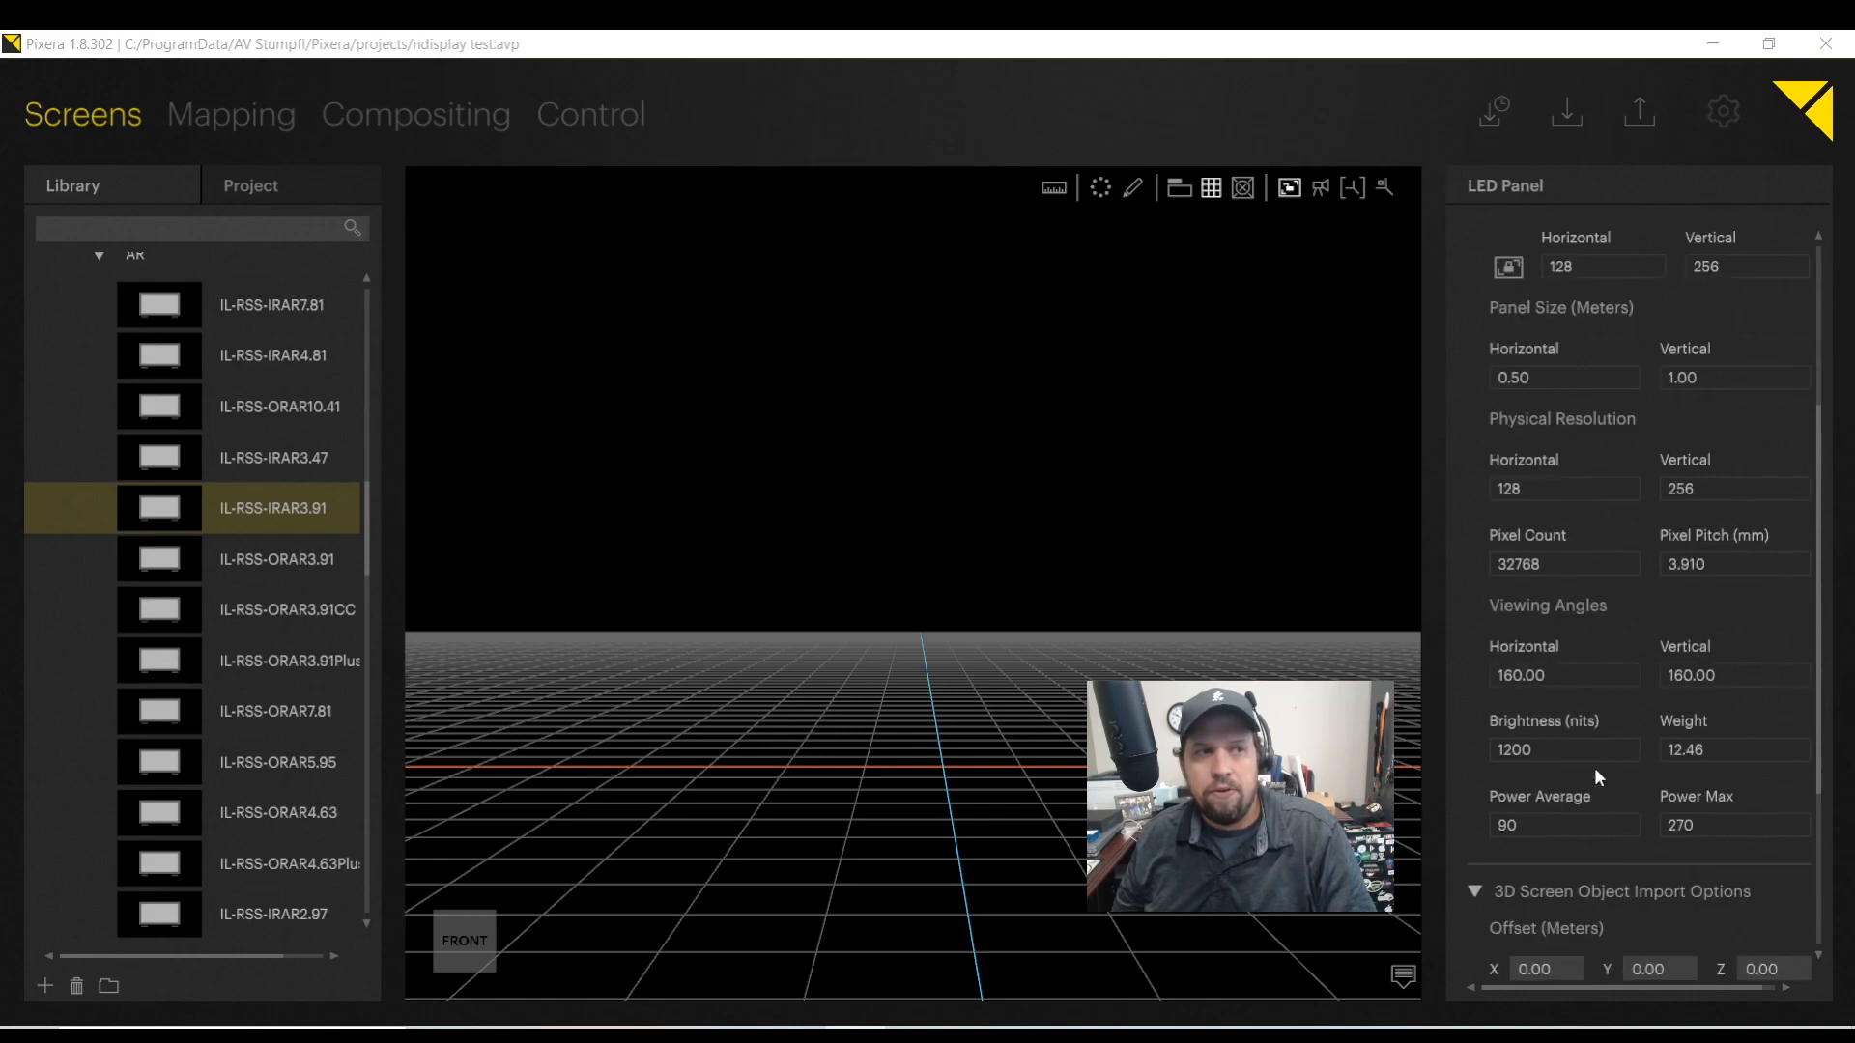
pyautogui.scroll(-3)
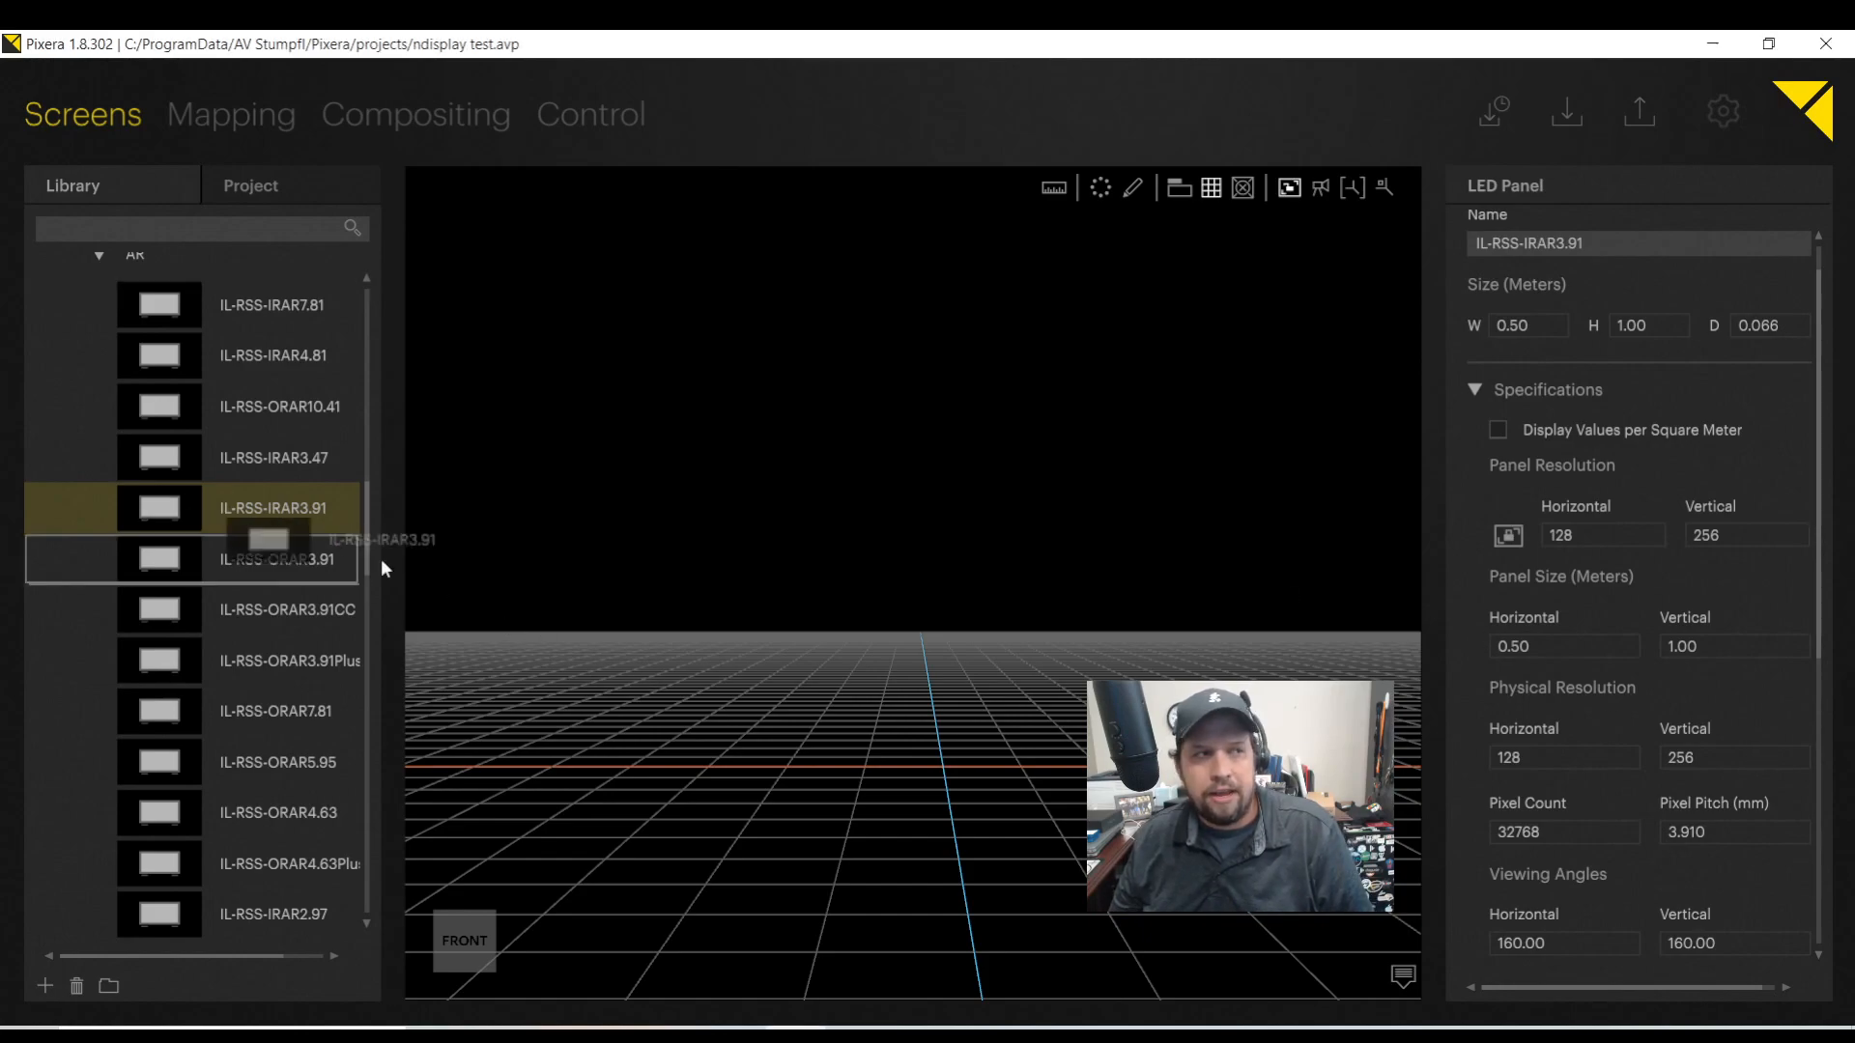
# Place an IL-RSS-IRAR3.91 panel as a 12 × 4 array (1536×1024 canvas) and reposition it.
pyautogui.moveTo(270, 508); pyautogui.dragTo(825, 728)
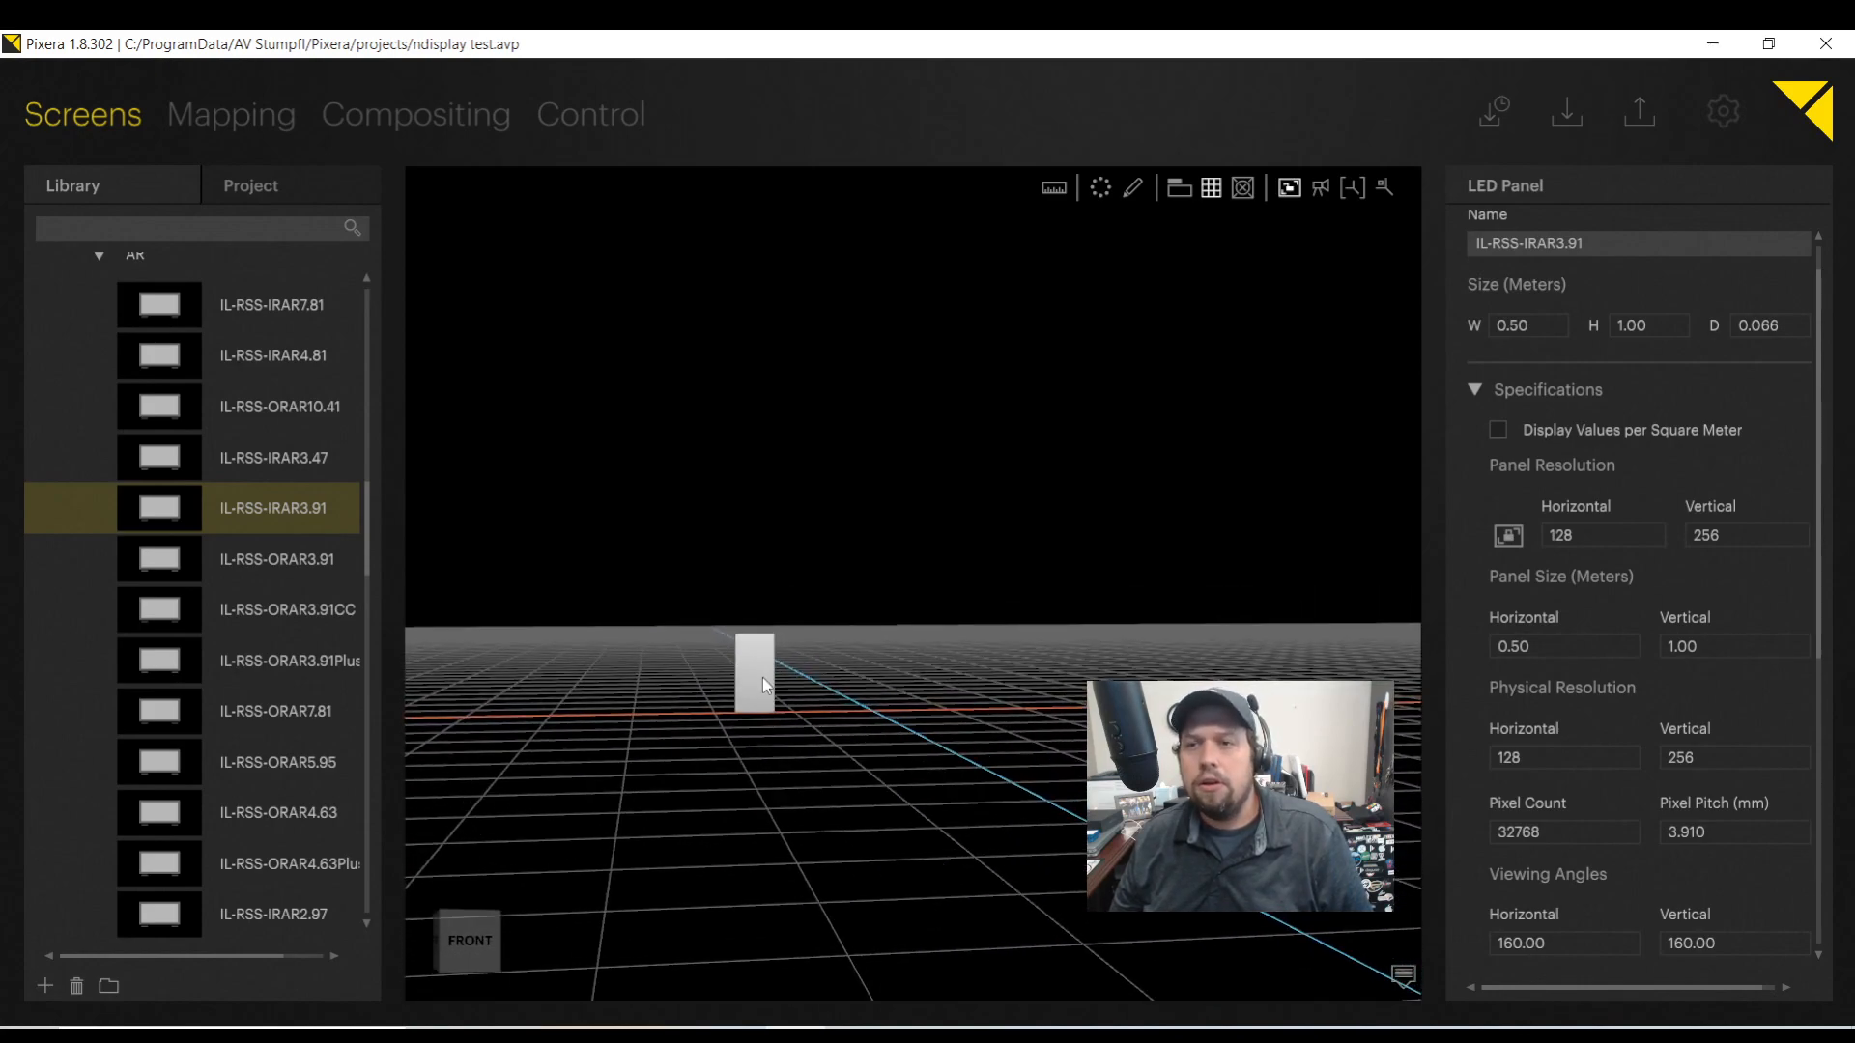
pyautogui.click(753, 672)
pyautogui.write('12')
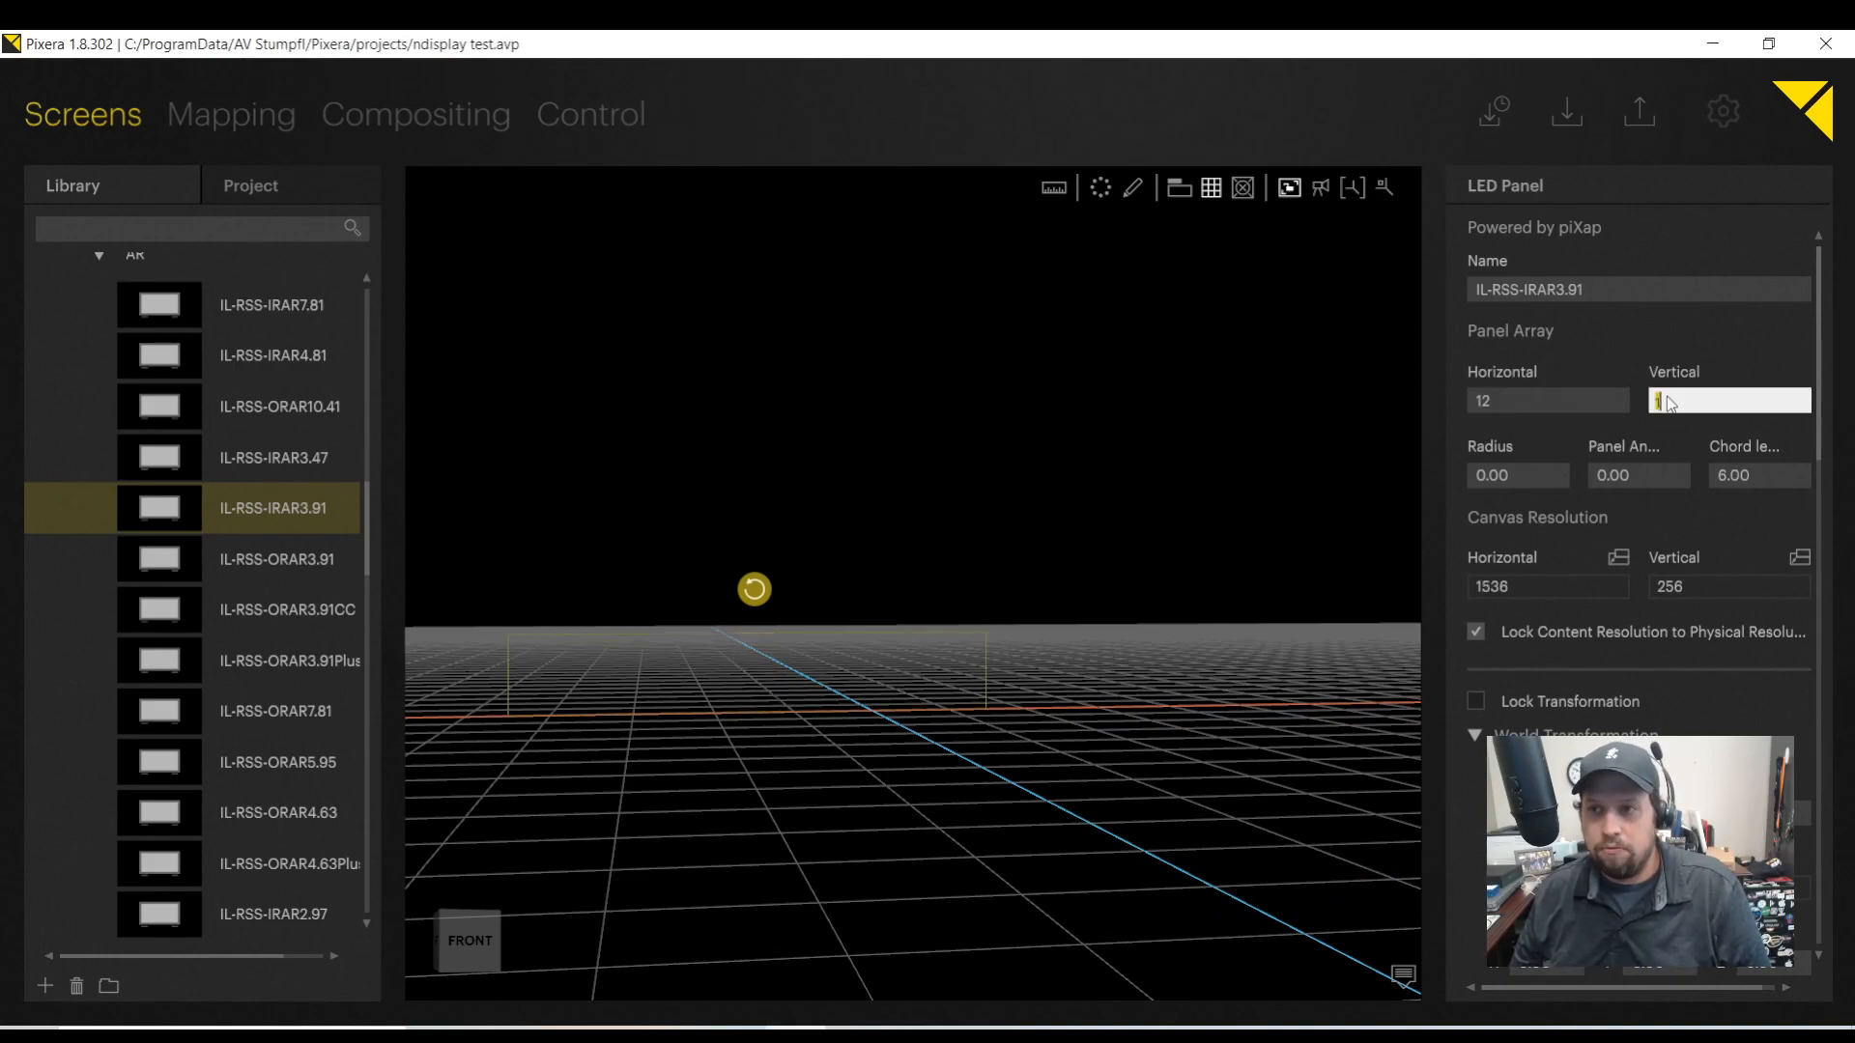
pyautogui.write('4')
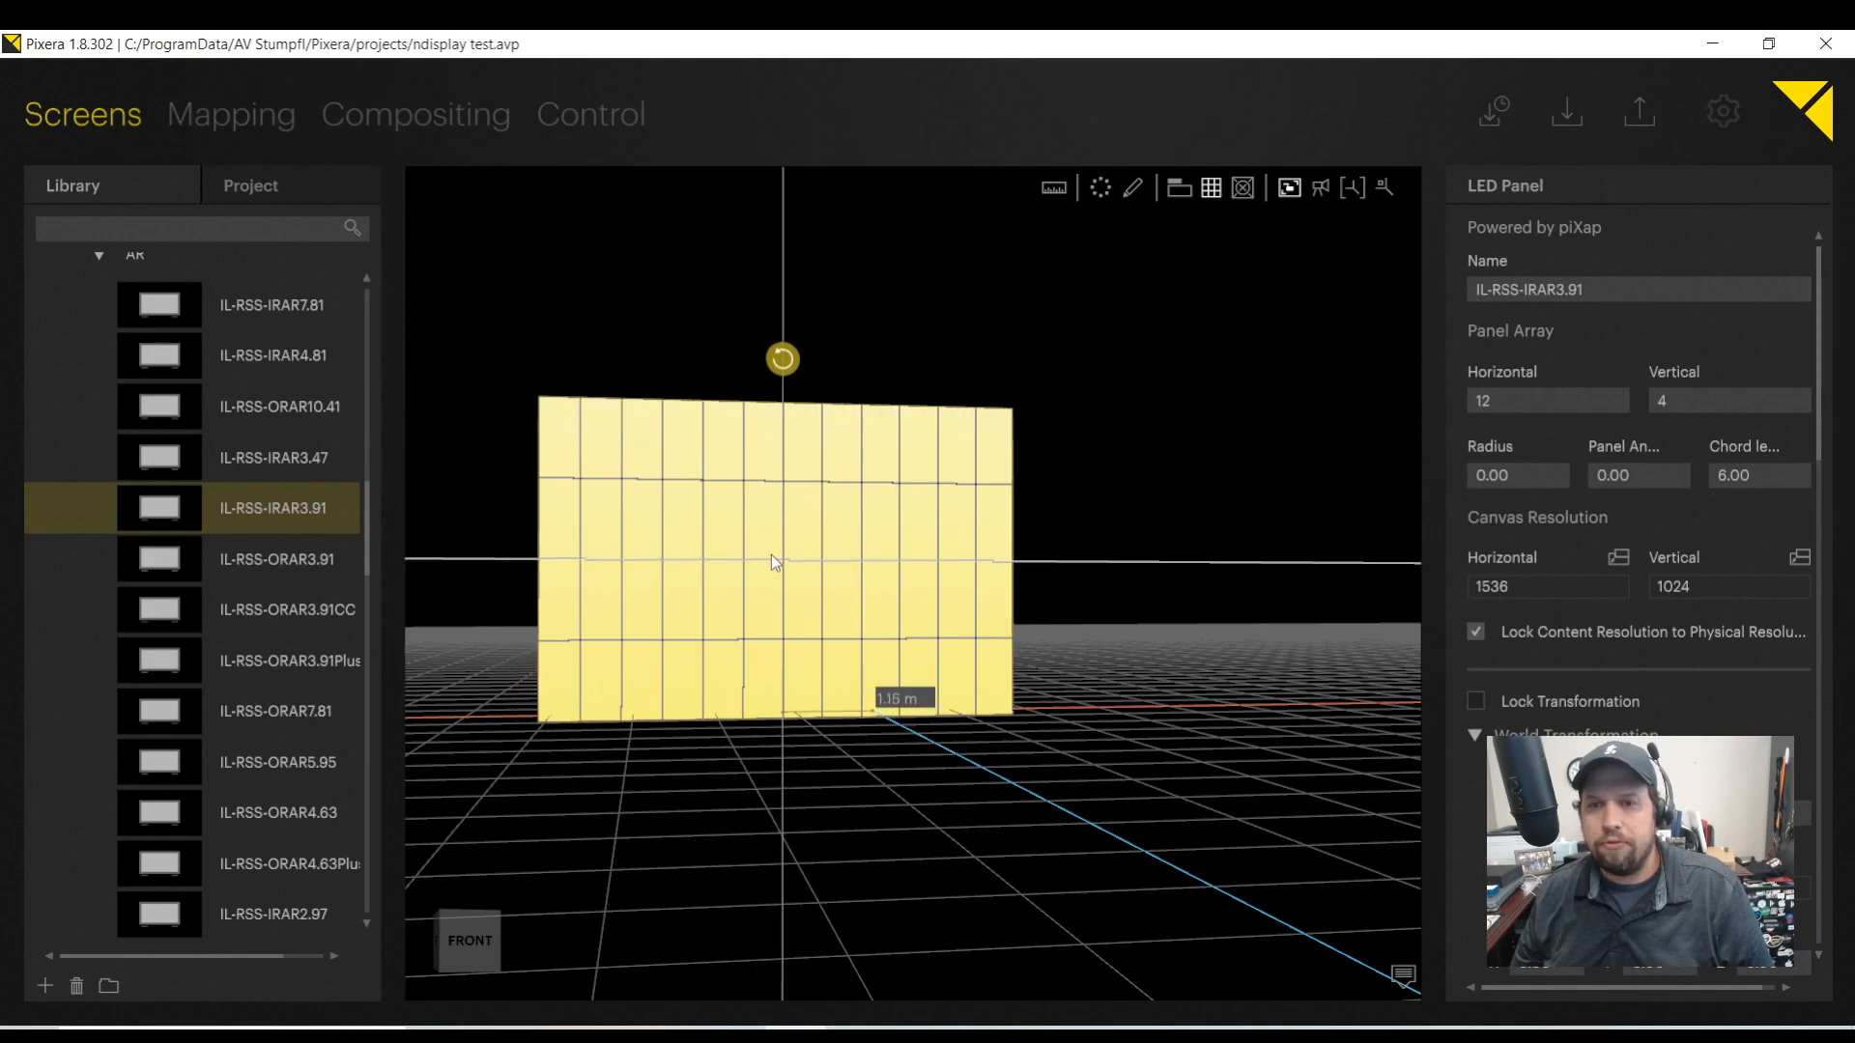
pyautogui.moveTo(769, 556); pyautogui.dragTo(875, 533)
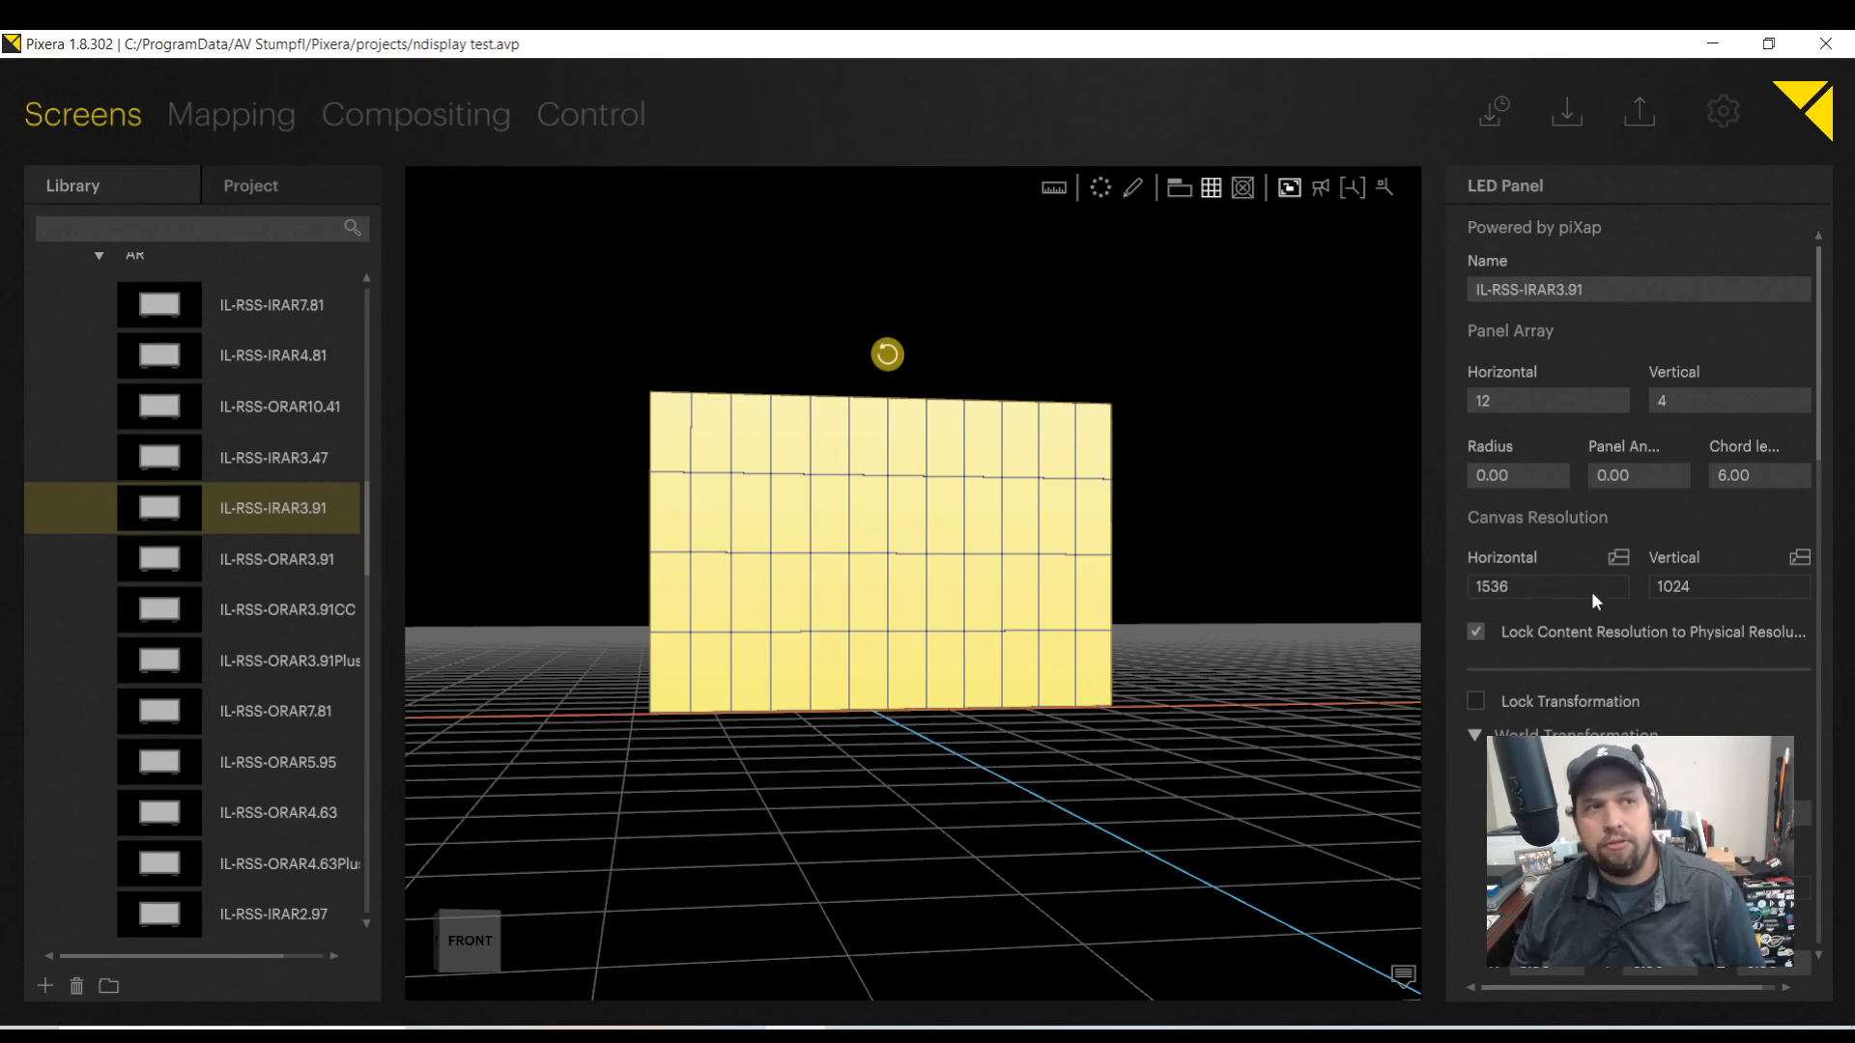
pyautogui.moveTo(1719, 588)
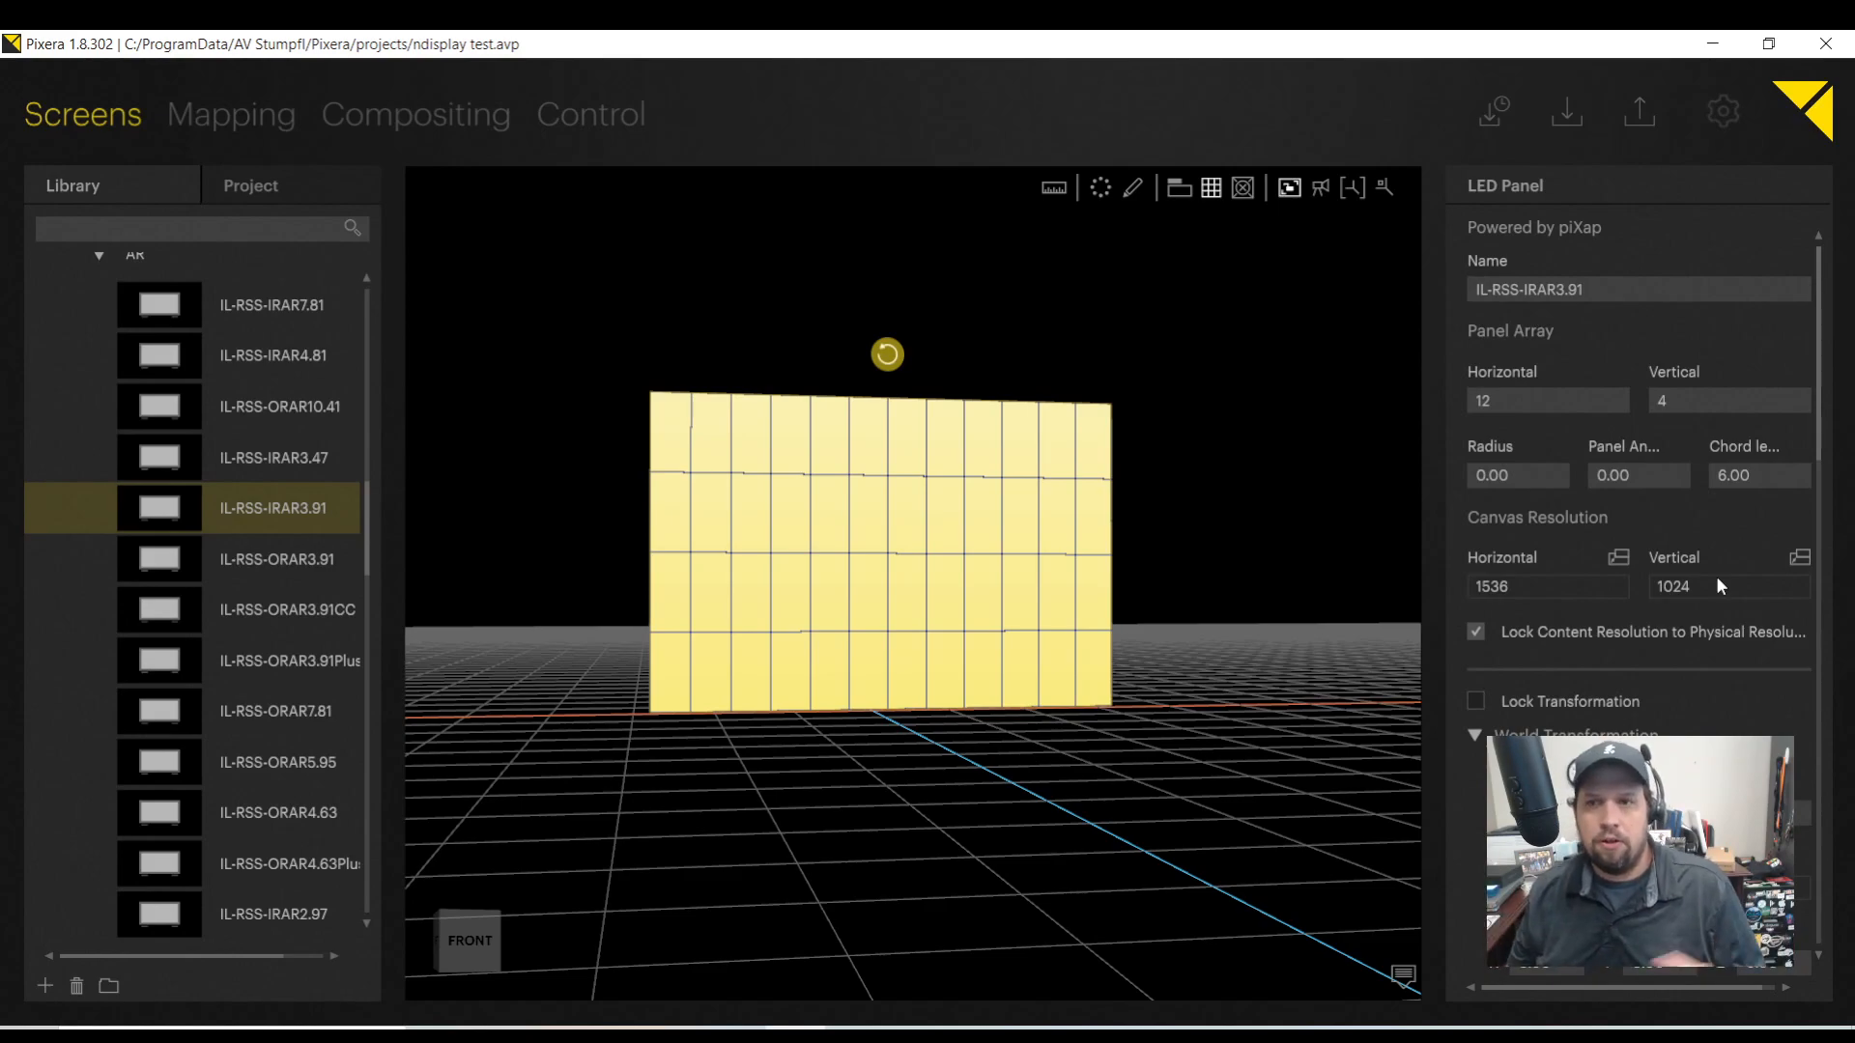
pyautogui.moveTo(946, 572)
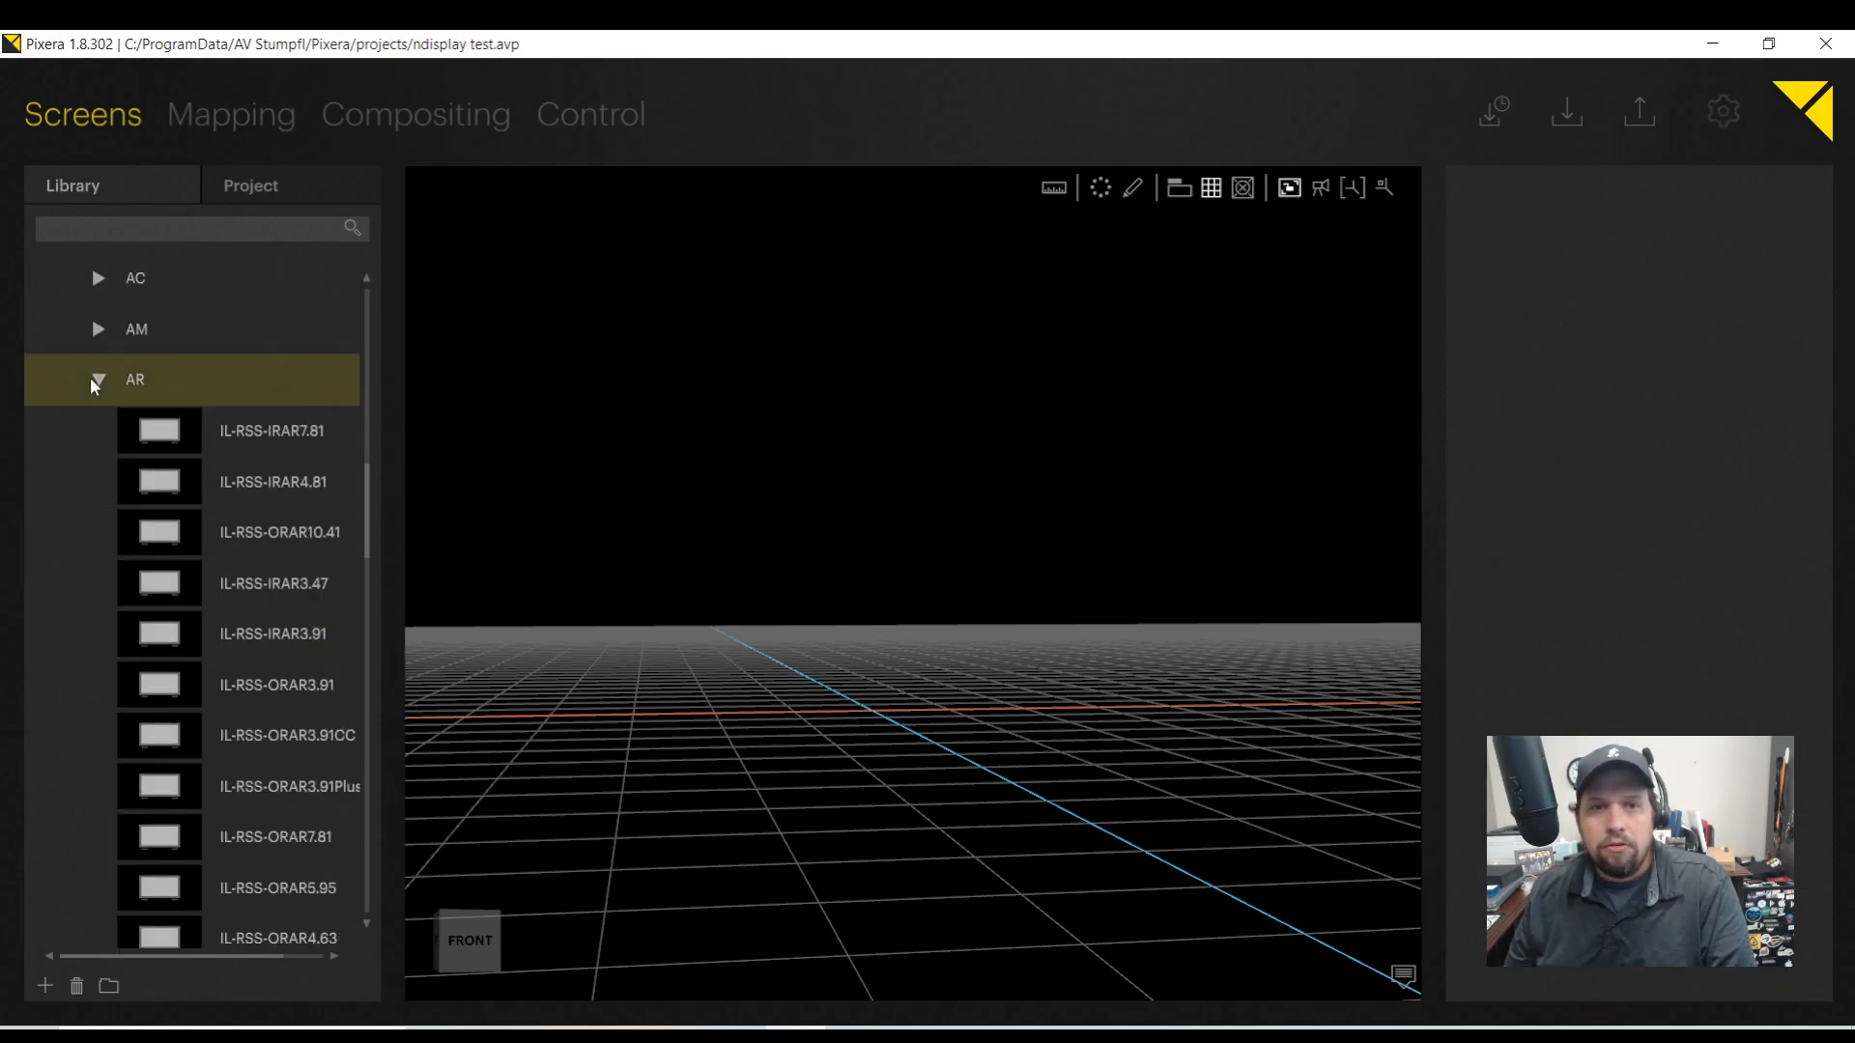
# Choose the IL-RSS-IRBD2.6 panel model from the DB group in the Library.
pyautogui.click(97, 379)
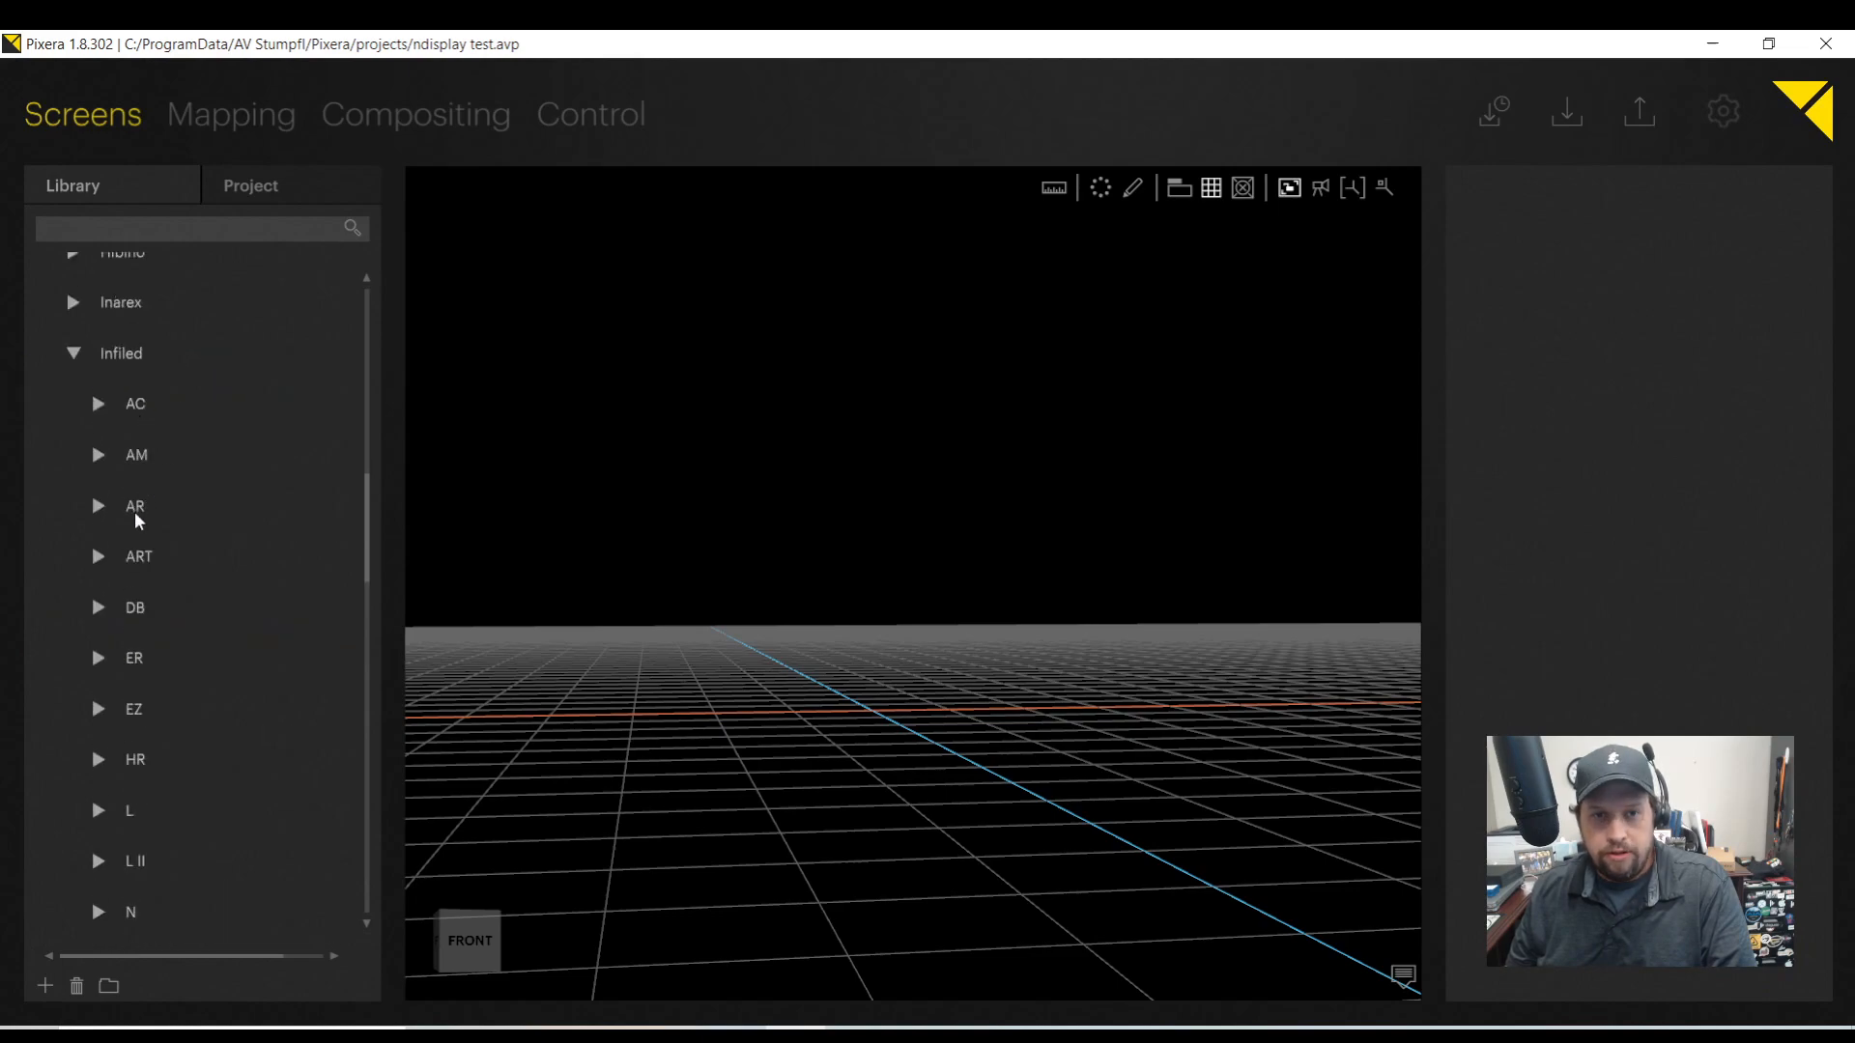
pyautogui.click(99, 607)
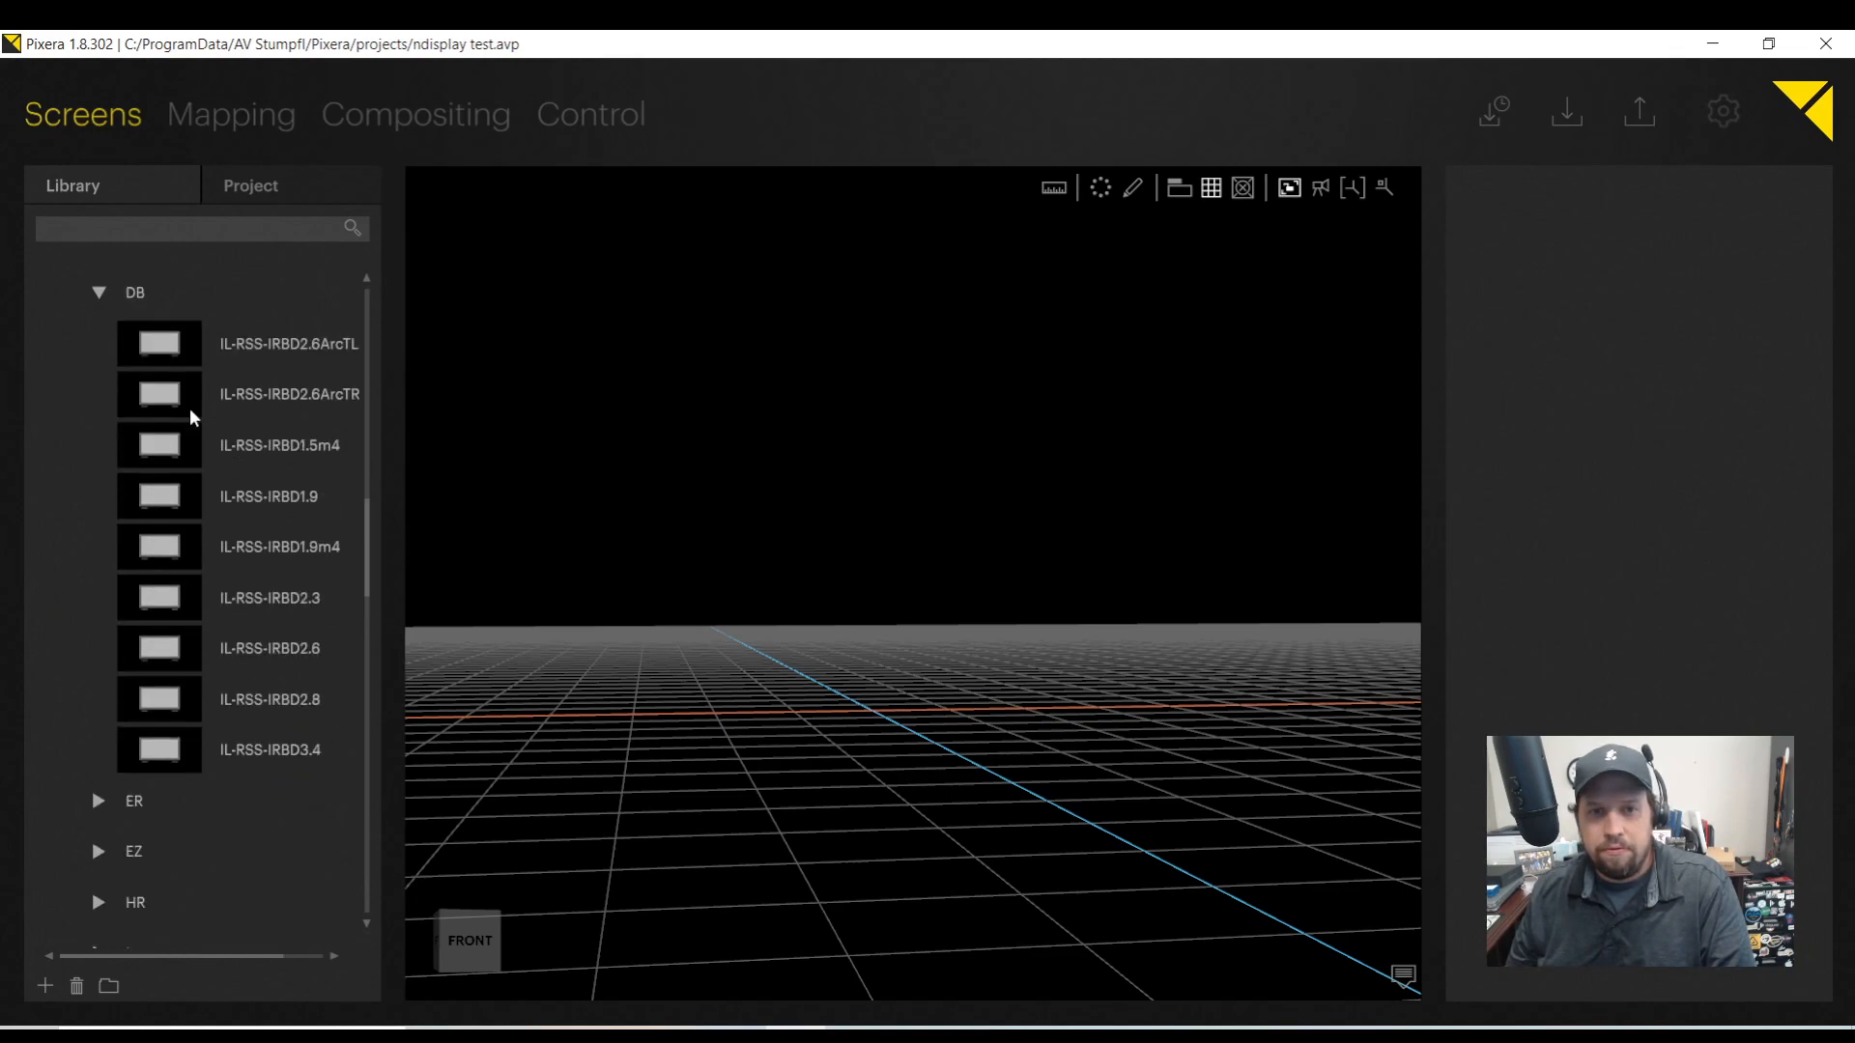
pyautogui.click(270, 647)
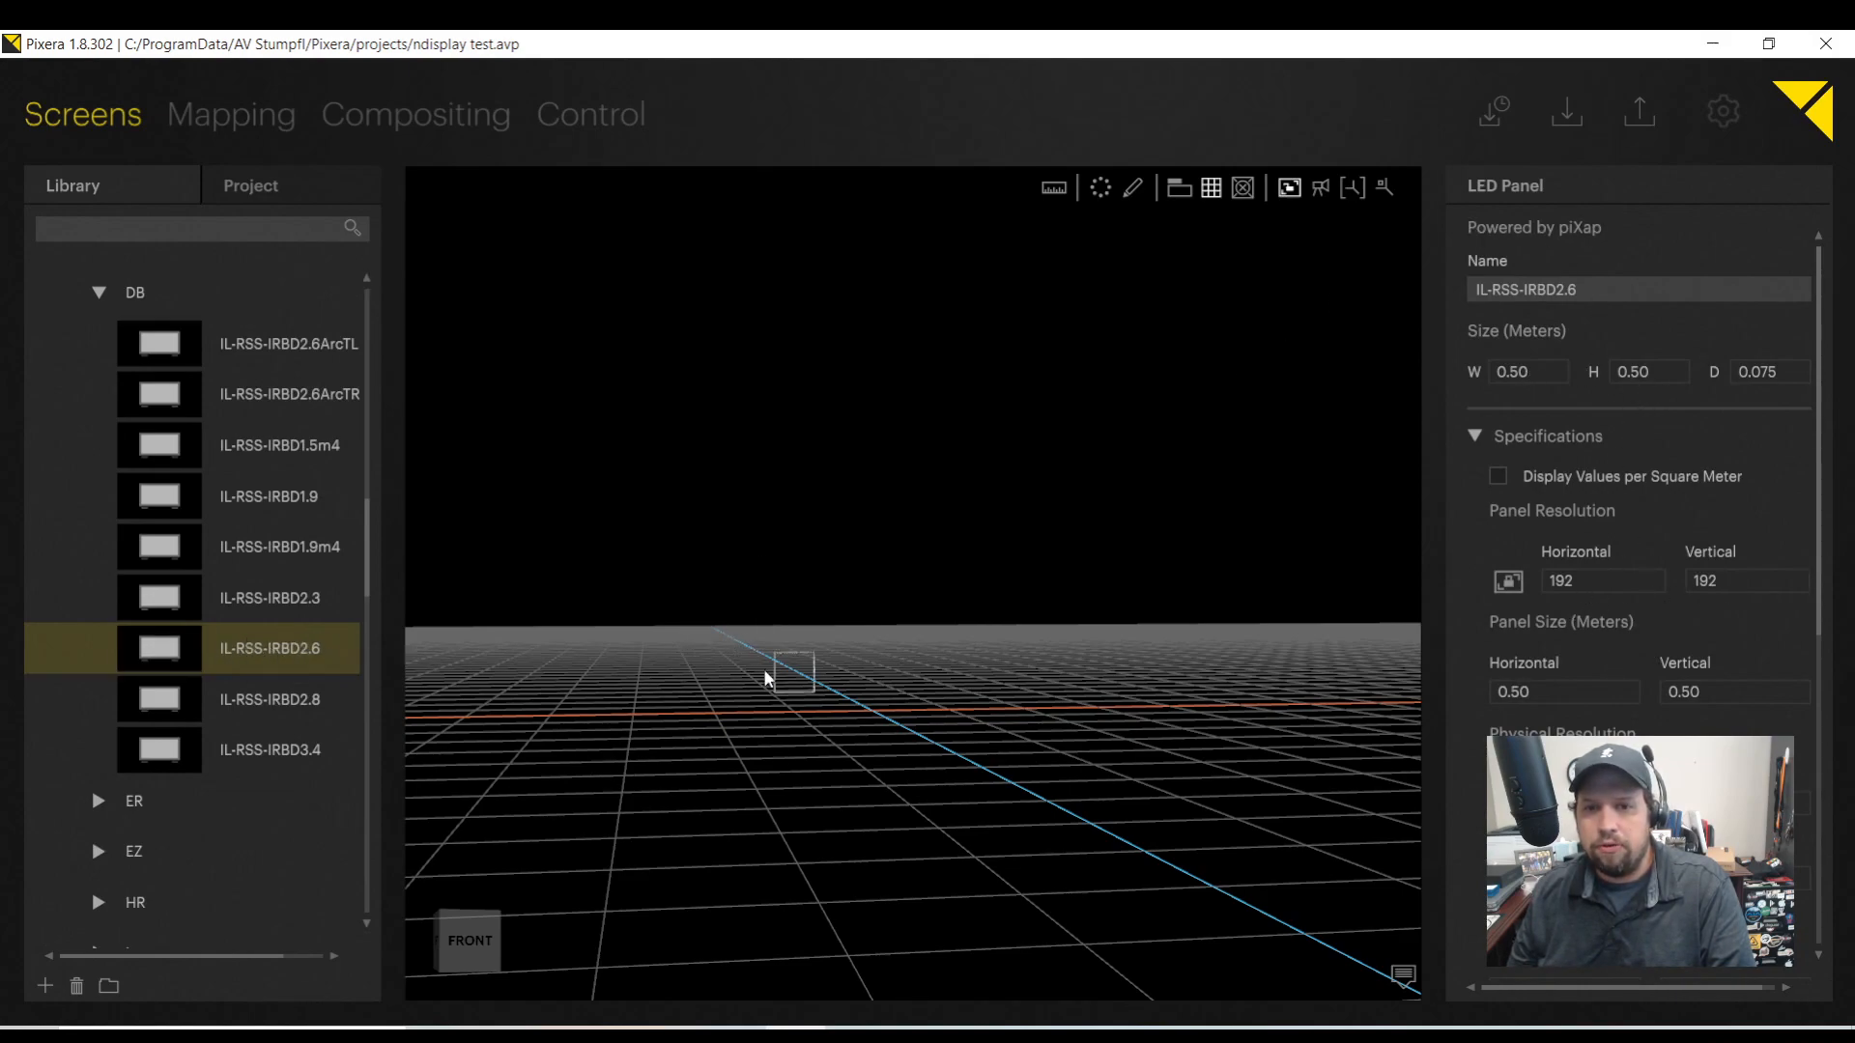
# Set the IL-RSS-IRBD2.6 wall's panel array to 12 horizontal by 6 vertical.
pyautogui.click(792, 669)
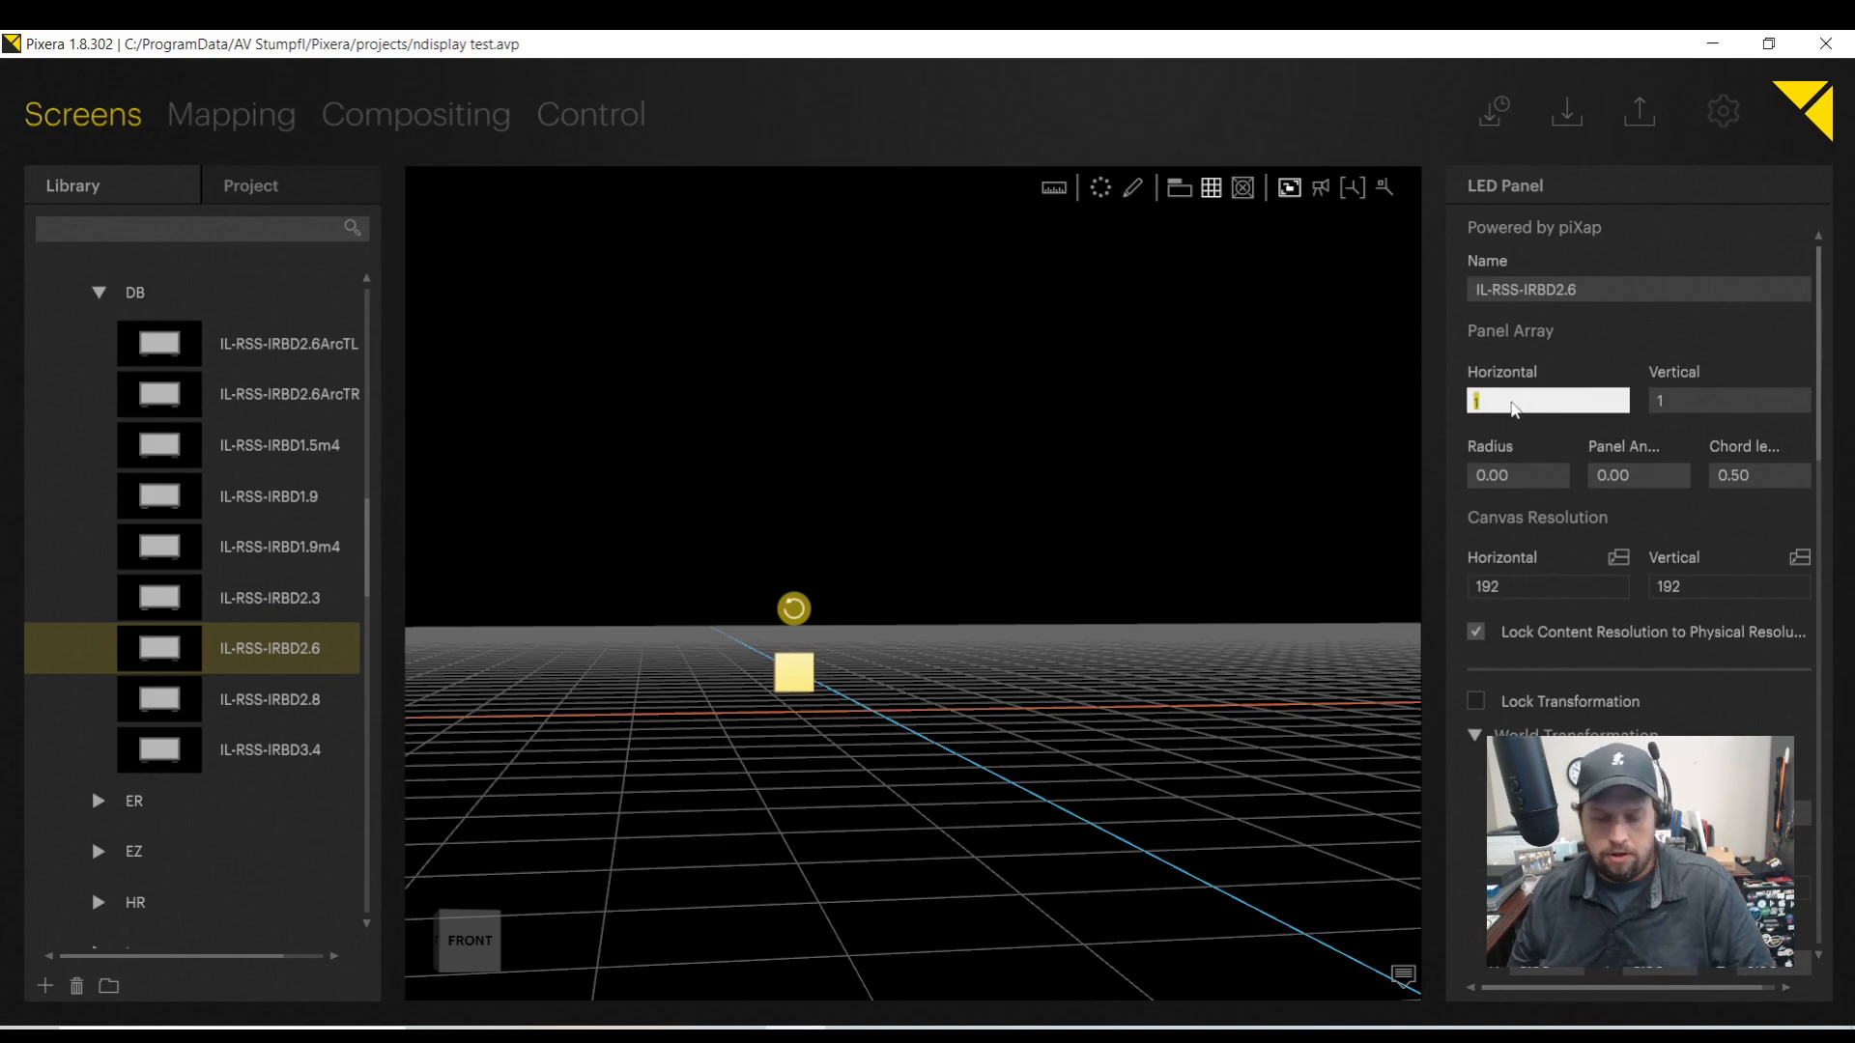
pyautogui.write('12')
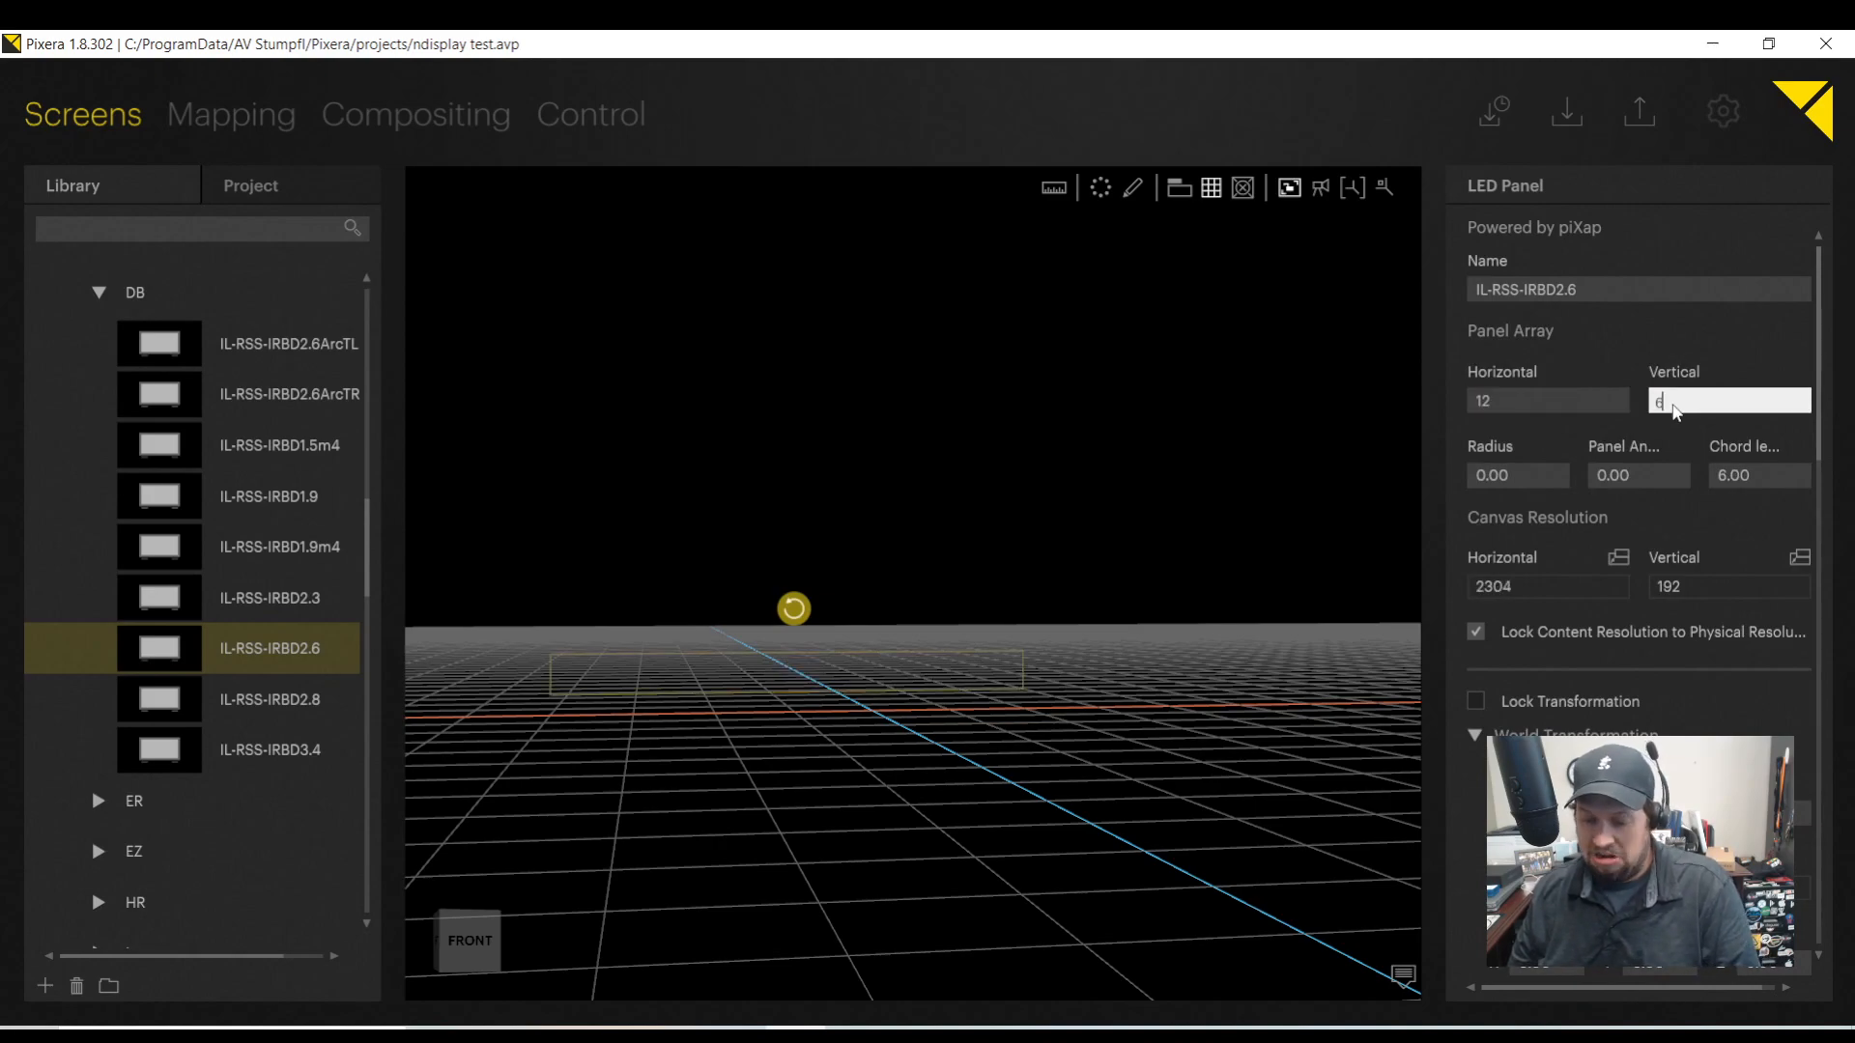
pyautogui.write('6')
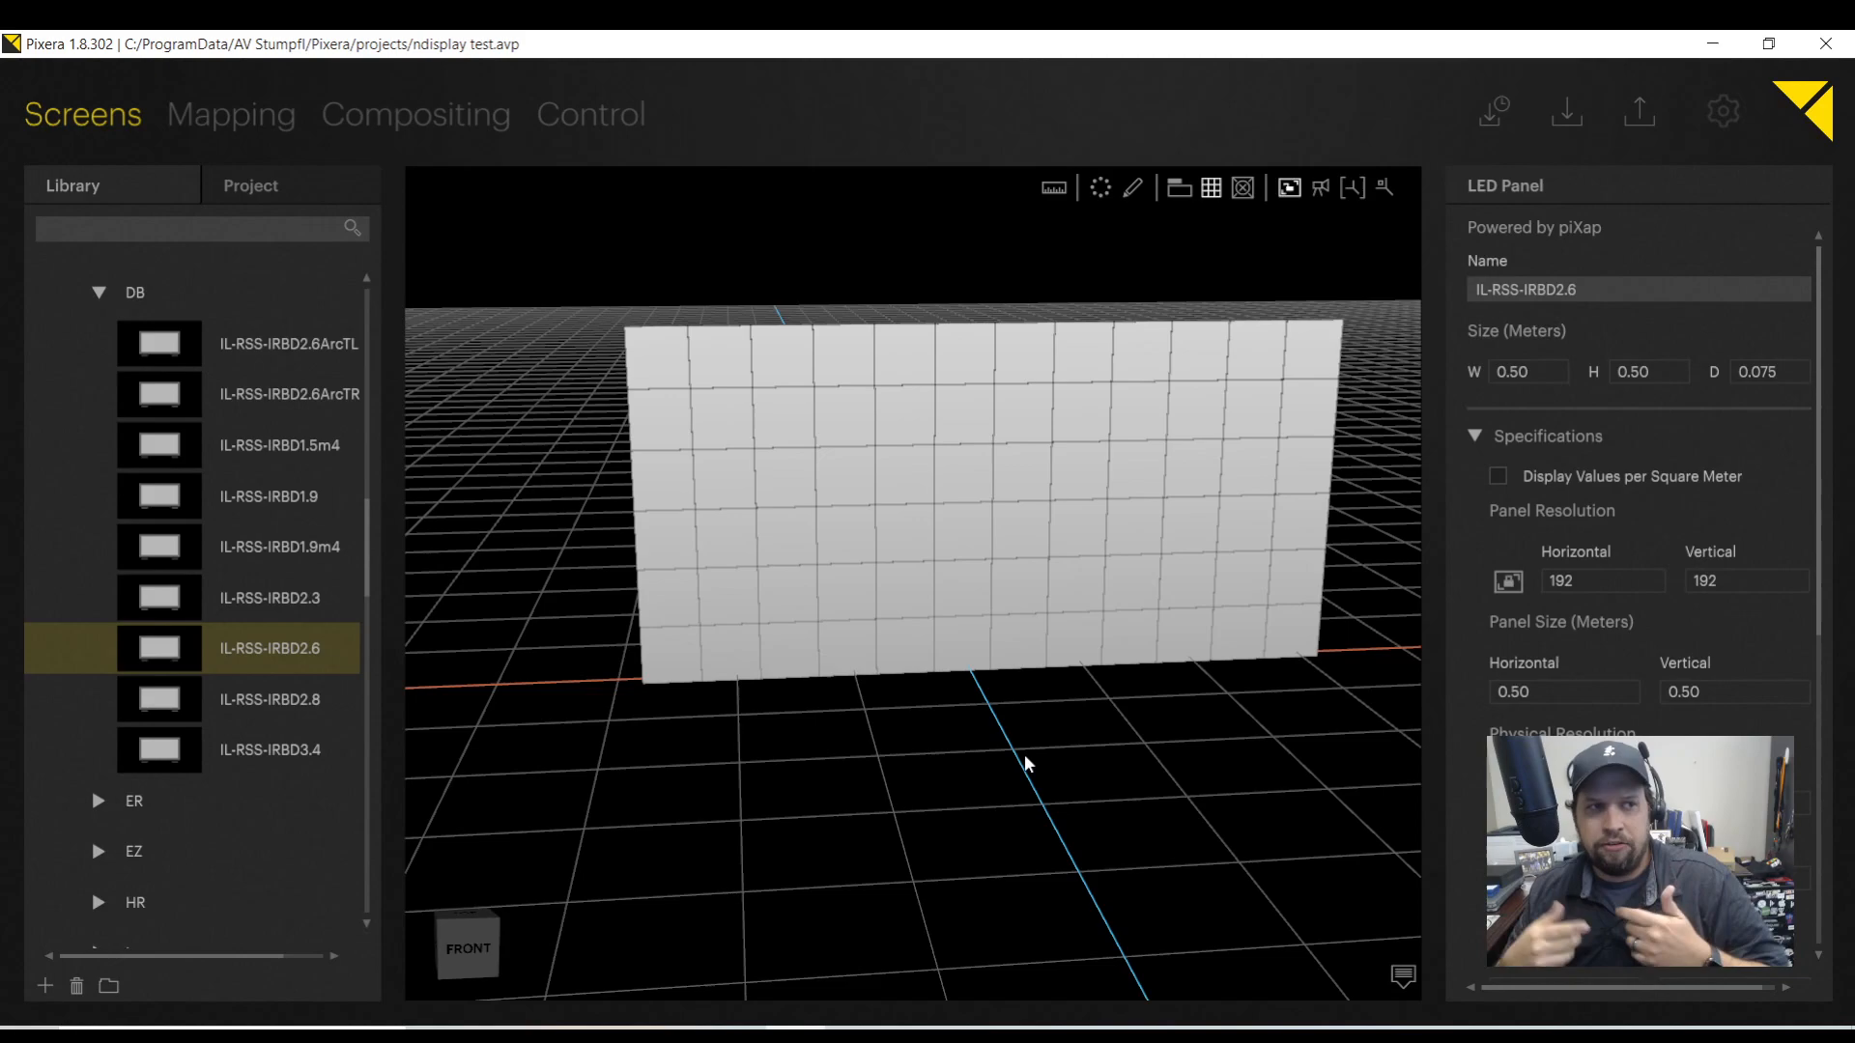
pyautogui.moveTo(1221, 332)
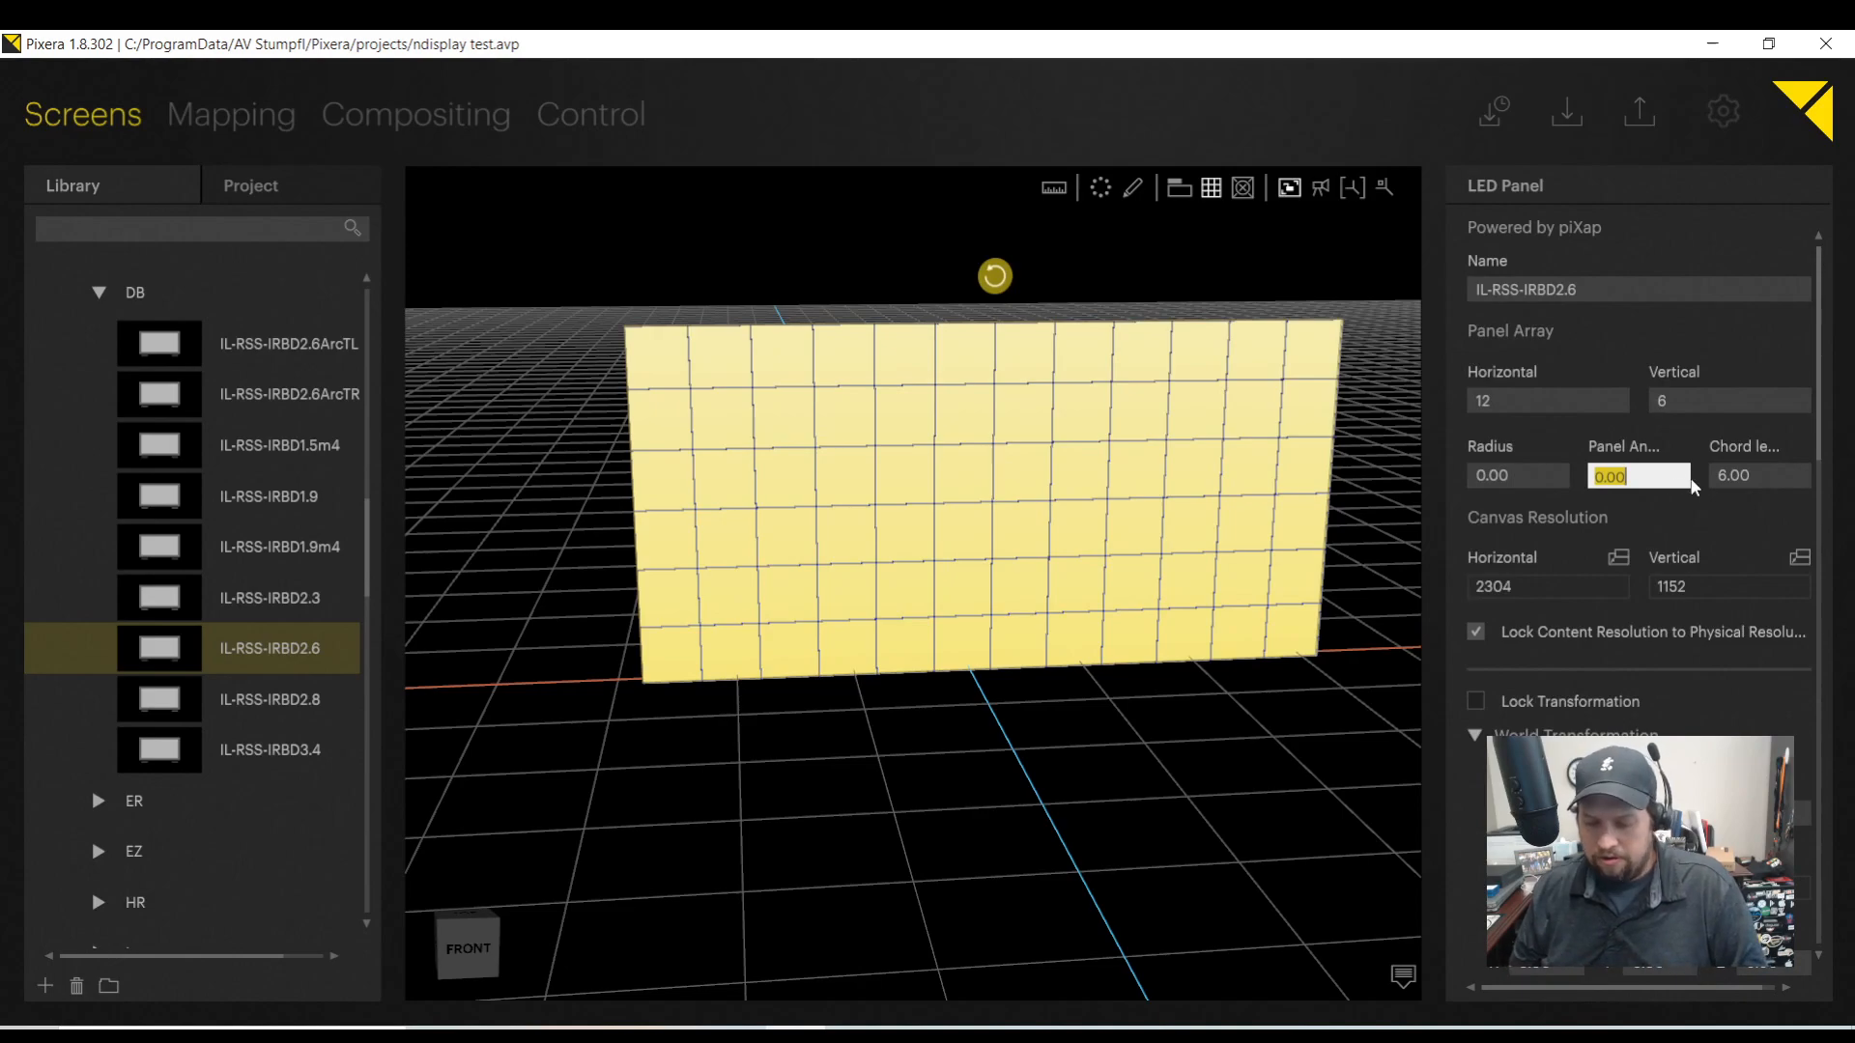
# Curve the 12 × 6 wall with a 5.00° panel angle, radius about 5.73 m.
pyautogui.write('5.00')
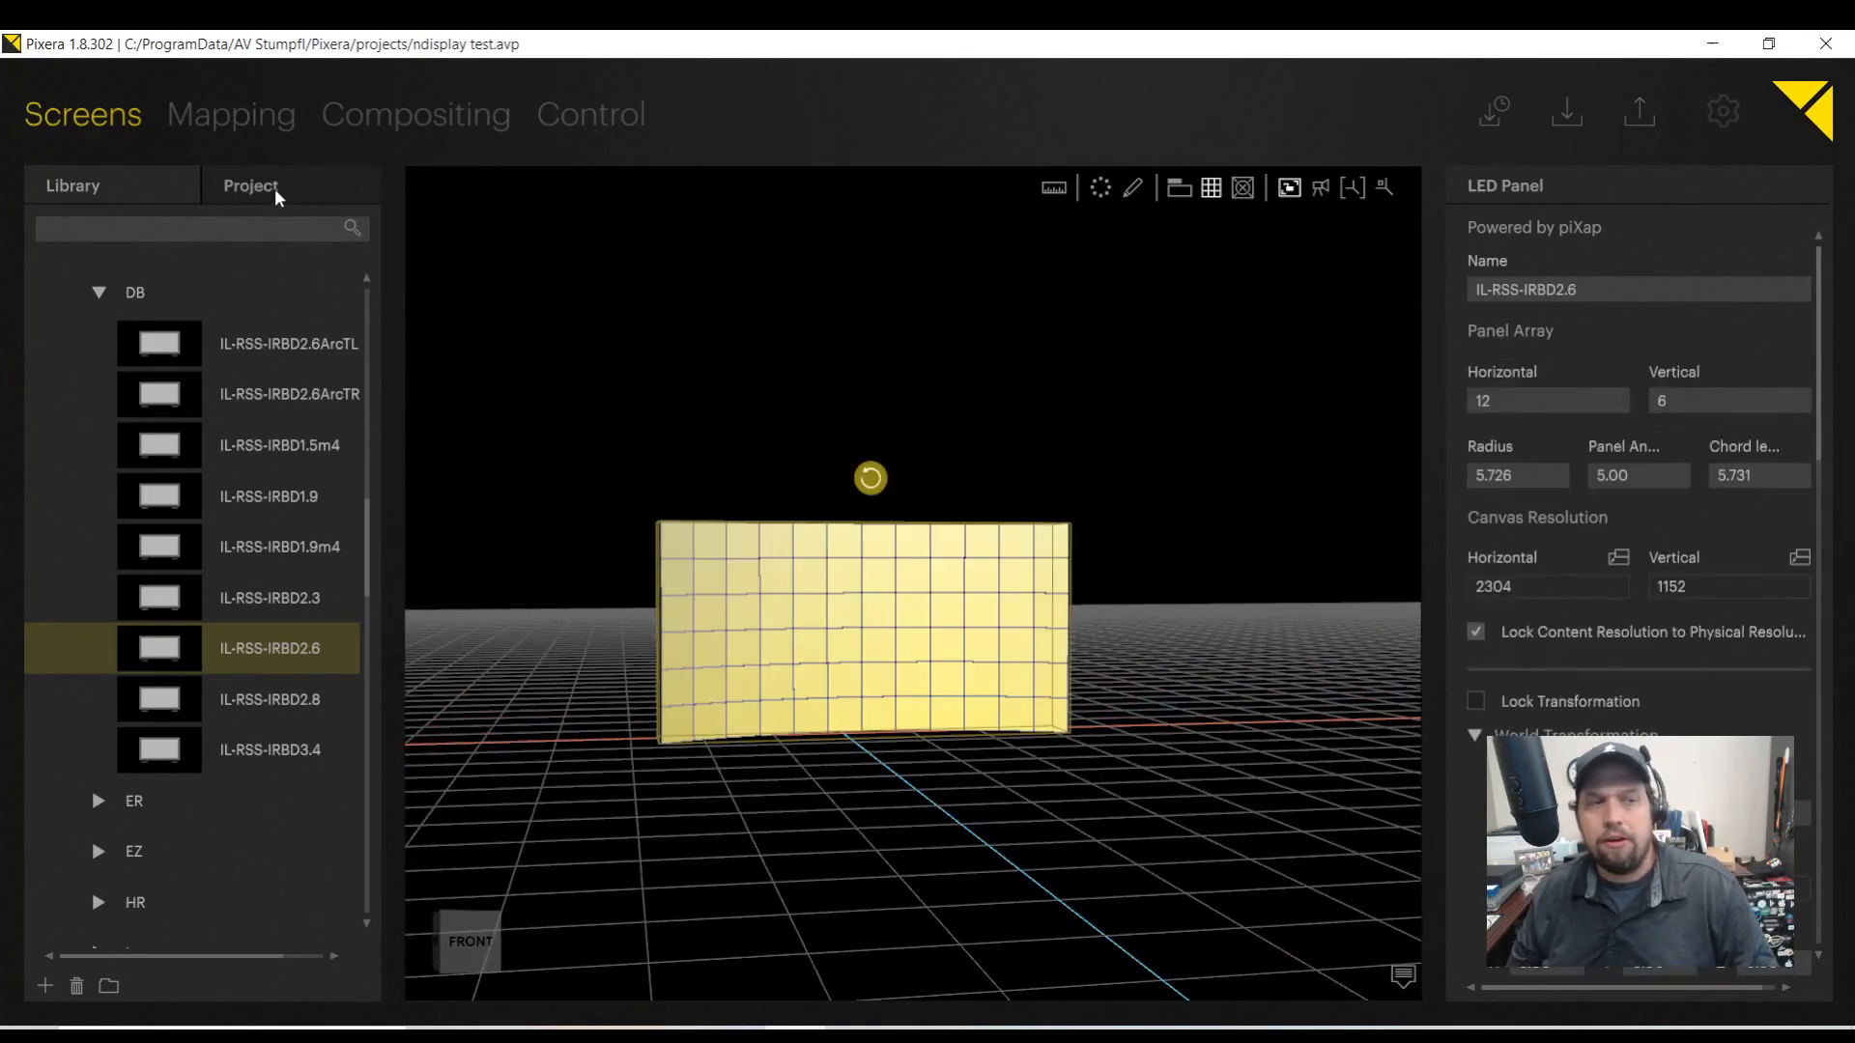
# Review the wall's mesh modifiers and marker calibration in the Project tab, then bring up its context menu.
pyautogui.click(249, 186)
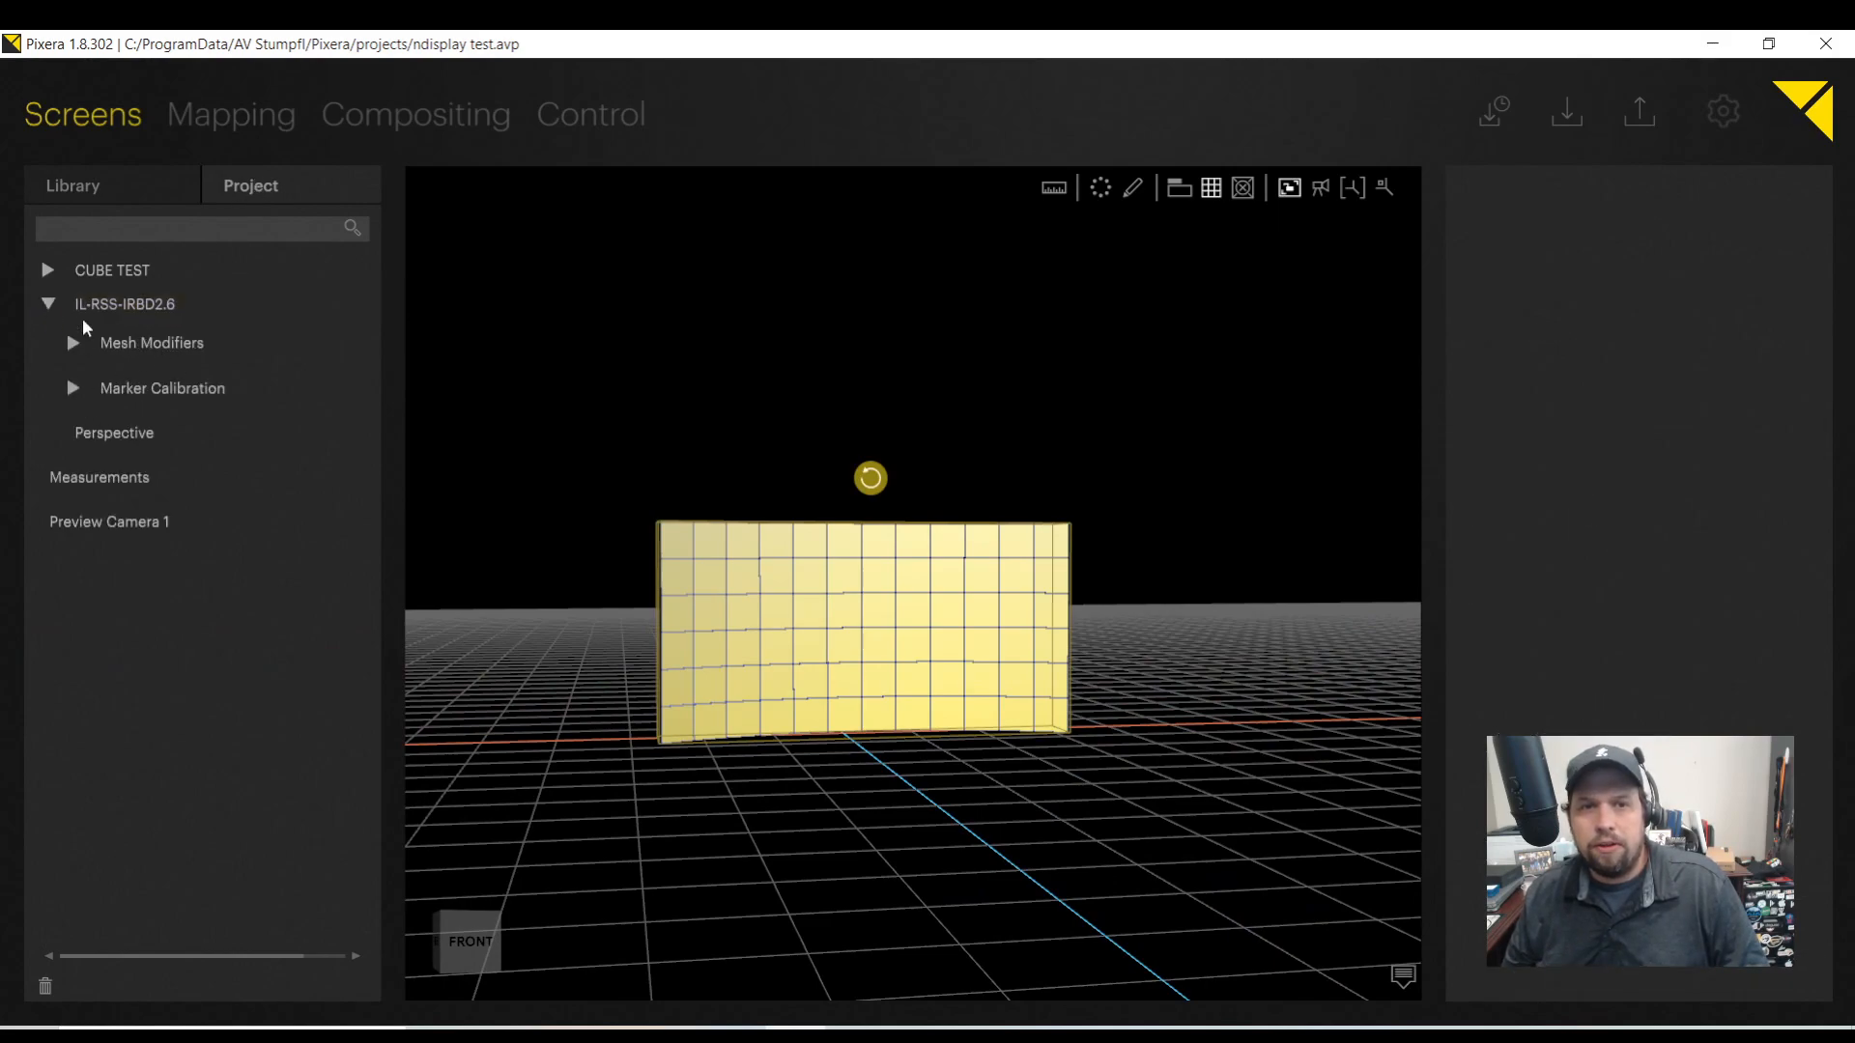
pyautogui.click(72, 344)
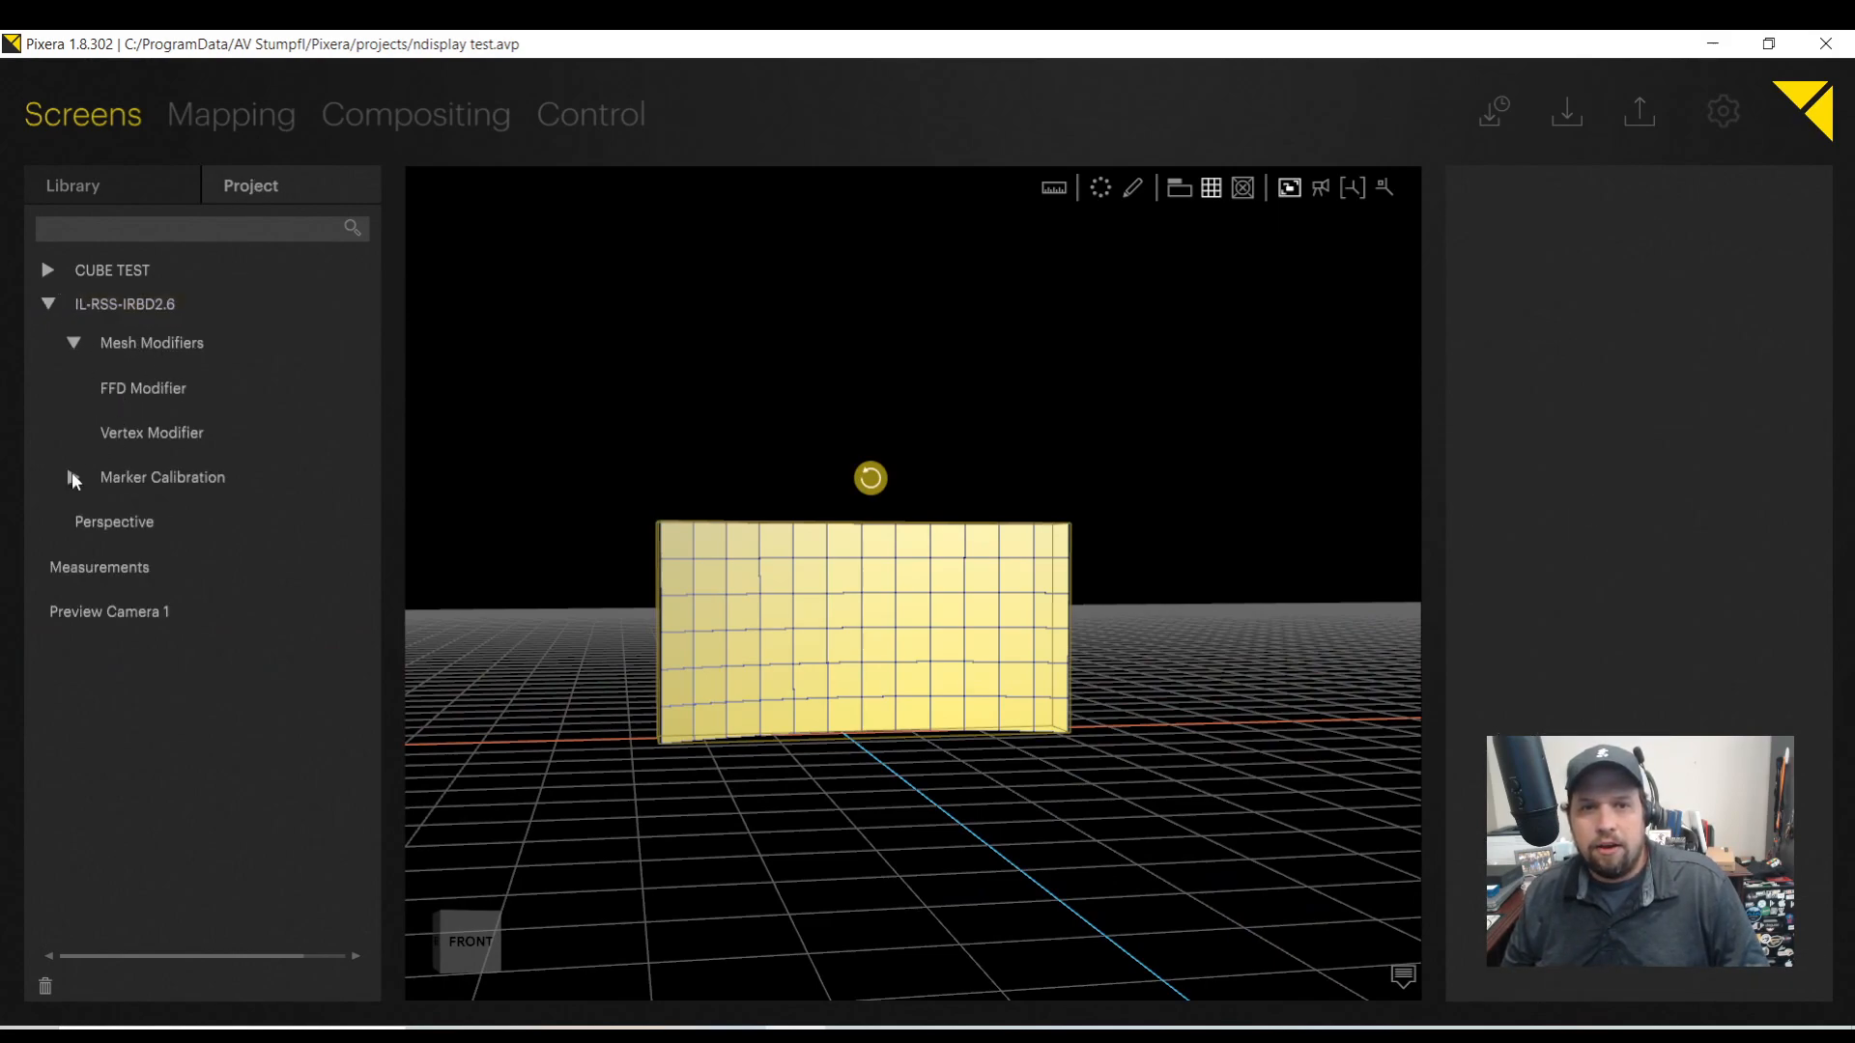
pyautogui.click(71, 478)
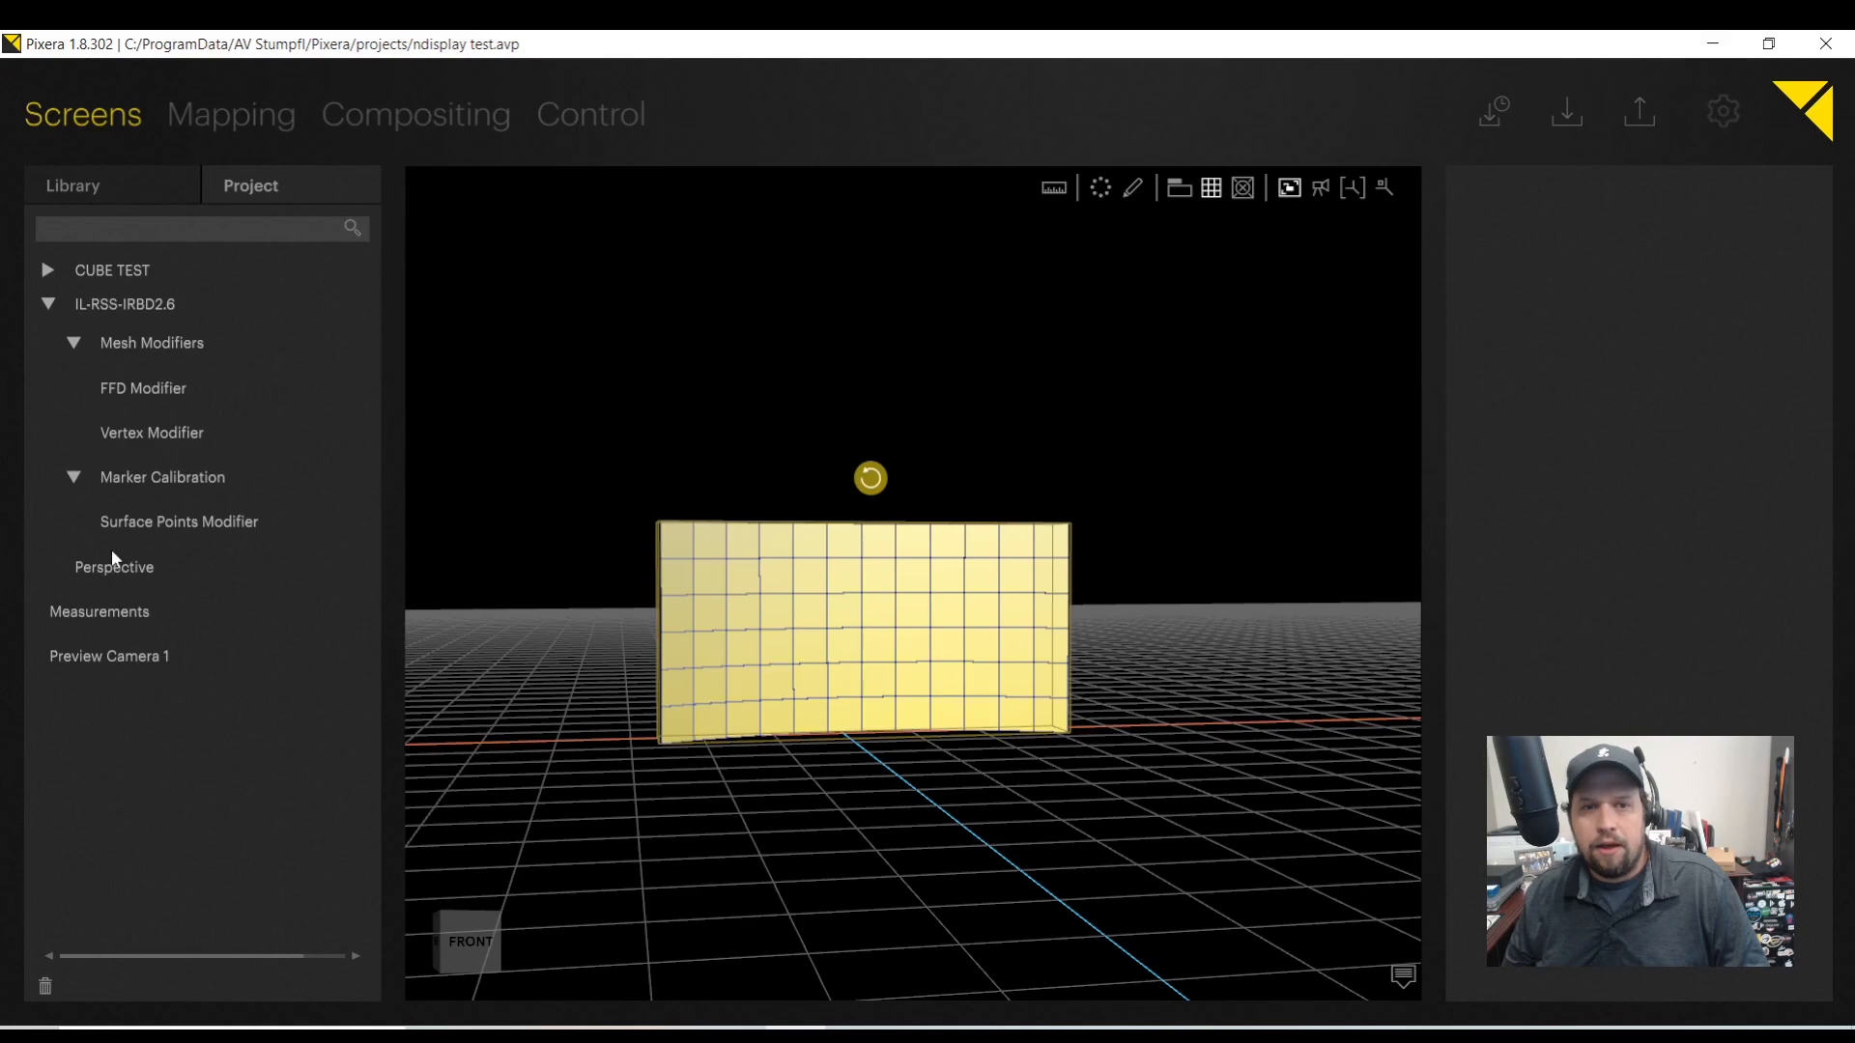
pyautogui.click(72, 344)
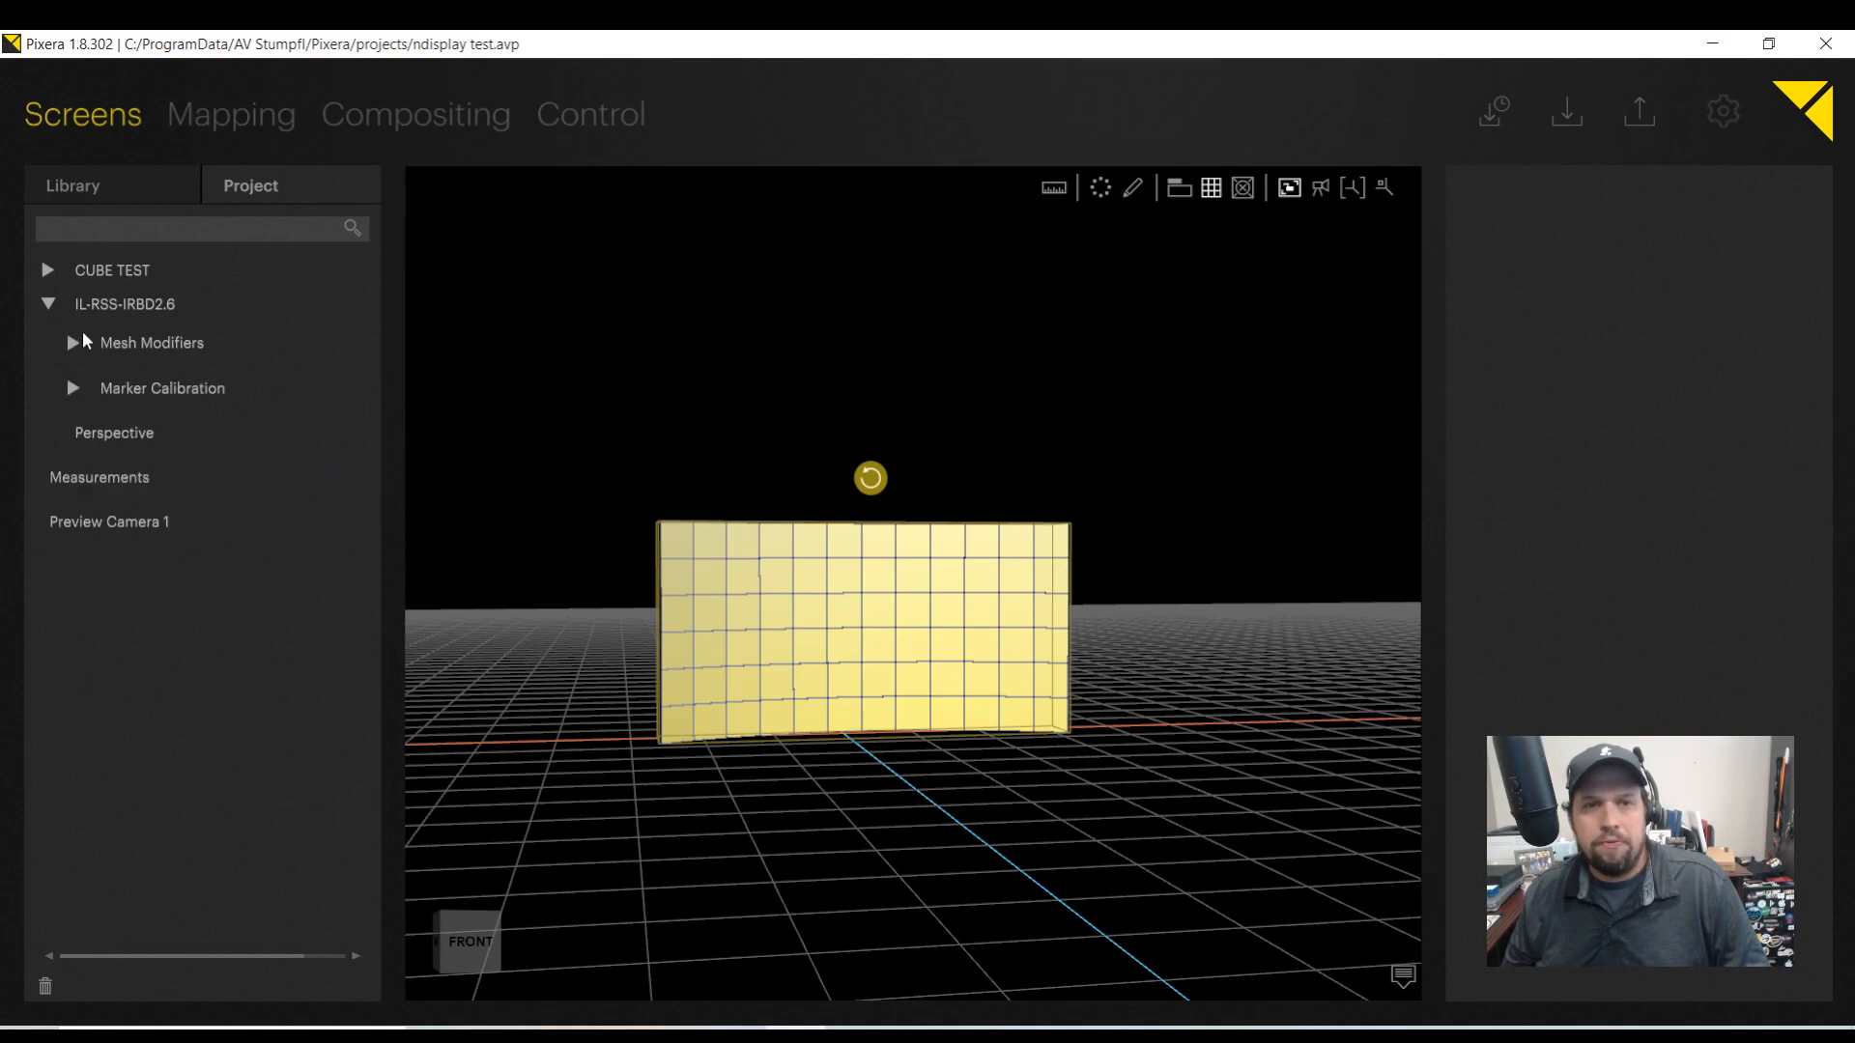
pyautogui.click(163, 388)
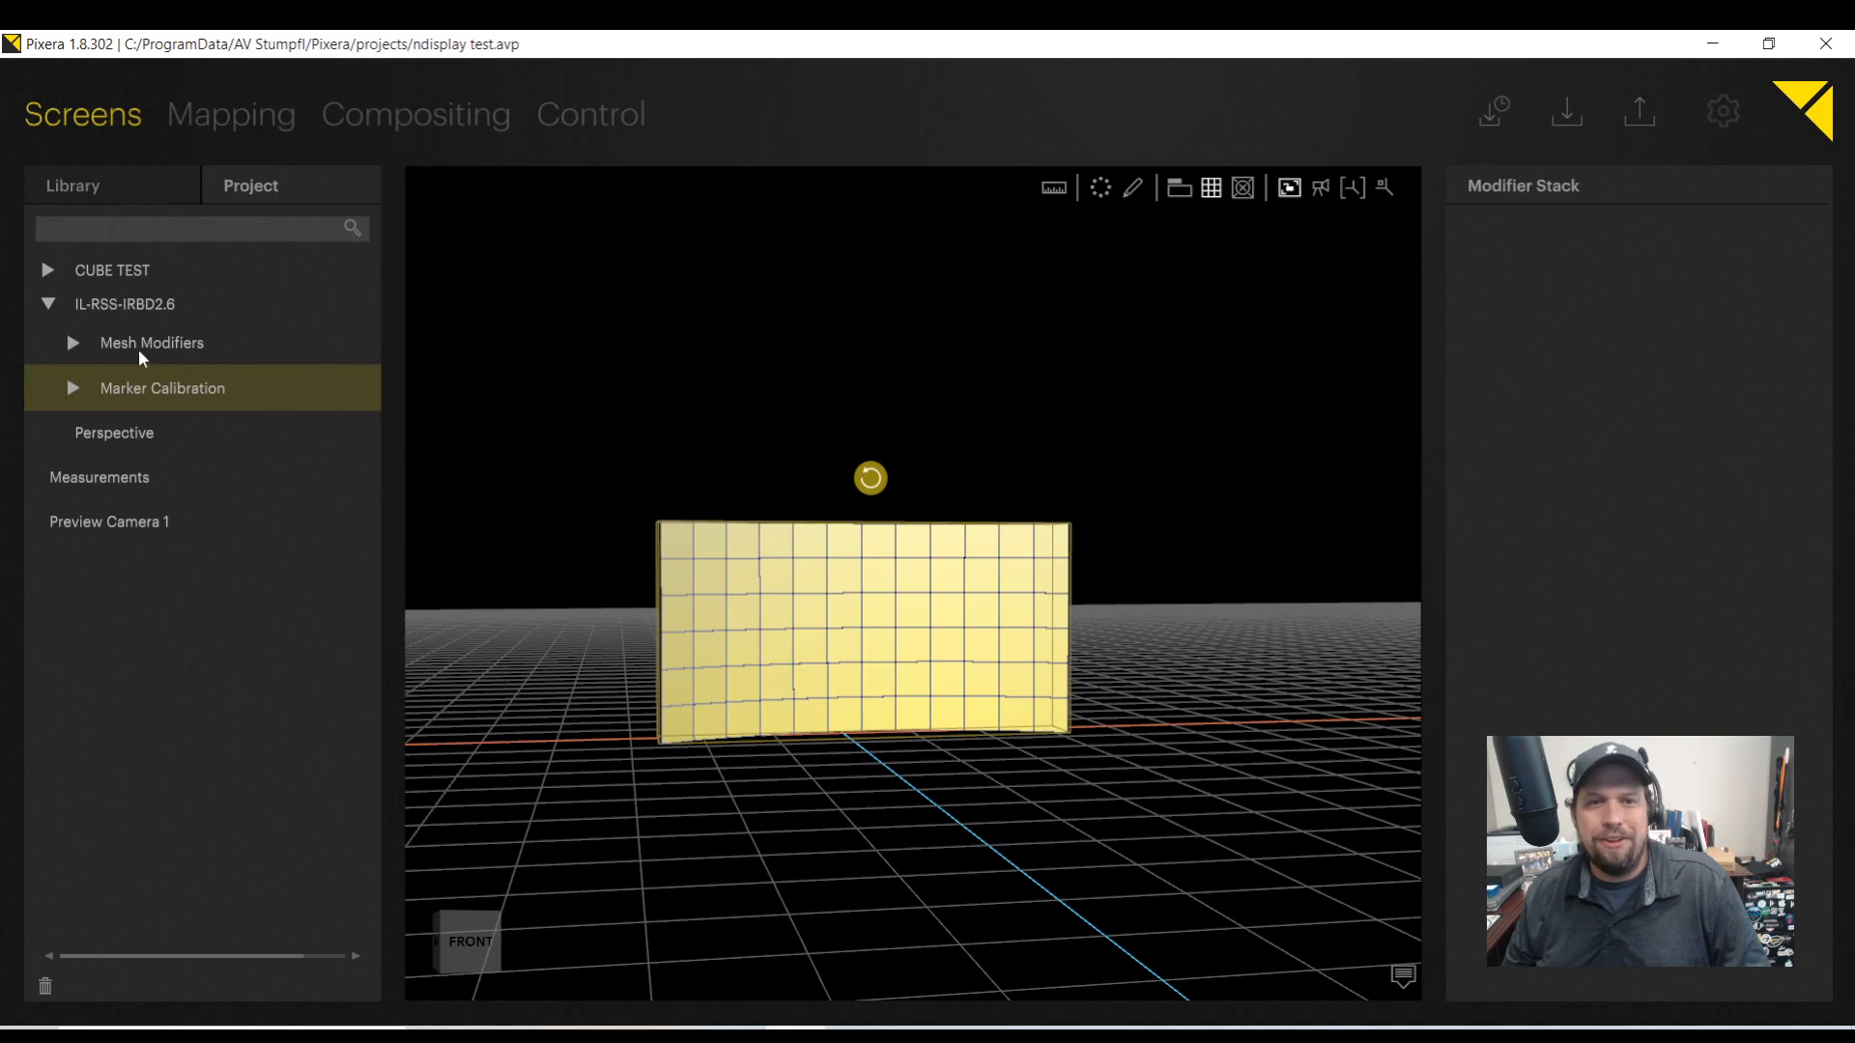
pyautogui.rightClick(124, 303)
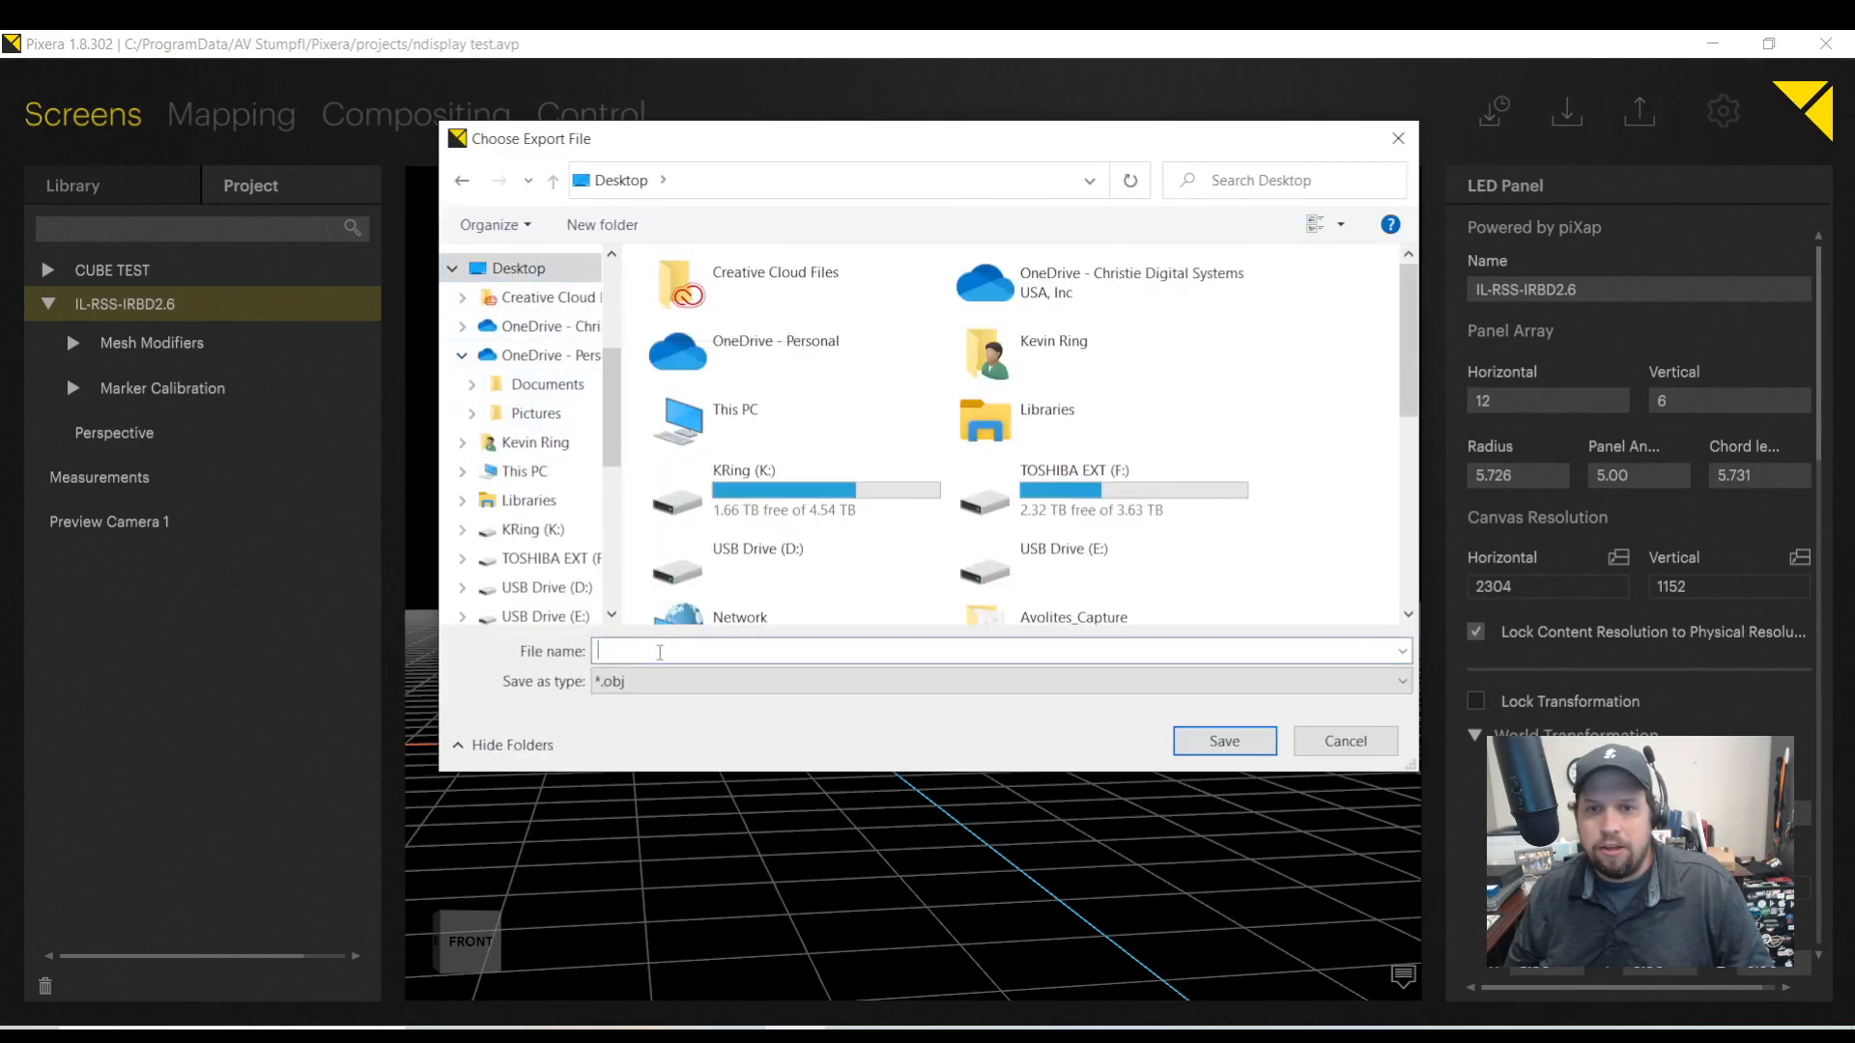
# Export the curved wall as an OBJ named LED WALL on the Desktop.
pyautogui.write('LED WAL')
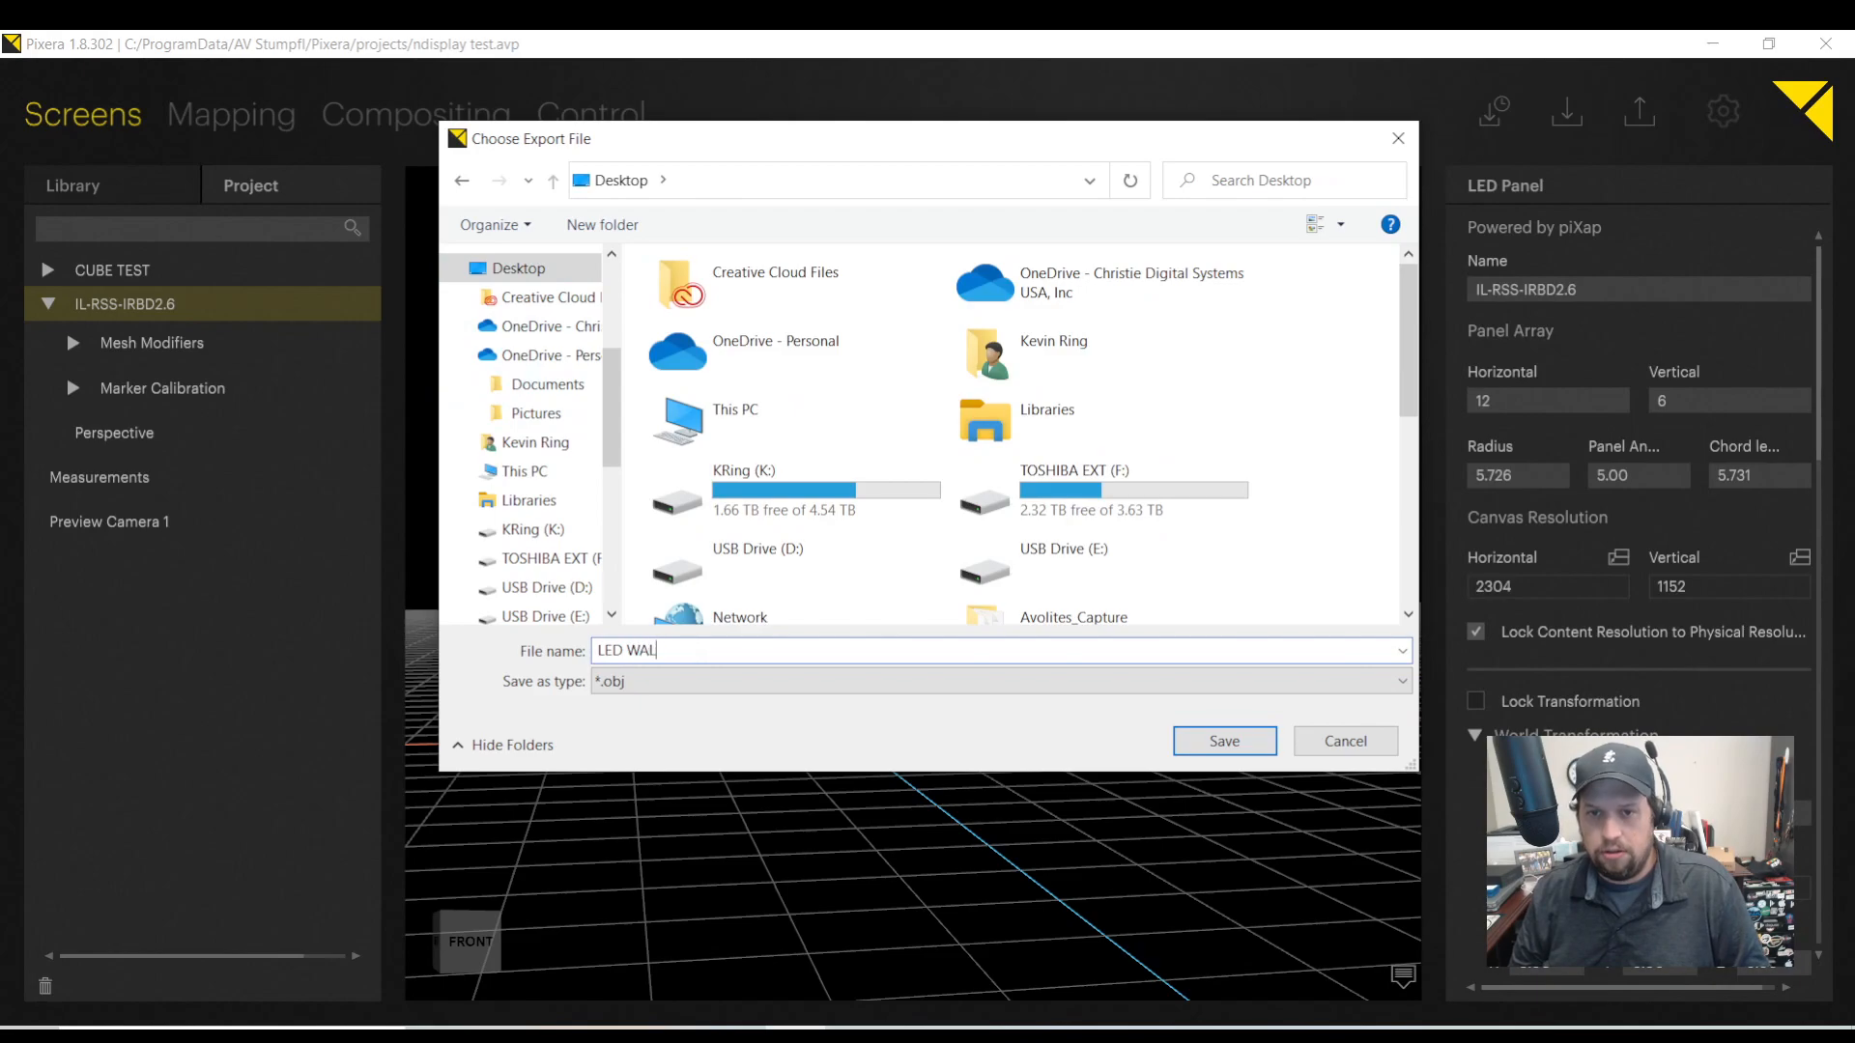
pyautogui.click(1223, 740)
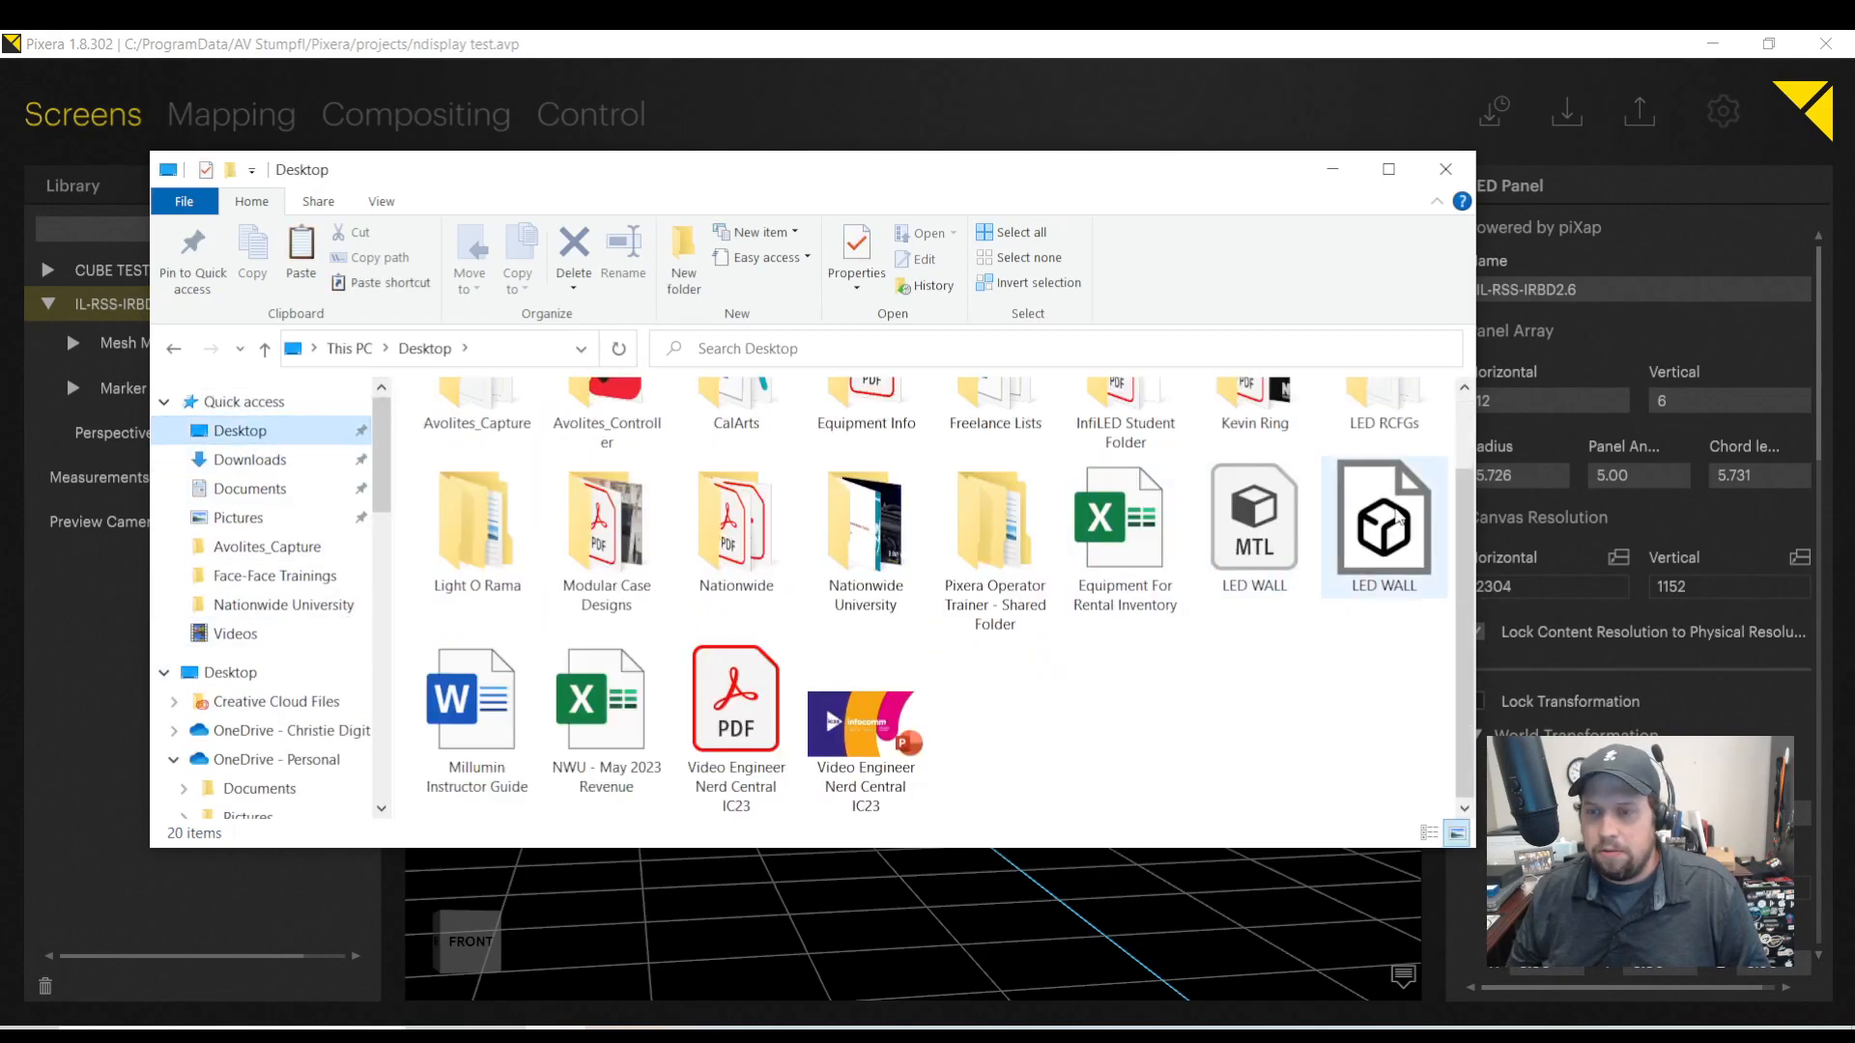
# Inspect LED WALL.obj's curve in 3D Viewer, then close the viewer and File Explorer.
pyautogui.click(994, 519)
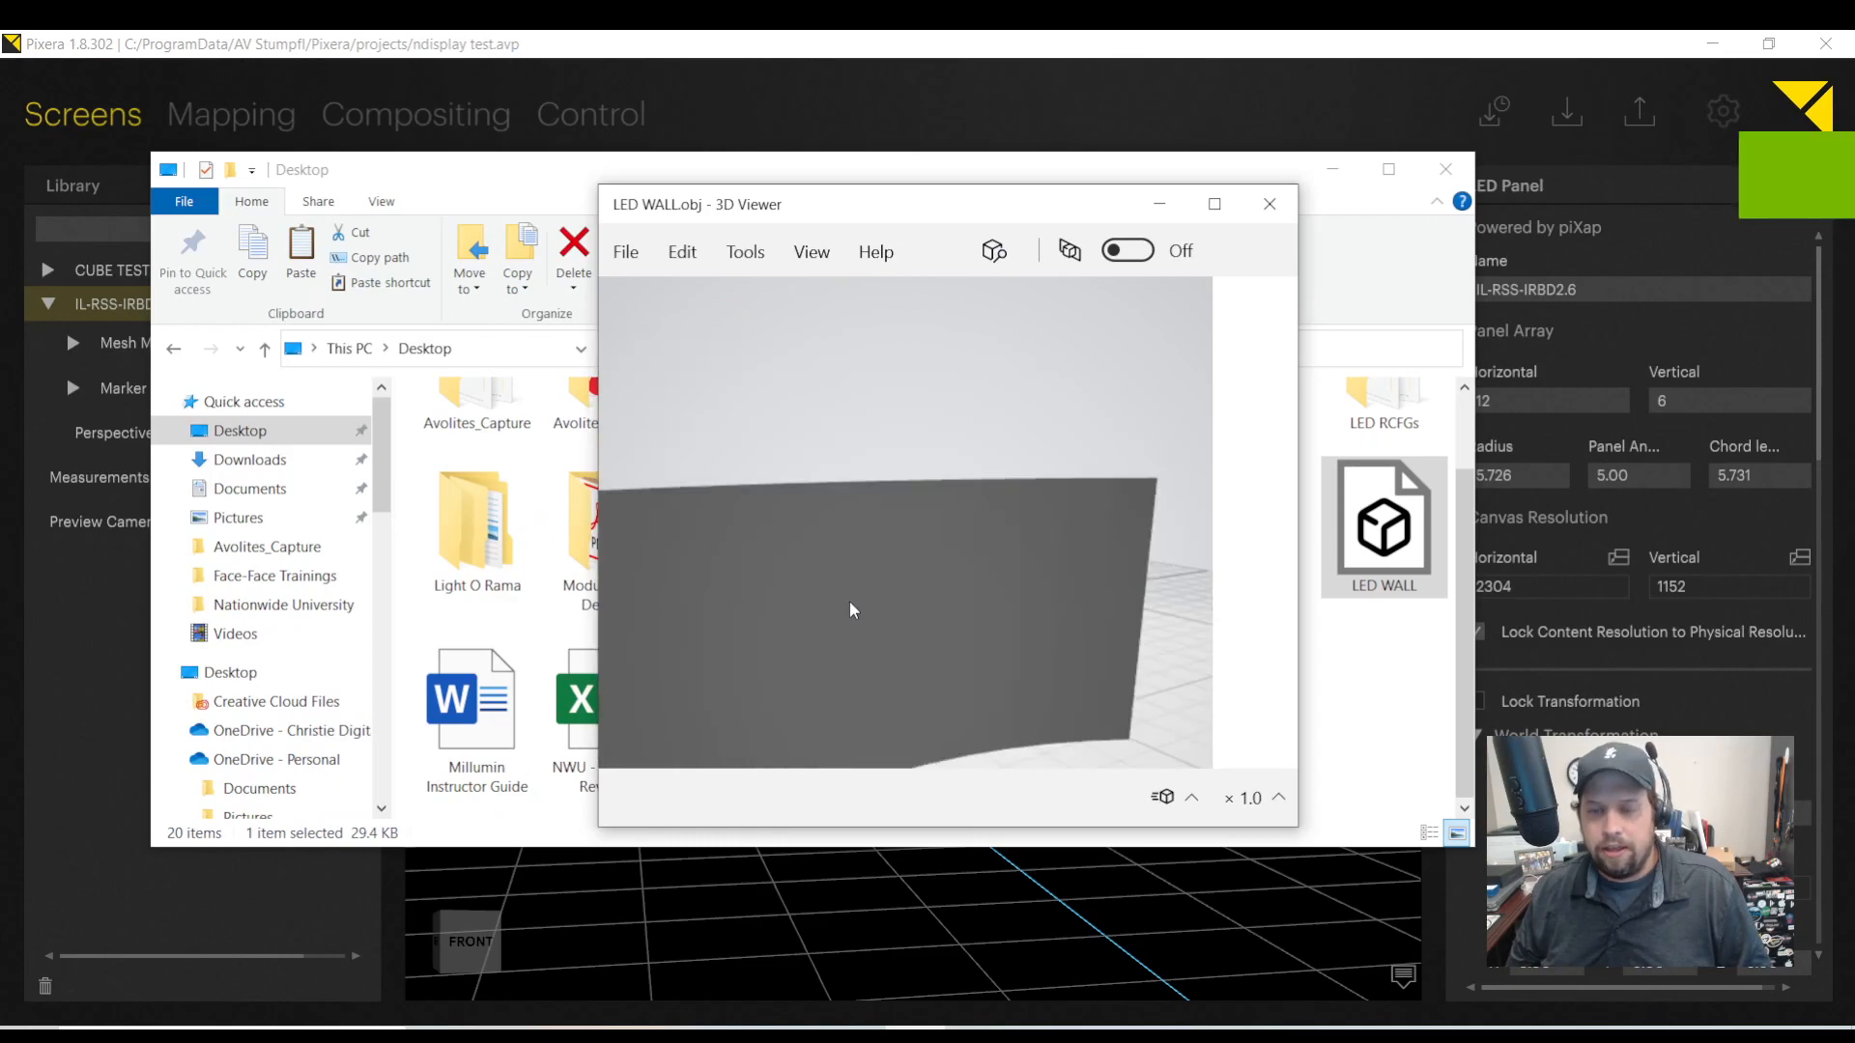
pyautogui.moveTo(850, 611); pyautogui.dragTo(882, 474)
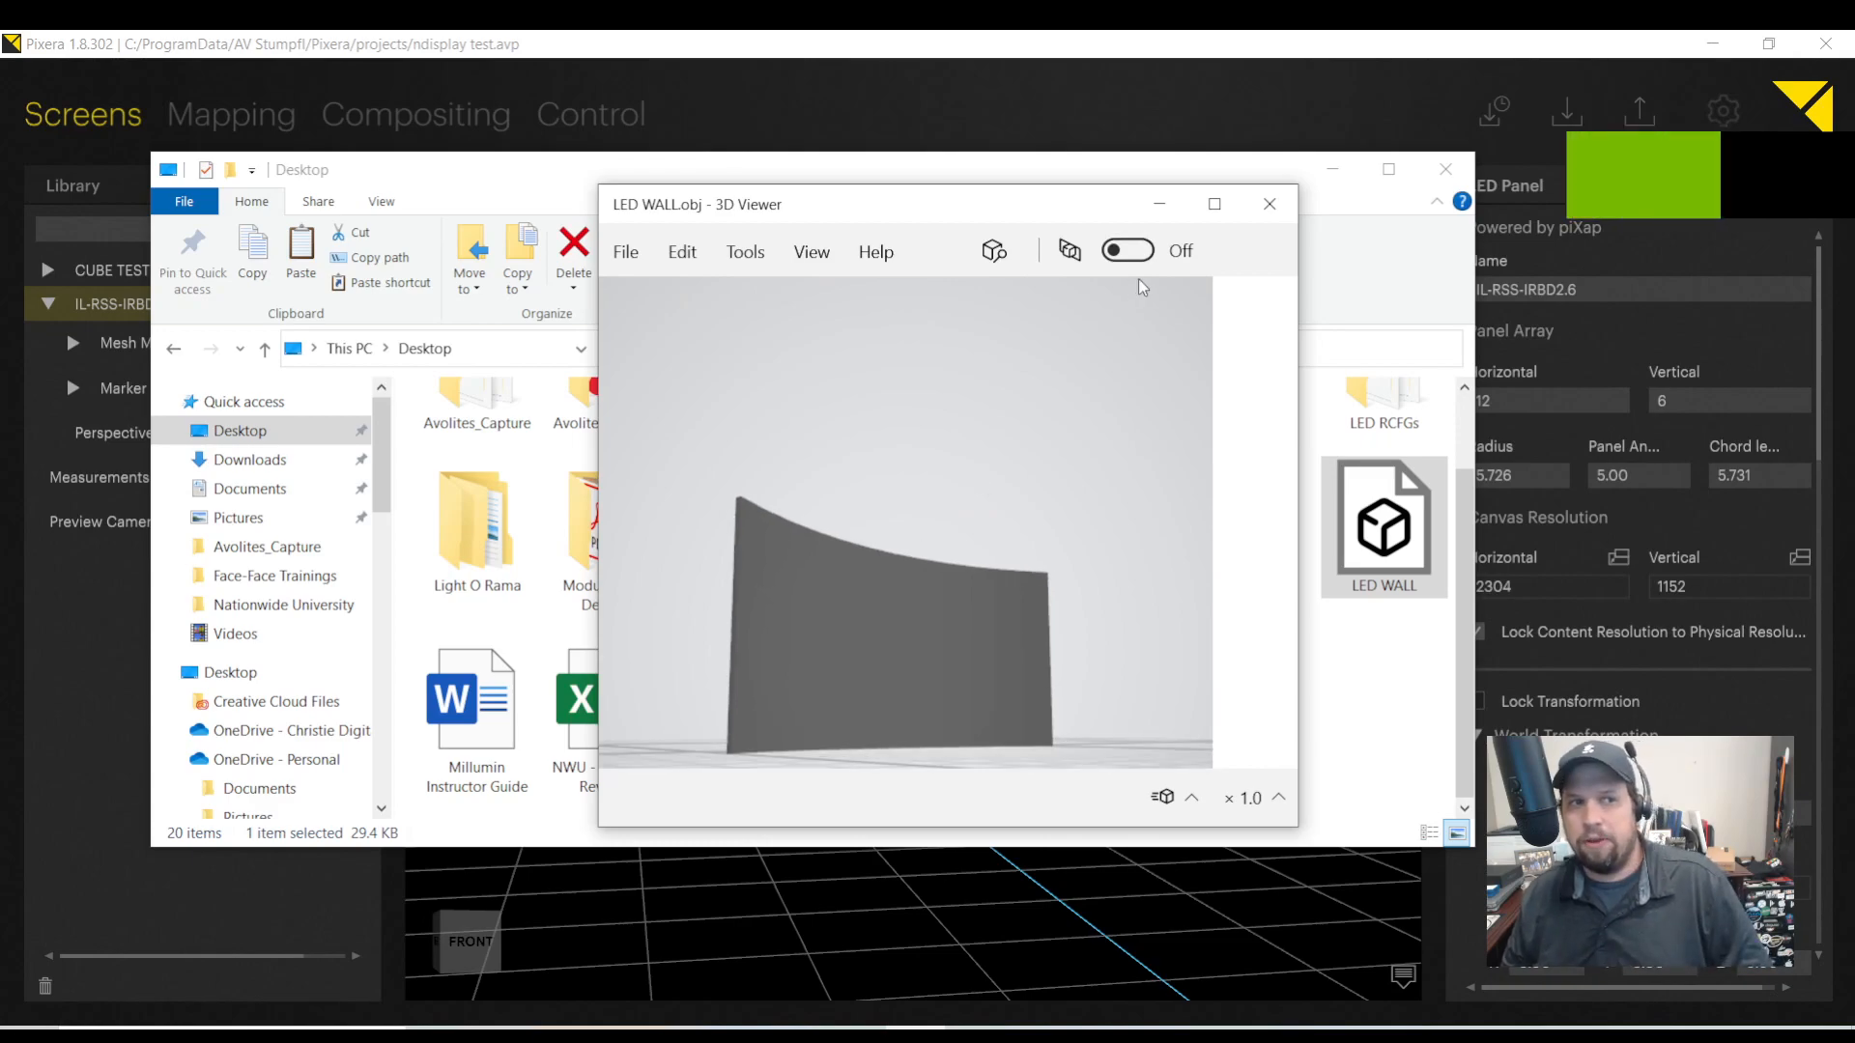
pyautogui.click(1270, 203)
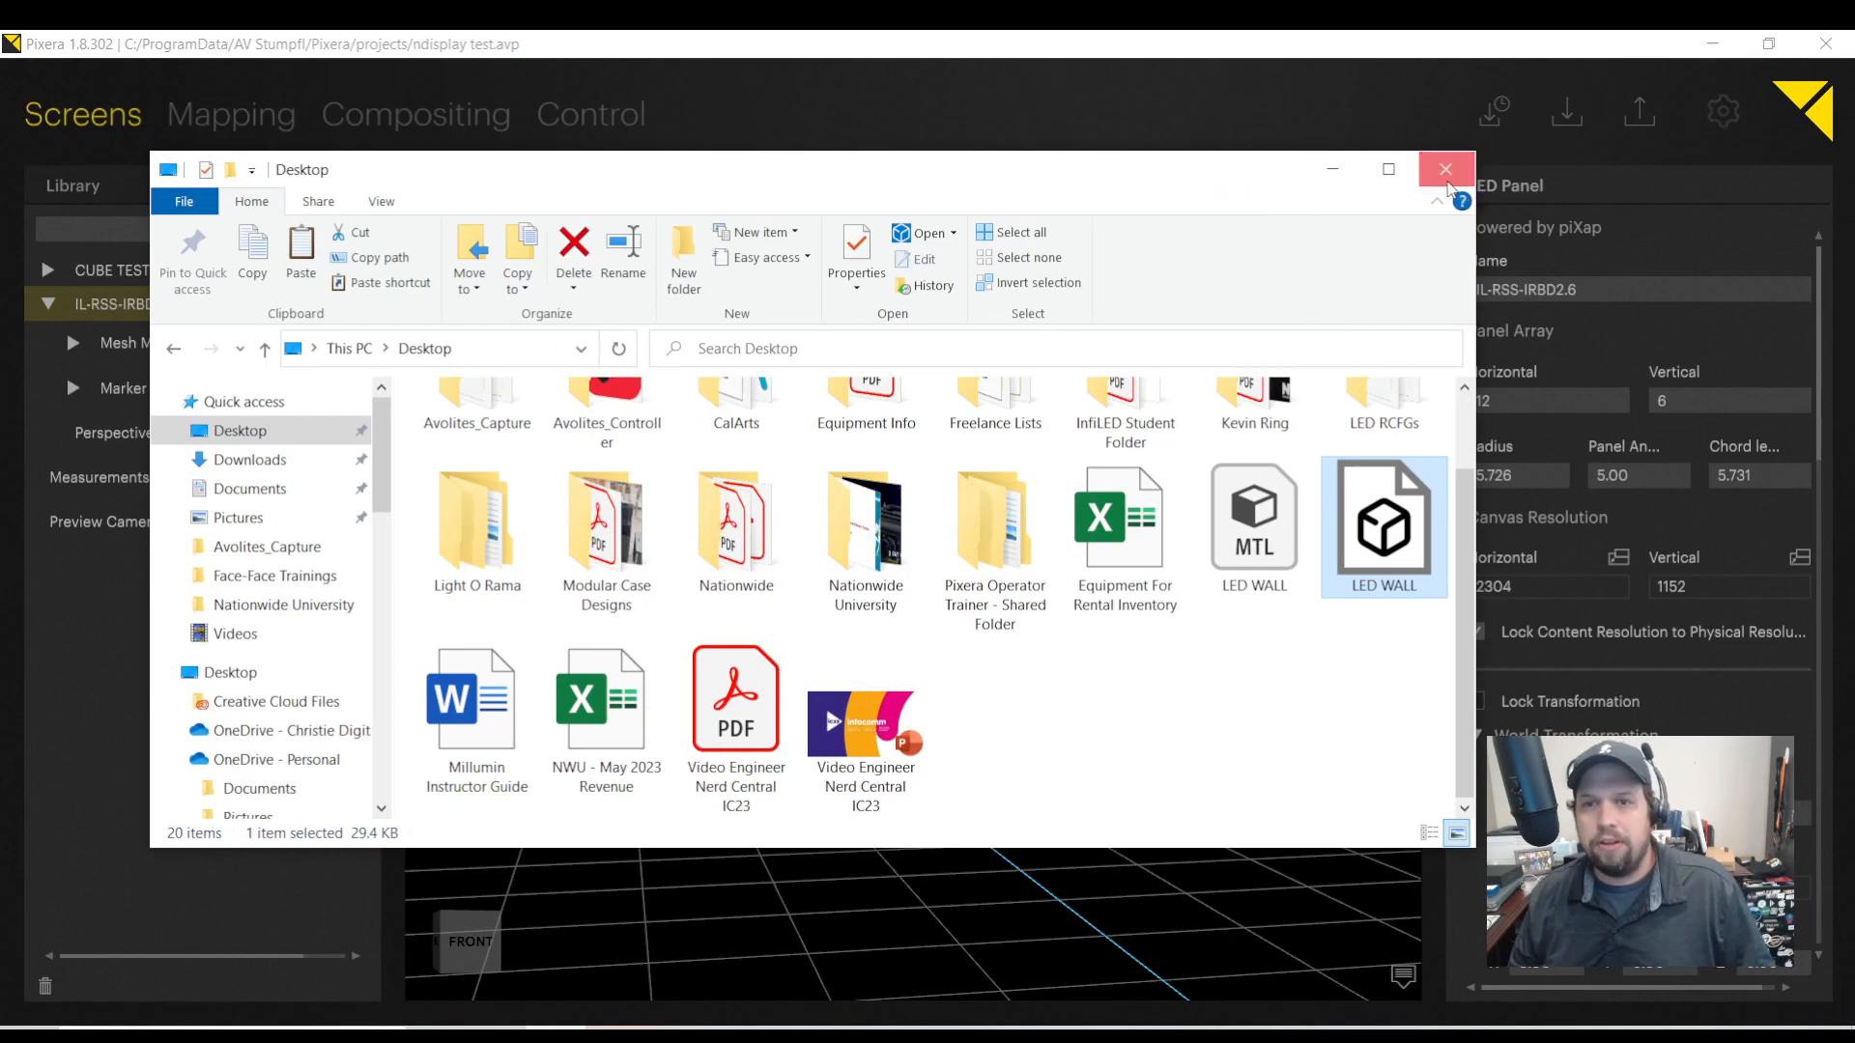
pyautogui.click(1445, 170)
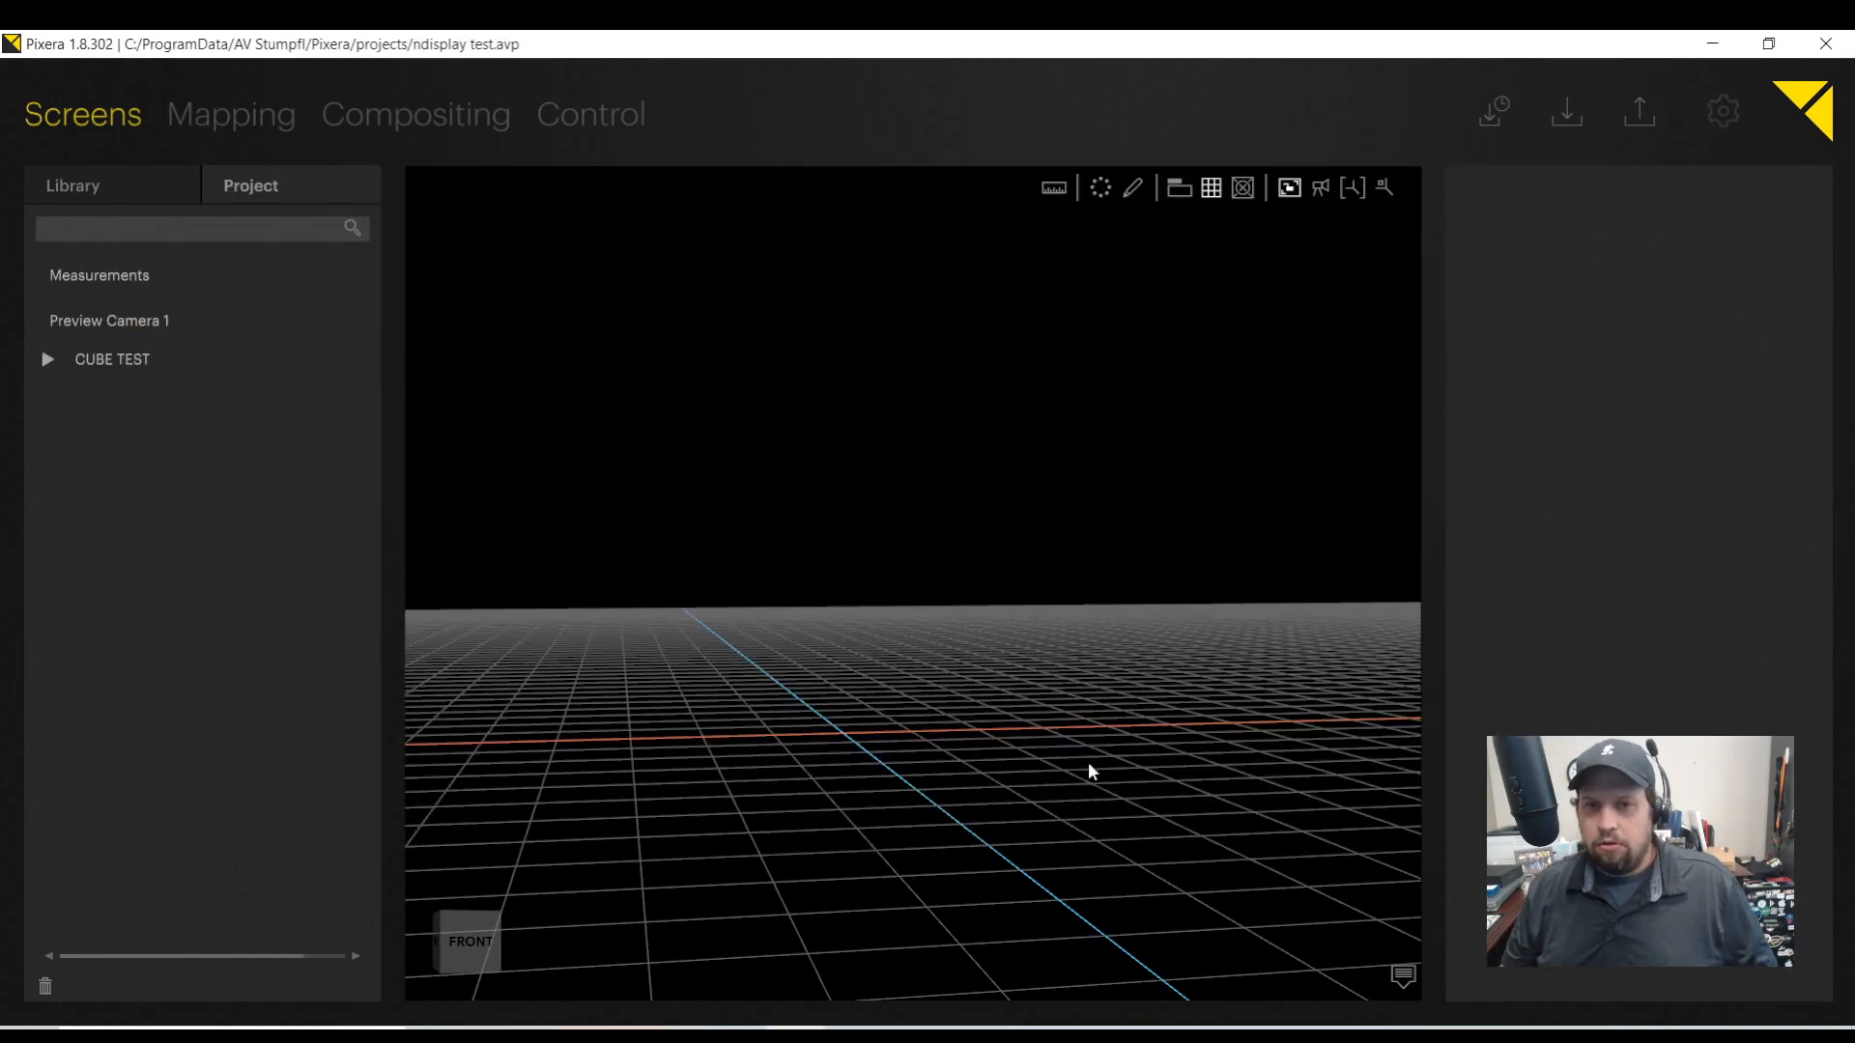
# Return to the Library and expand the Generic panel category.
pyautogui.click(72, 186)
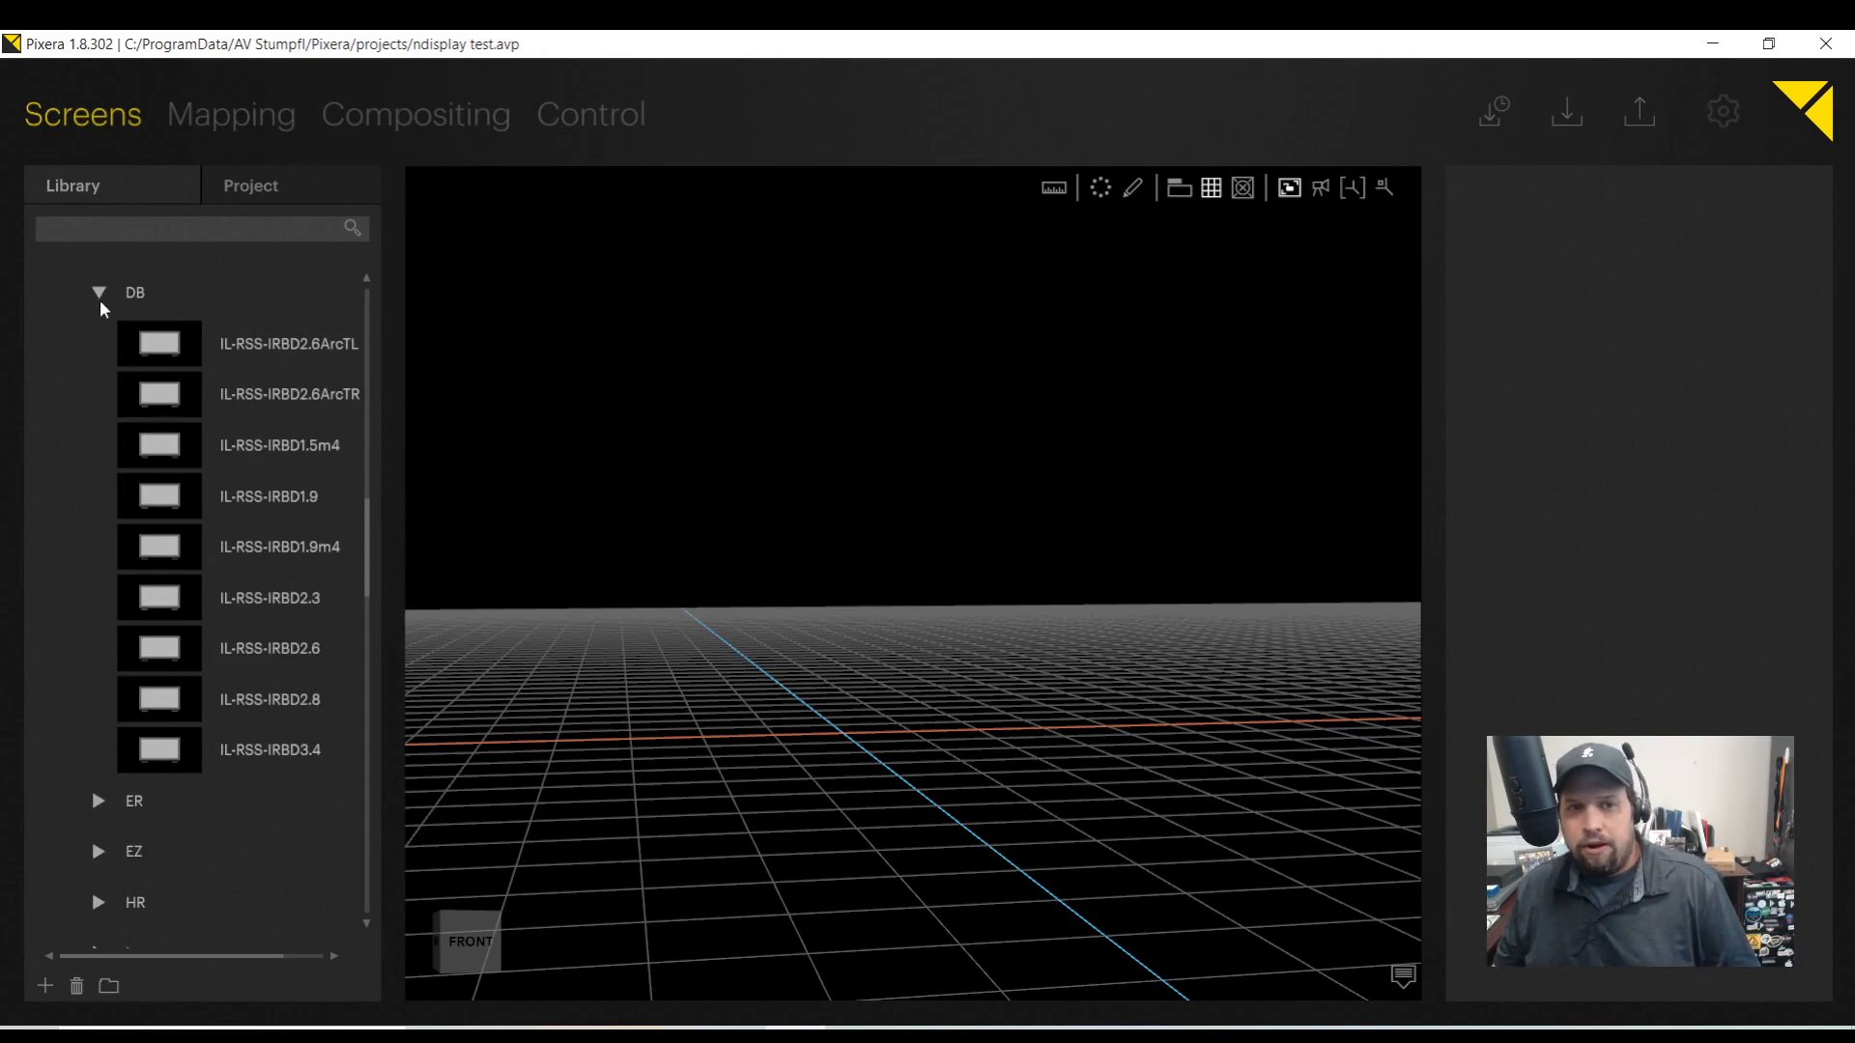
pyautogui.click(99, 292)
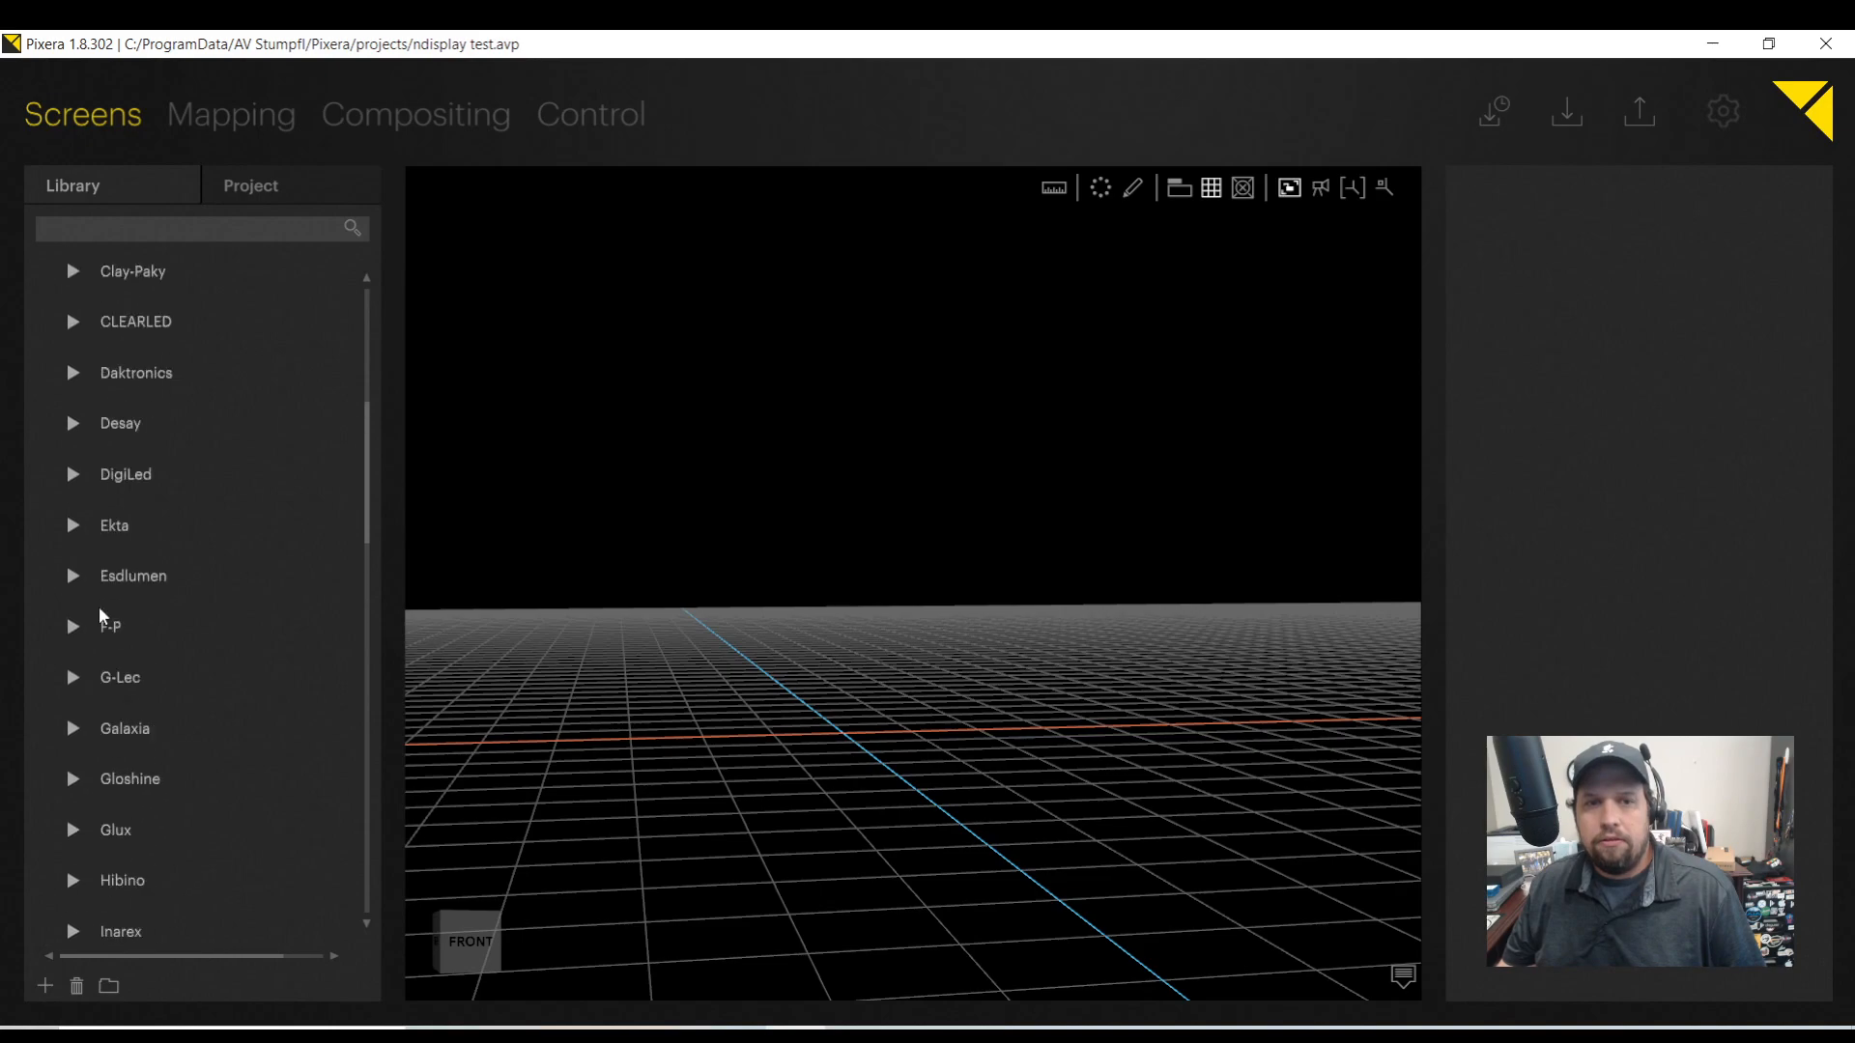
pyautogui.scroll(-3)
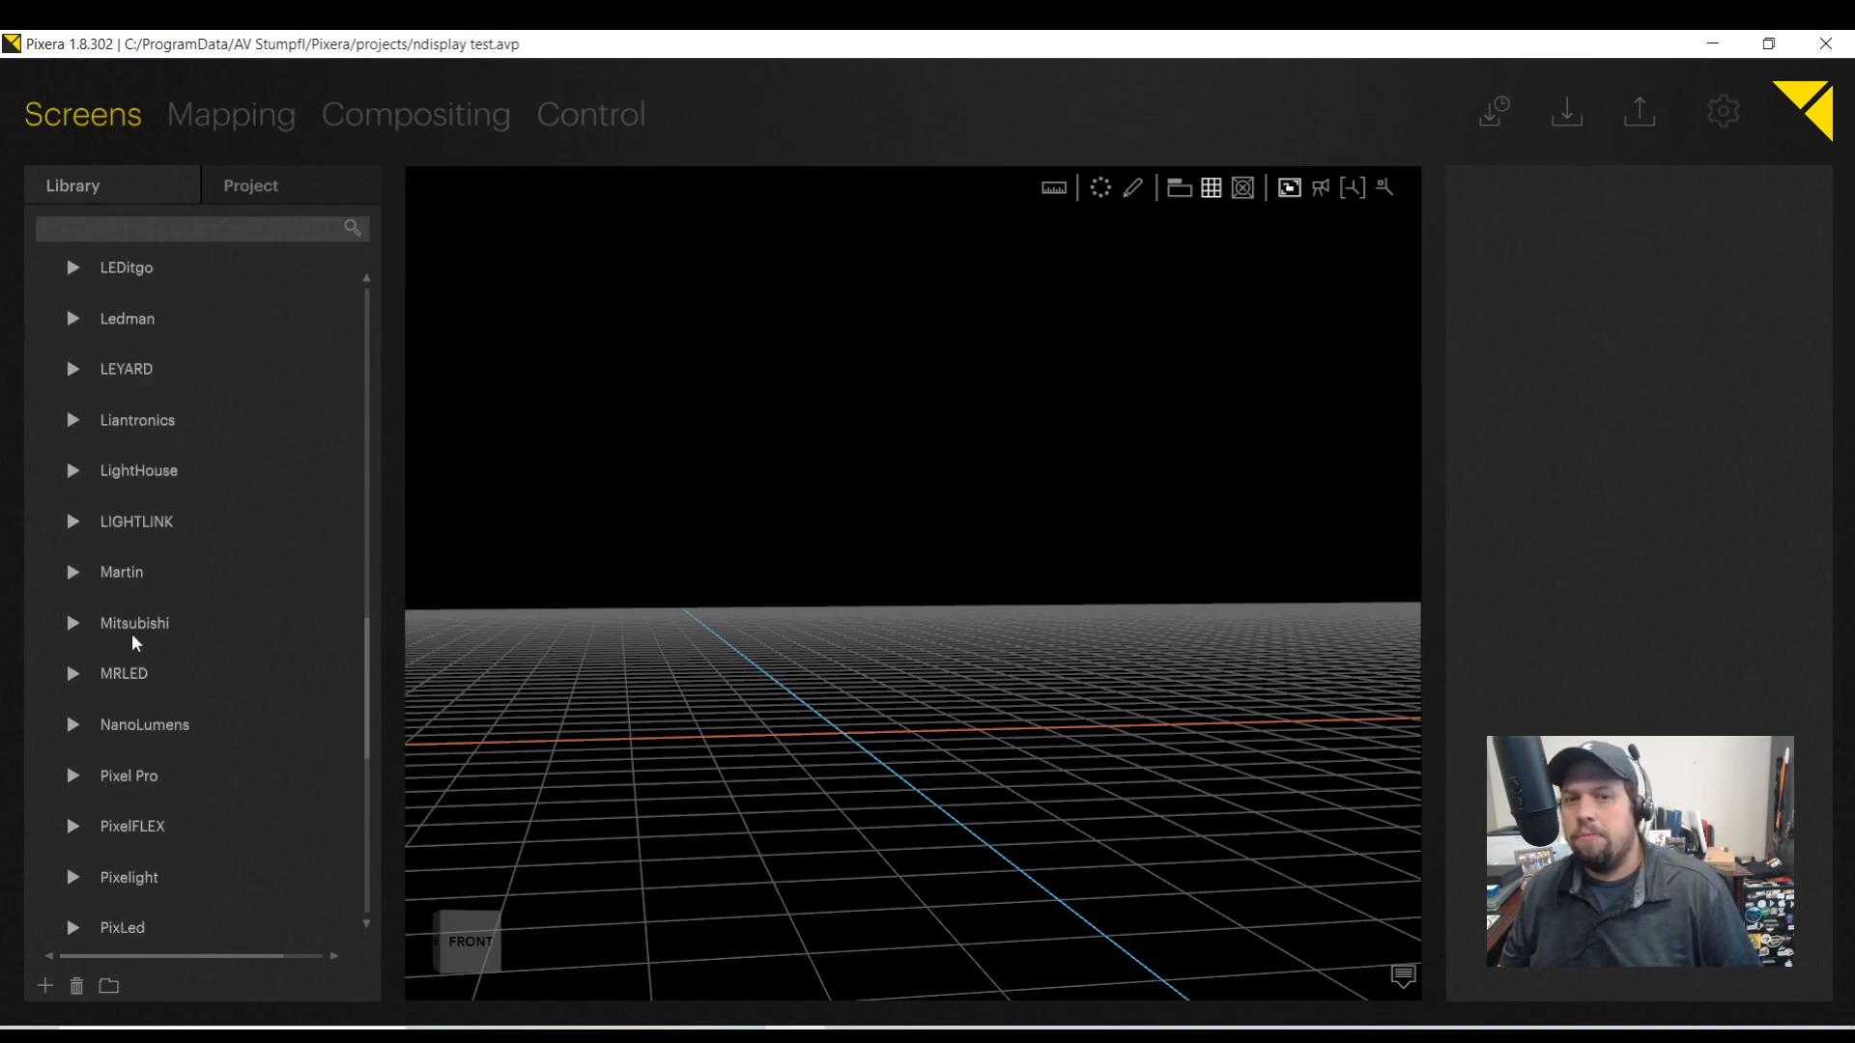
pyautogui.scroll(-3)
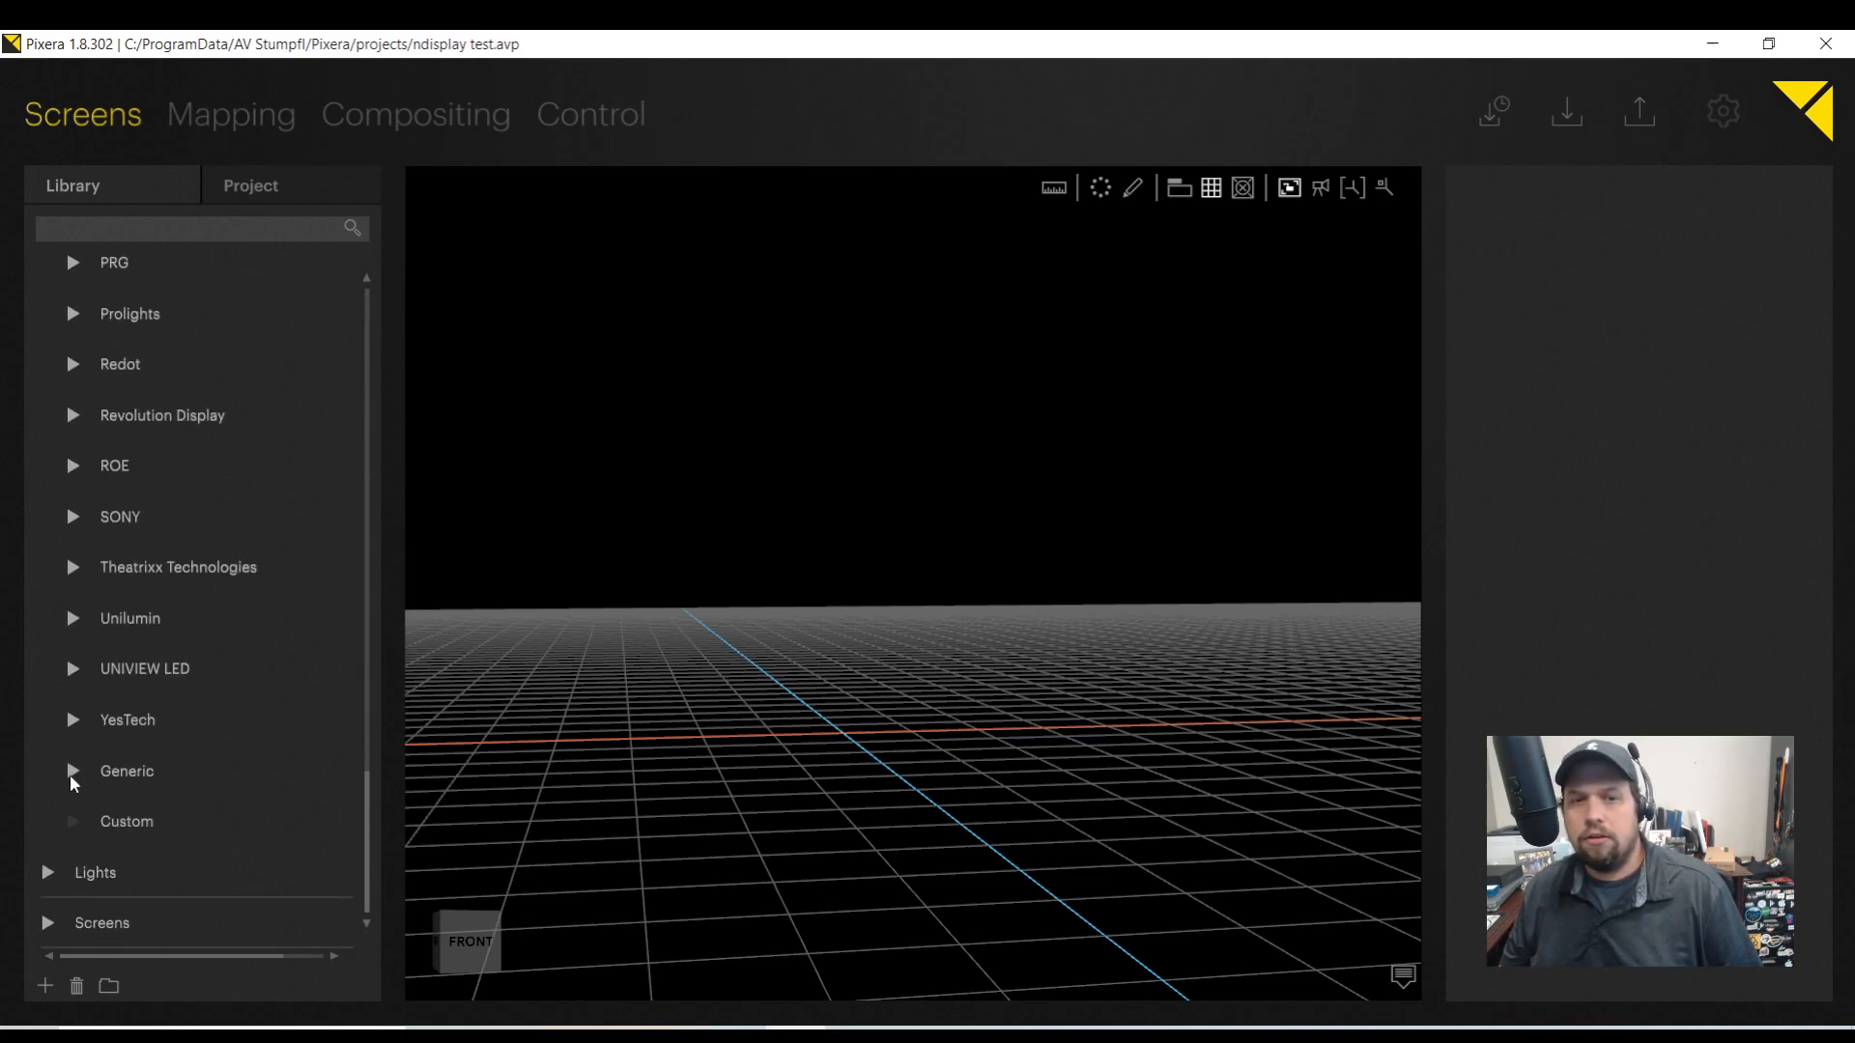
pyautogui.click(72, 771)
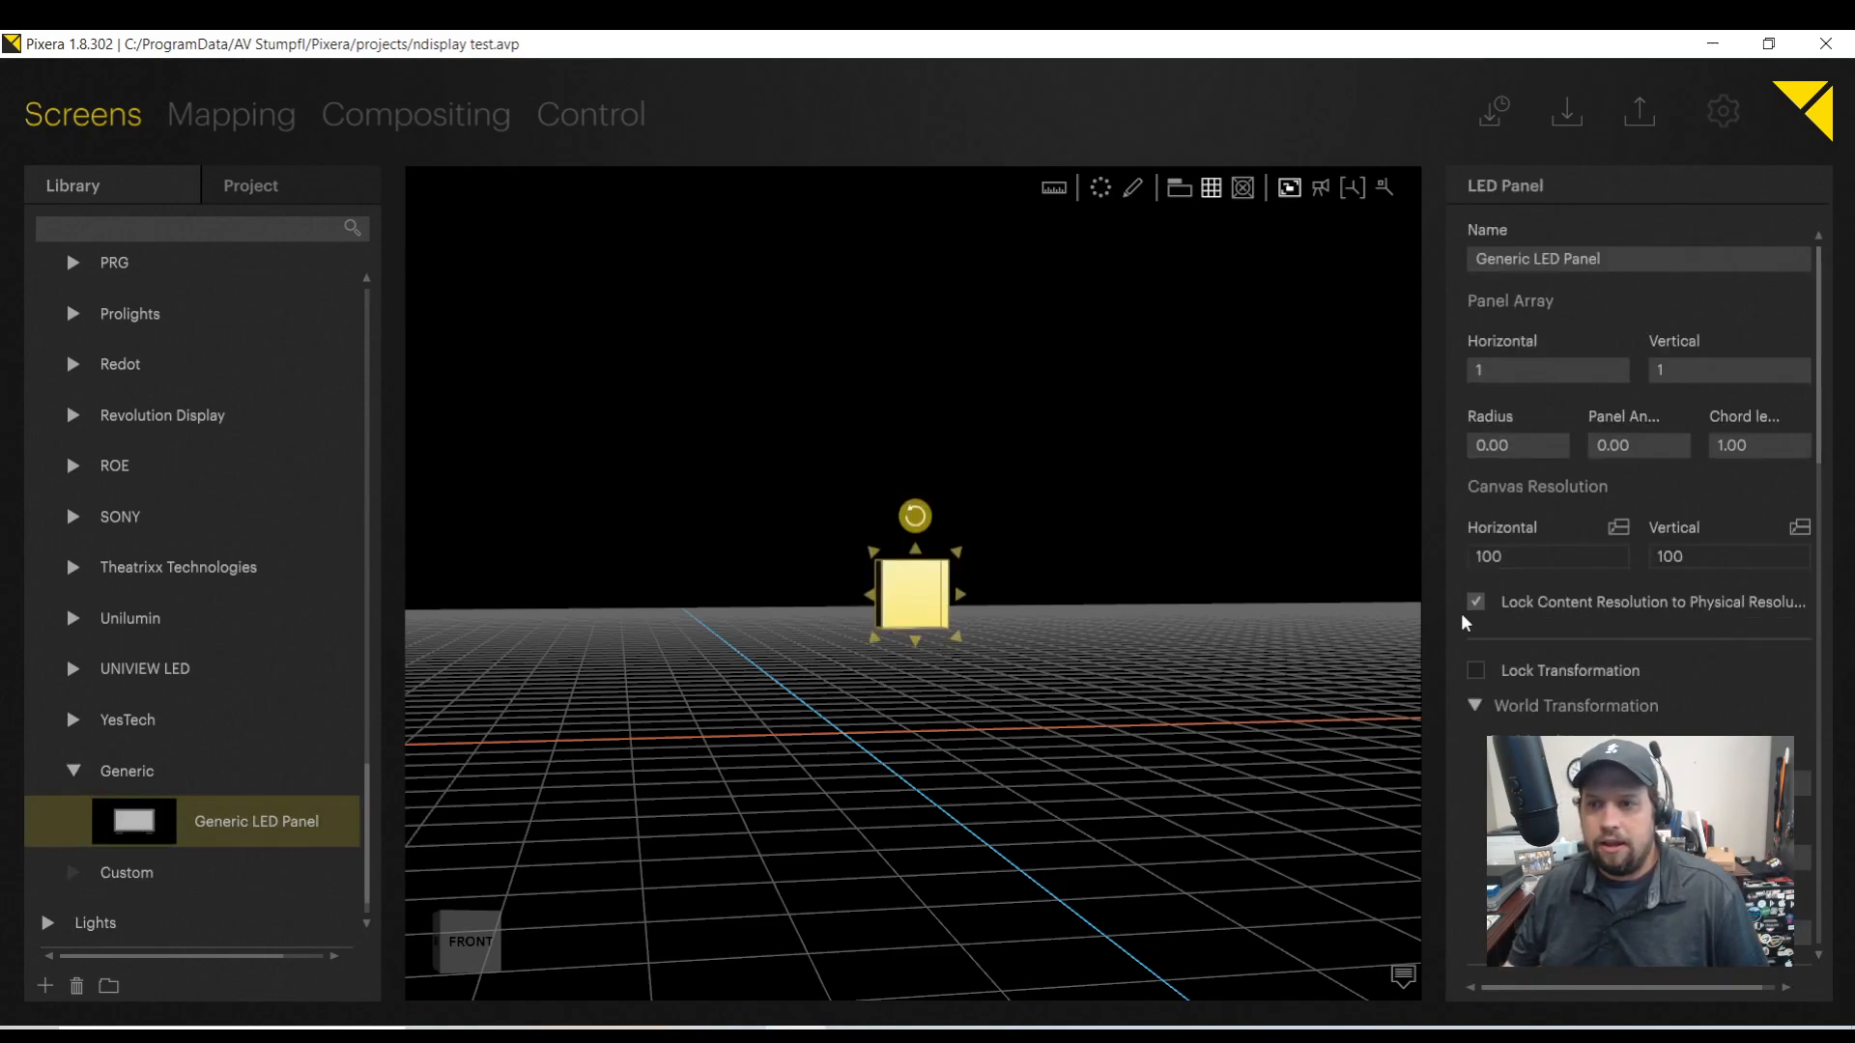
pyautogui.scroll(-3)
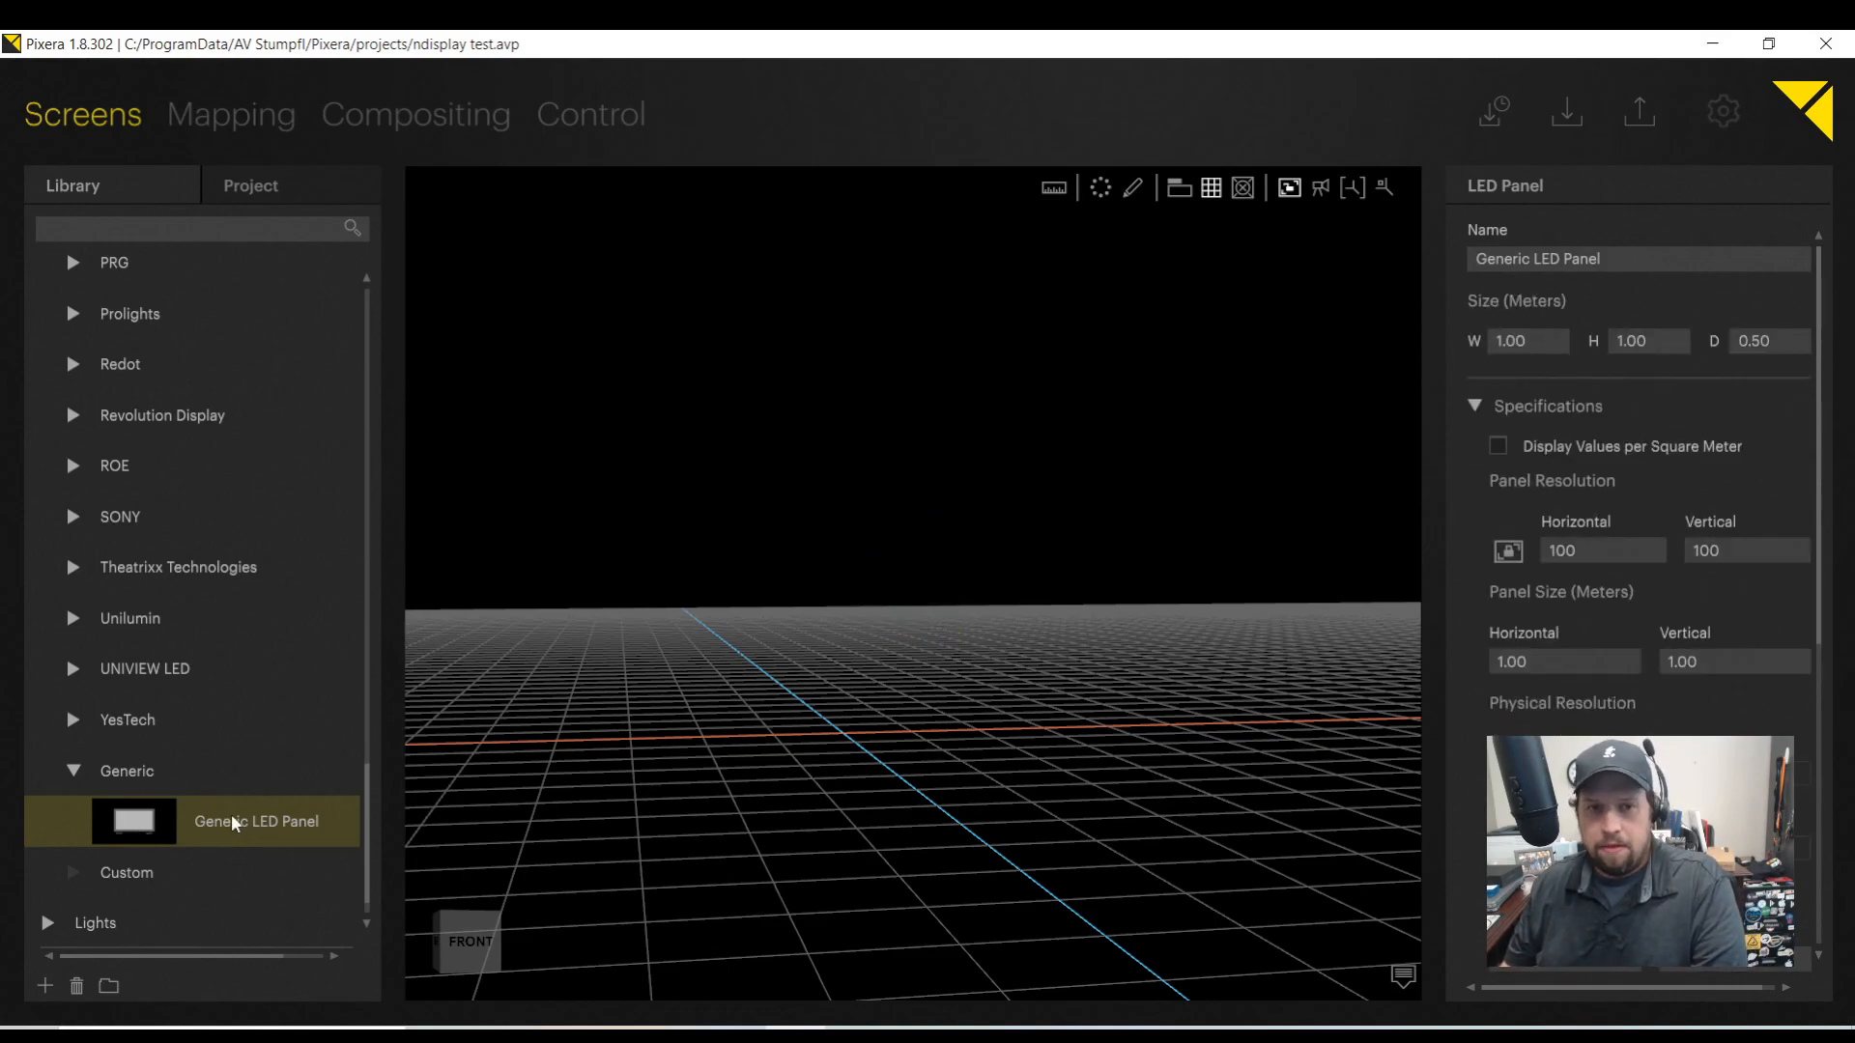
pyautogui.moveTo(1561, 630)
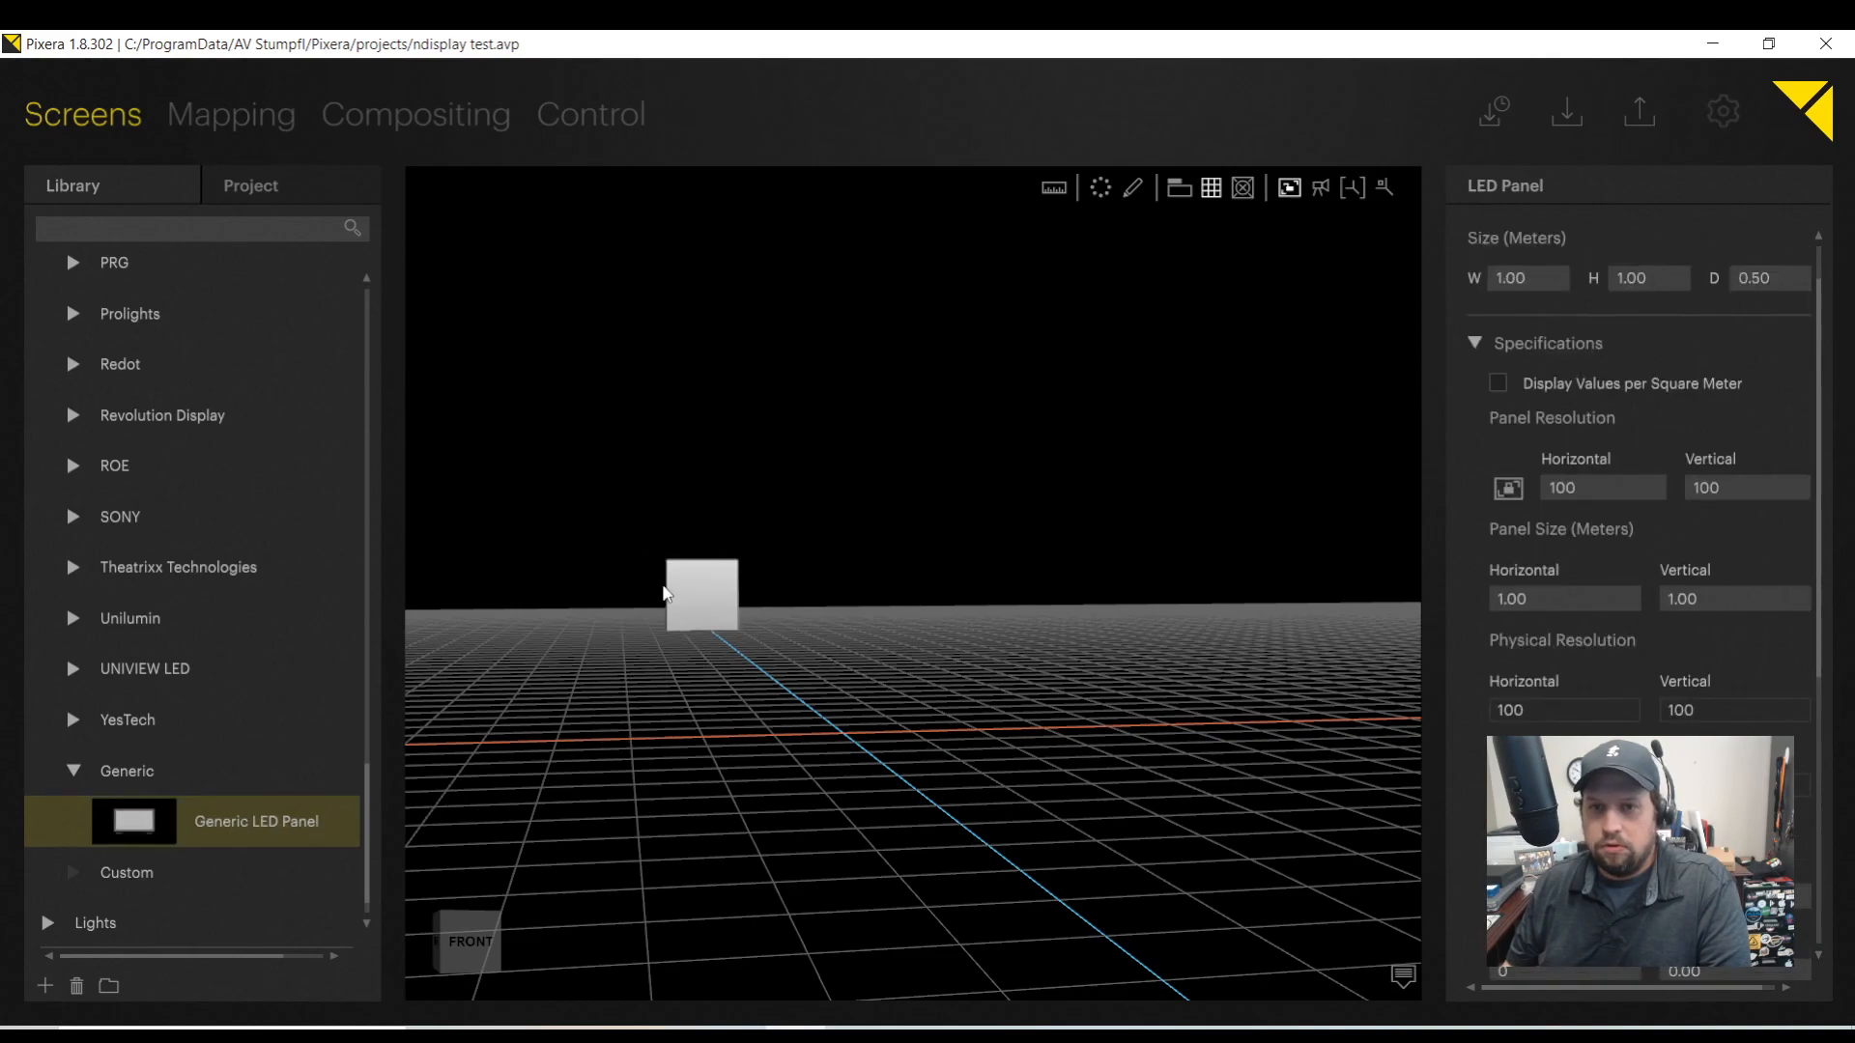
# Set the generic panel's width to 0.50 m and store a copy under Custom.
pyautogui.click(700, 595)
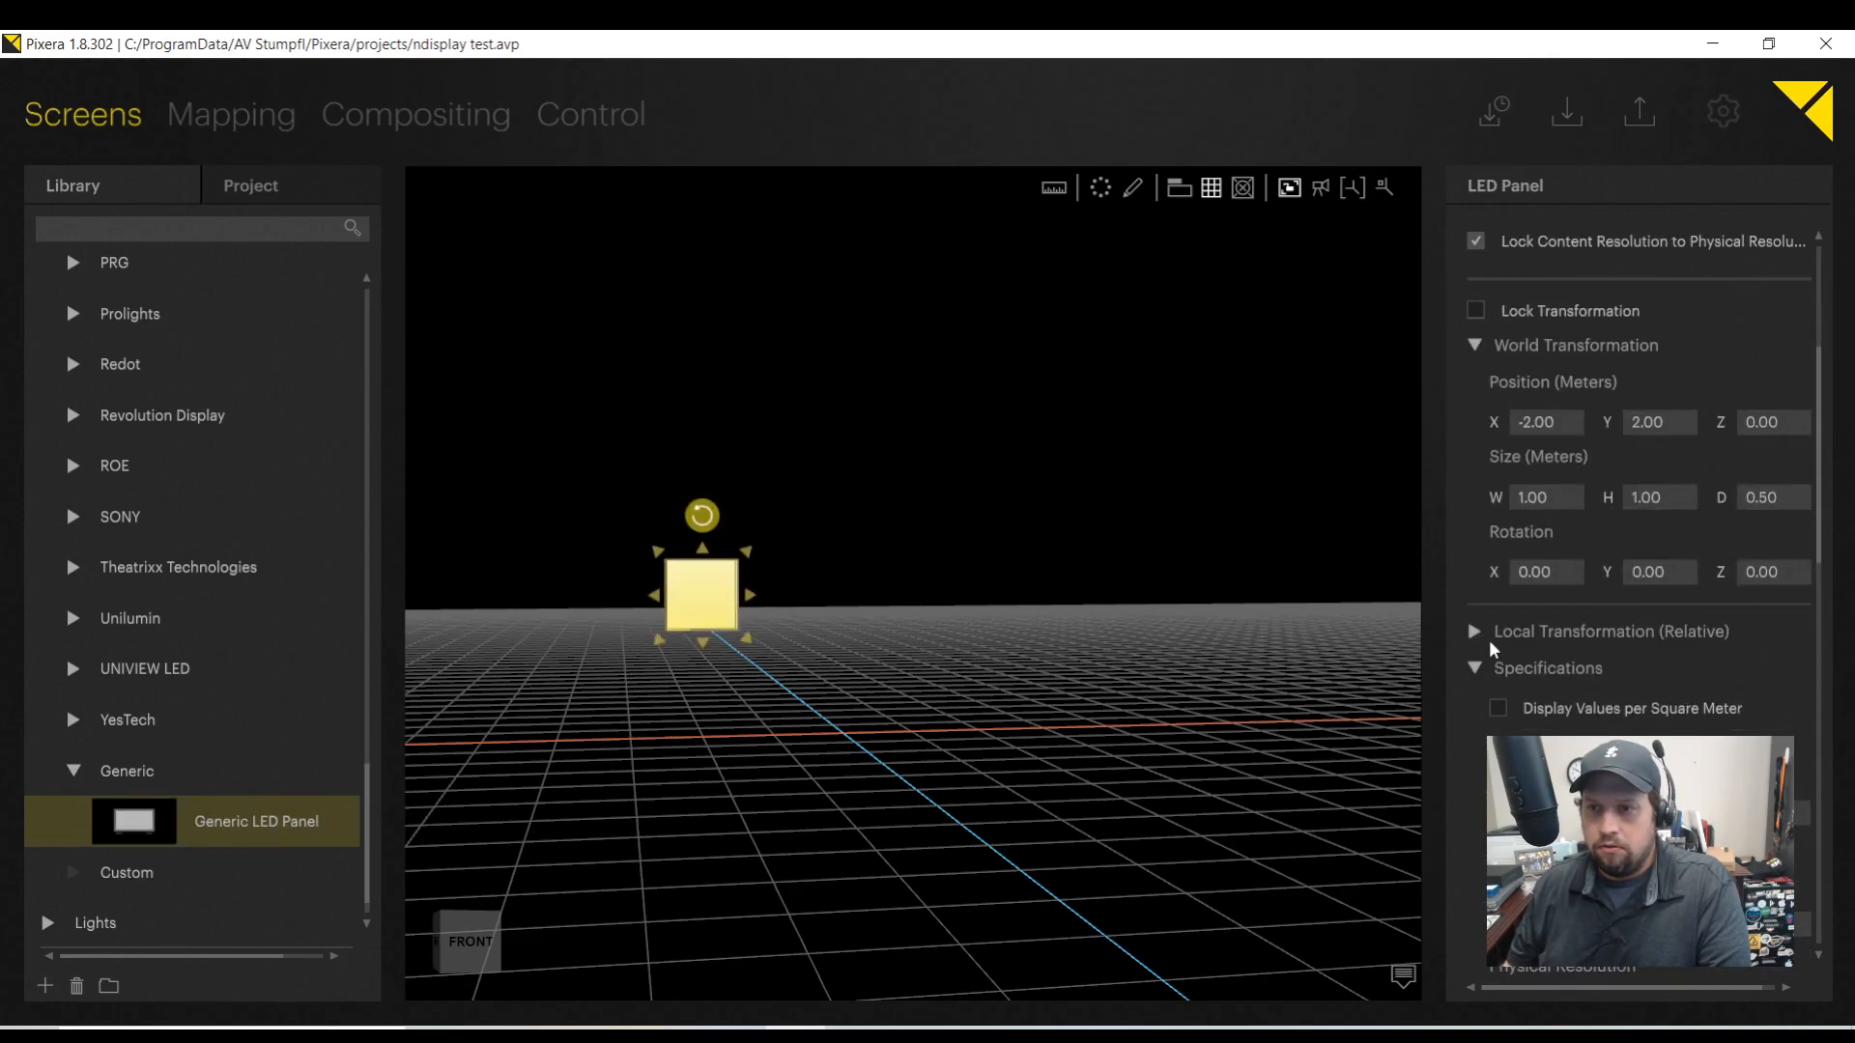
pyautogui.click(1474, 630)
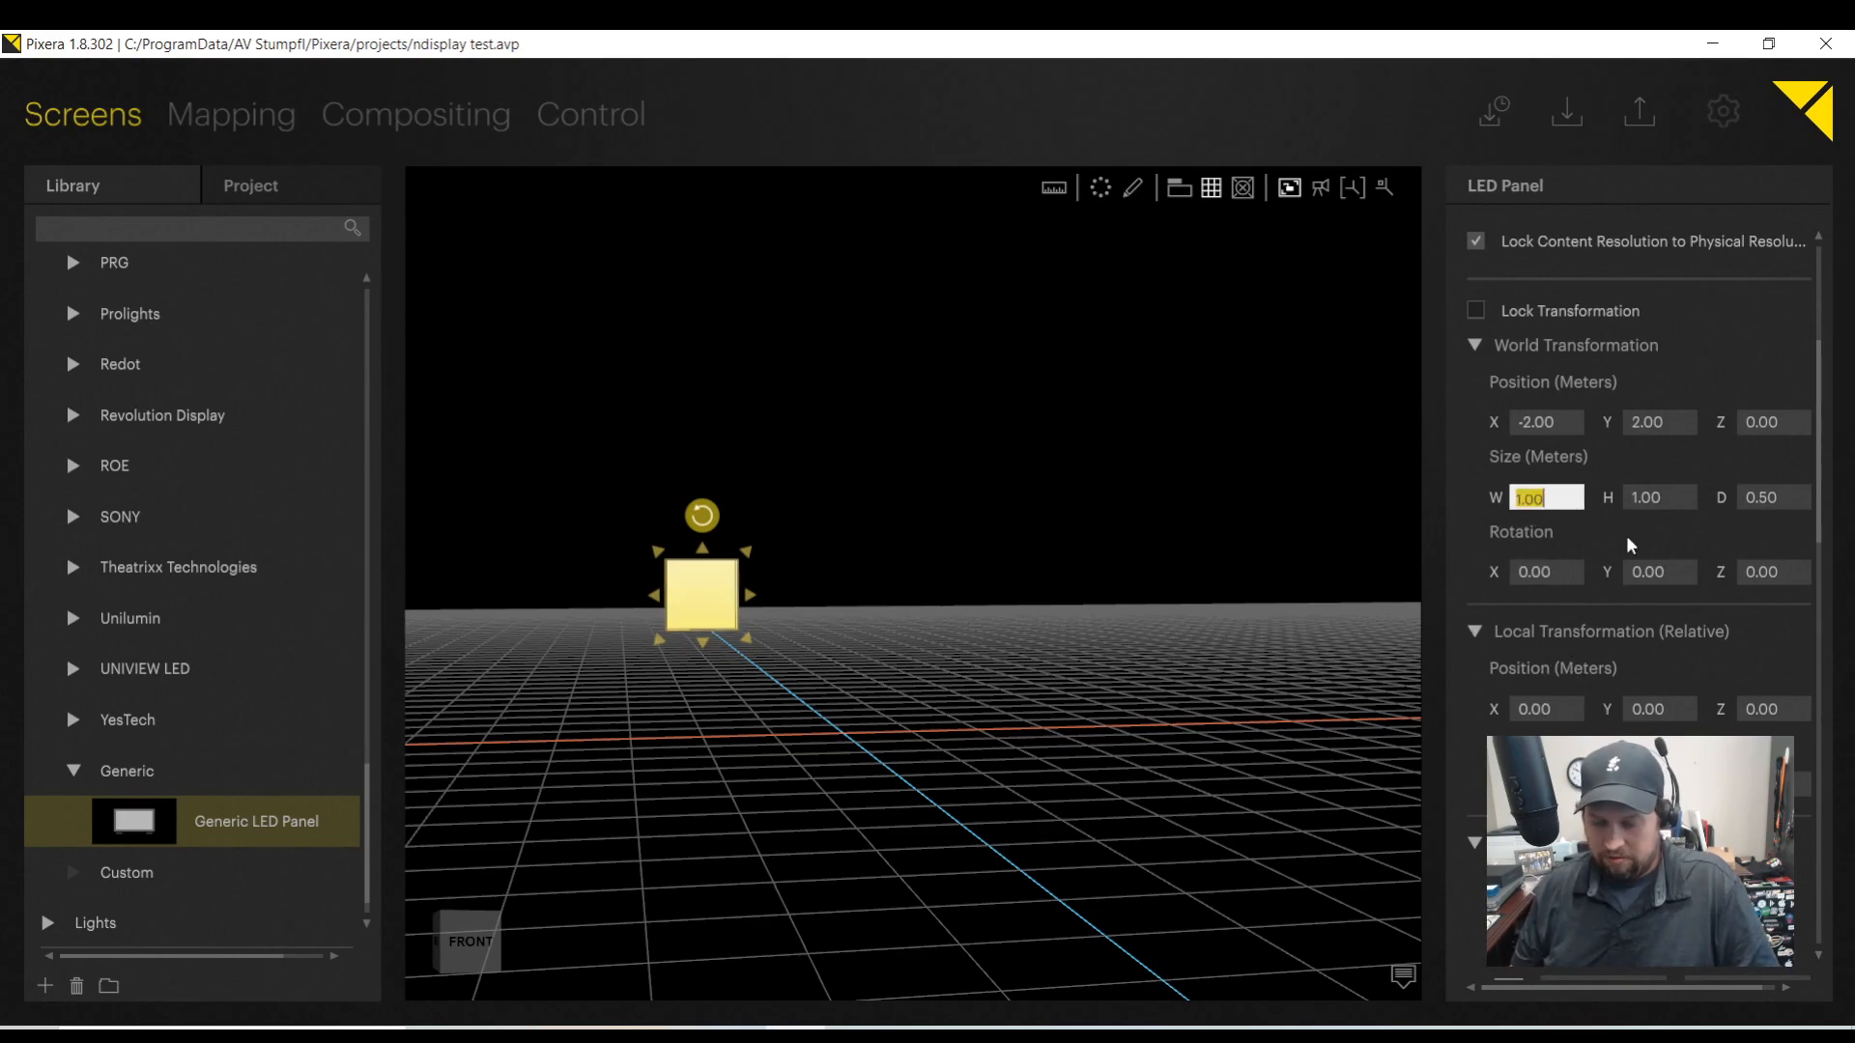
pyautogui.write('0.50')
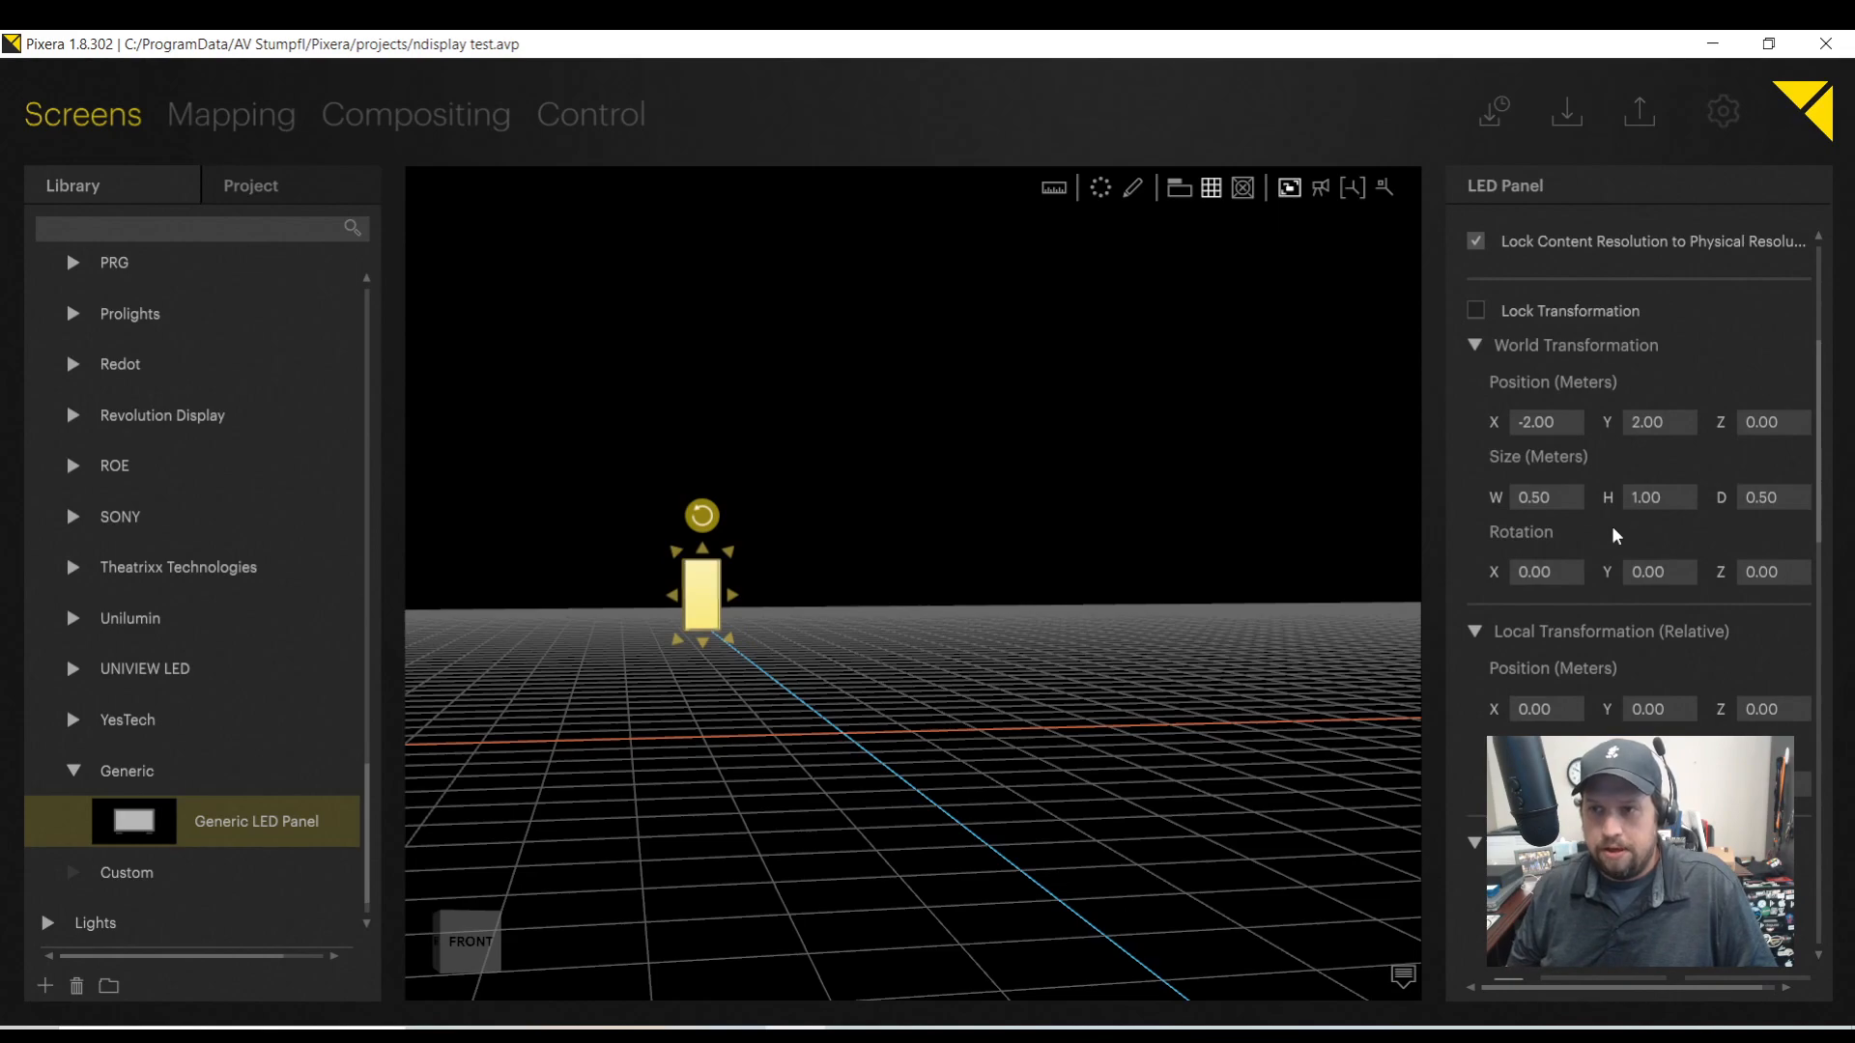
pyautogui.moveTo(703, 597); pyautogui.dragTo(932, 597)
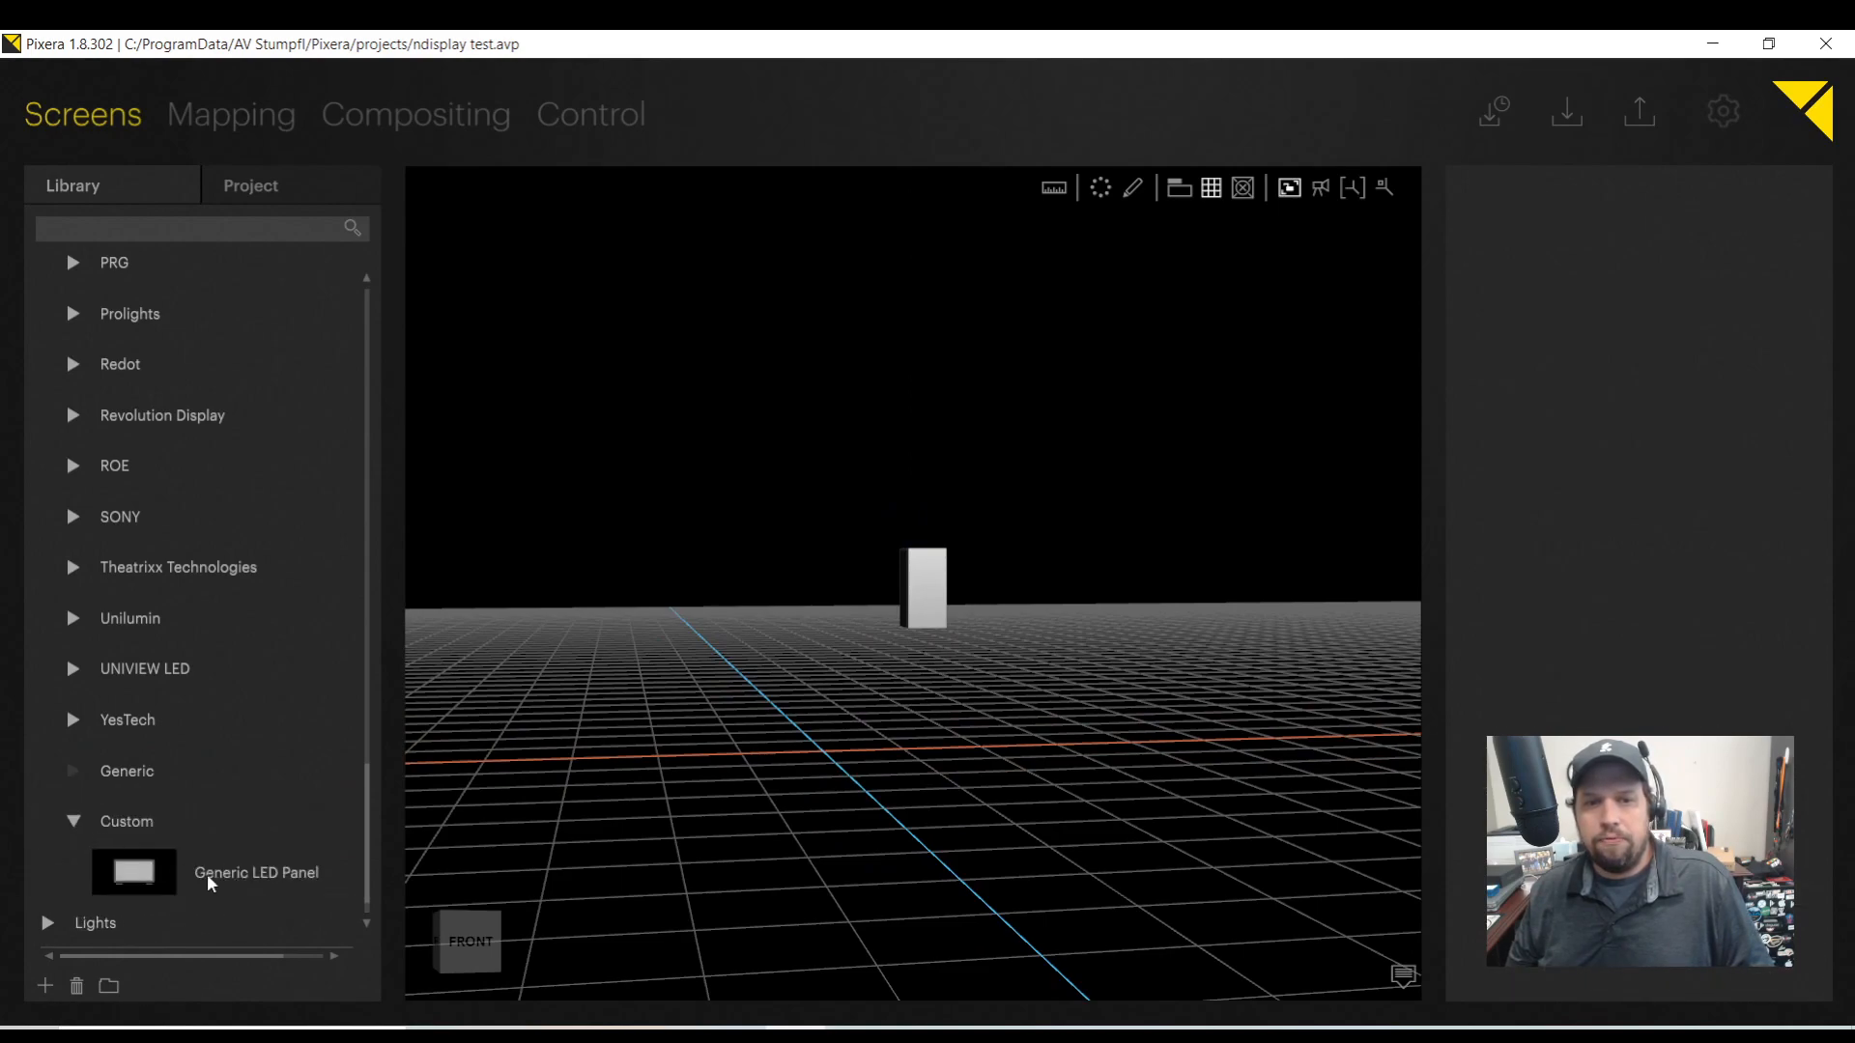
pyautogui.click(255, 871)
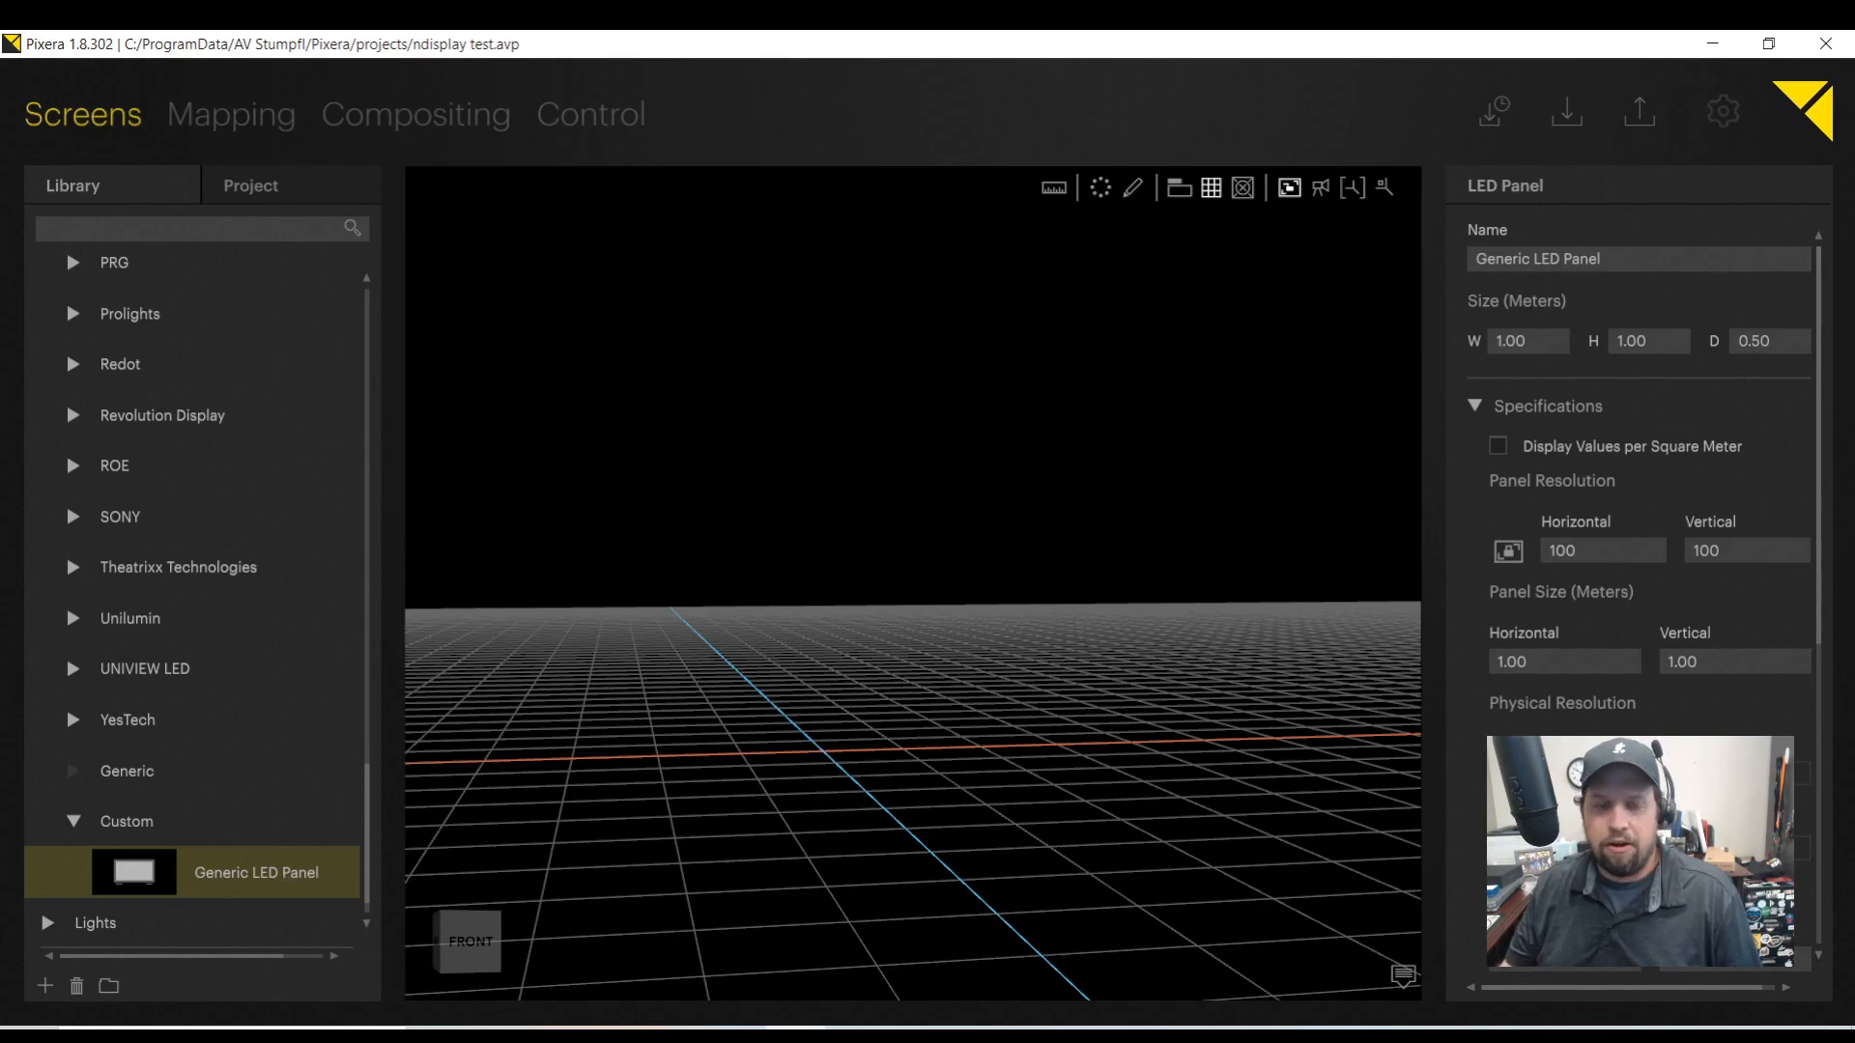
# Add Absen A2 Pro walls with 5 × 5 panel arrays in a 2×2 layout.
pyautogui.scroll(-3)
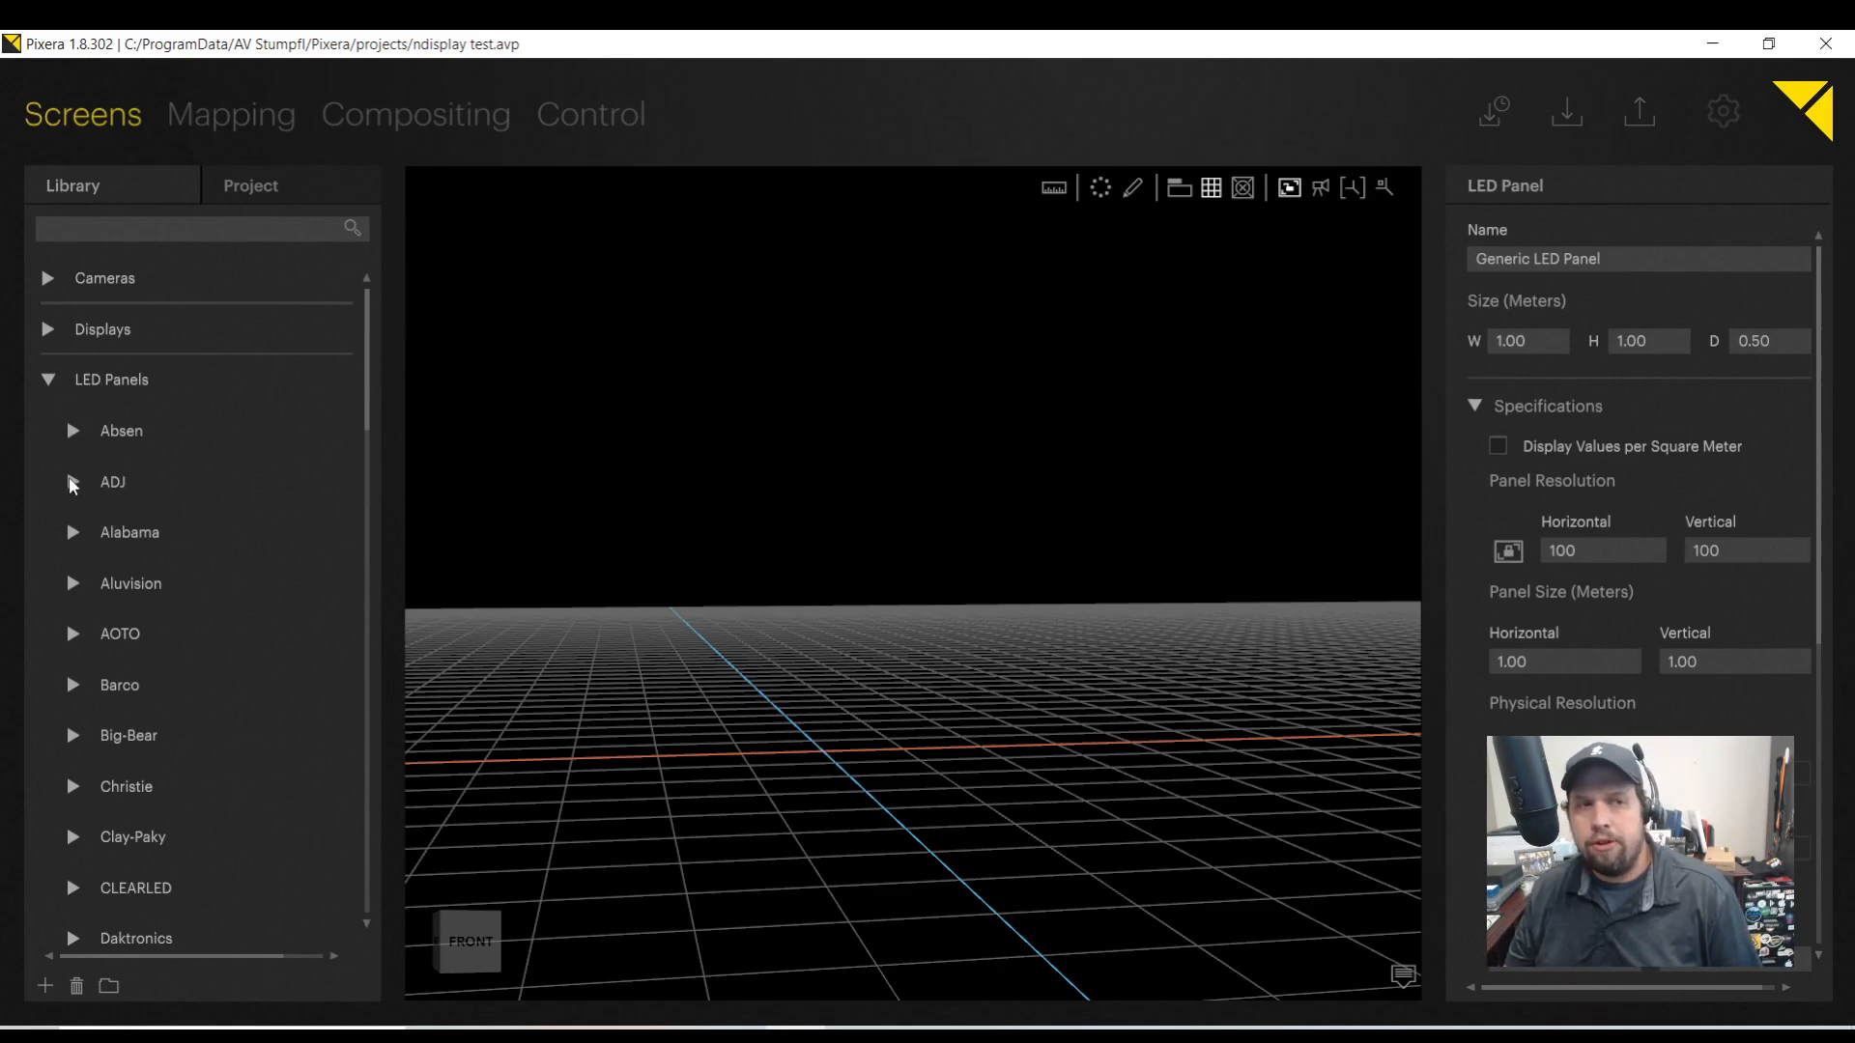
pyautogui.click(72, 430)
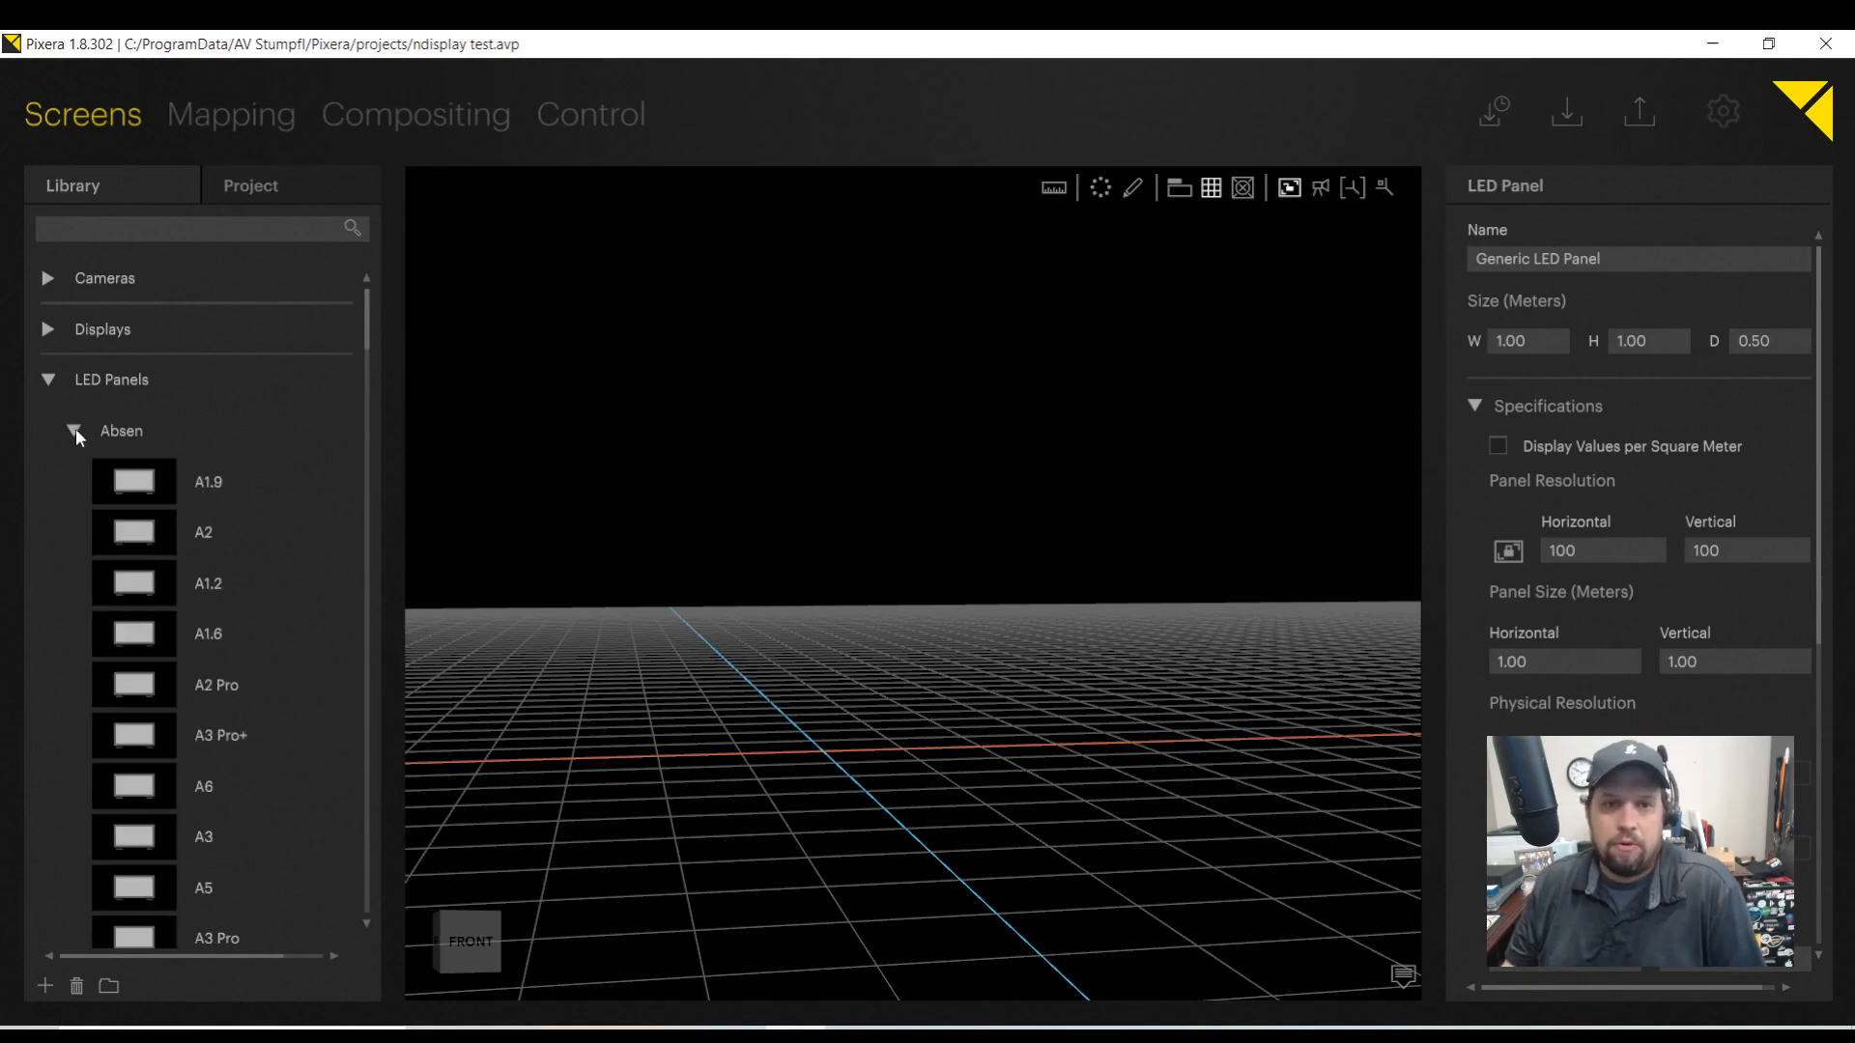
pyautogui.moveTo(149, 734)
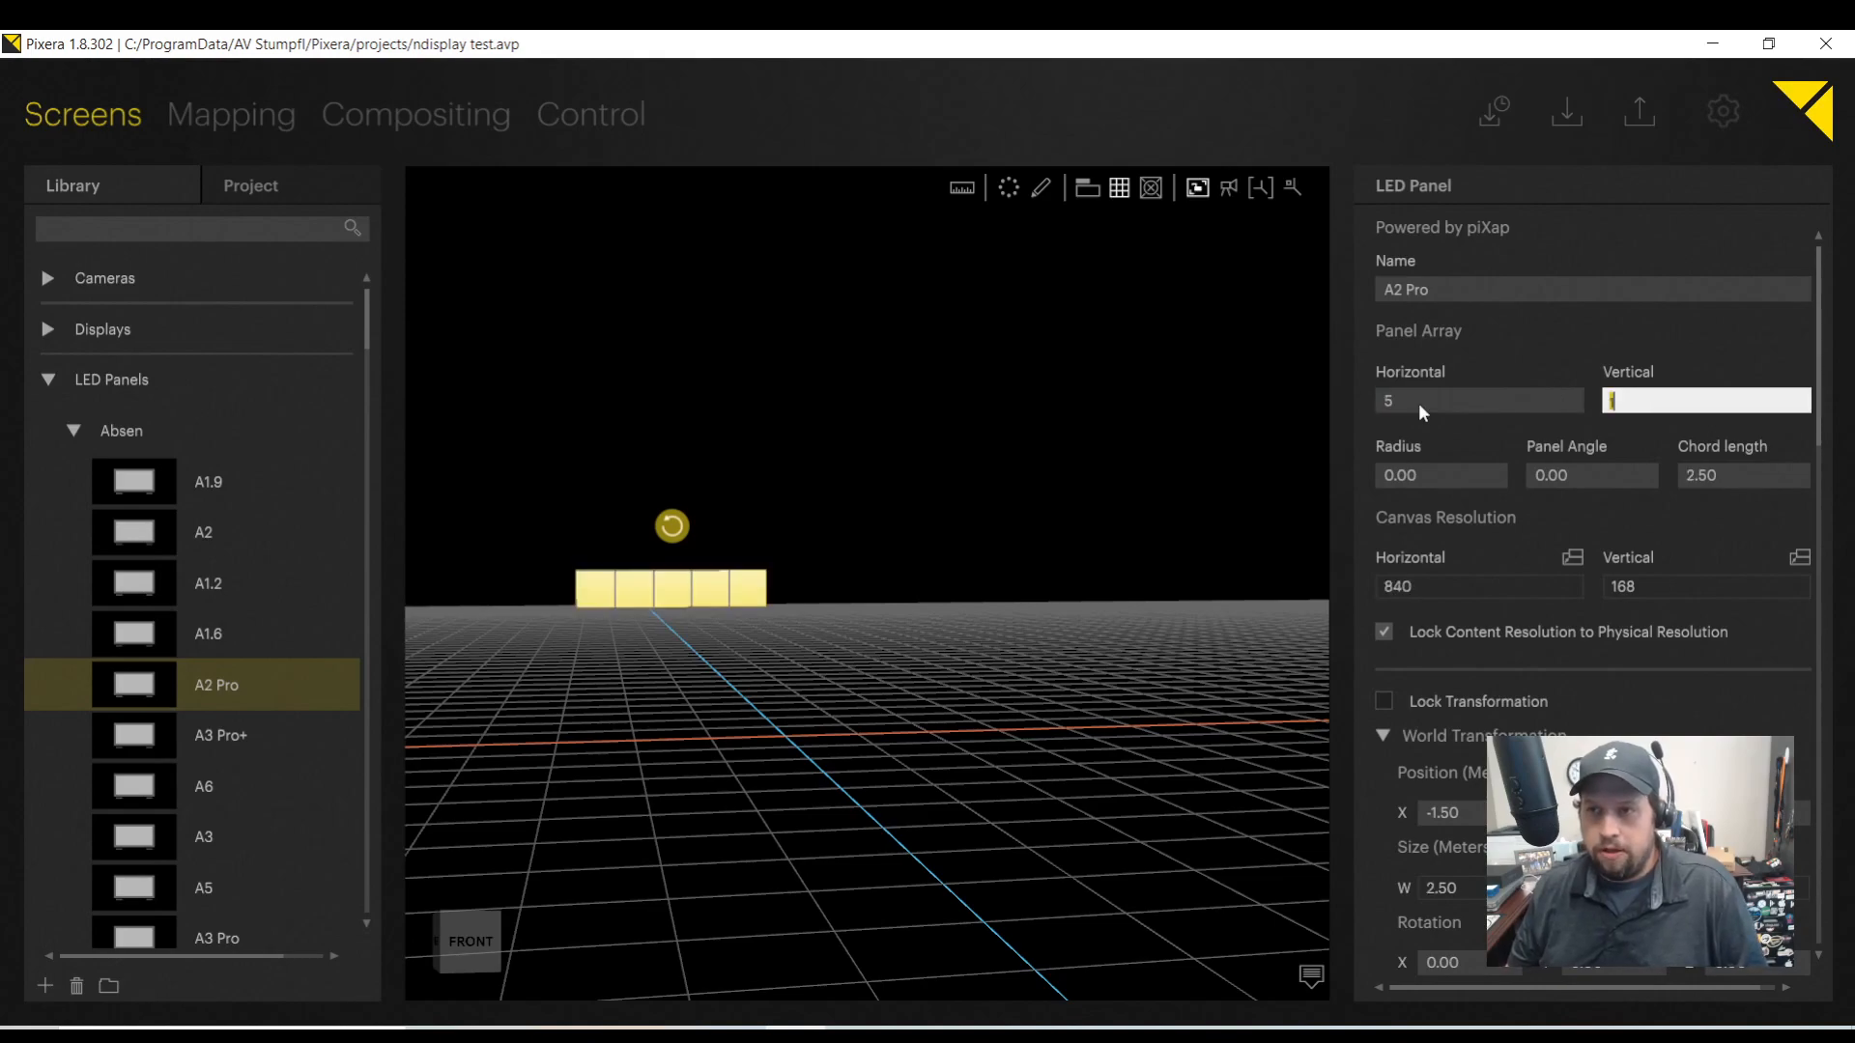
pyautogui.write('5')
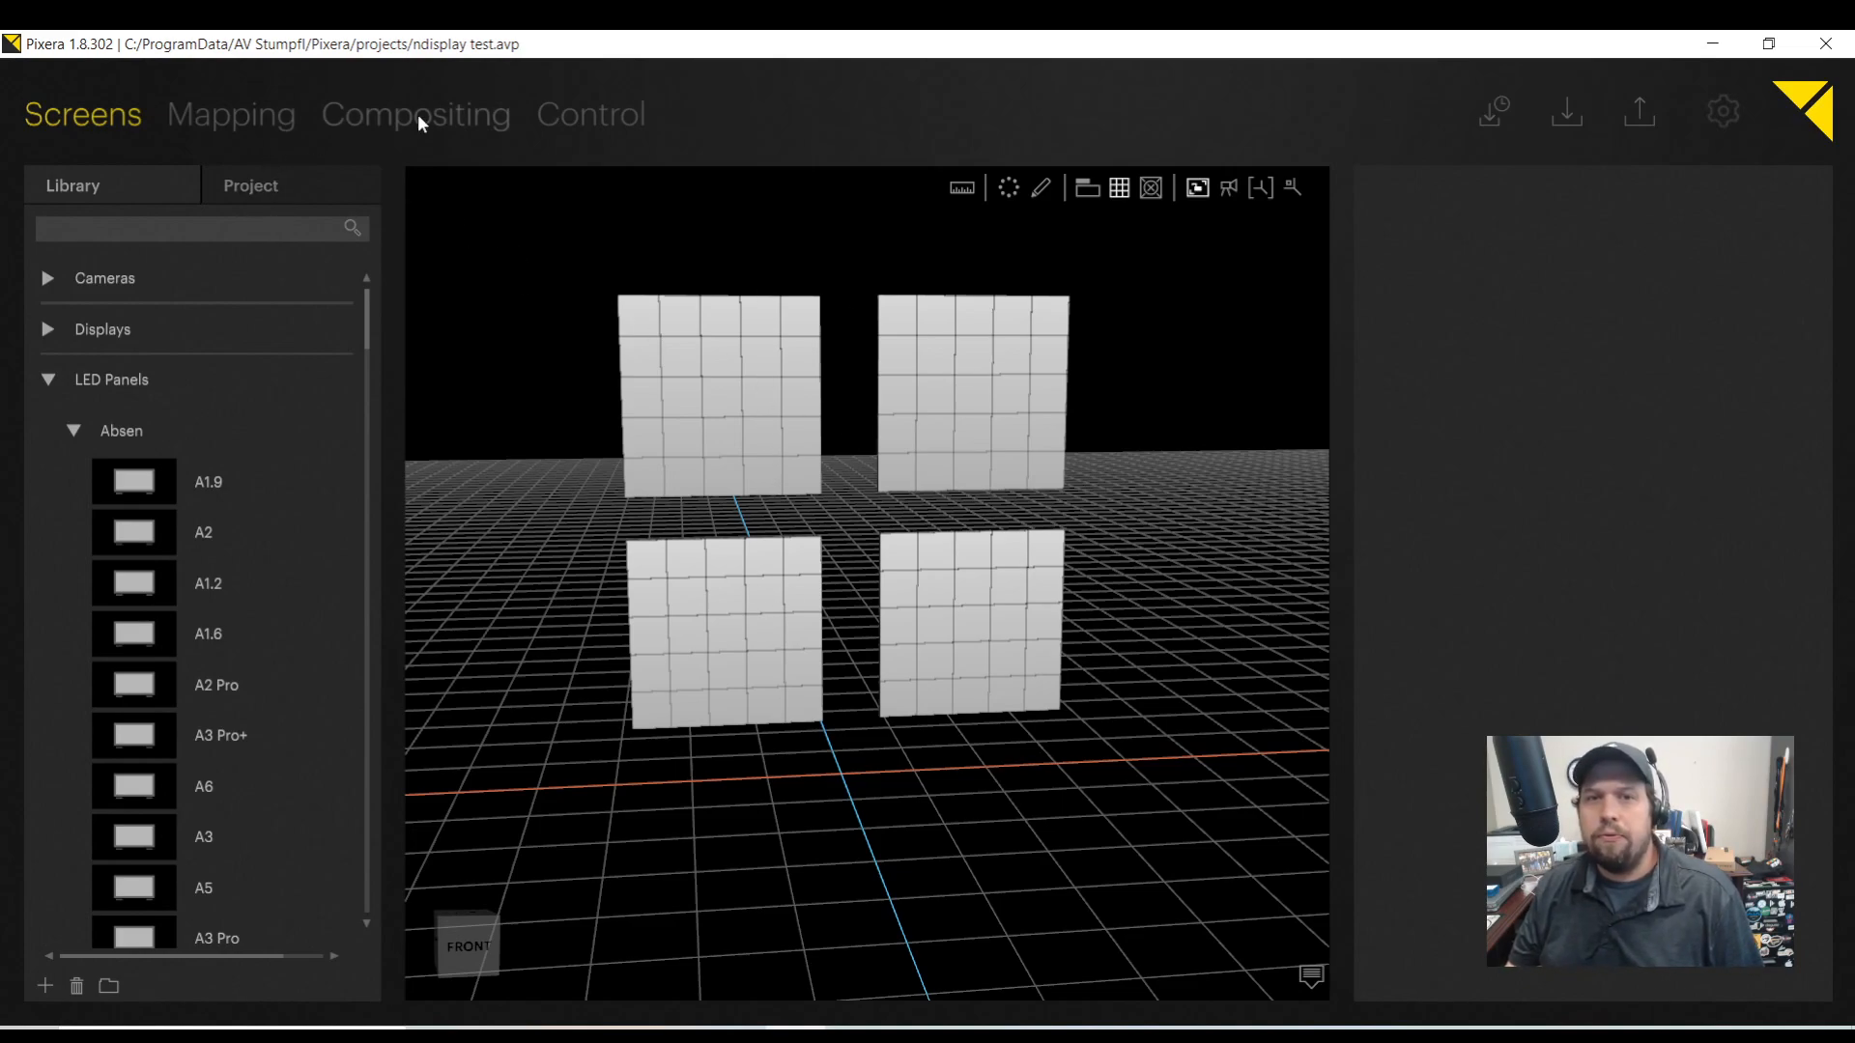
pyautogui.click(416, 114)
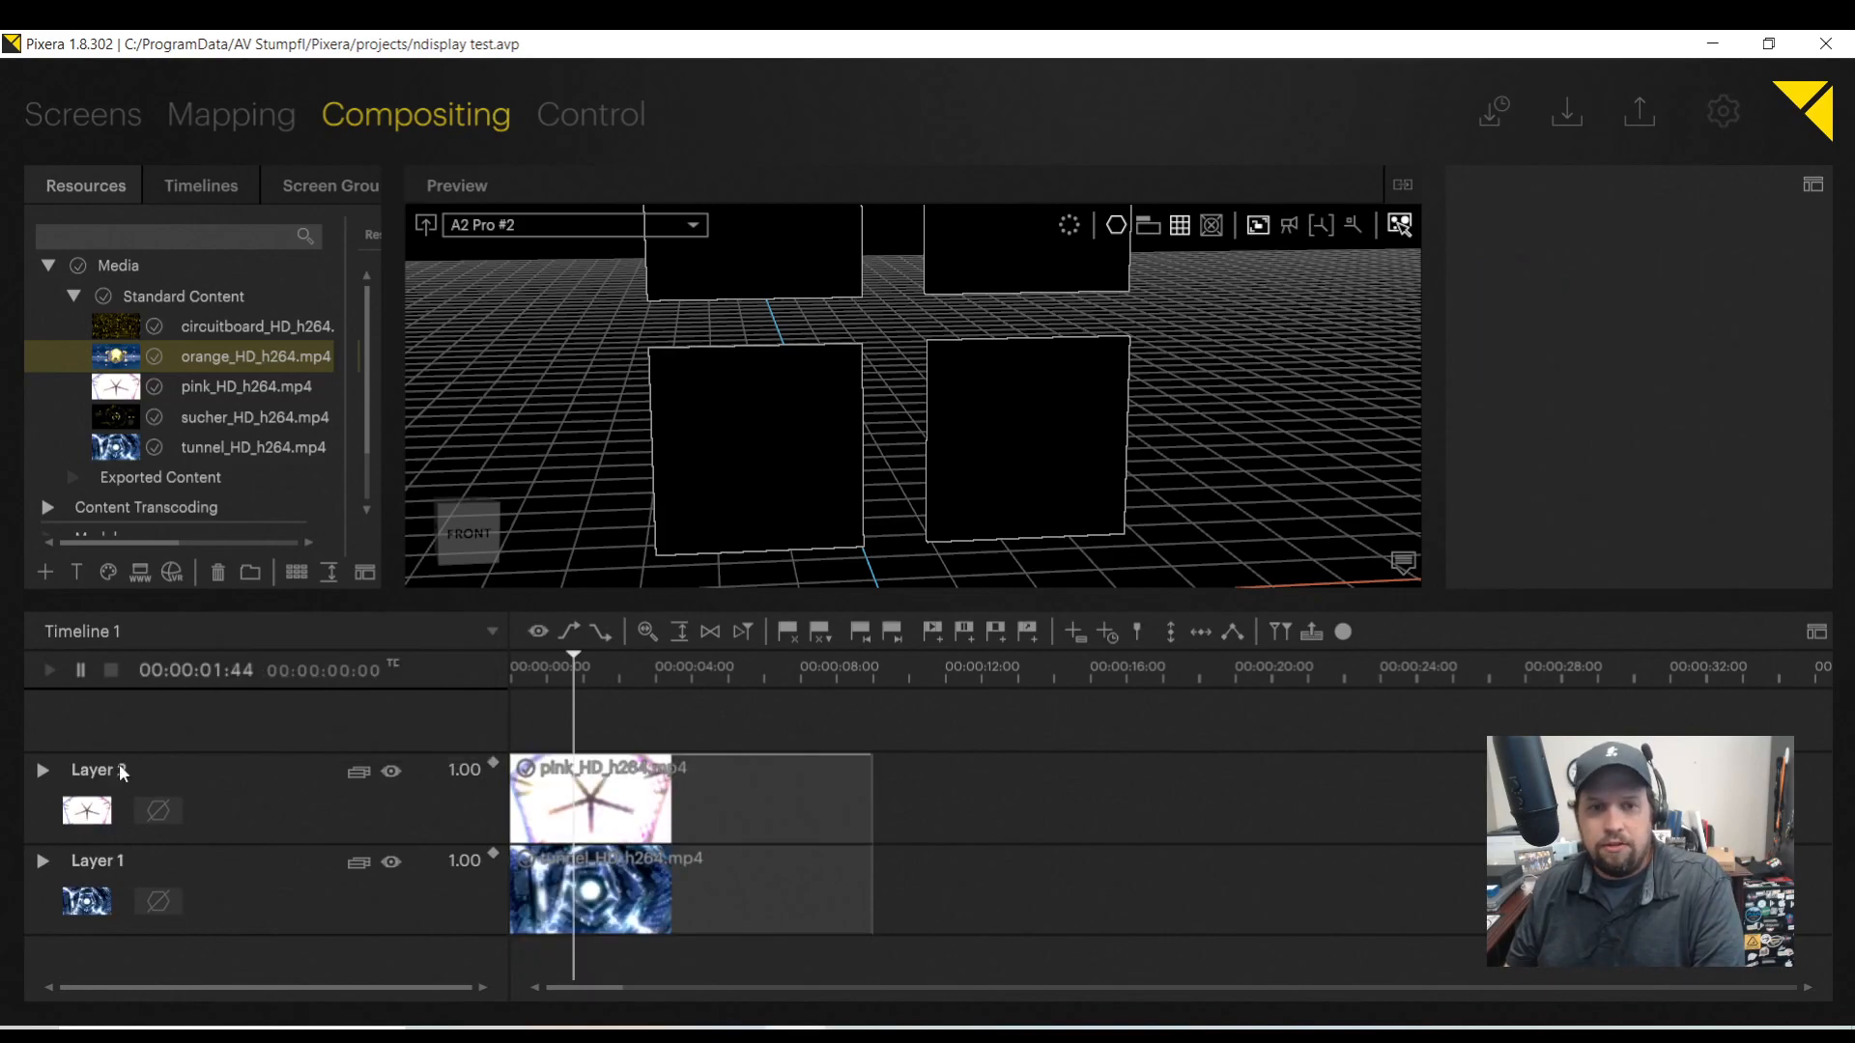
# Add another timeline layer so each wall's clip has its own layer, then move on to Mapping.
pyautogui.rightClick(95, 771)
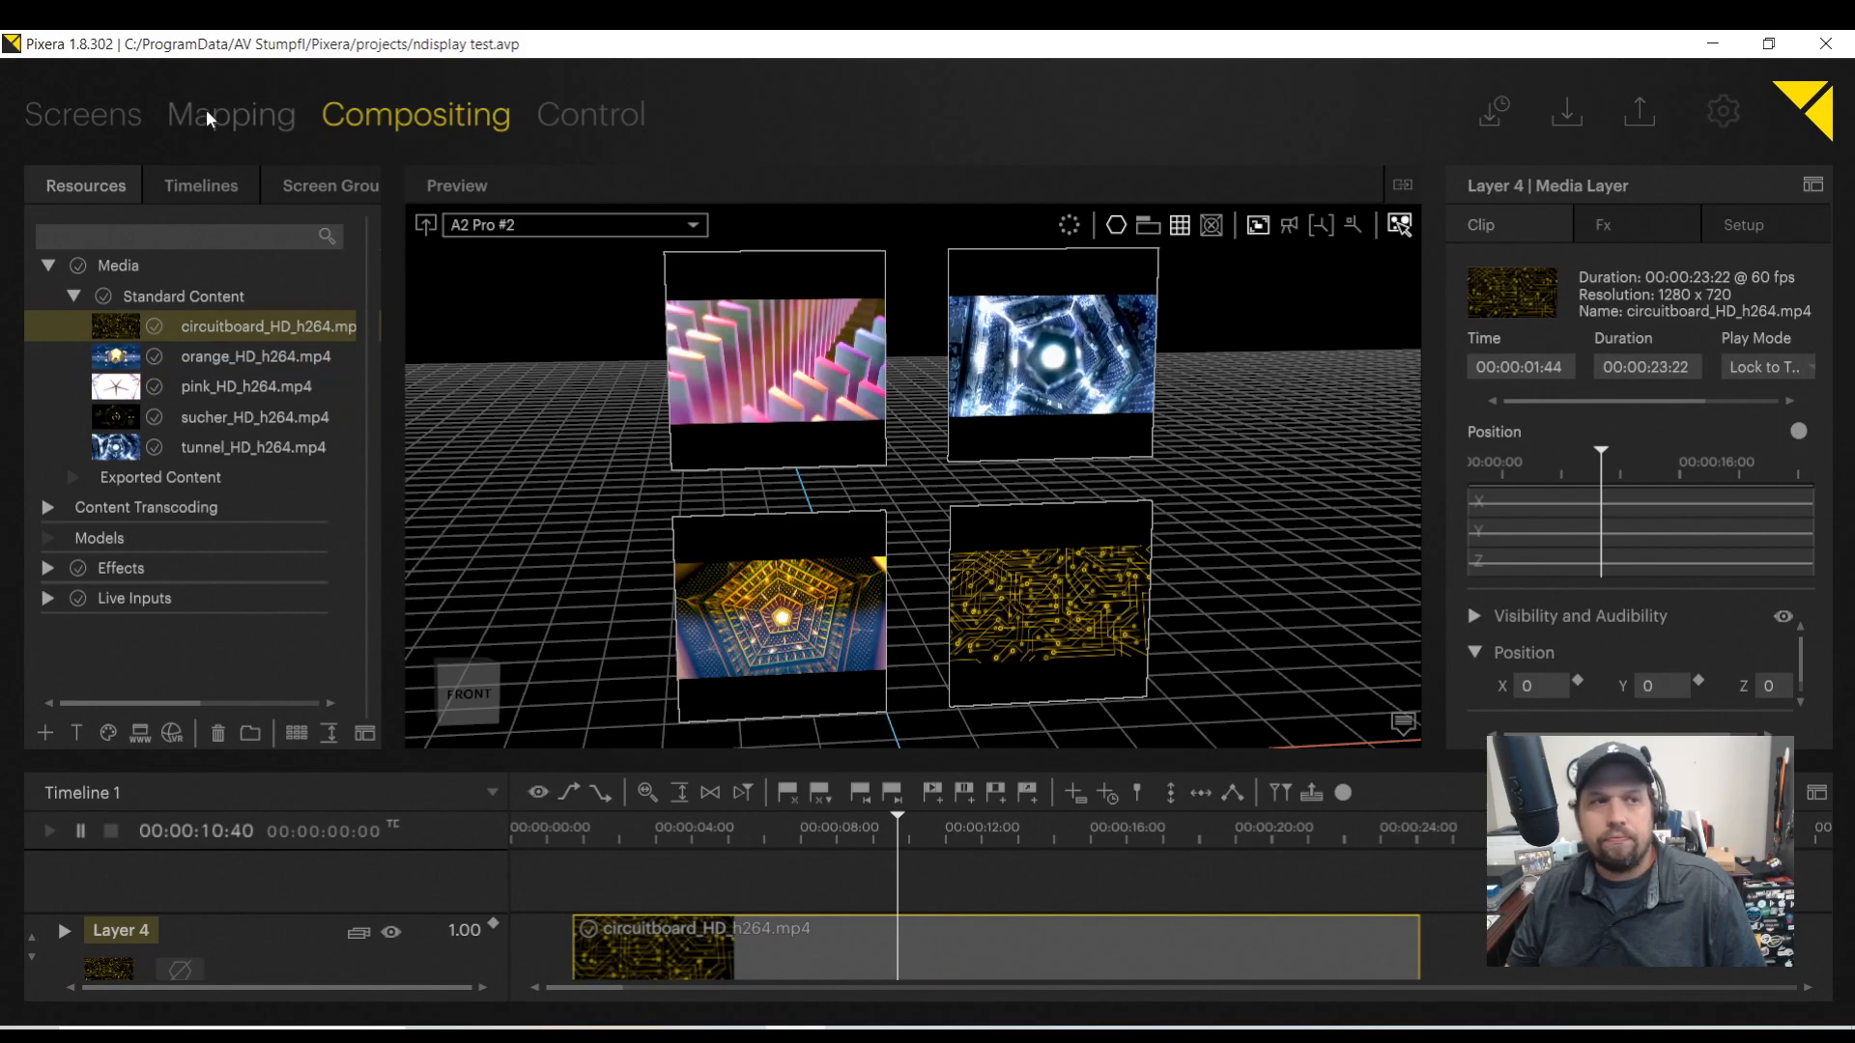
pyautogui.click(230, 114)
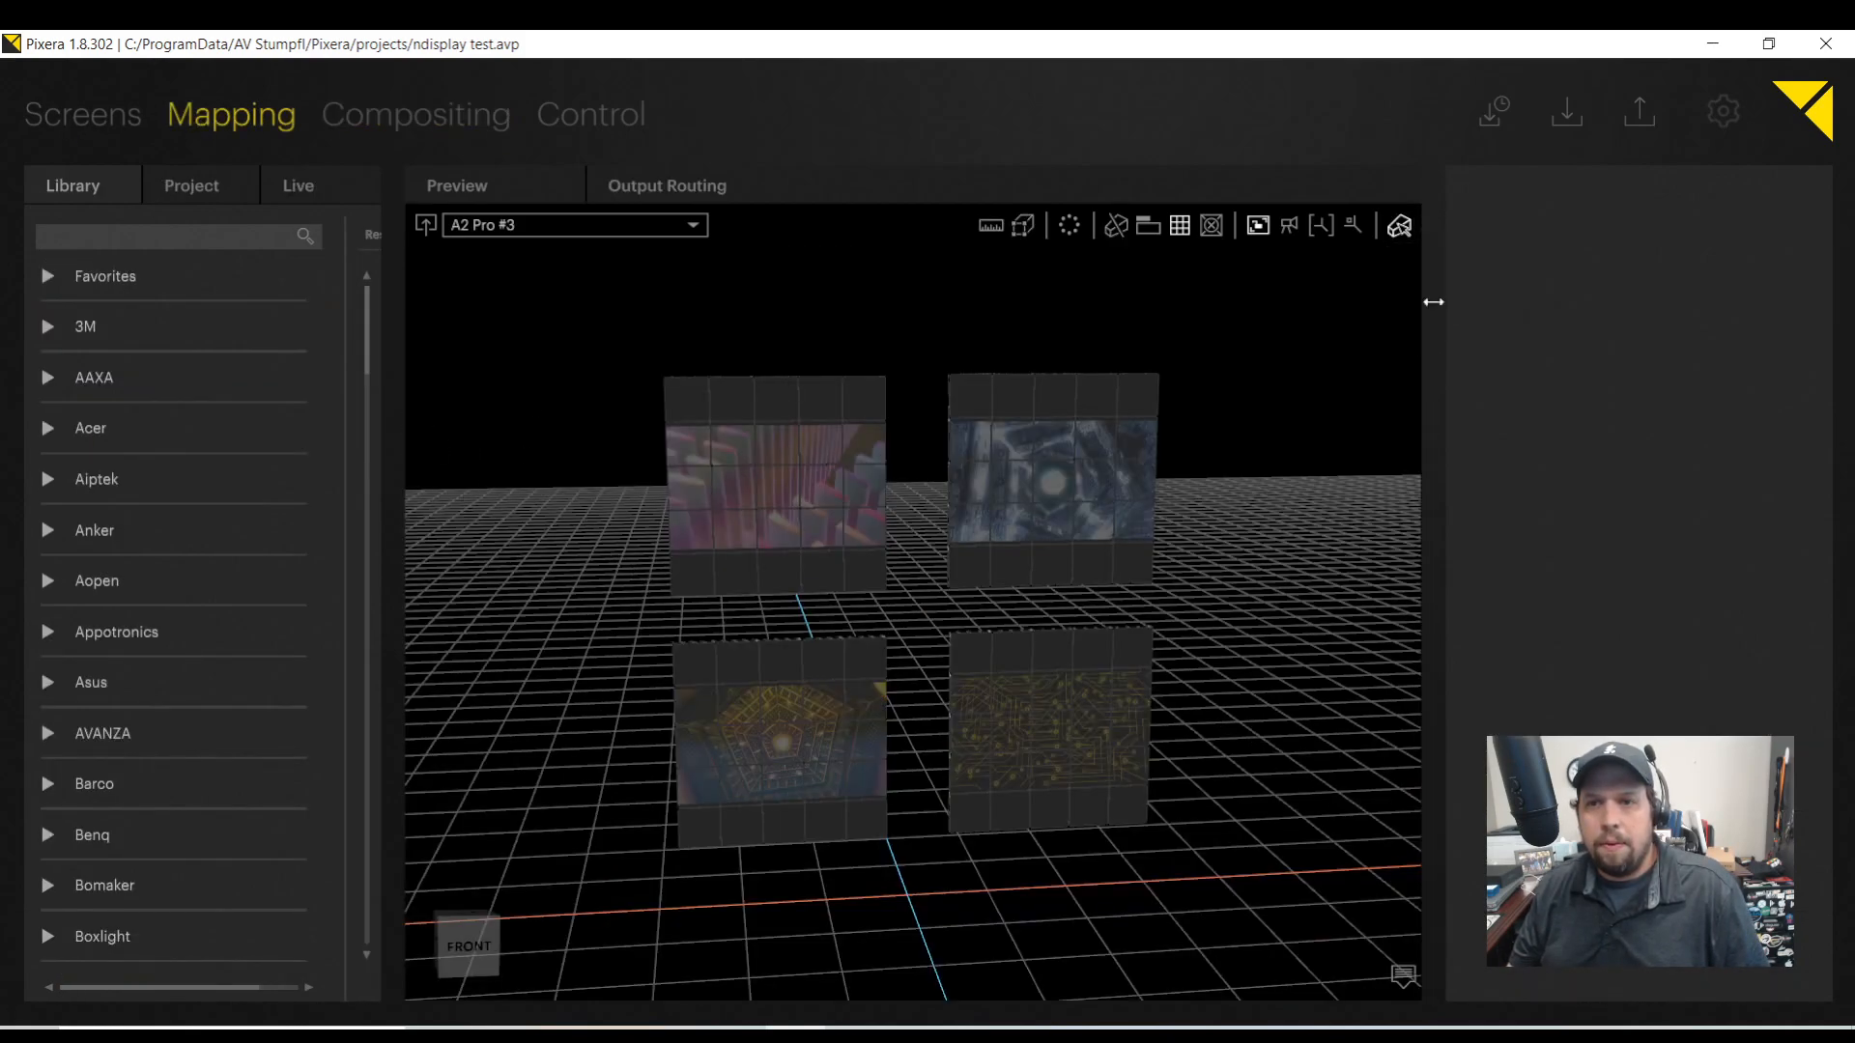
# Show the live outputs and select the 3840×2160 UltraFine Pro Output 1.
pyautogui.click(298, 185)
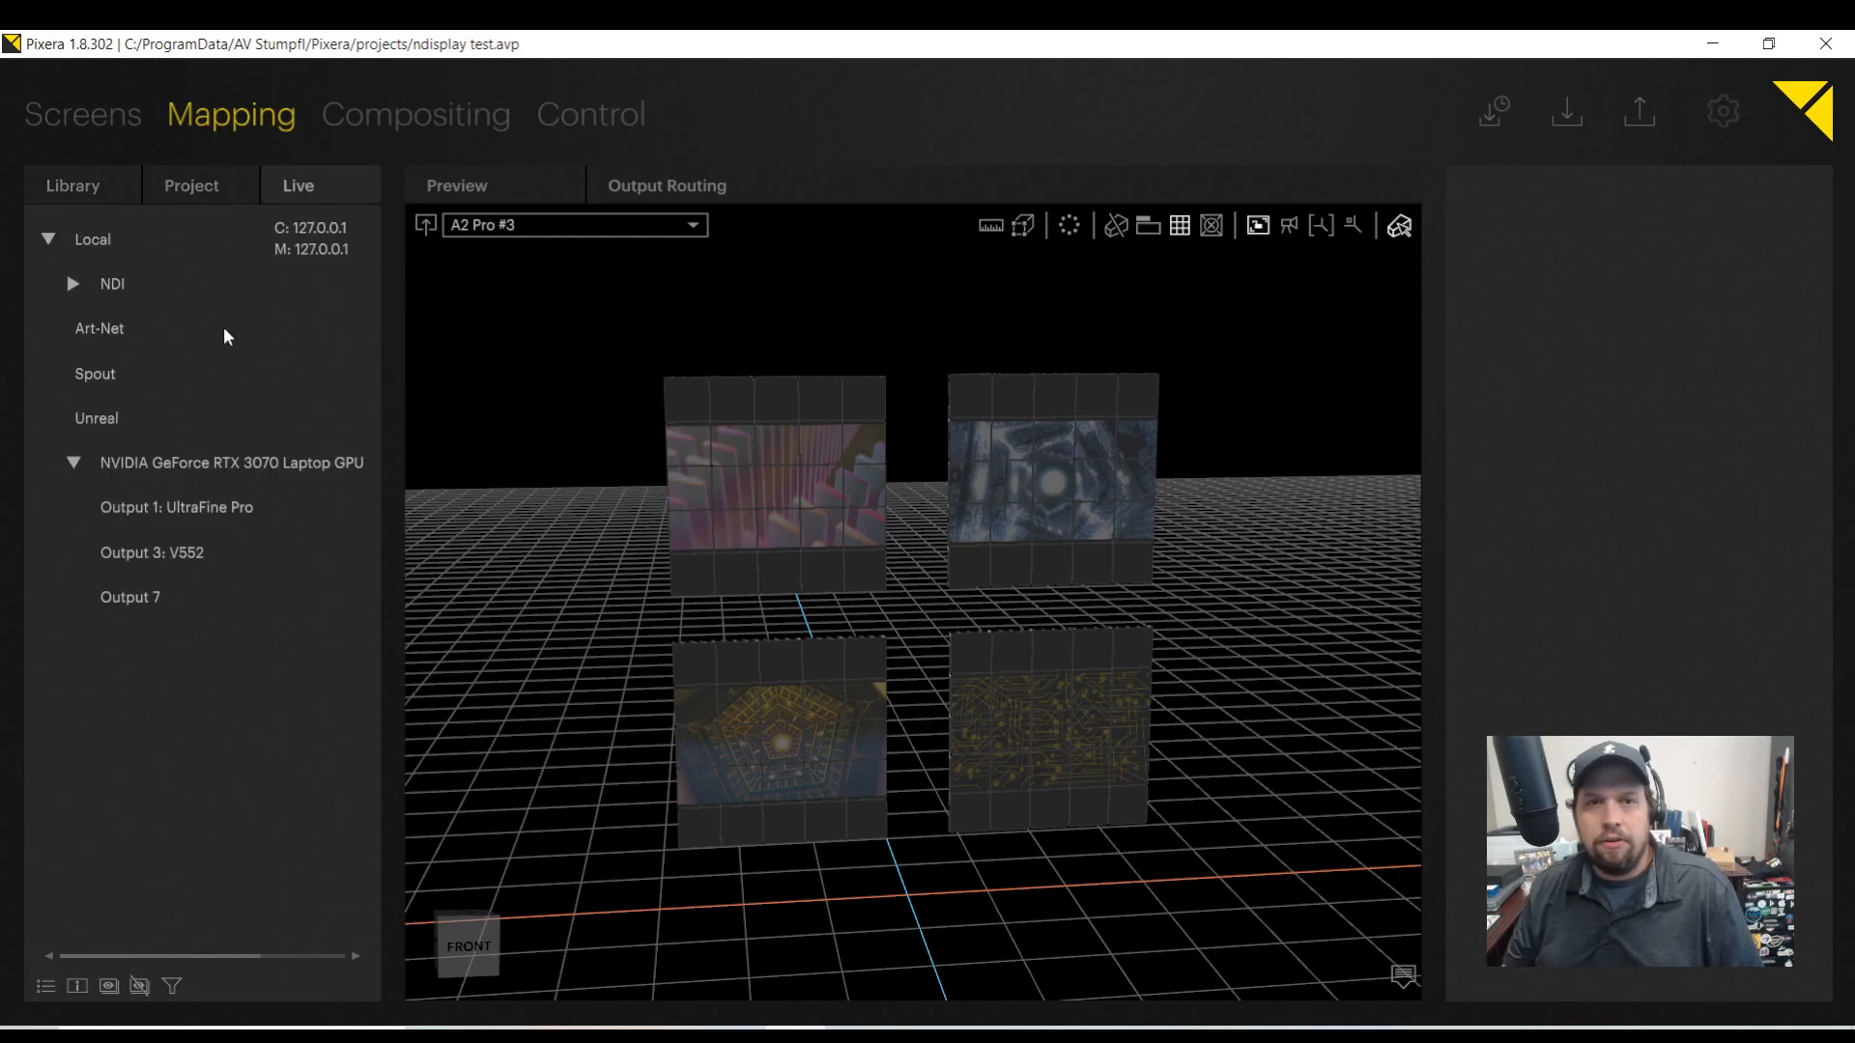
pyautogui.click(48, 237)
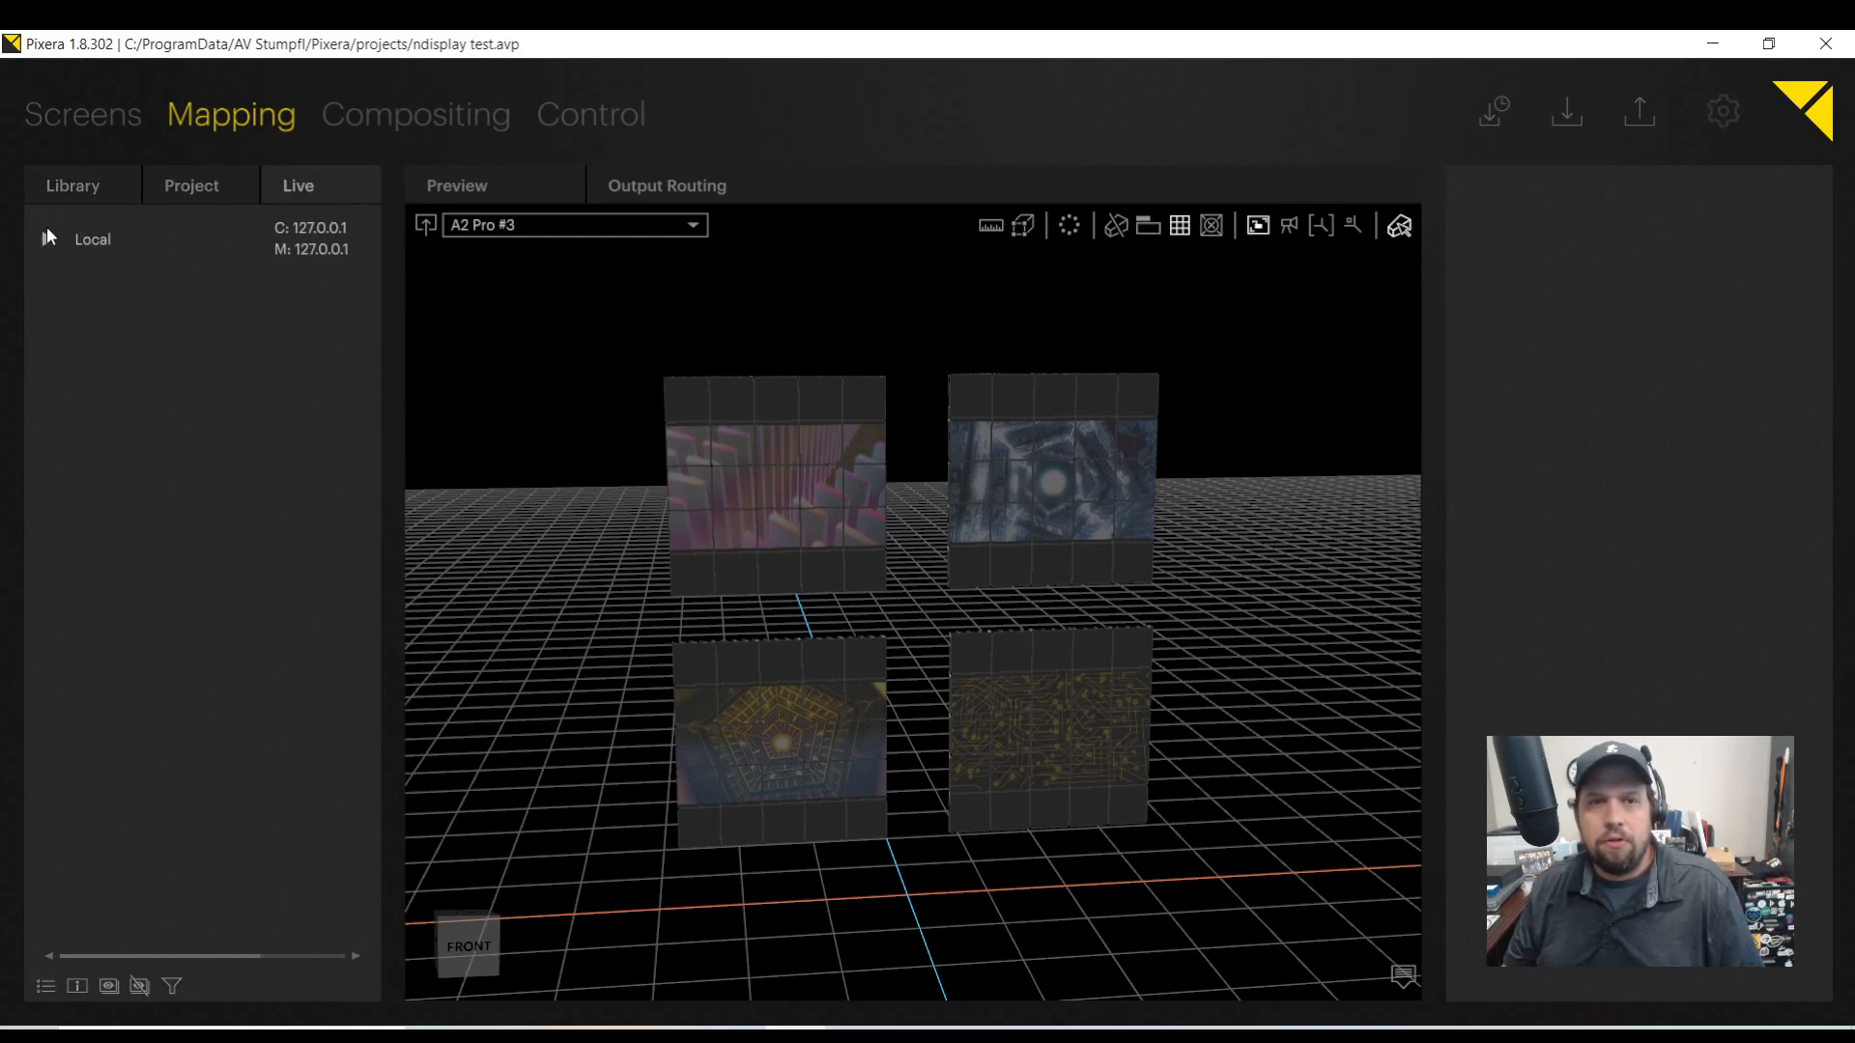
pyautogui.click(176, 506)
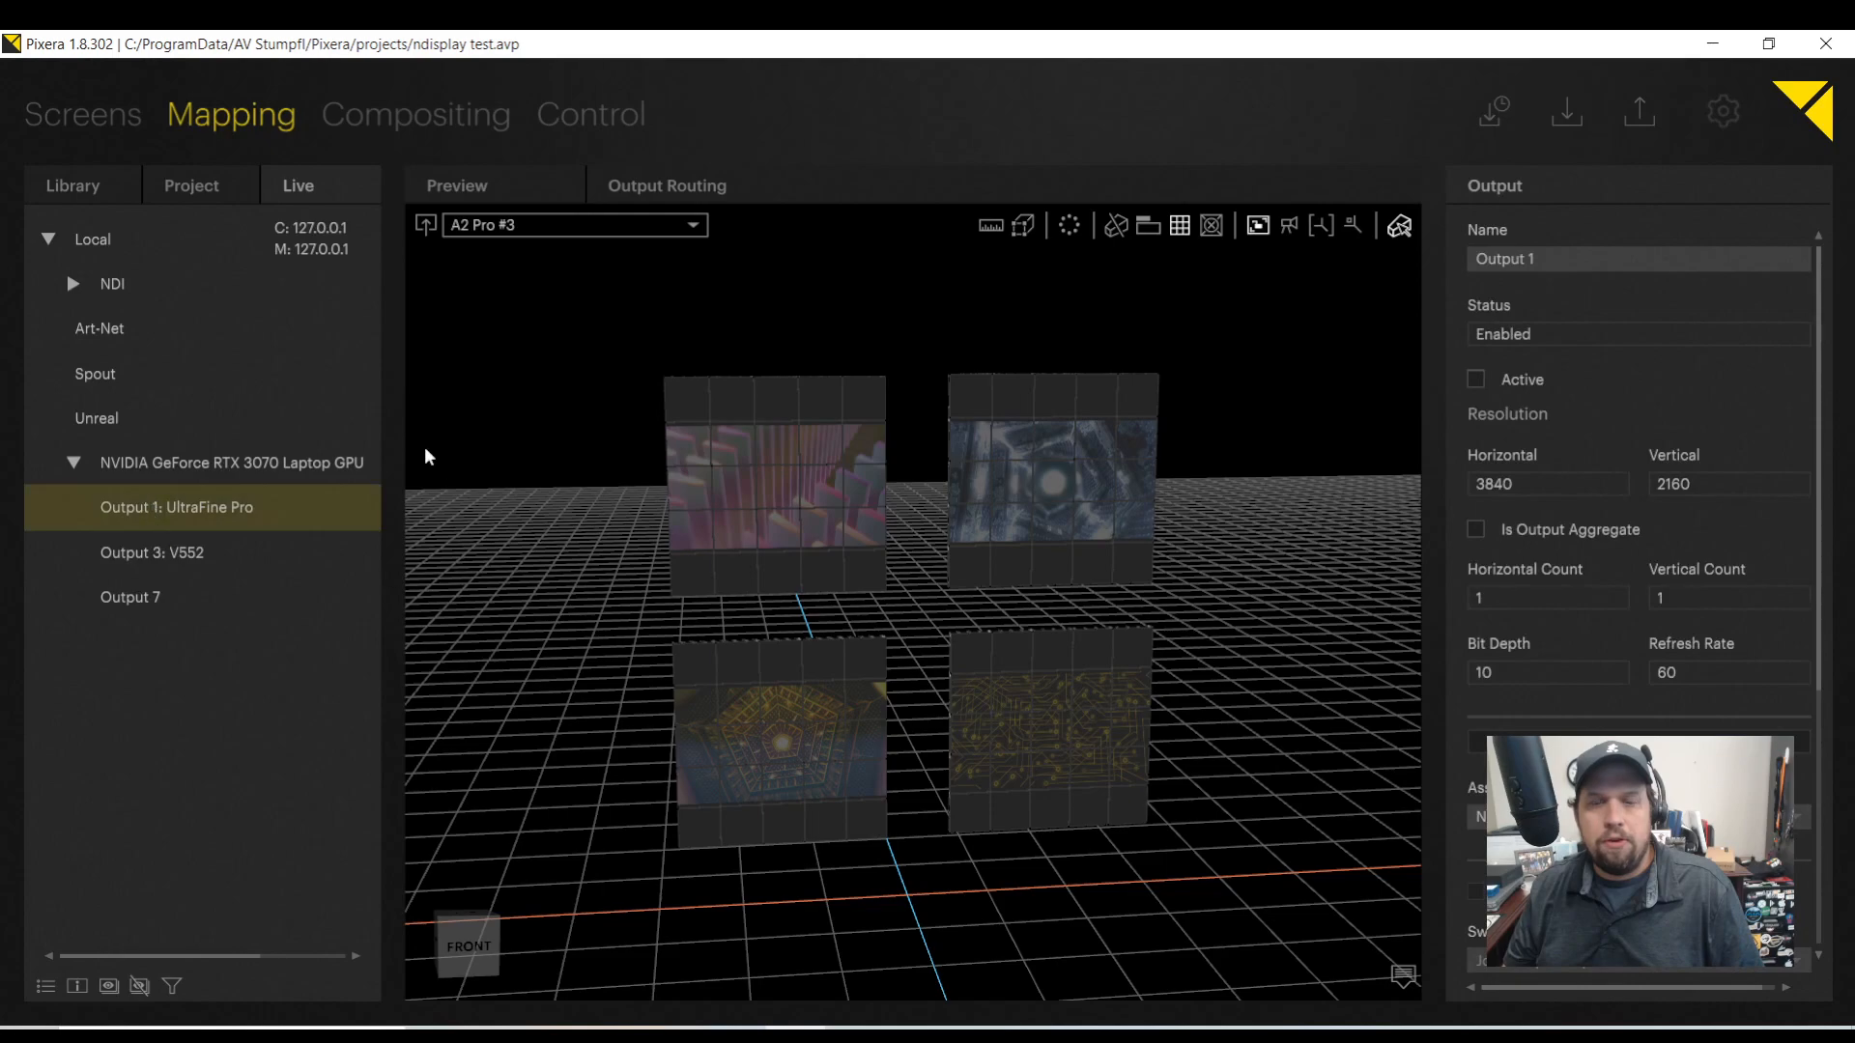
pyautogui.moveTo(518, 628)
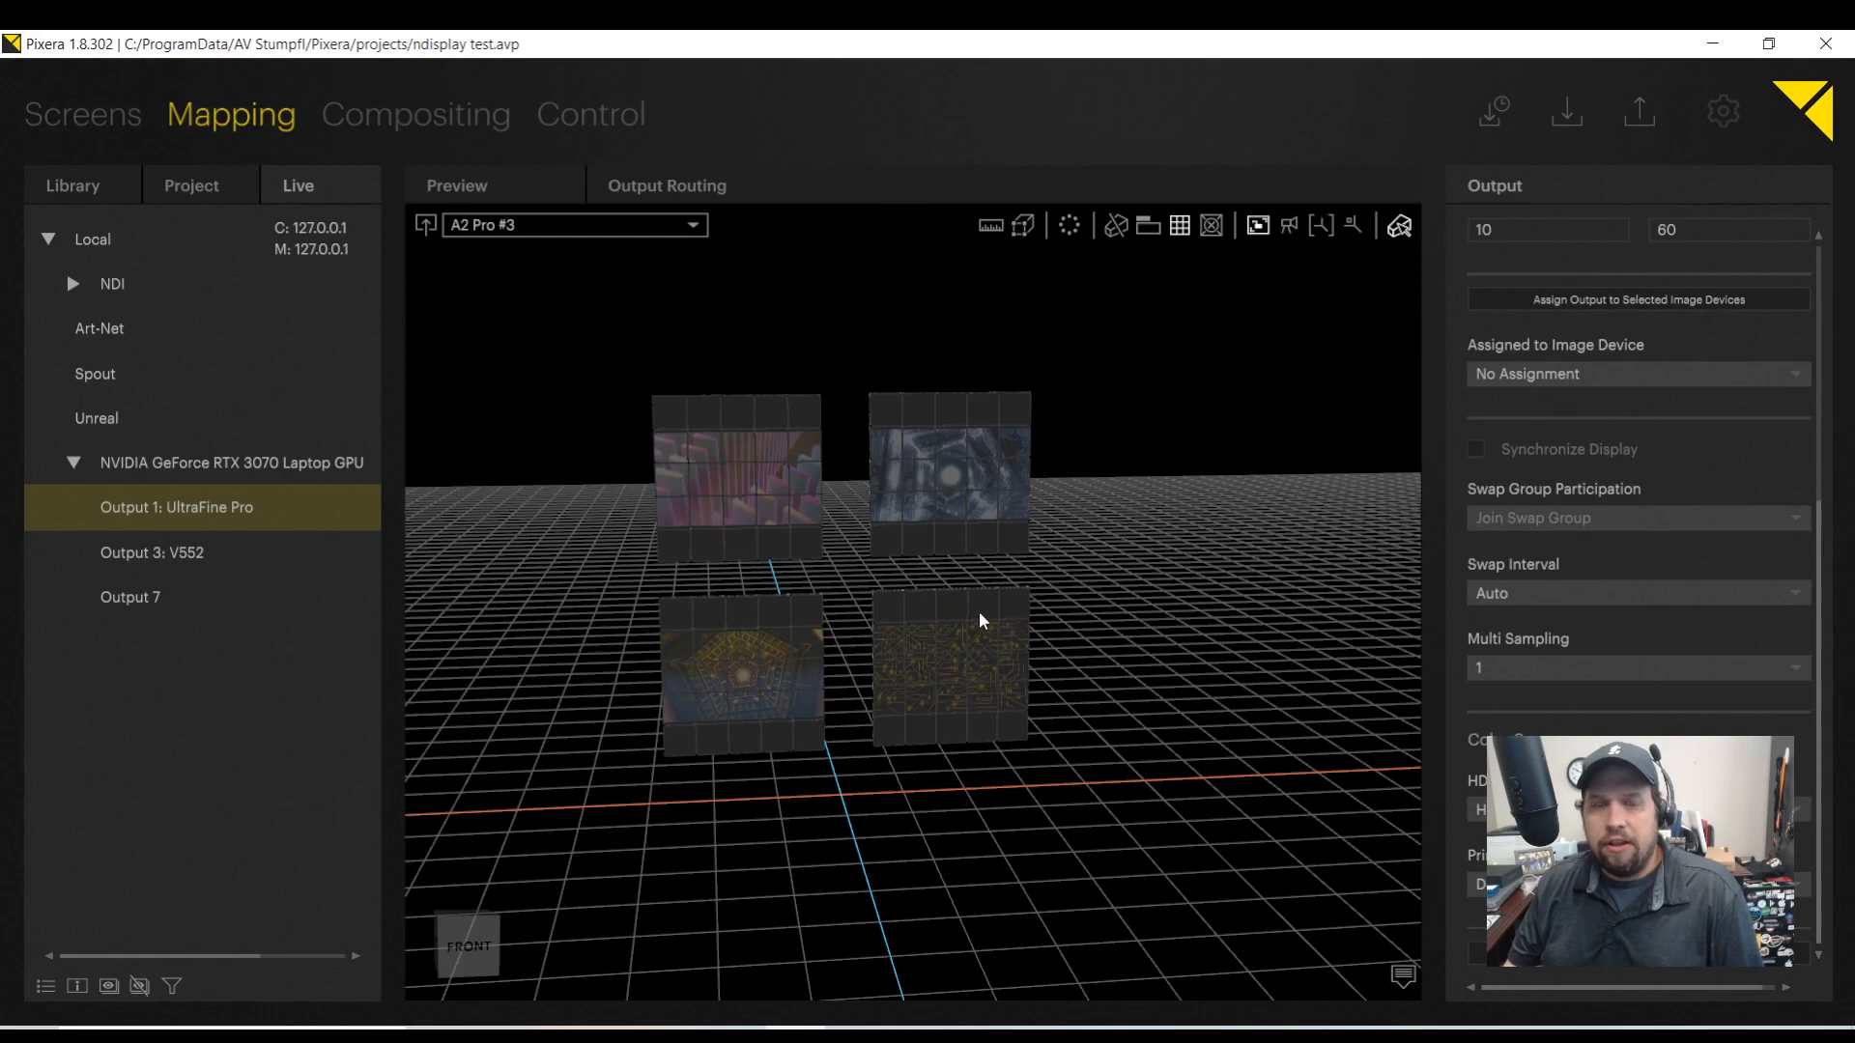
pyautogui.moveTo(1175, 621)
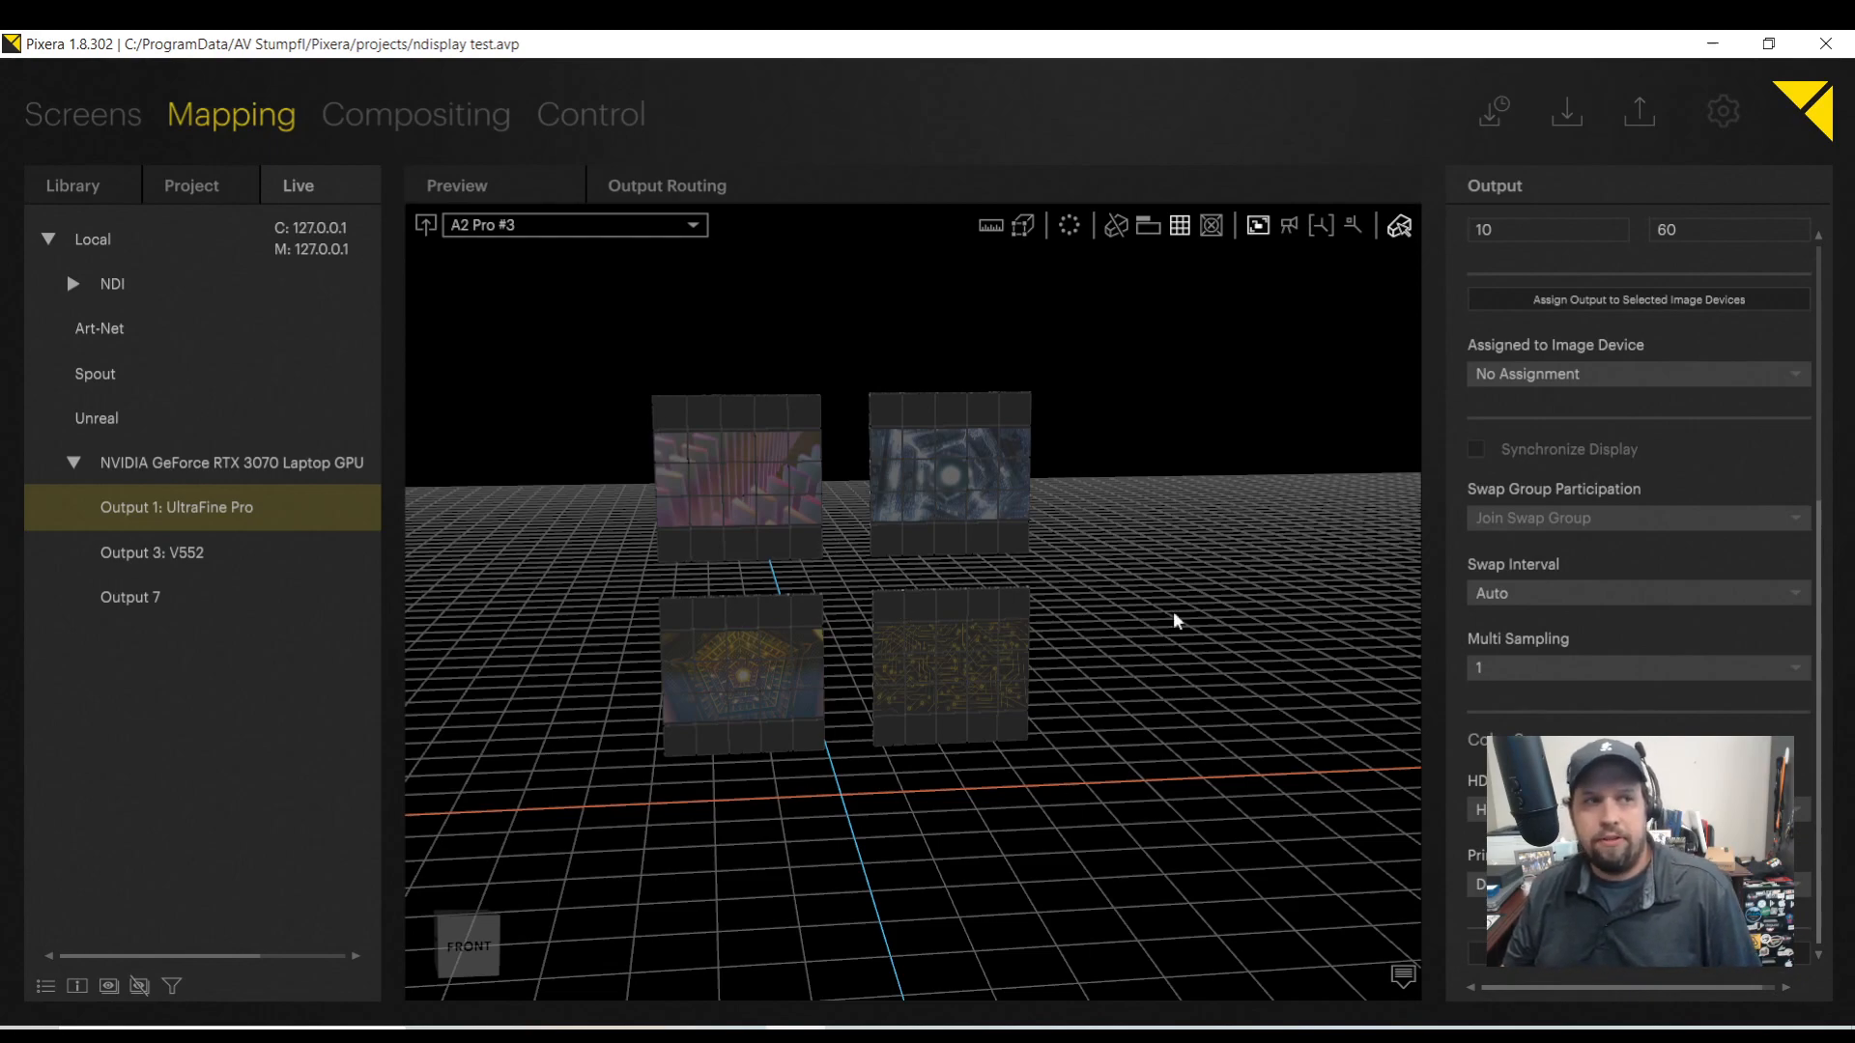
# Set the view's Selection Mode to Screens so walls can be picked directly.
pyautogui.click(1397, 226)
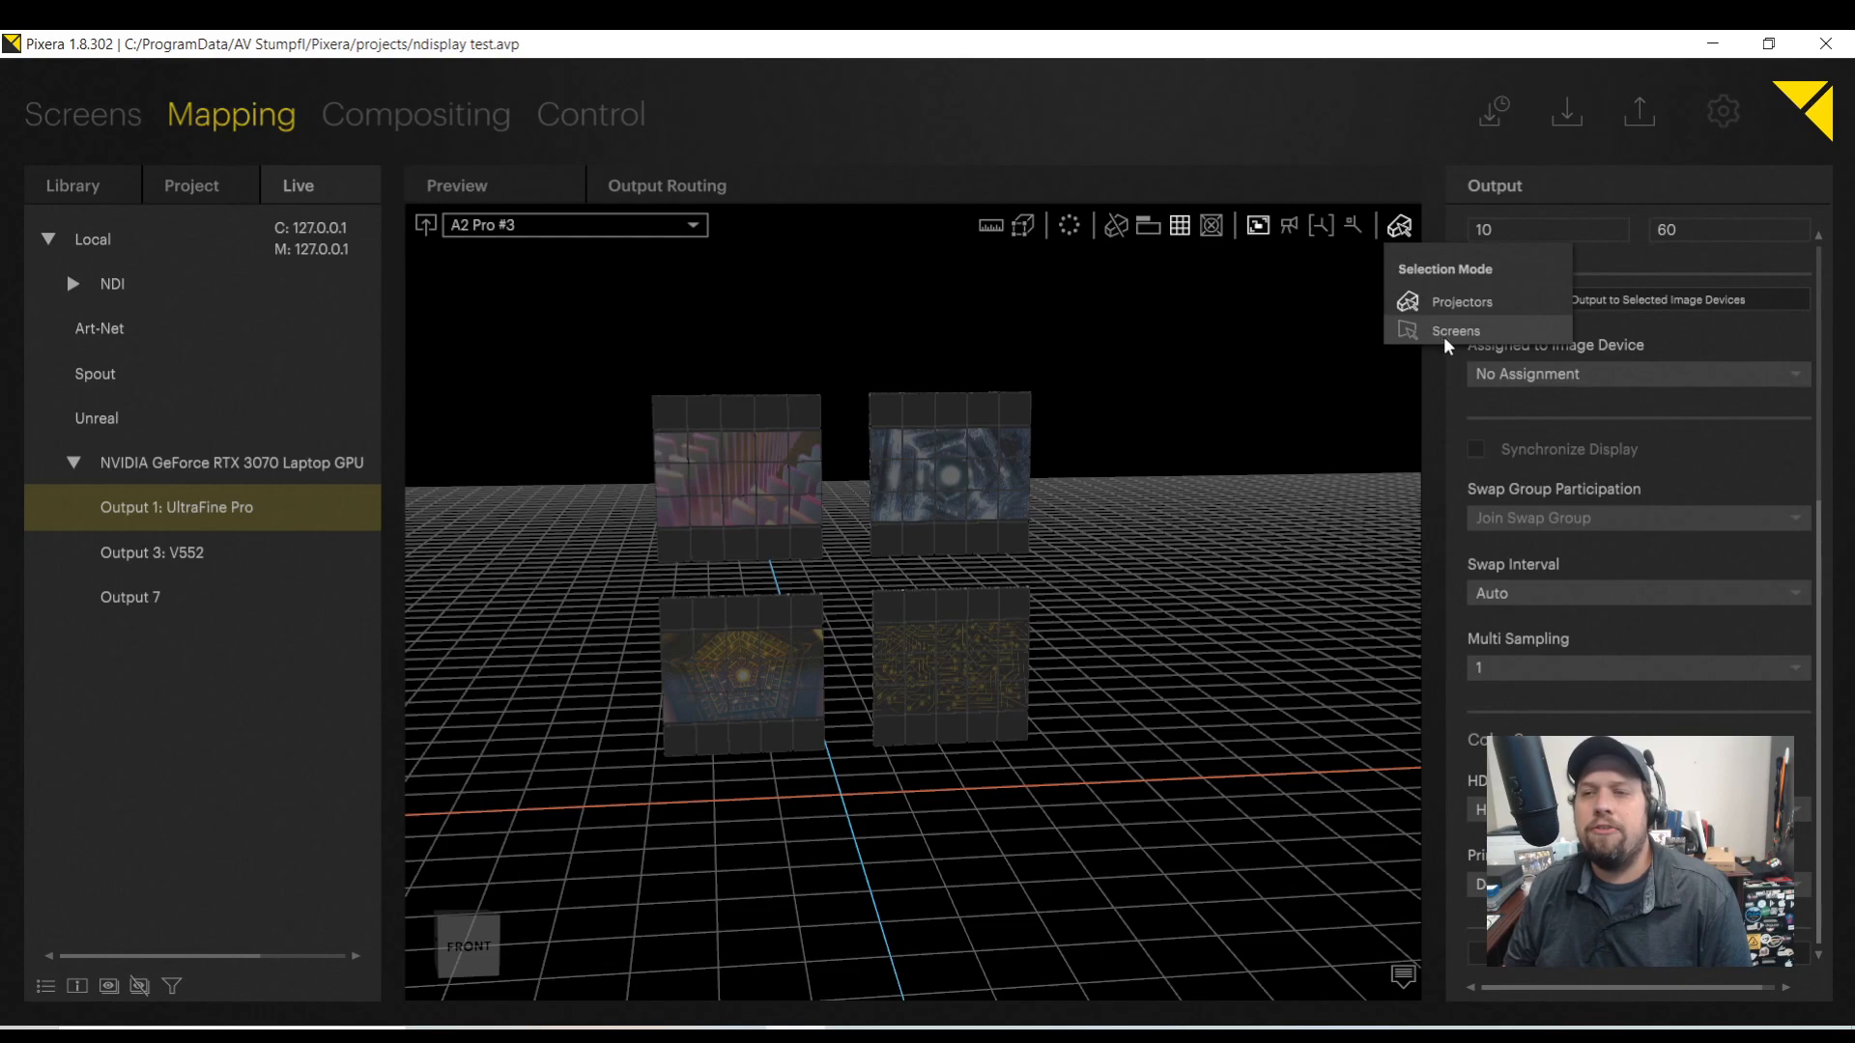
pyautogui.click(1453, 330)
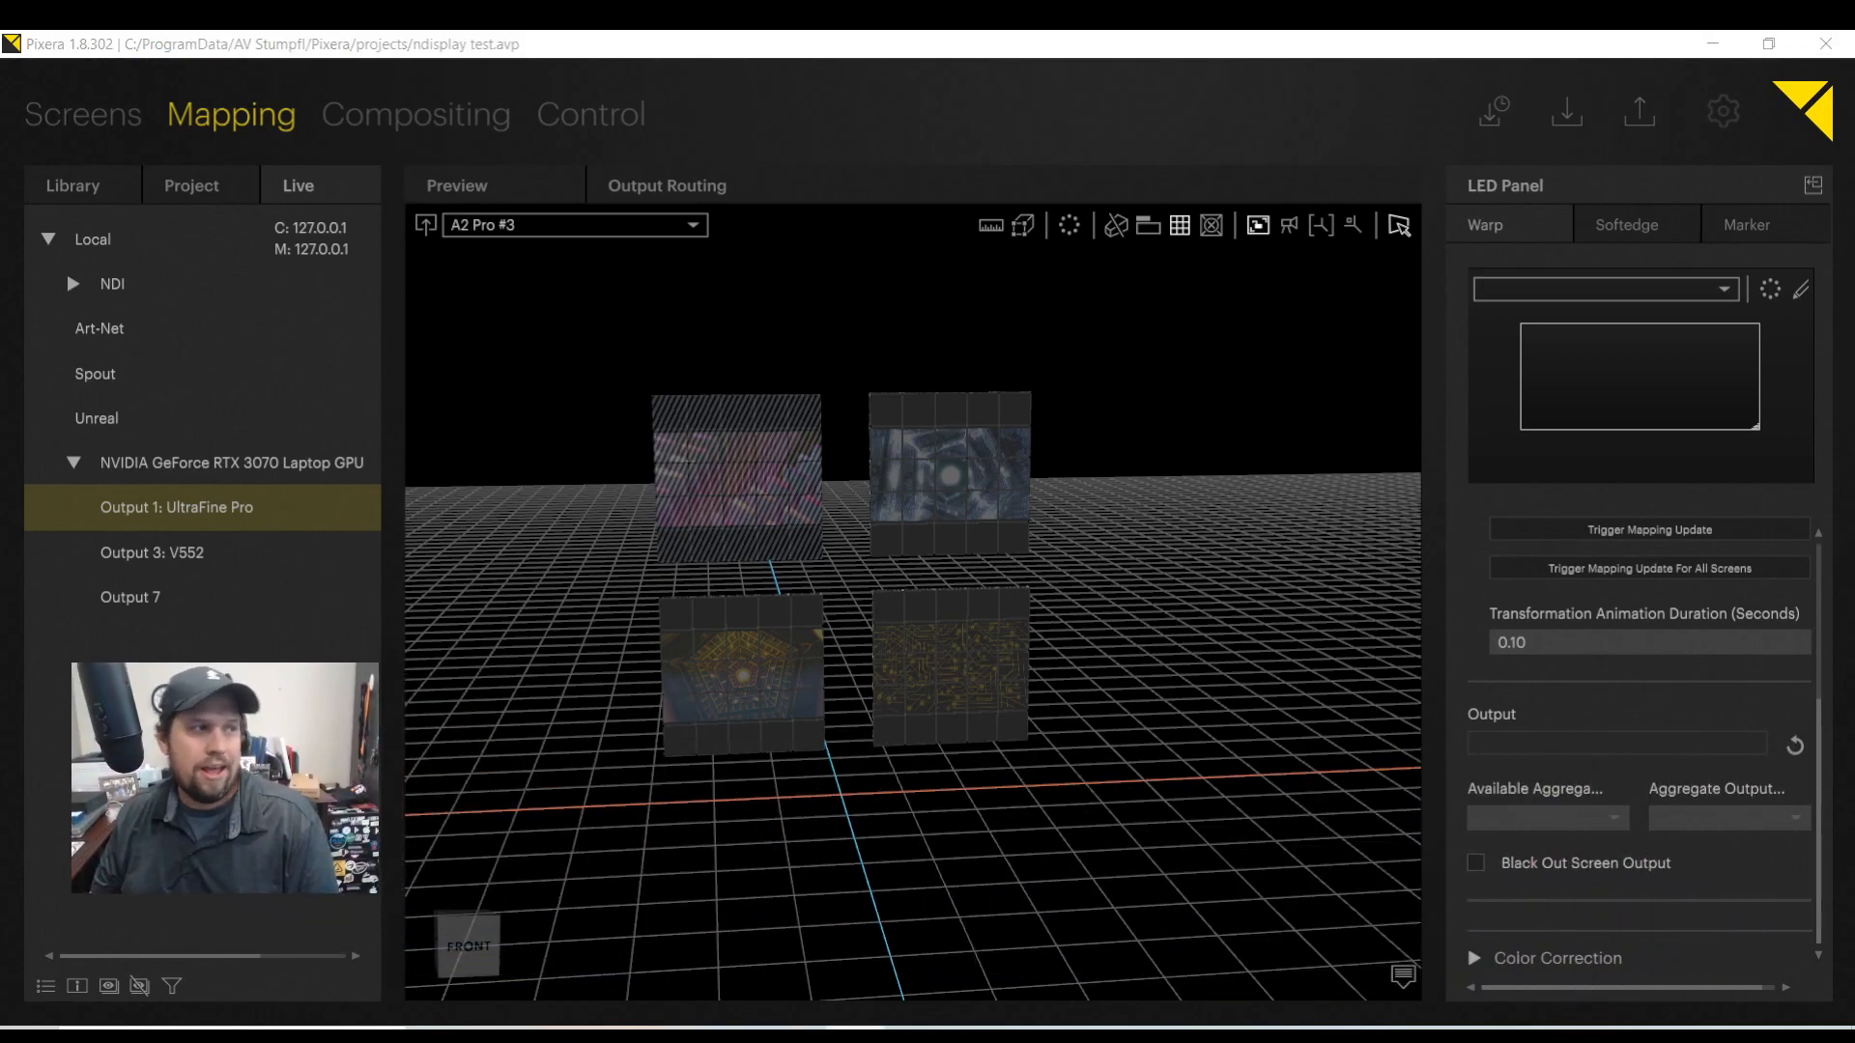
pyautogui.moveTo(695, 483)
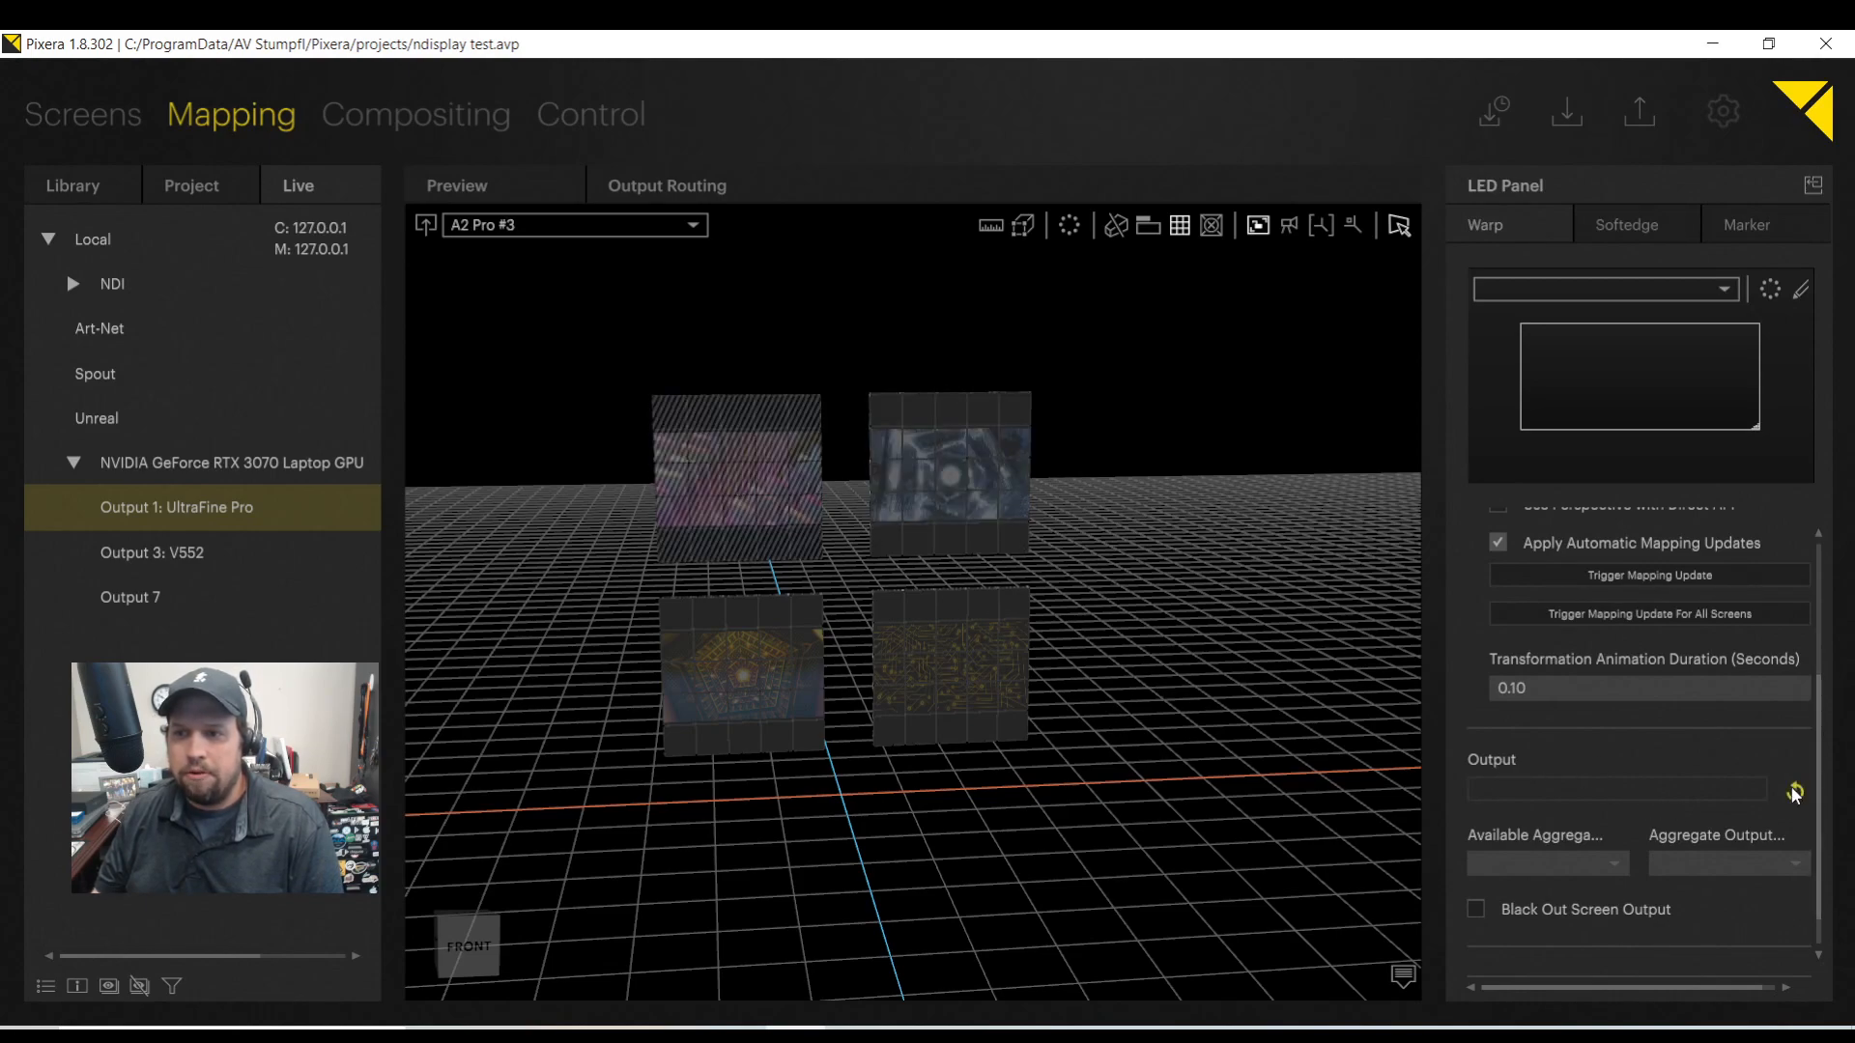
# Assign the first wall and A2 Pro #4 to Output 1: UltraFine Pro via the output chooser.
pyautogui.click(1793, 792)
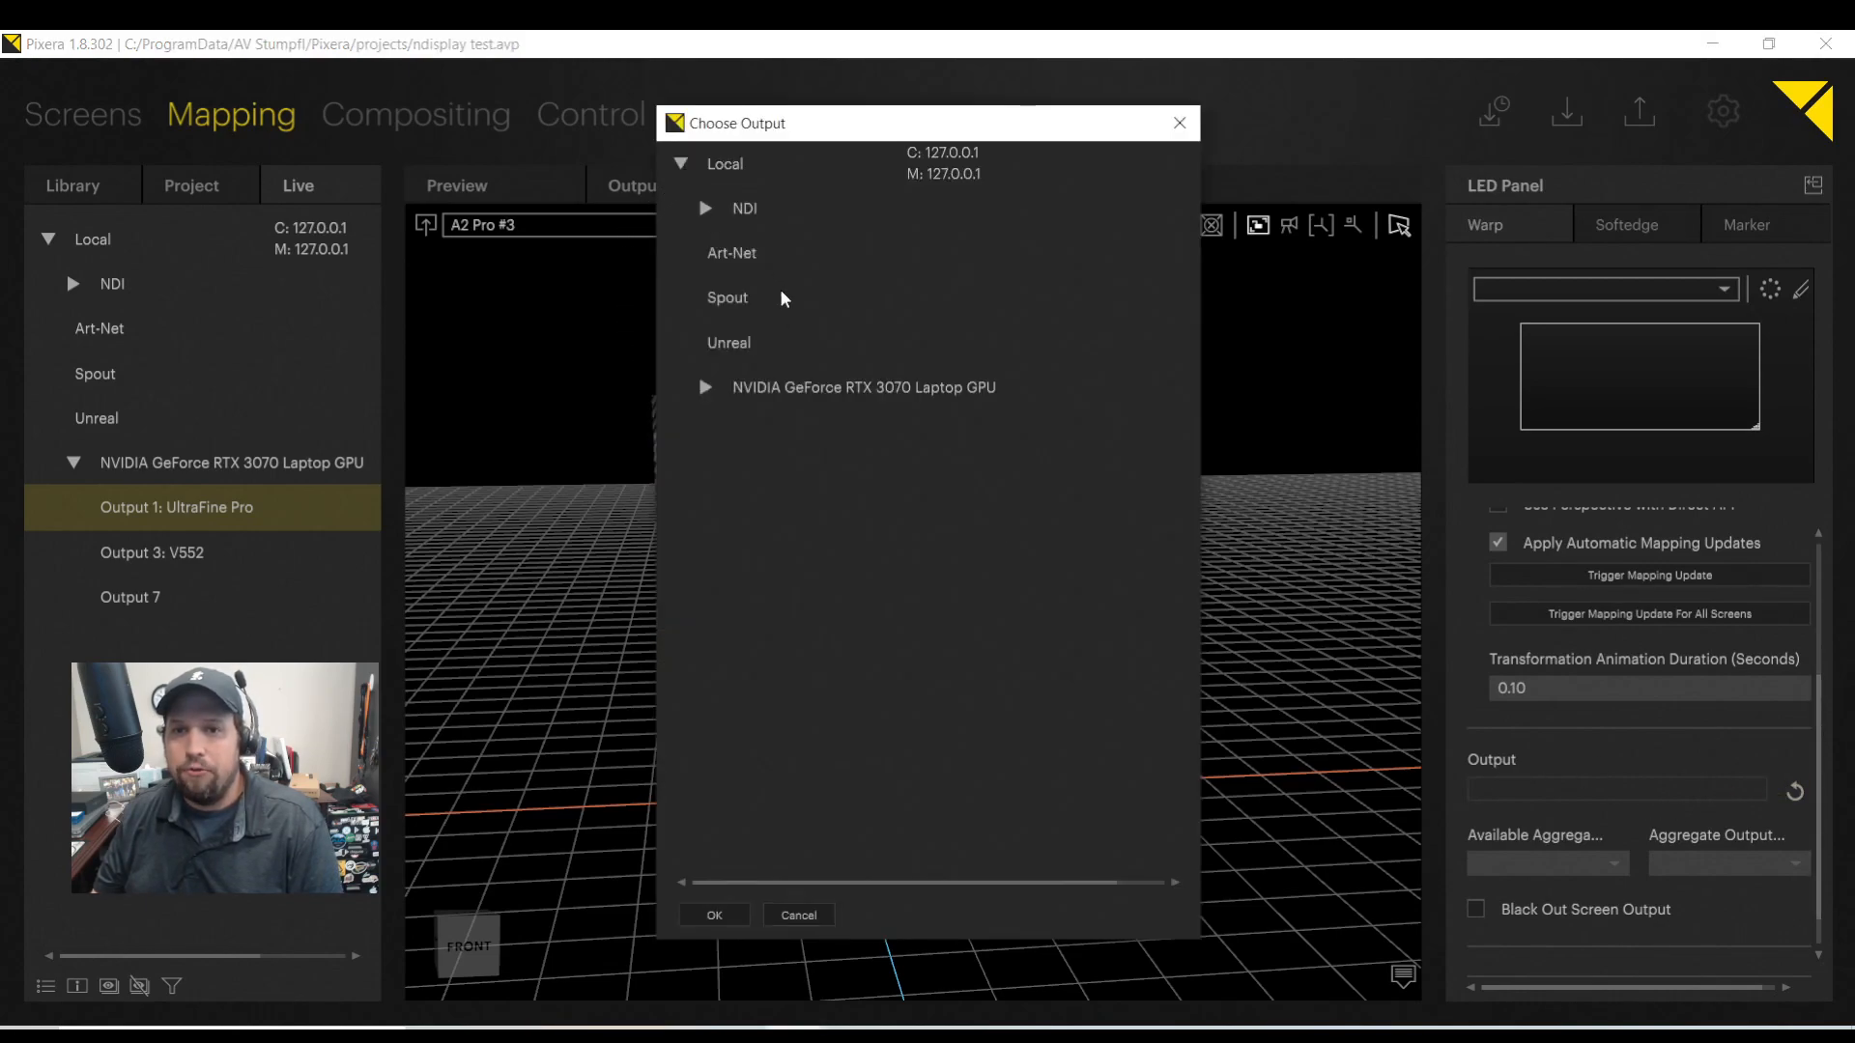
pyautogui.click(703, 387)
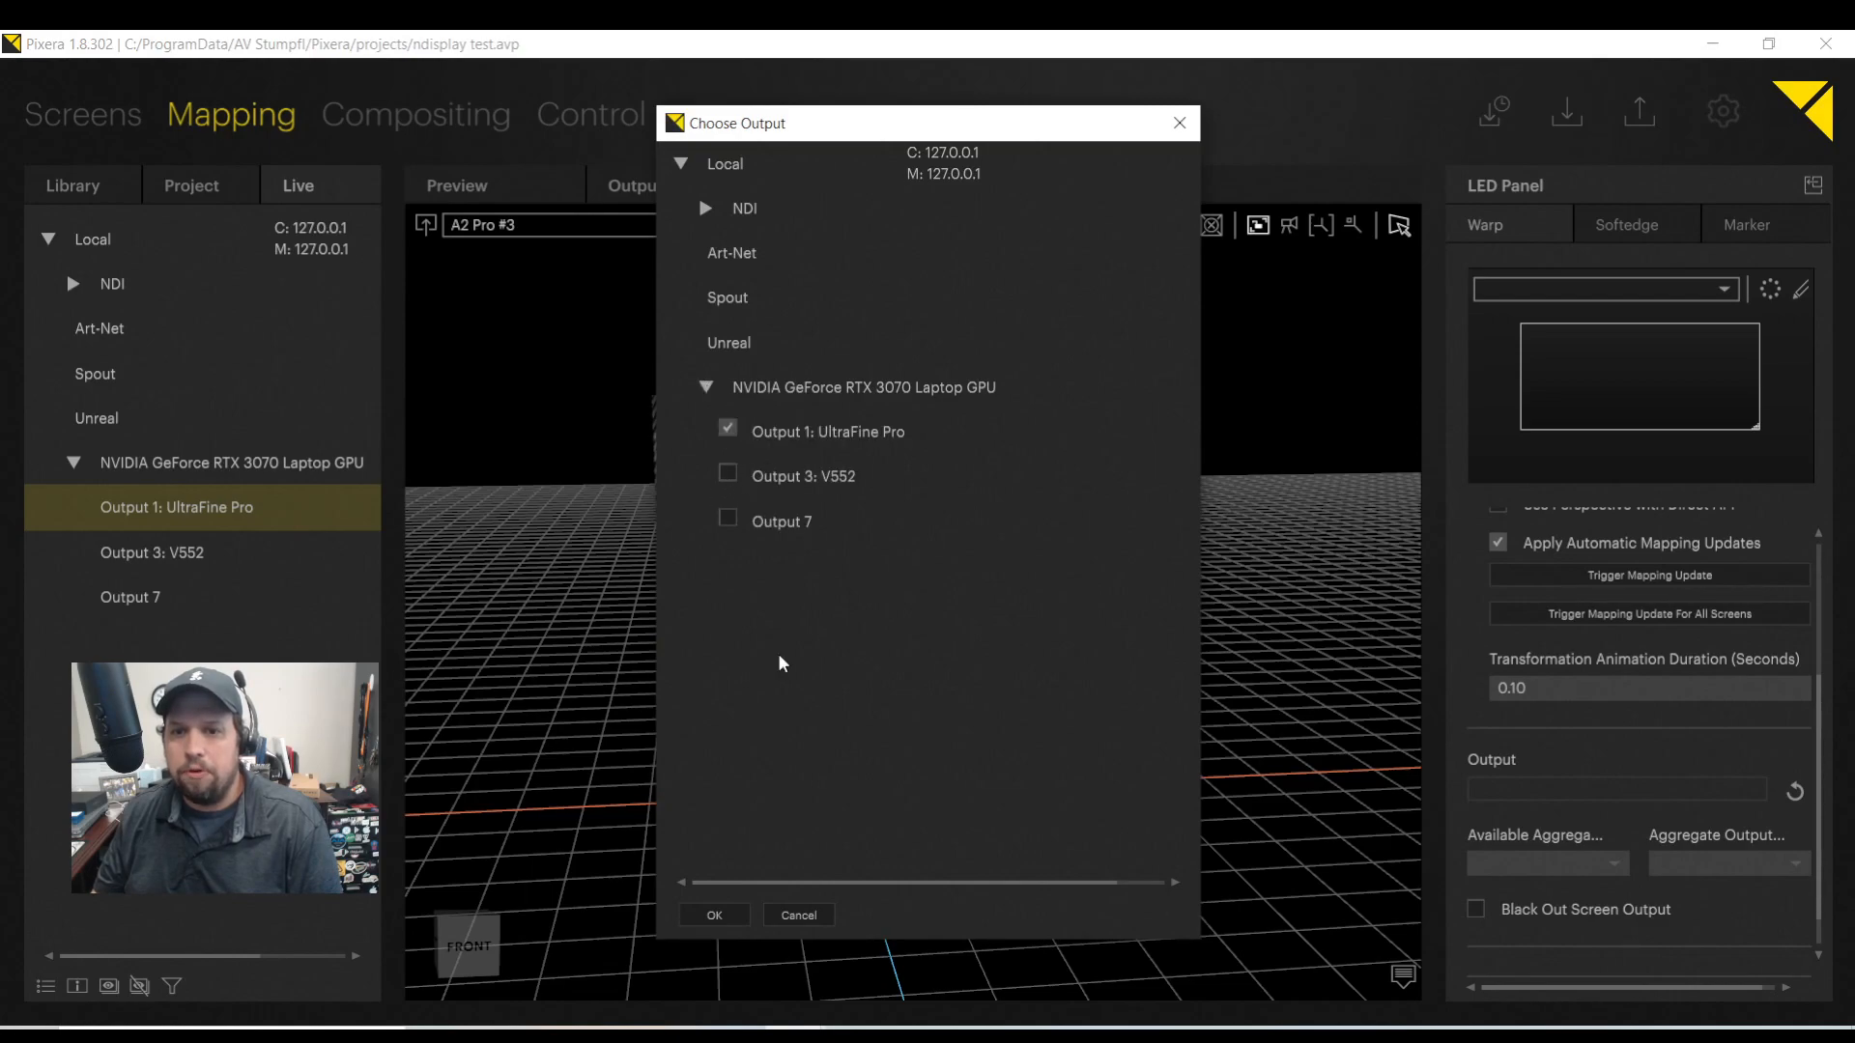
pyautogui.click(713, 914)
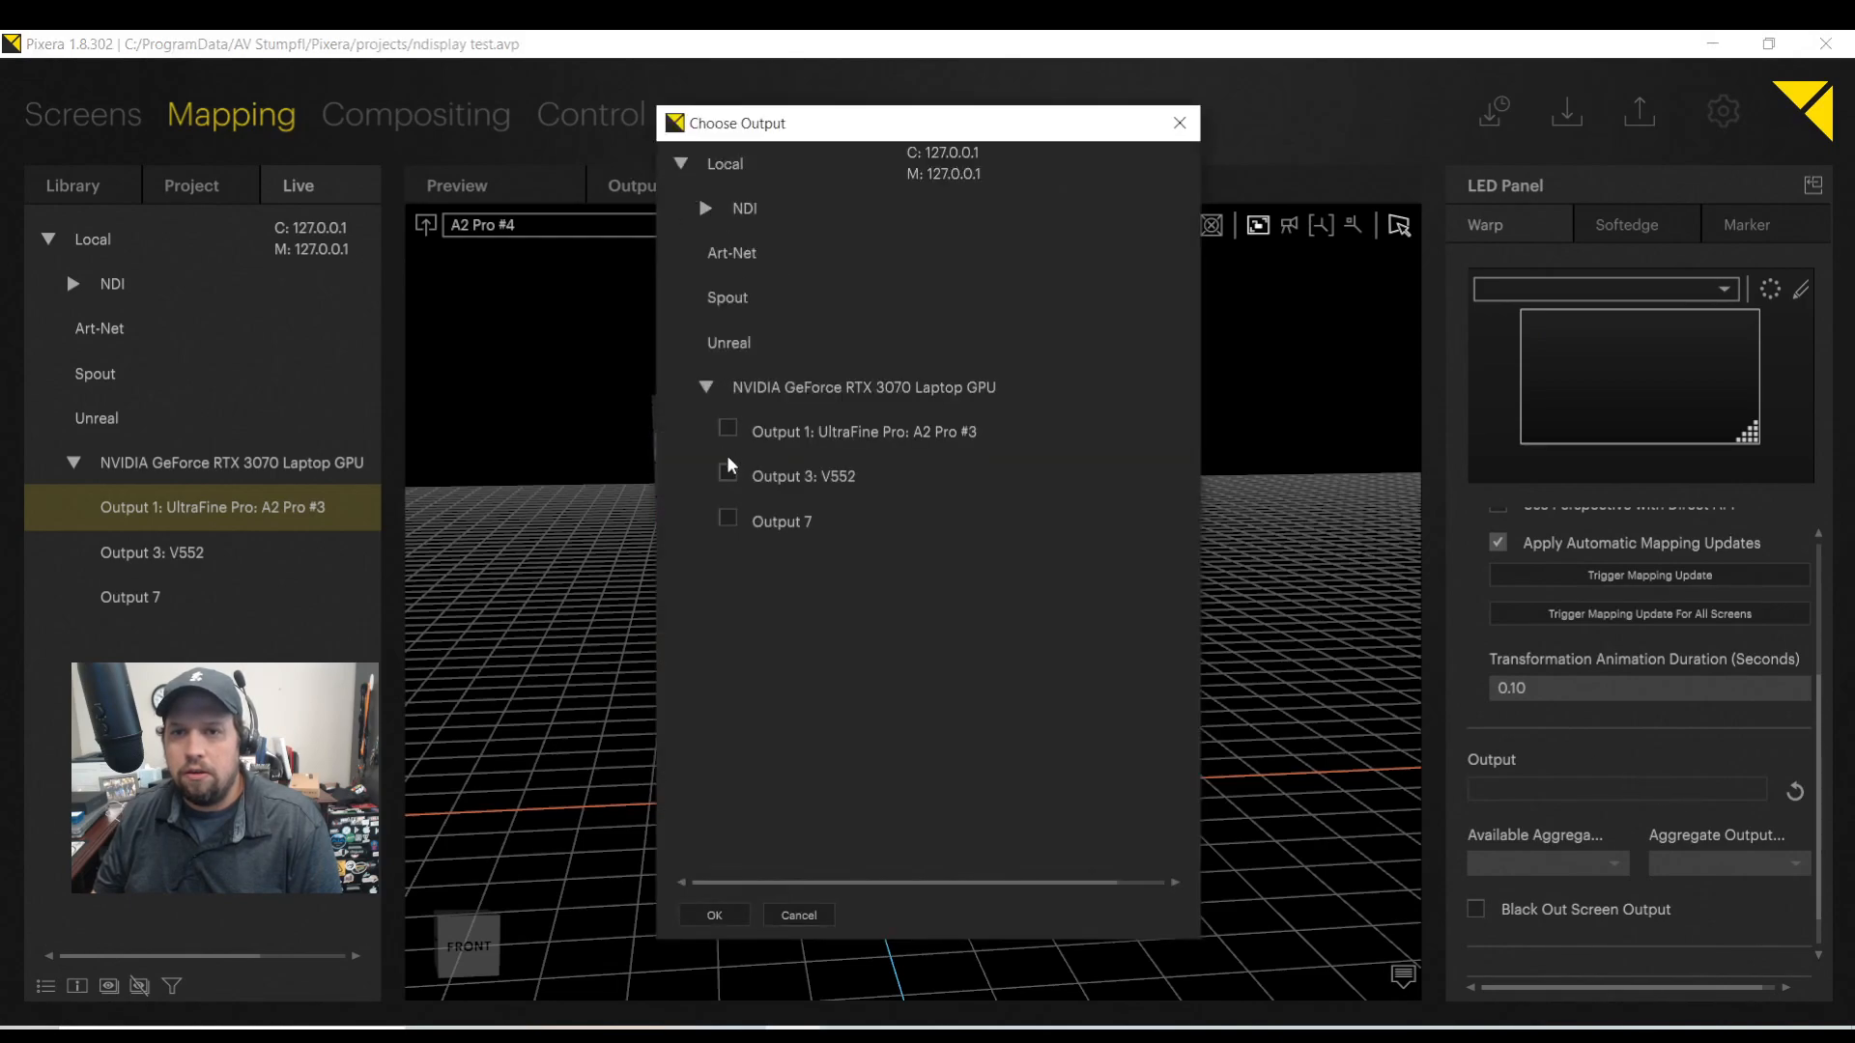
pyautogui.click(713, 914)
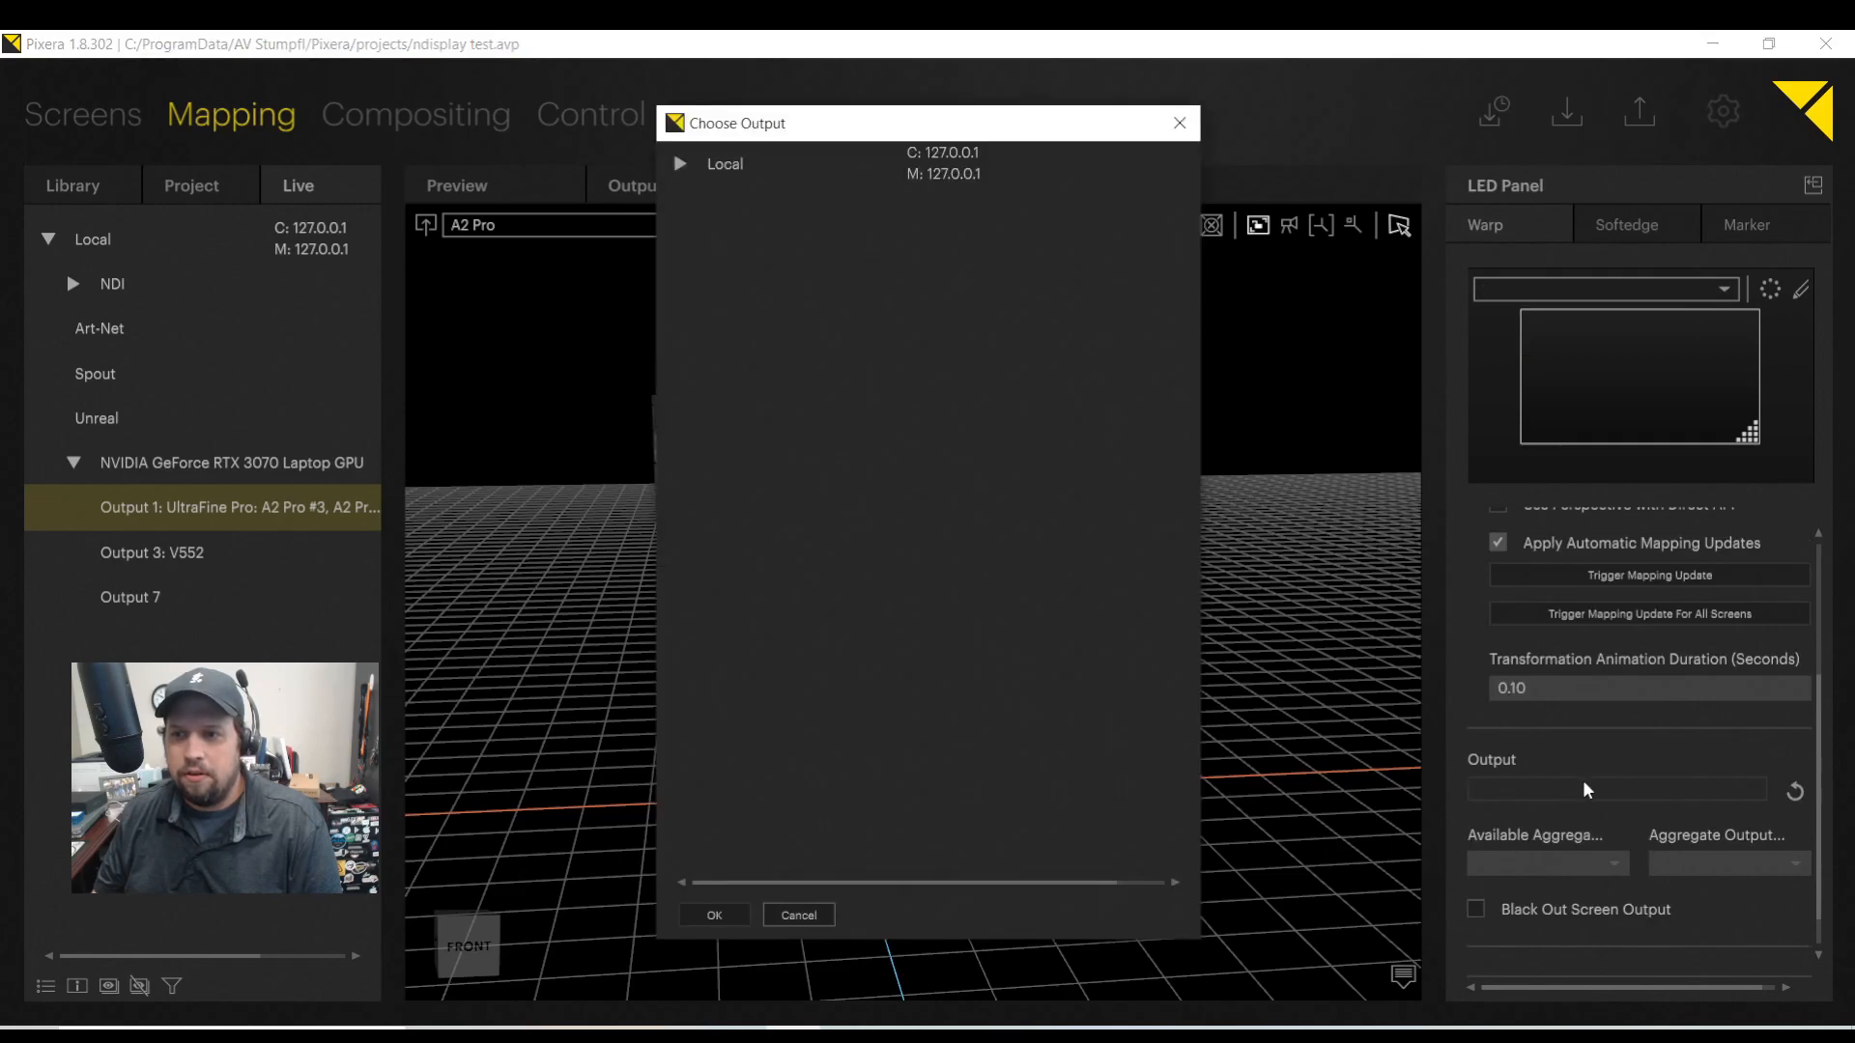
# Assign A2 Pro and A2 Pro #2 to the same UltraFine Pro output.
pyautogui.click(680, 162)
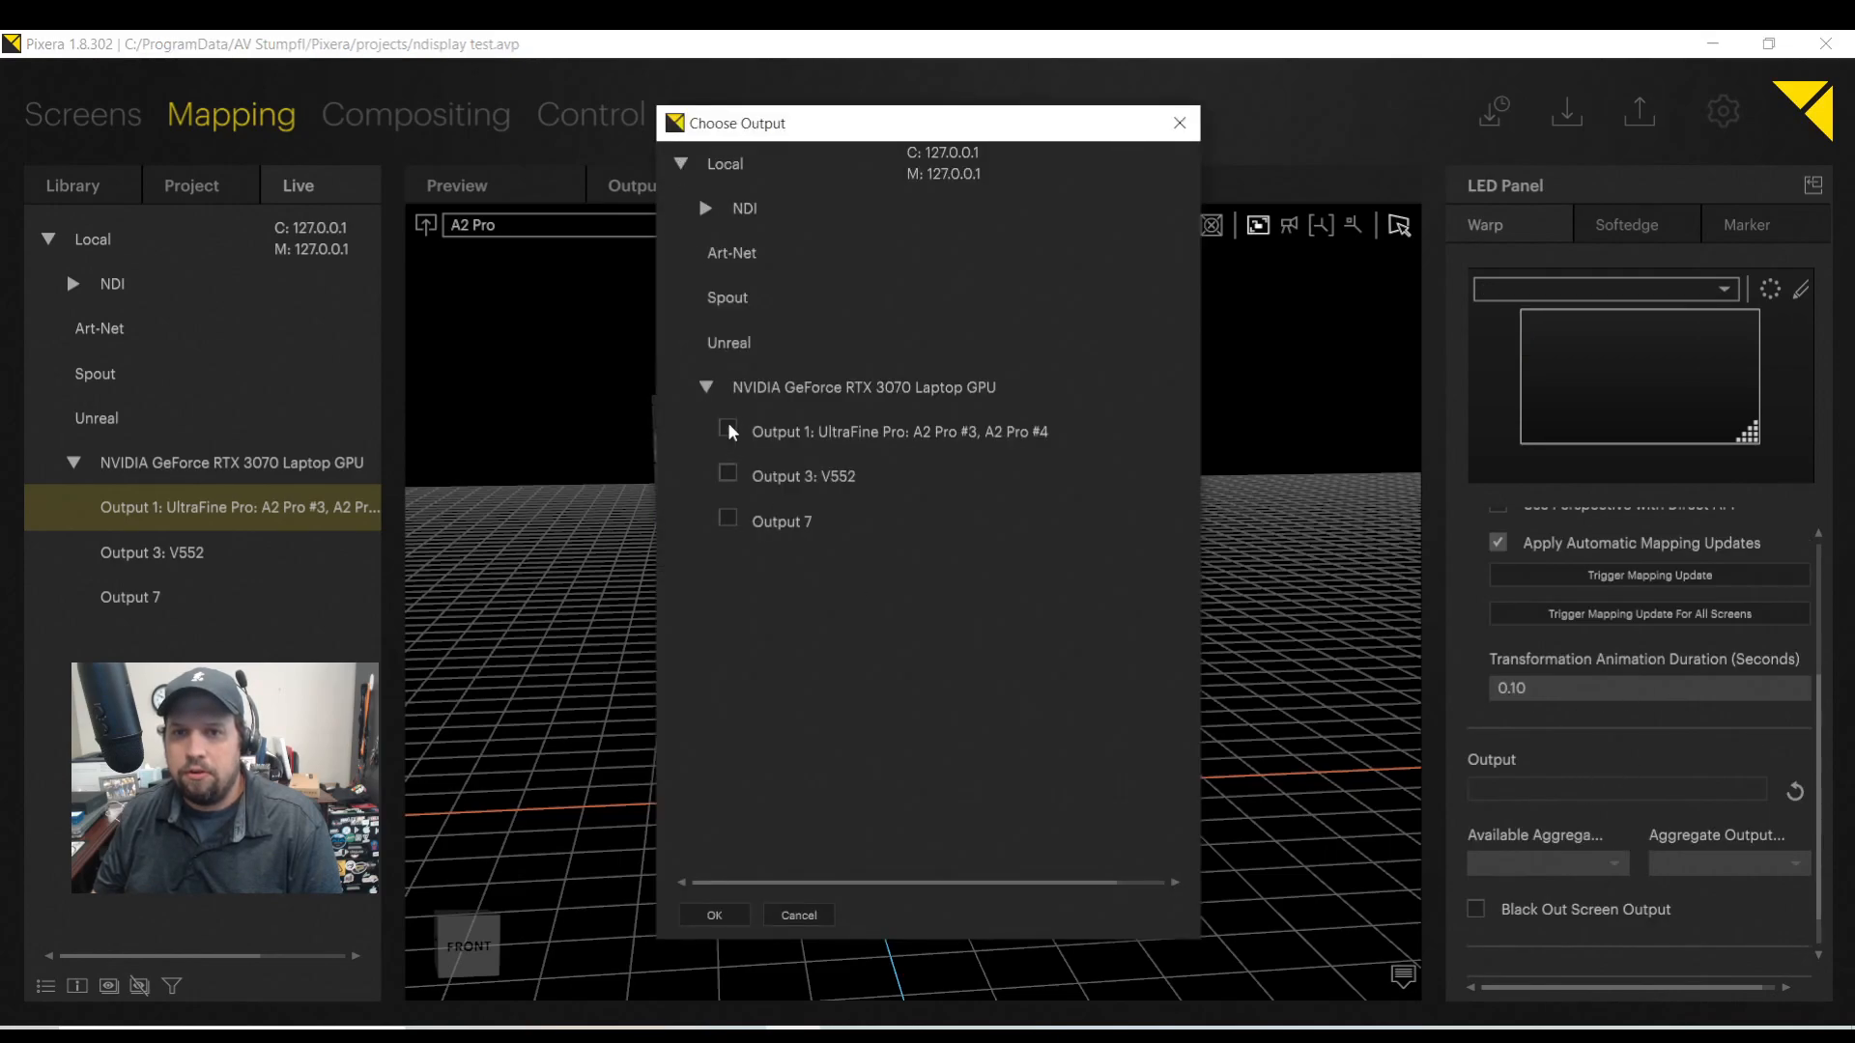
pyautogui.click(713, 914)
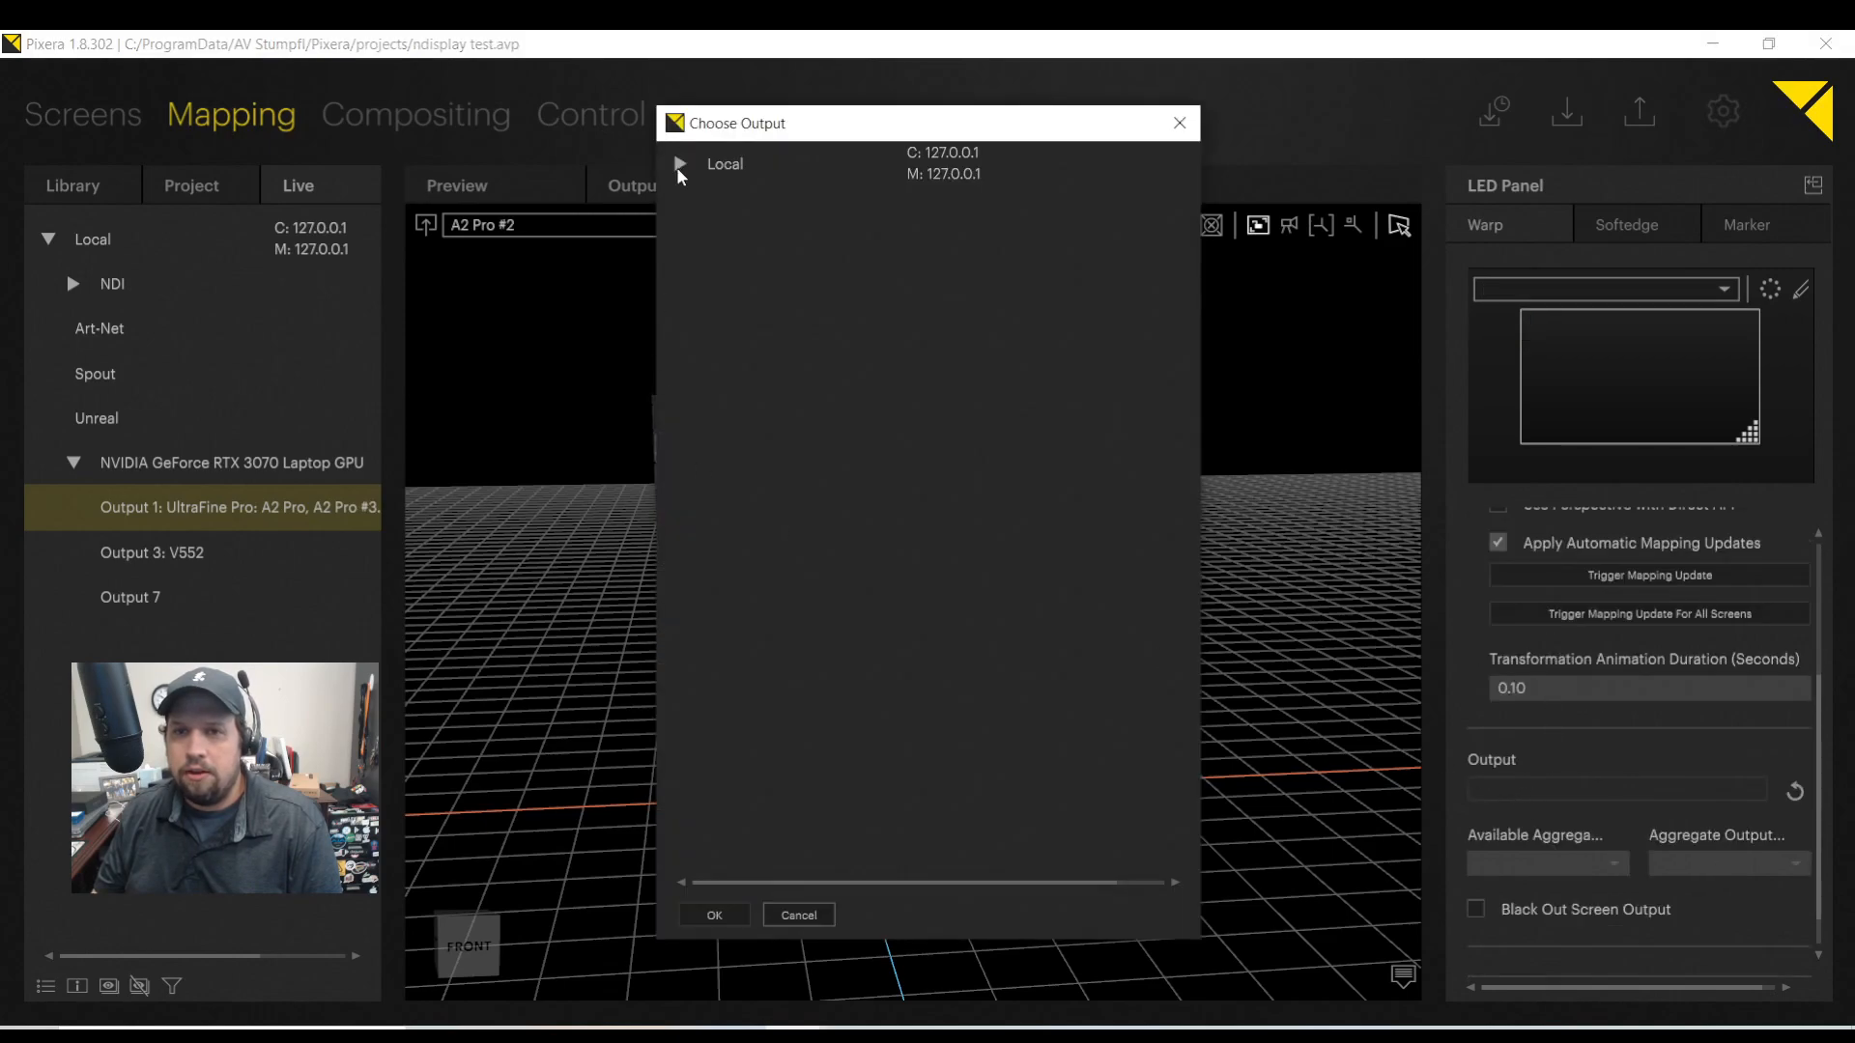
pyautogui.click(681, 162)
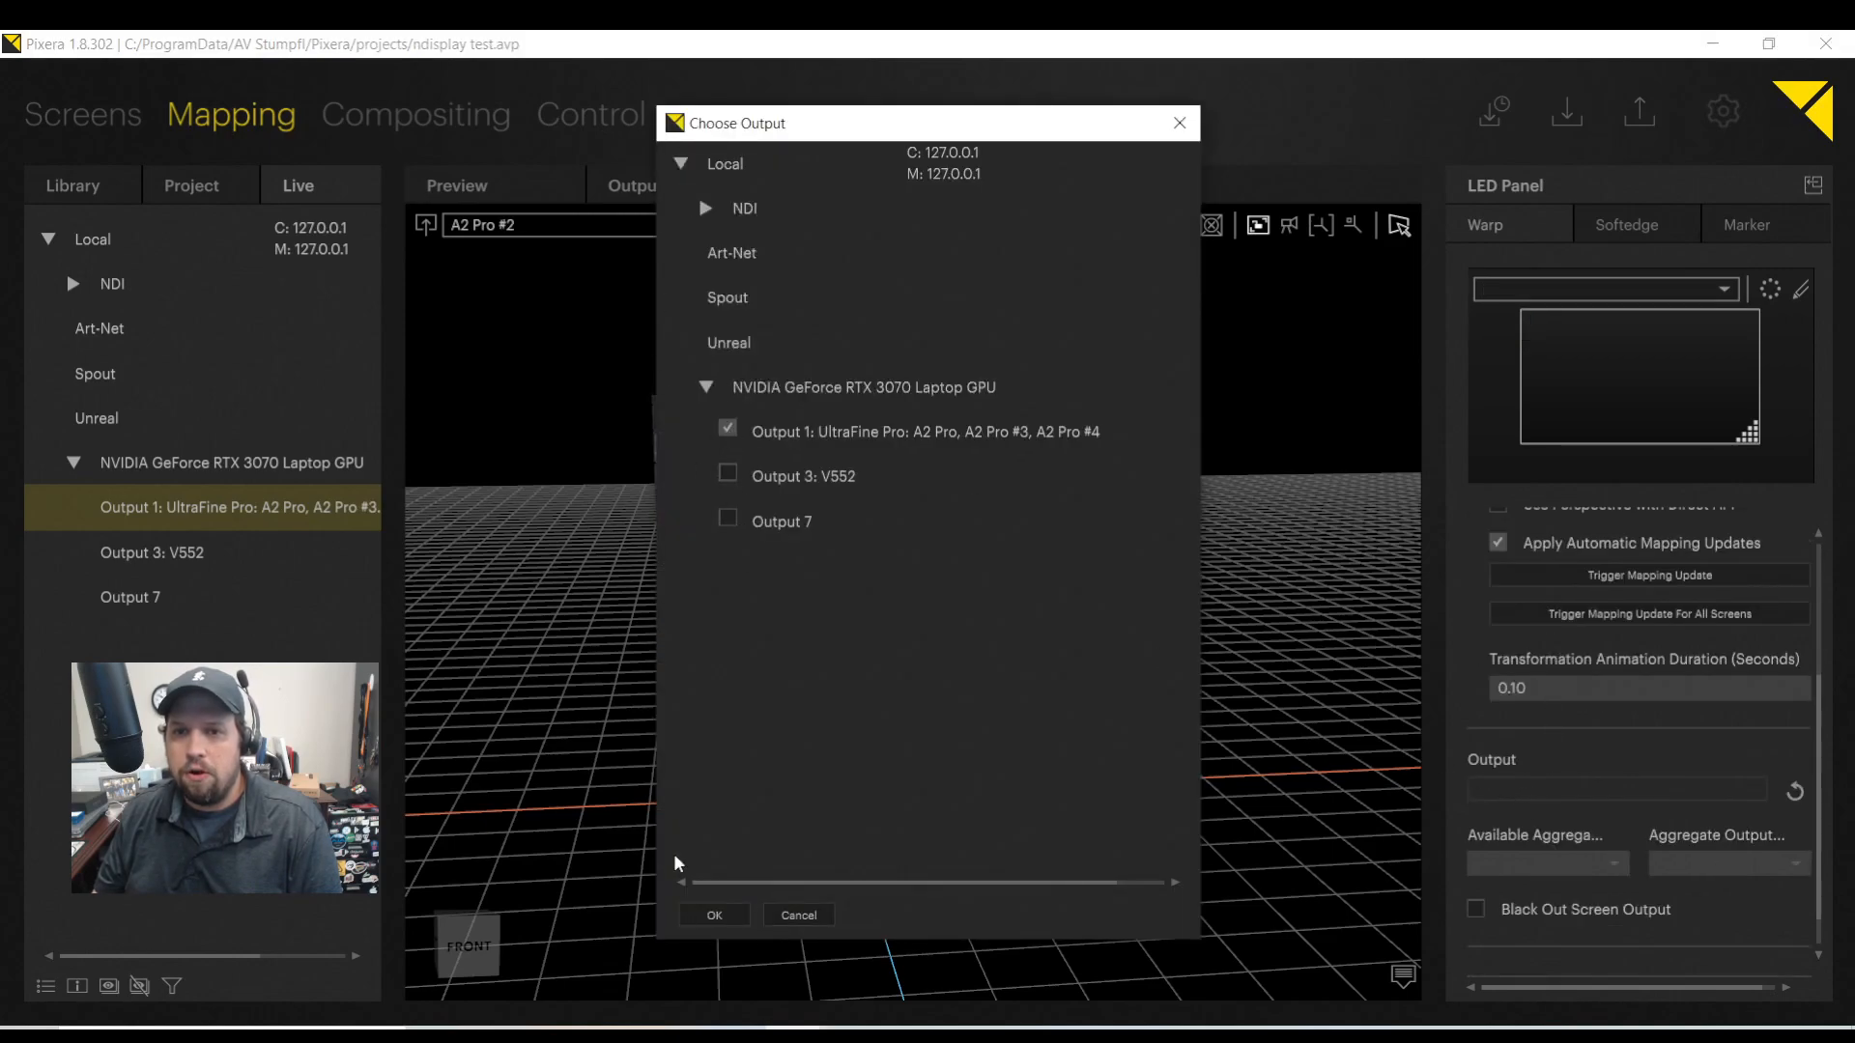
pyautogui.click(713, 914)
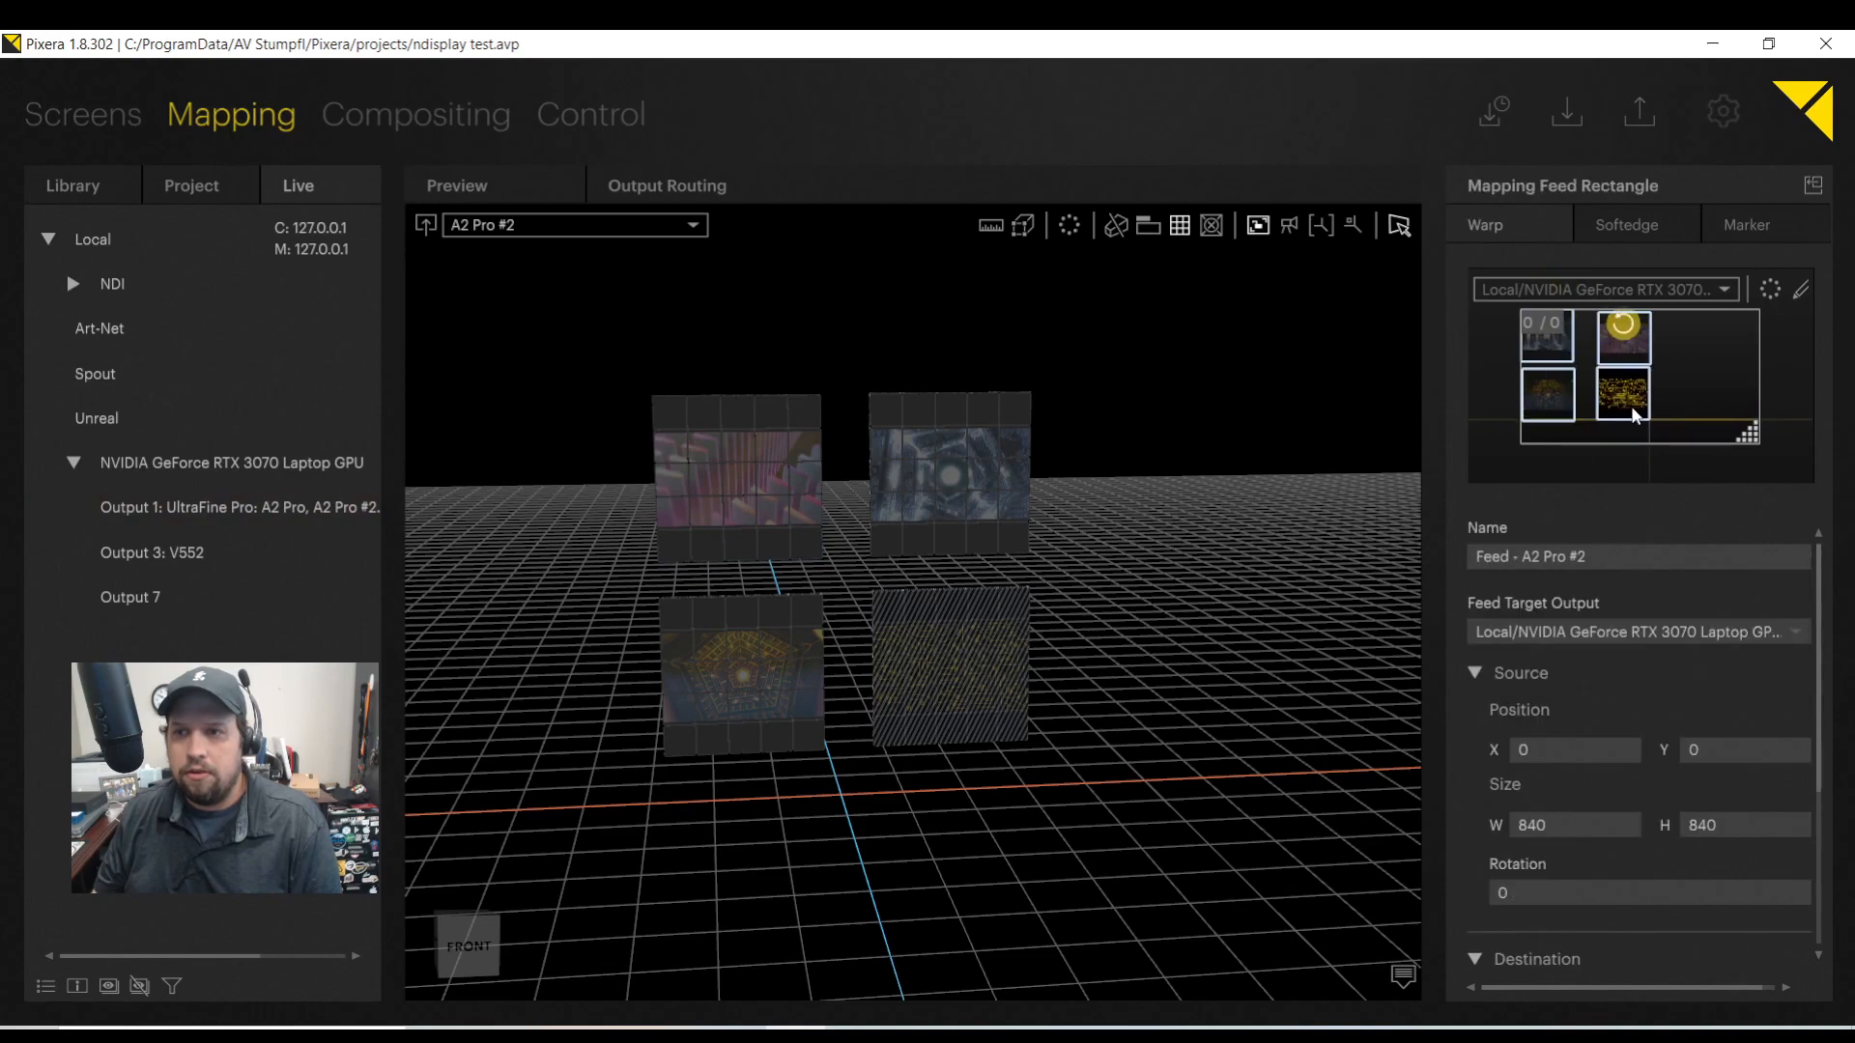
# Maximize the output slice editor and drag the circuitboard feed to 1377, 1072 below the pink feed.
pyautogui.click(1623, 398)
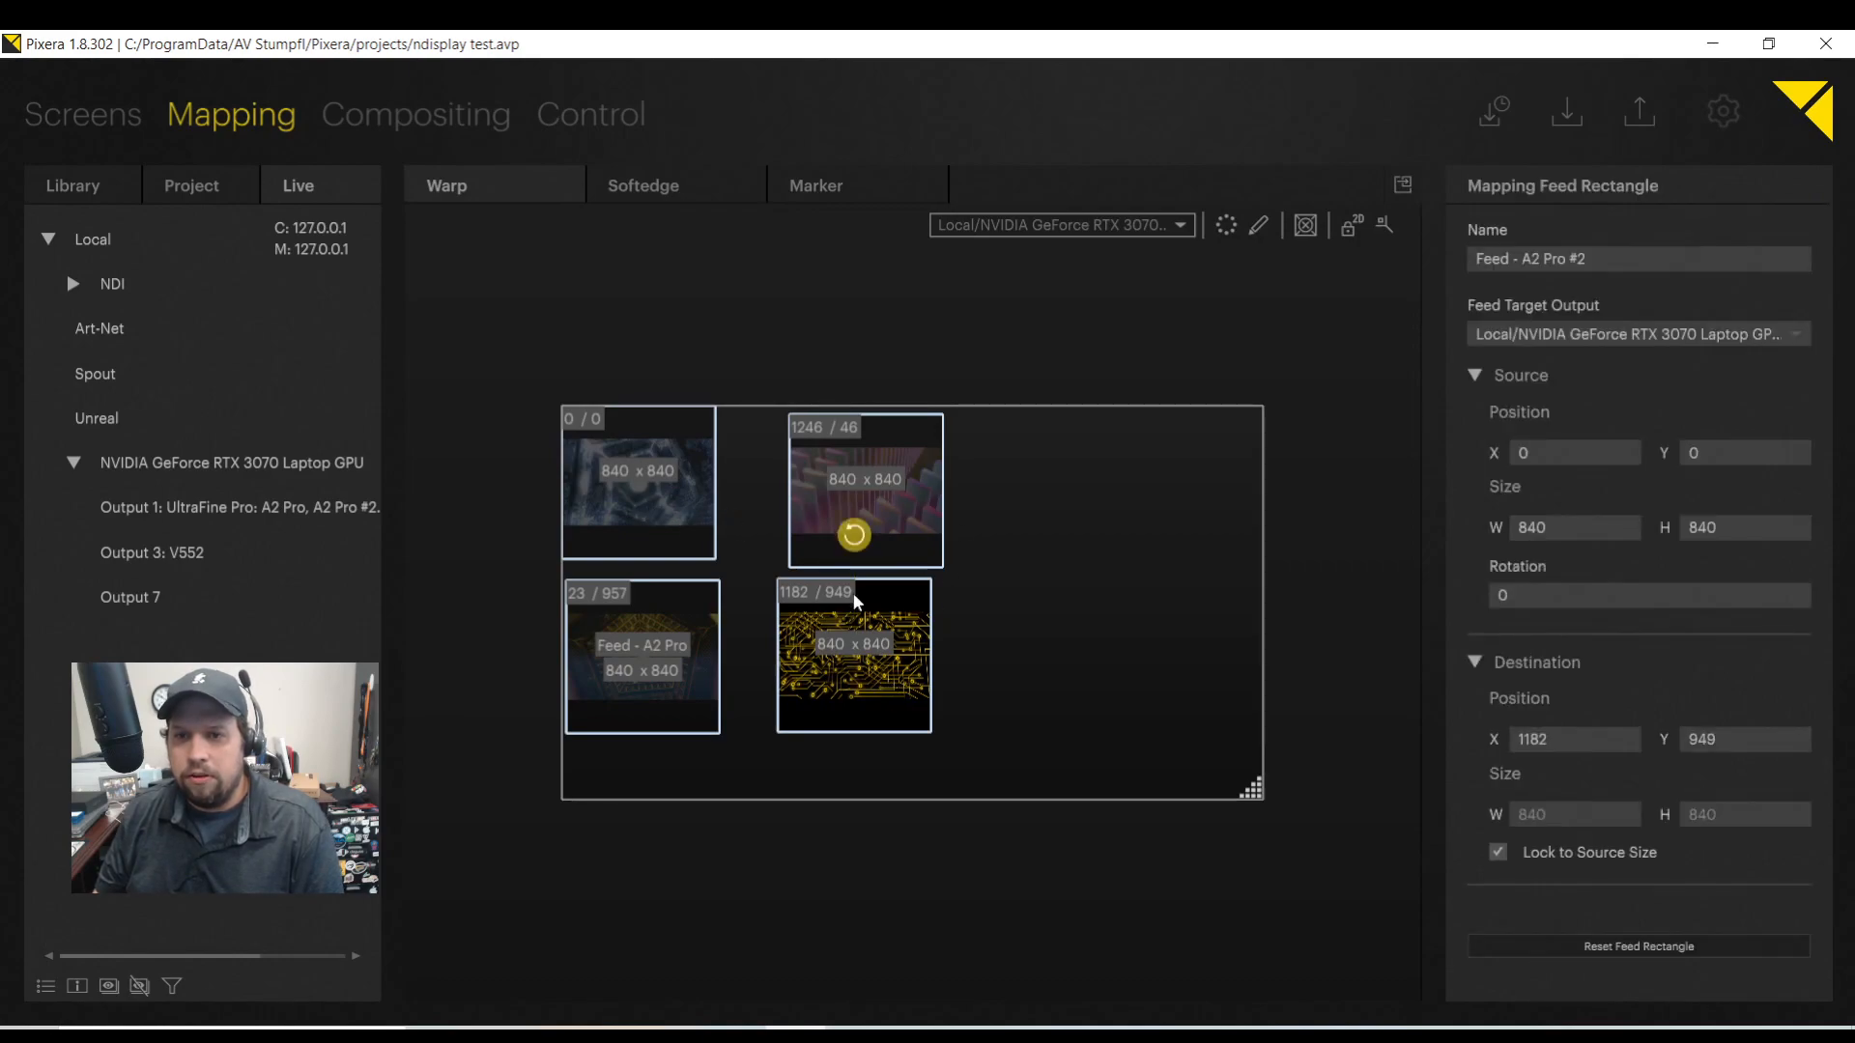
pyautogui.moveTo(852, 657); pyautogui.dragTo(883, 686)
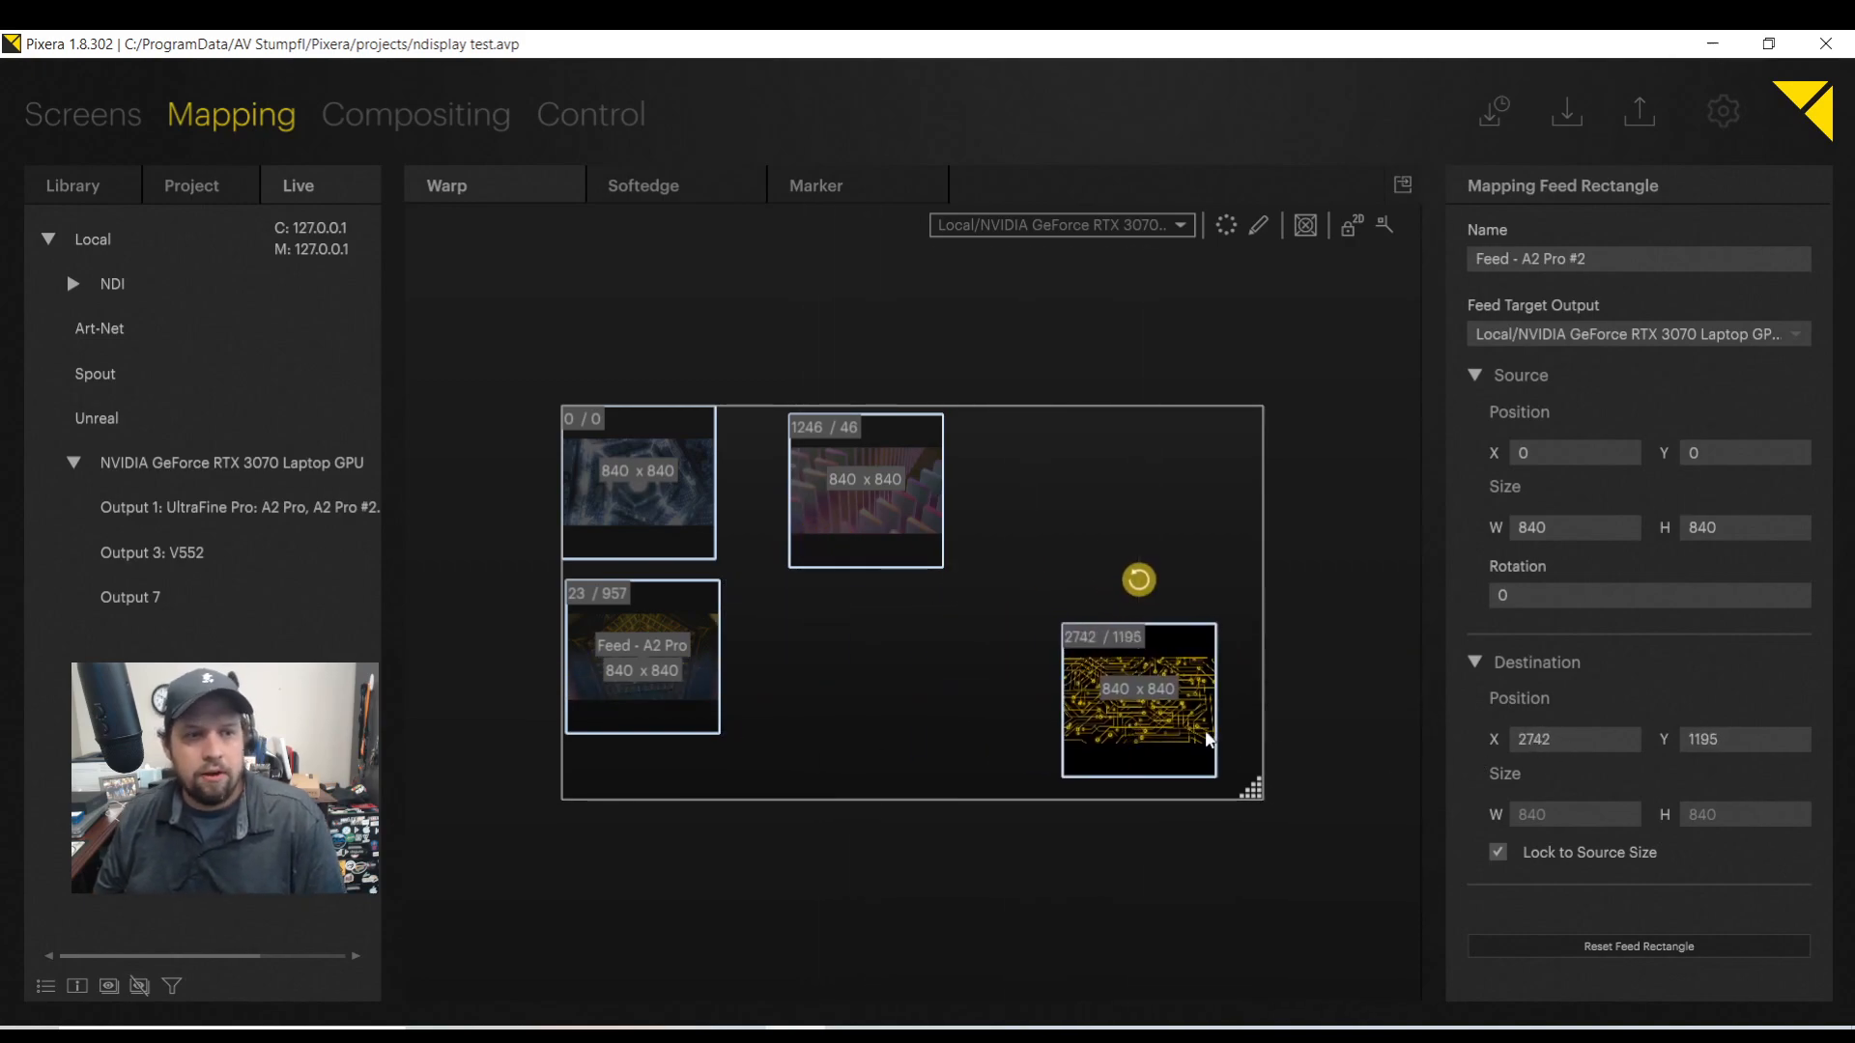
pyautogui.moveTo(1136, 699); pyautogui.dragTo(1046, 490)
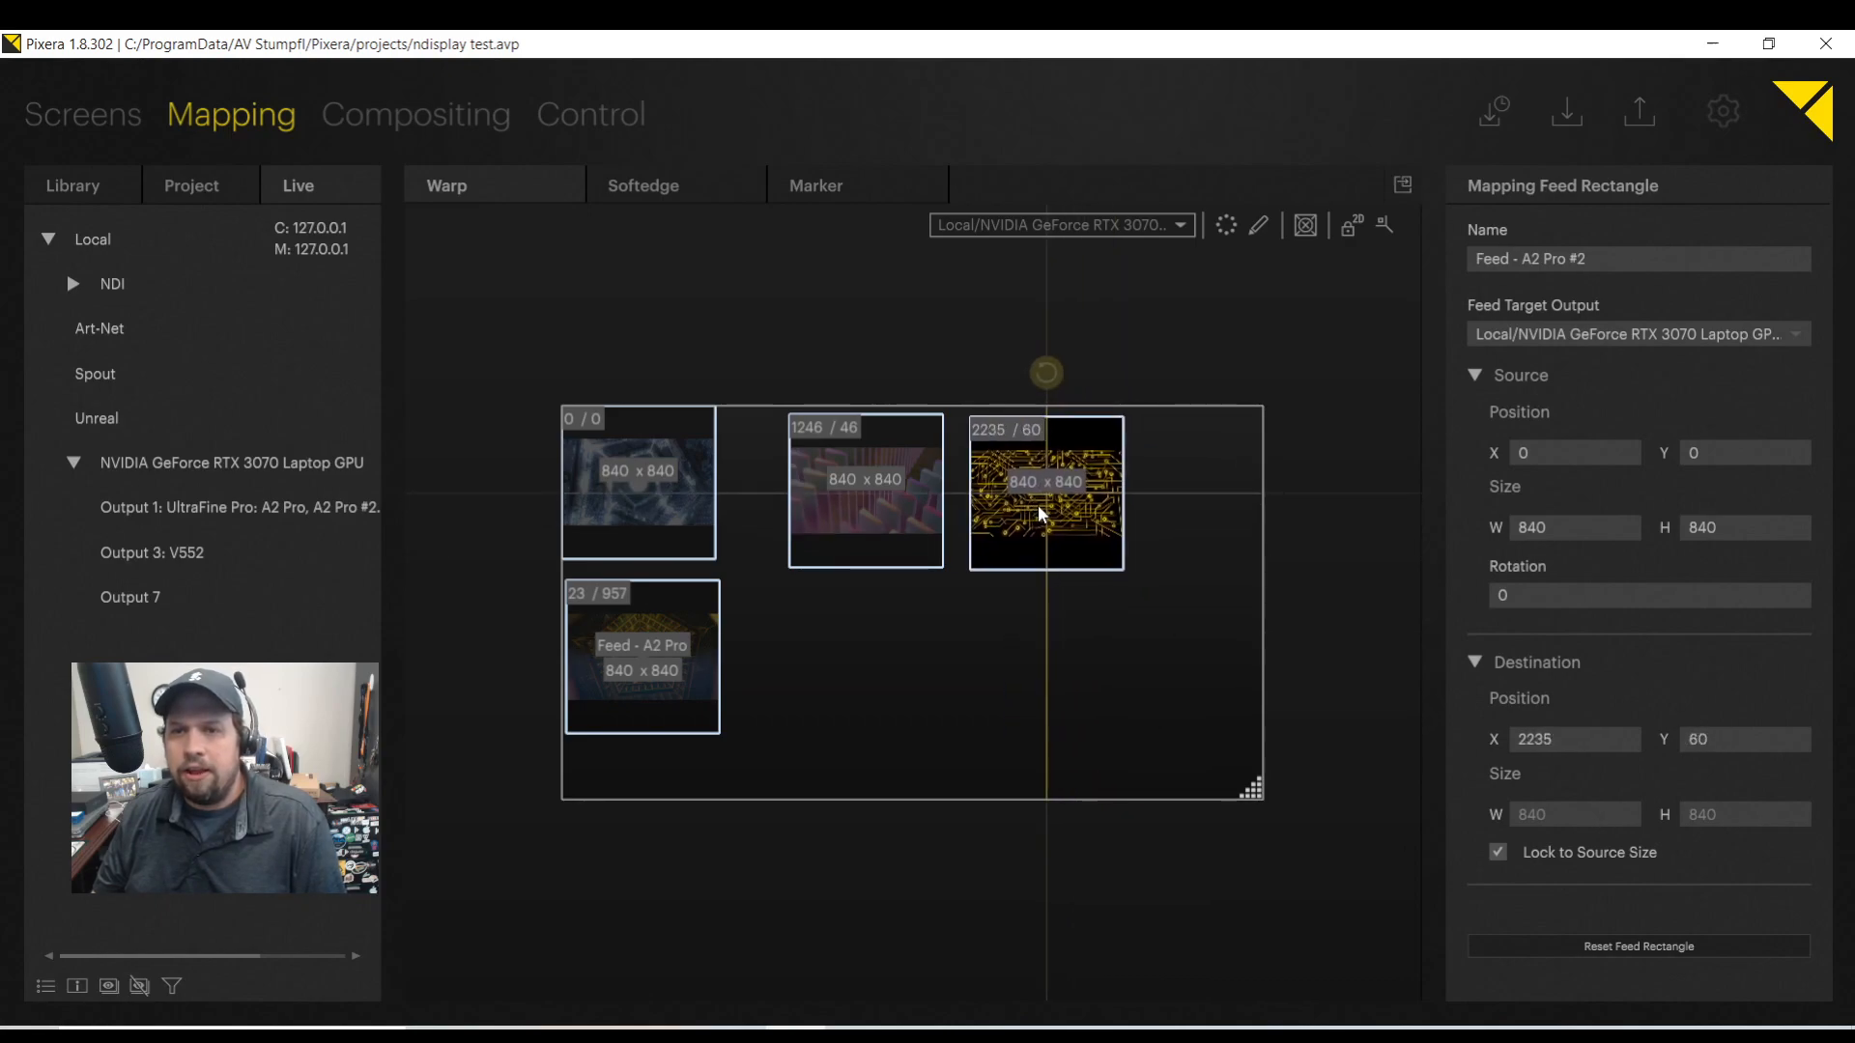
pyautogui.moveTo(1045, 490); pyautogui.dragTo(889, 678)
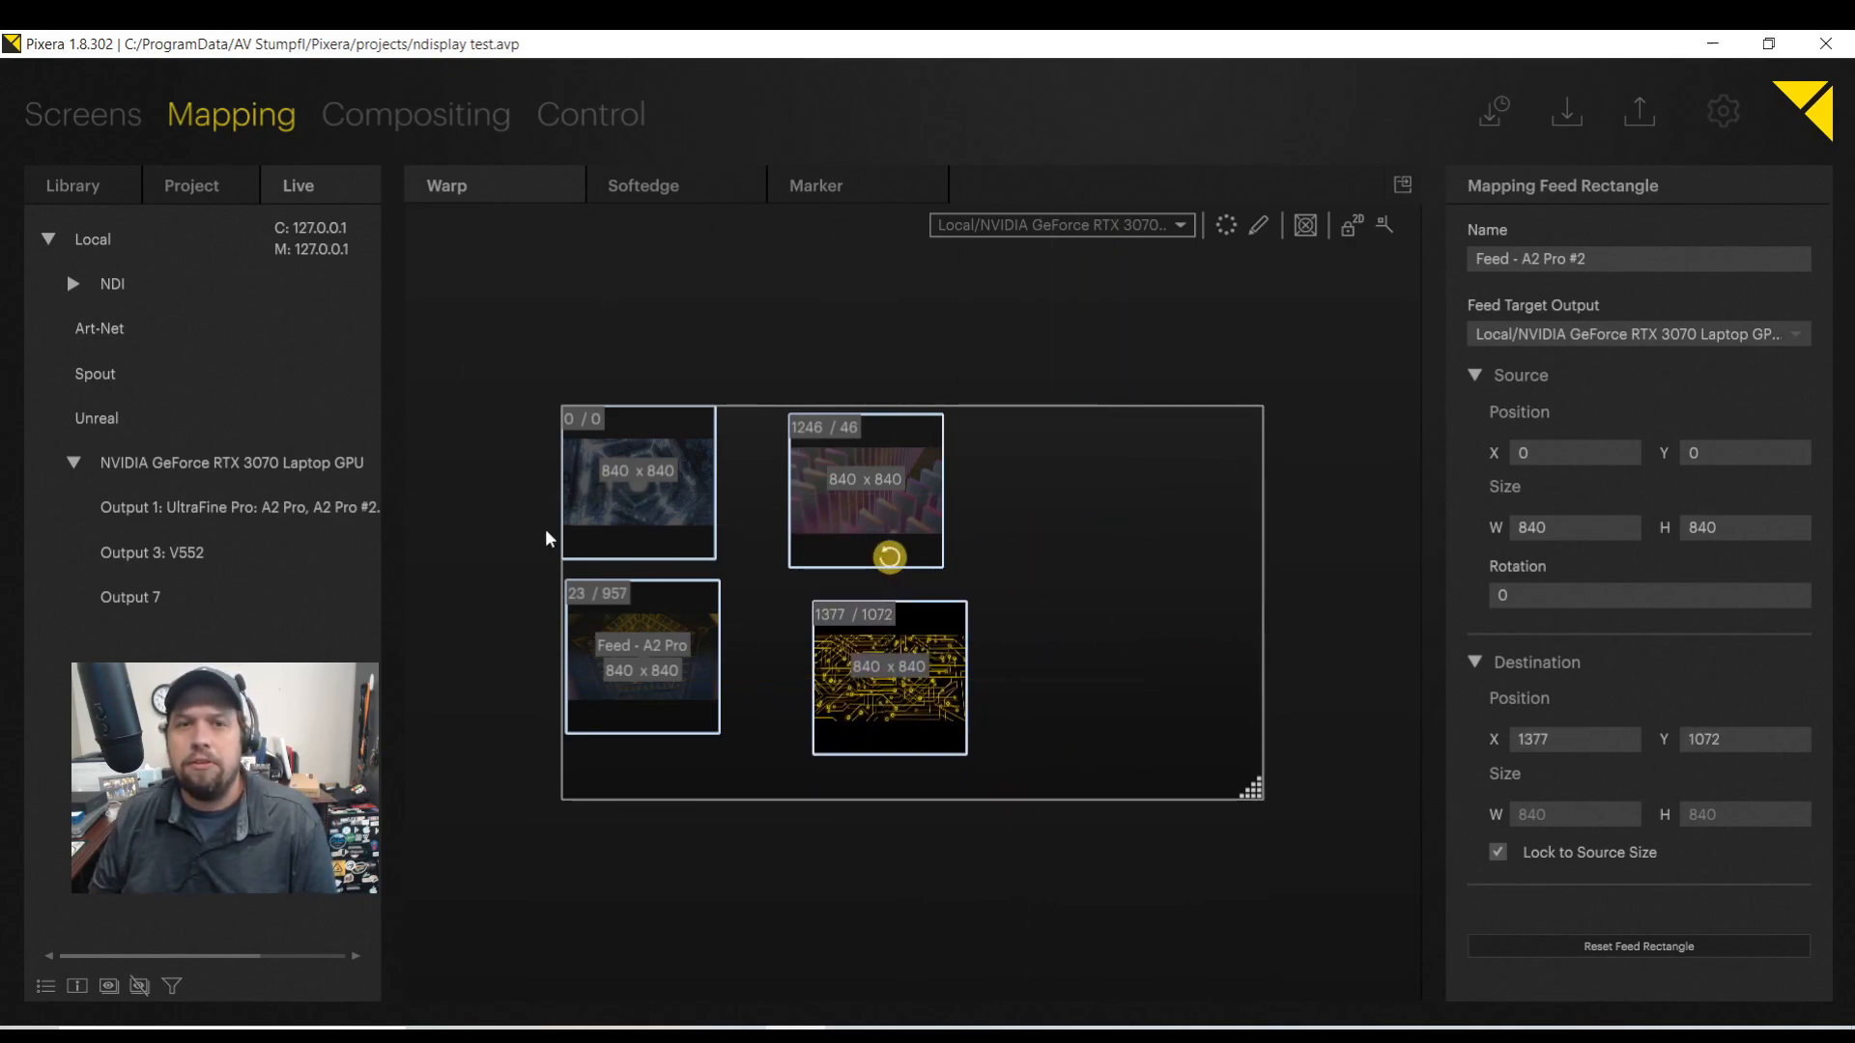
pyautogui.click(415, 114)
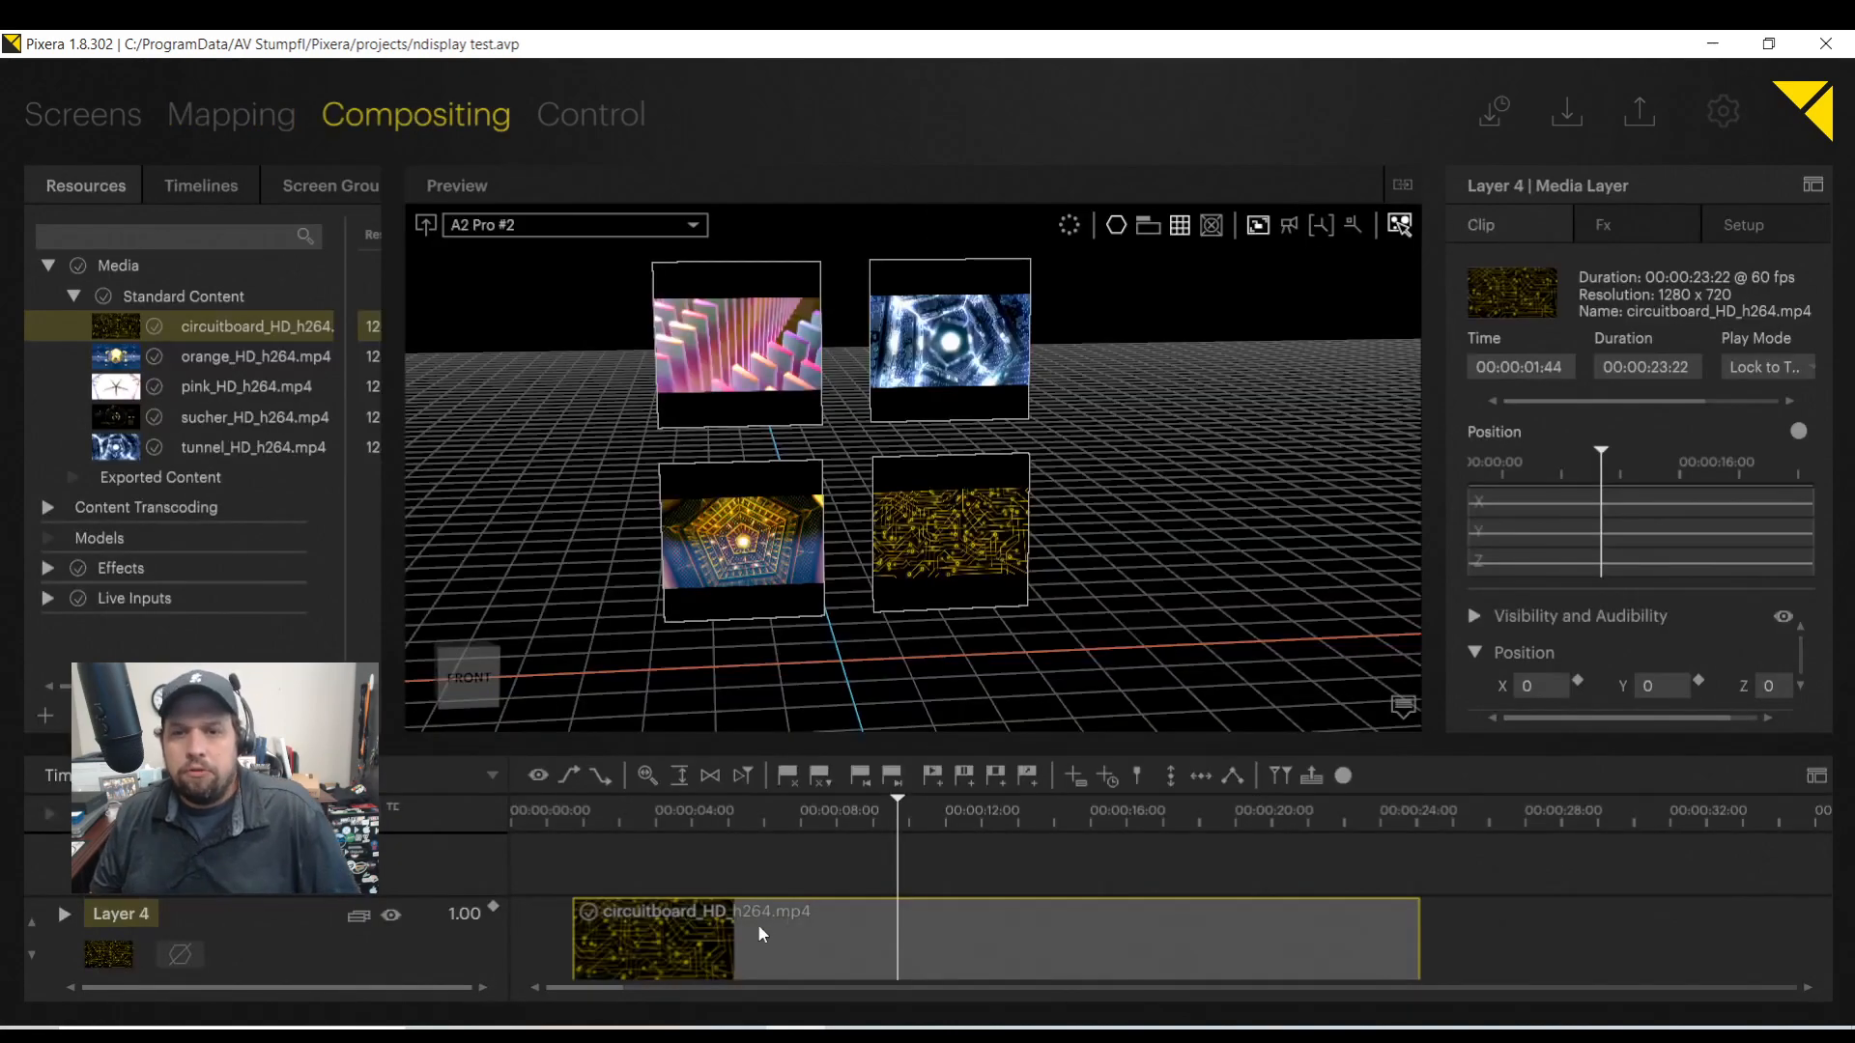
pyautogui.click(230, 114)
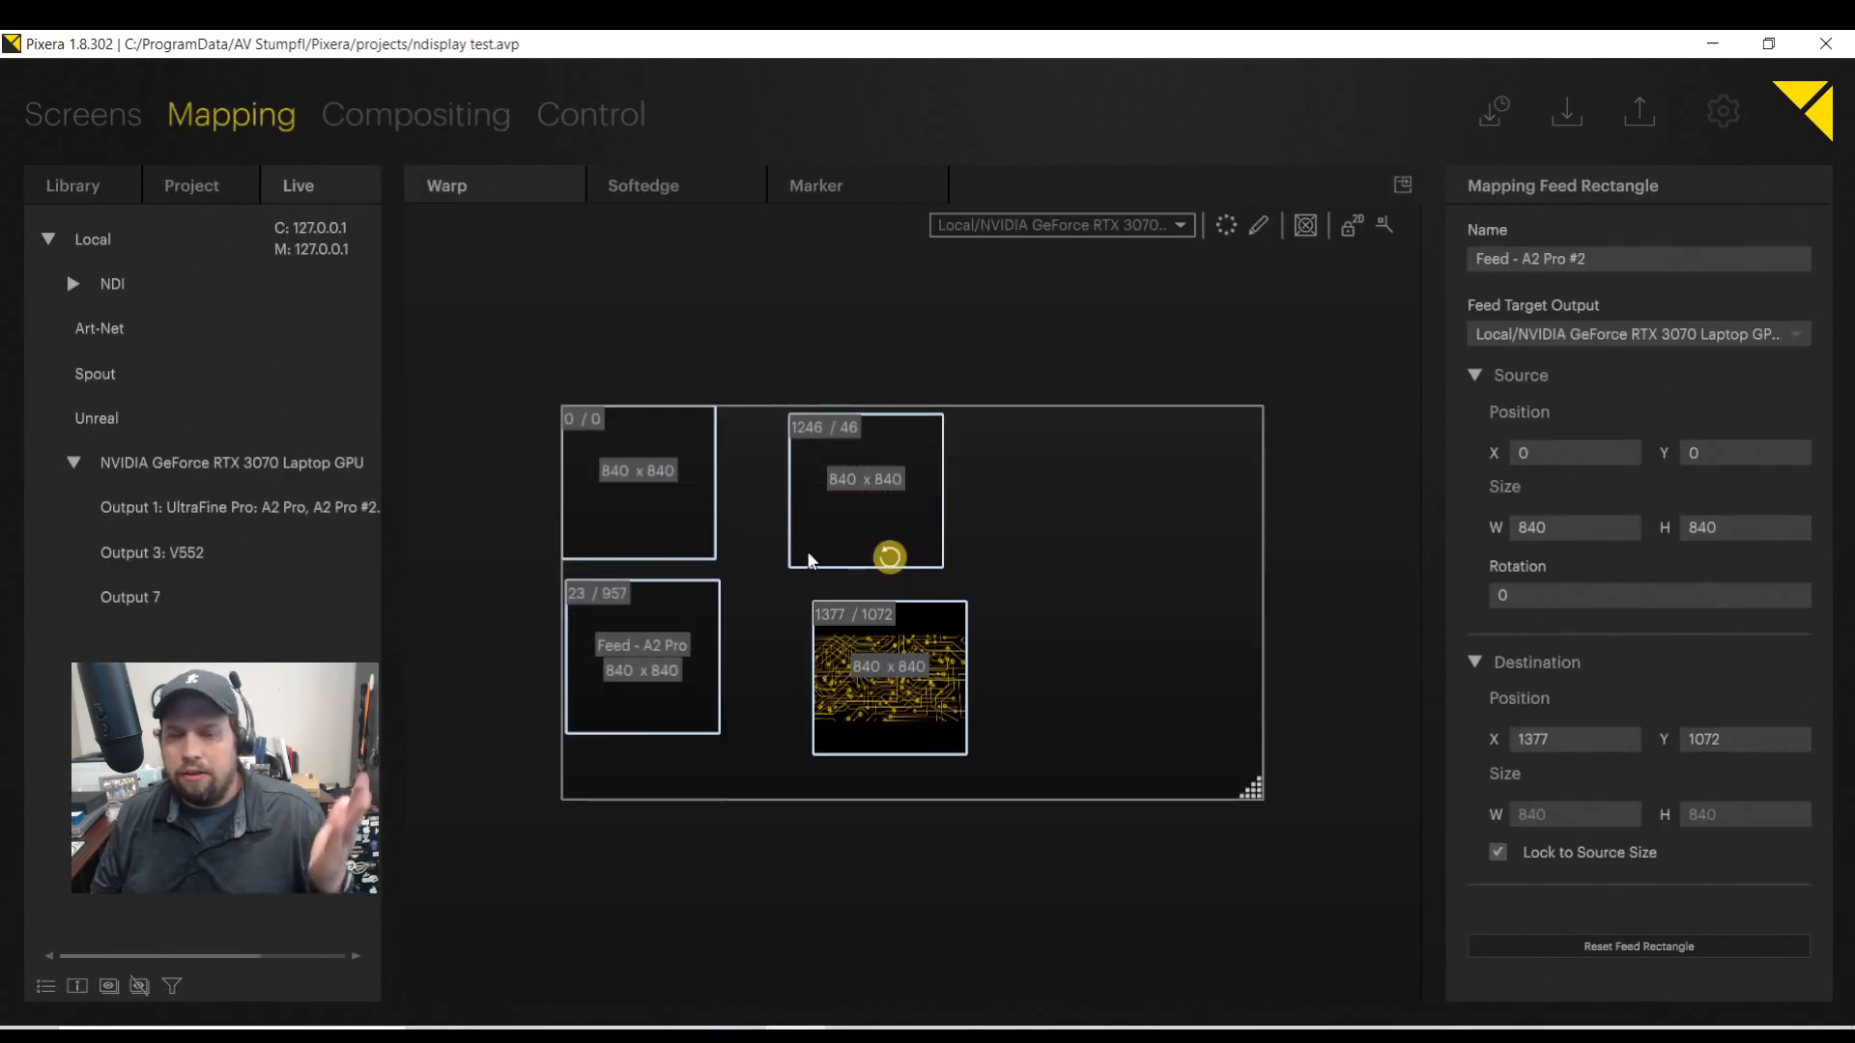
pyautogui.click(415, 114)
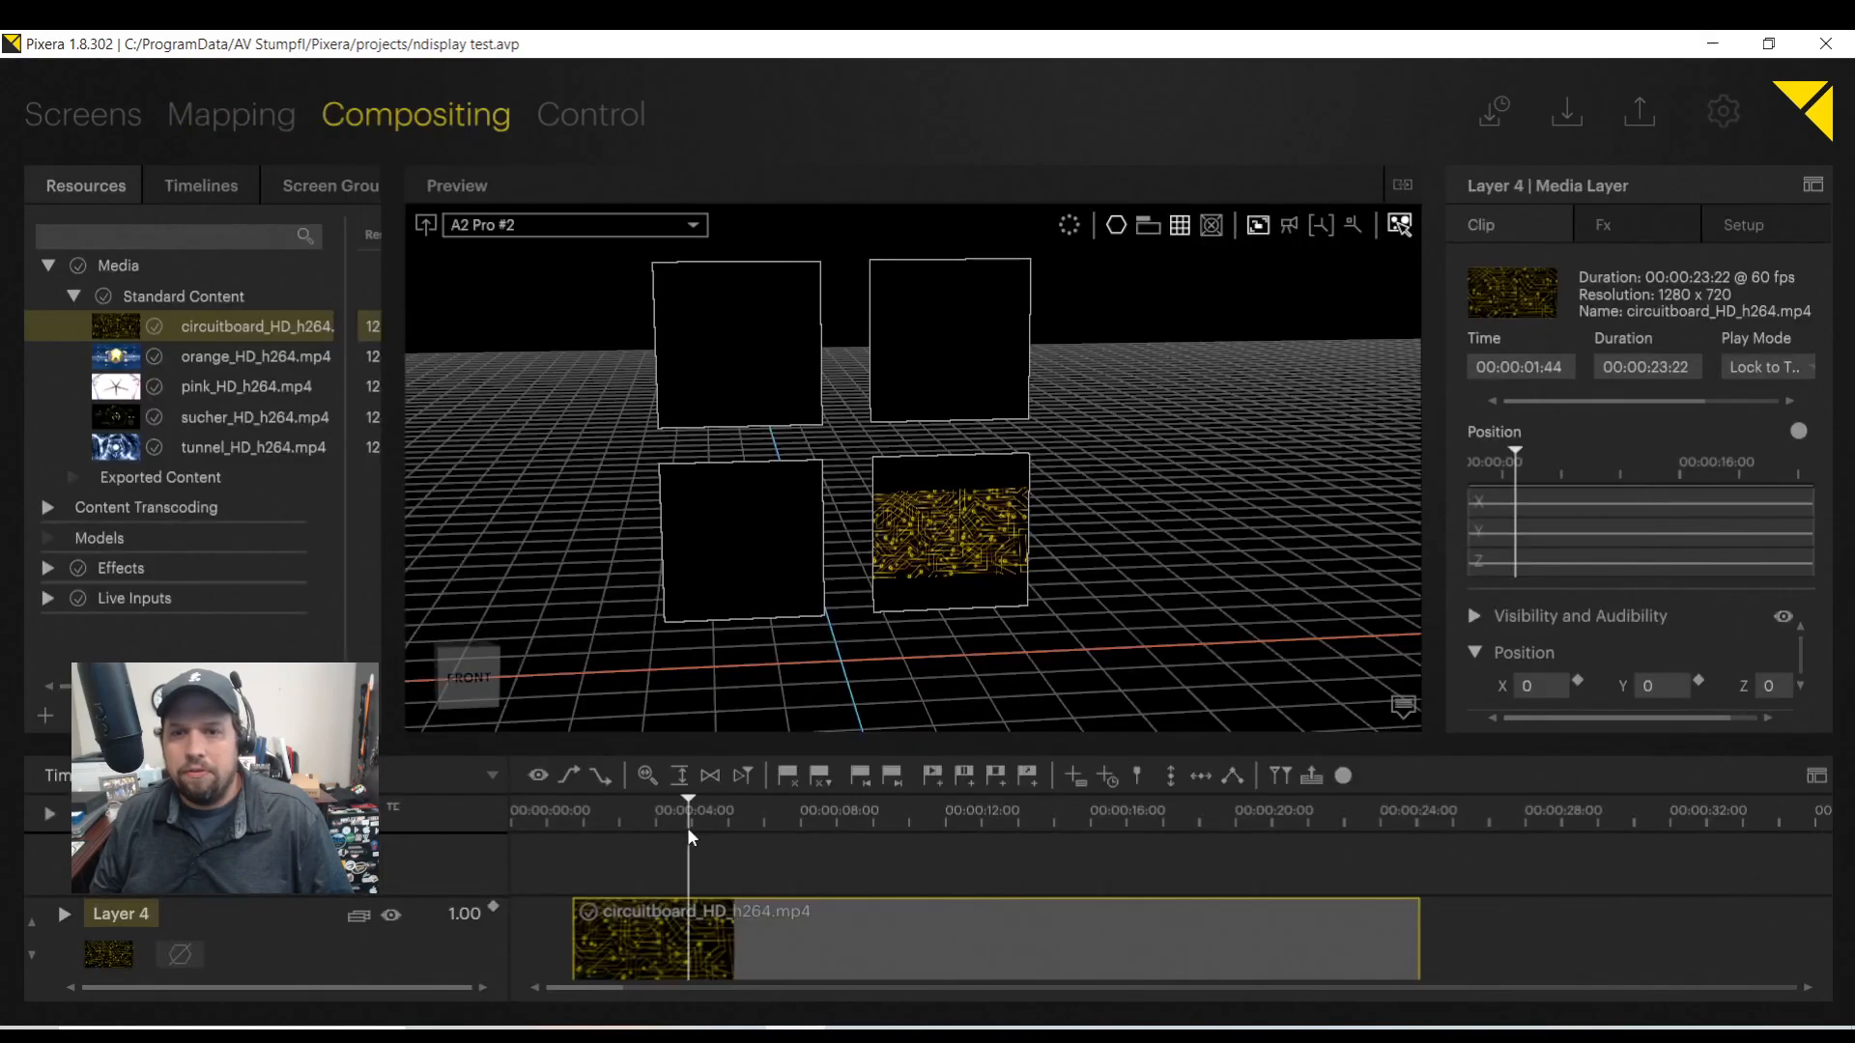
pyautogui.click(230, 114)
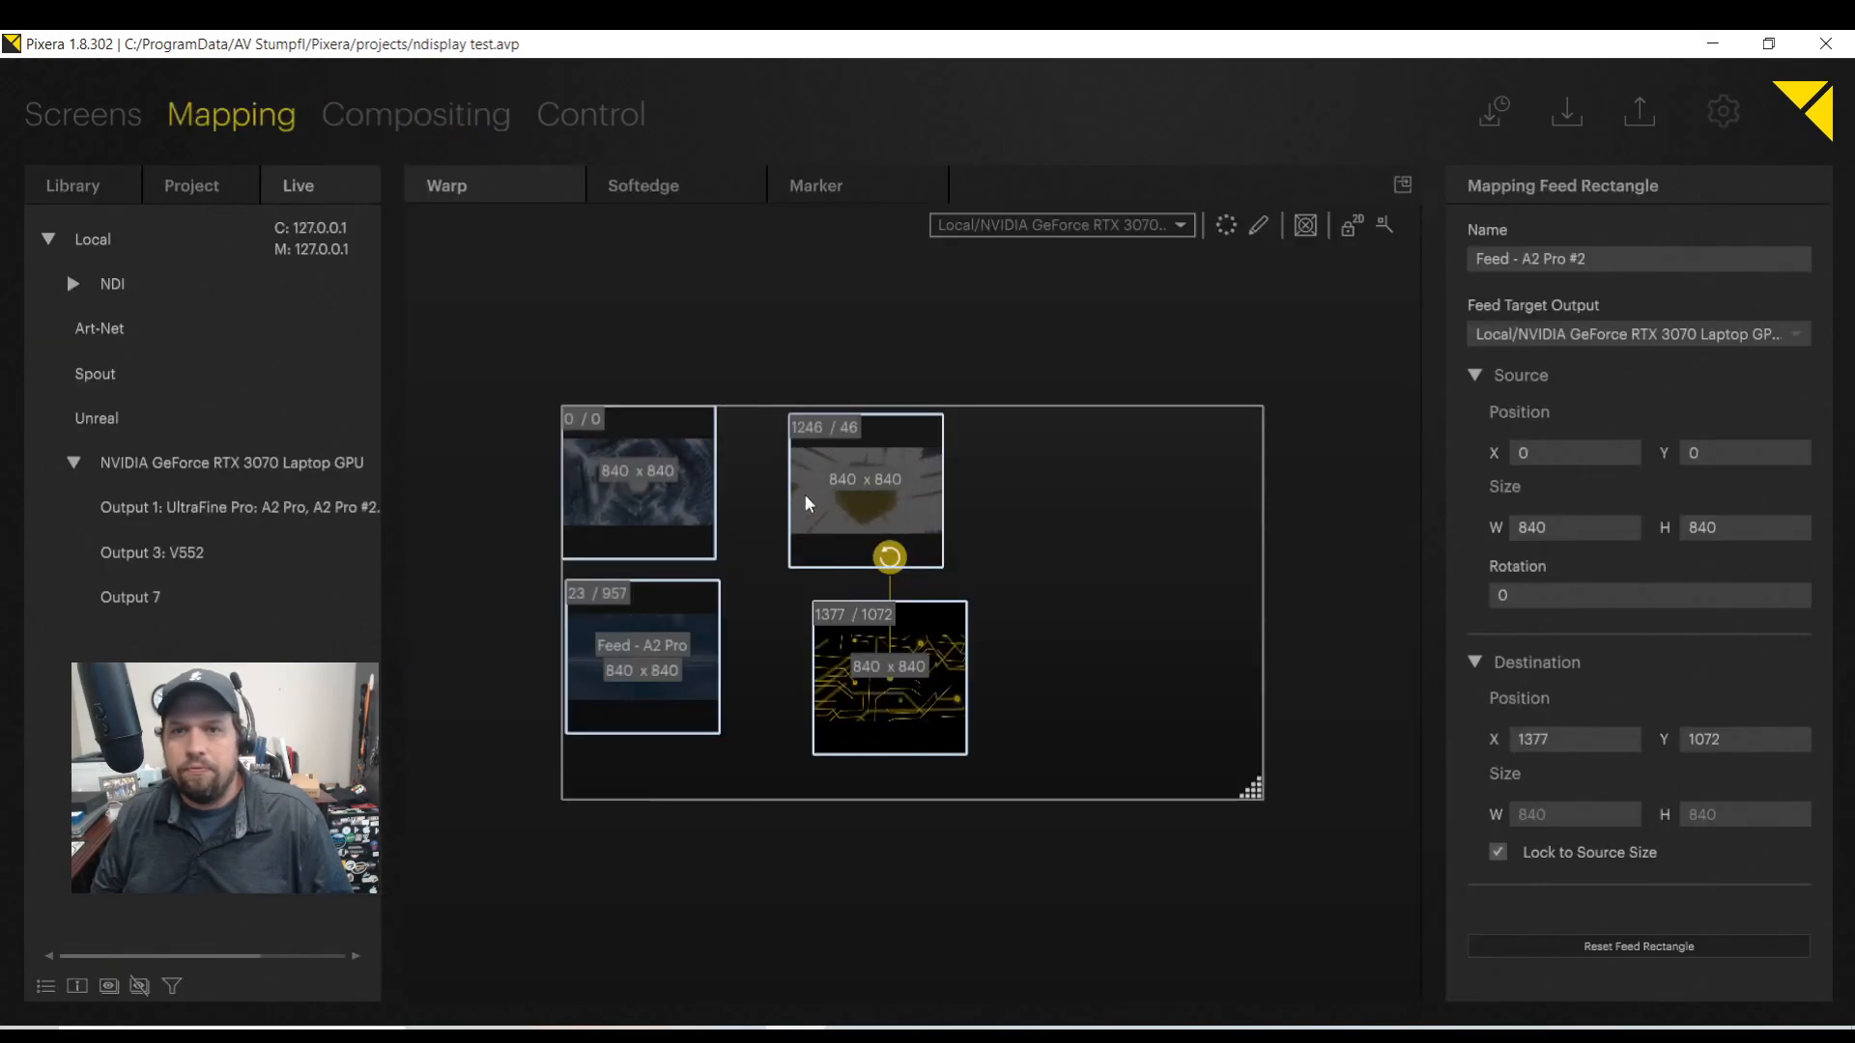